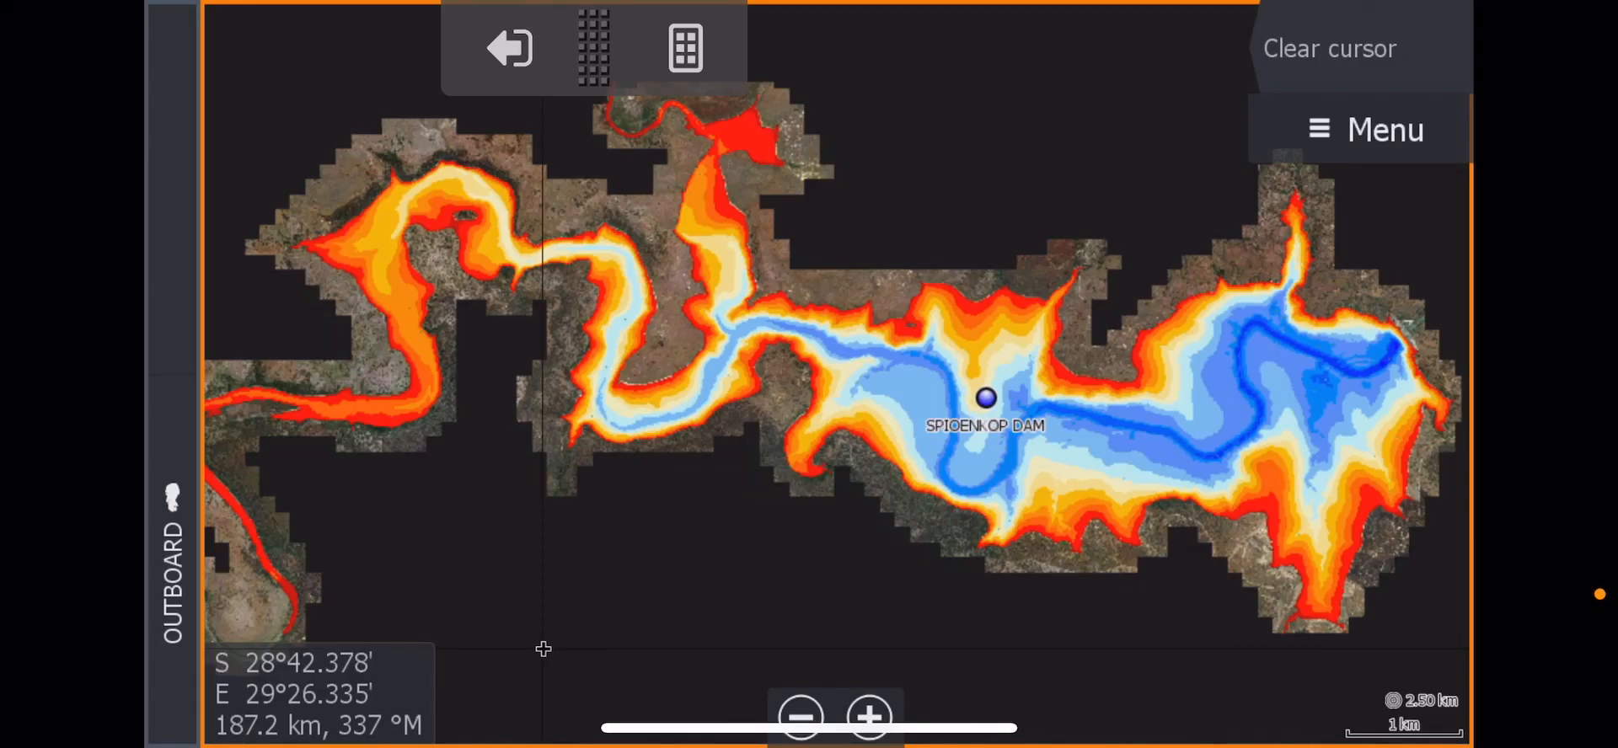
Place the cursor on the Spioenkop Dam marker and bring up the chart source list.
left_click(984, 400)
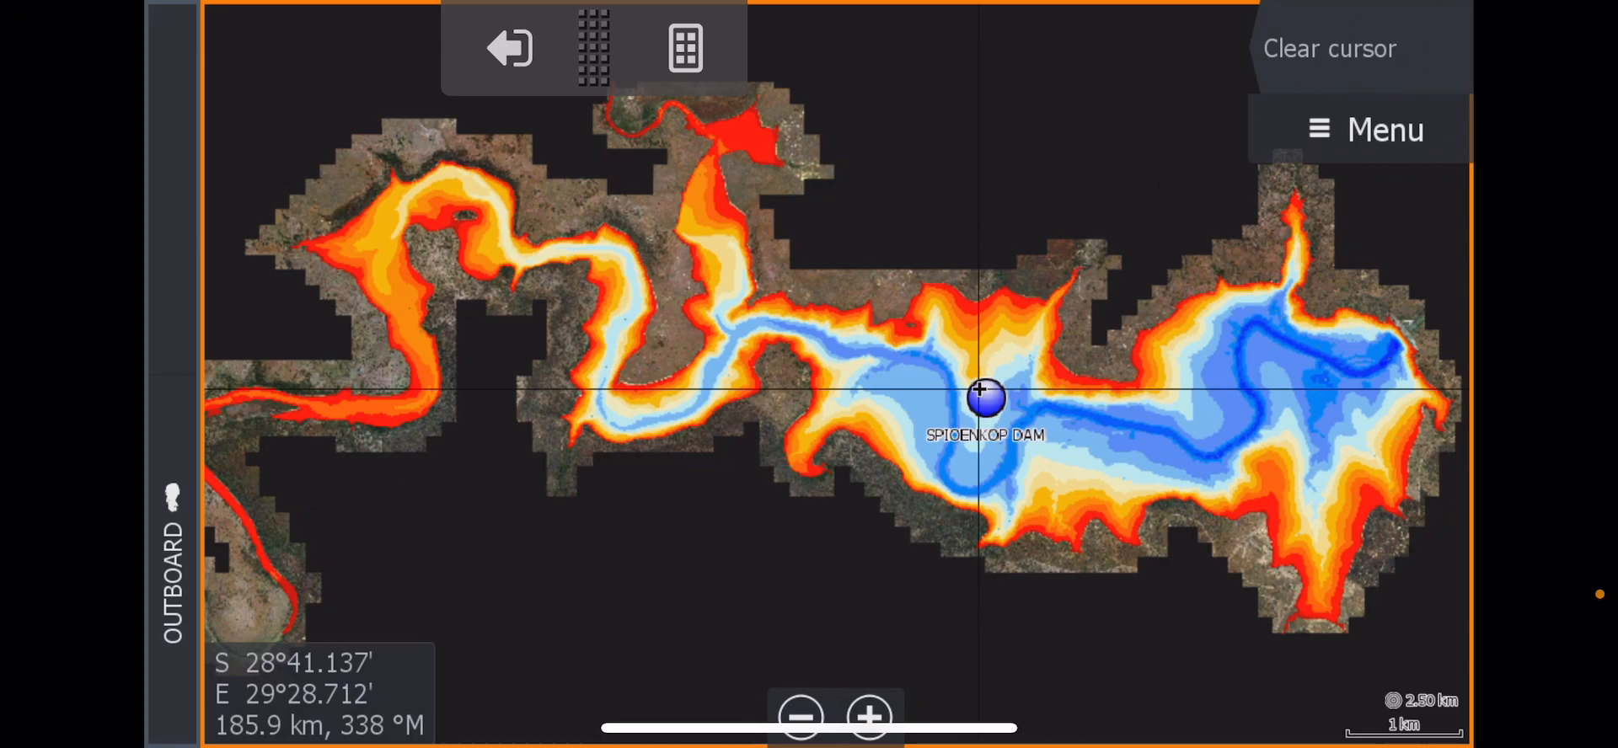
left_click(1363, 129)
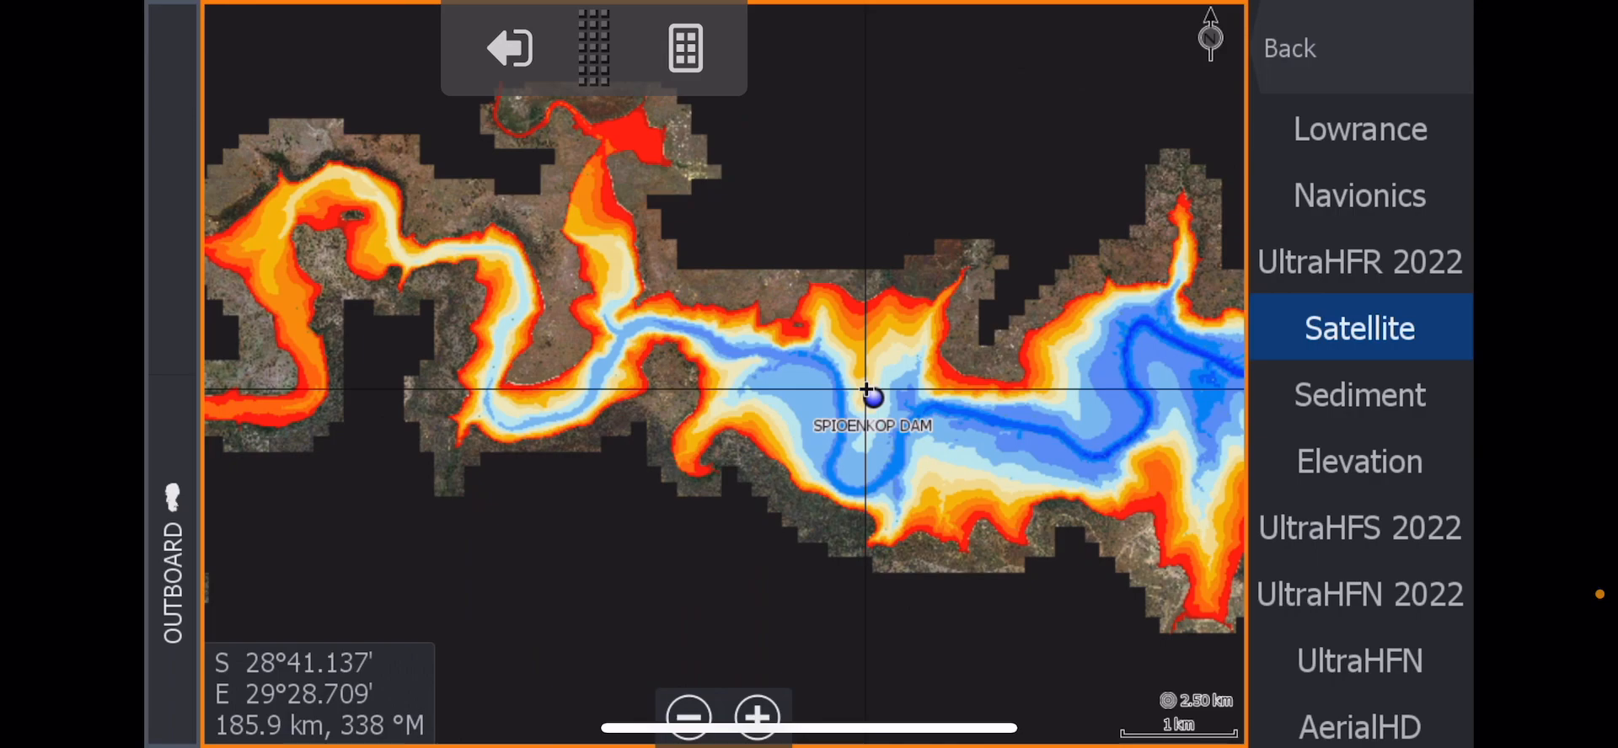
Switch the chart source to Navionics and zoom out to the surrounding provincial region.
left_click(1361, 195)
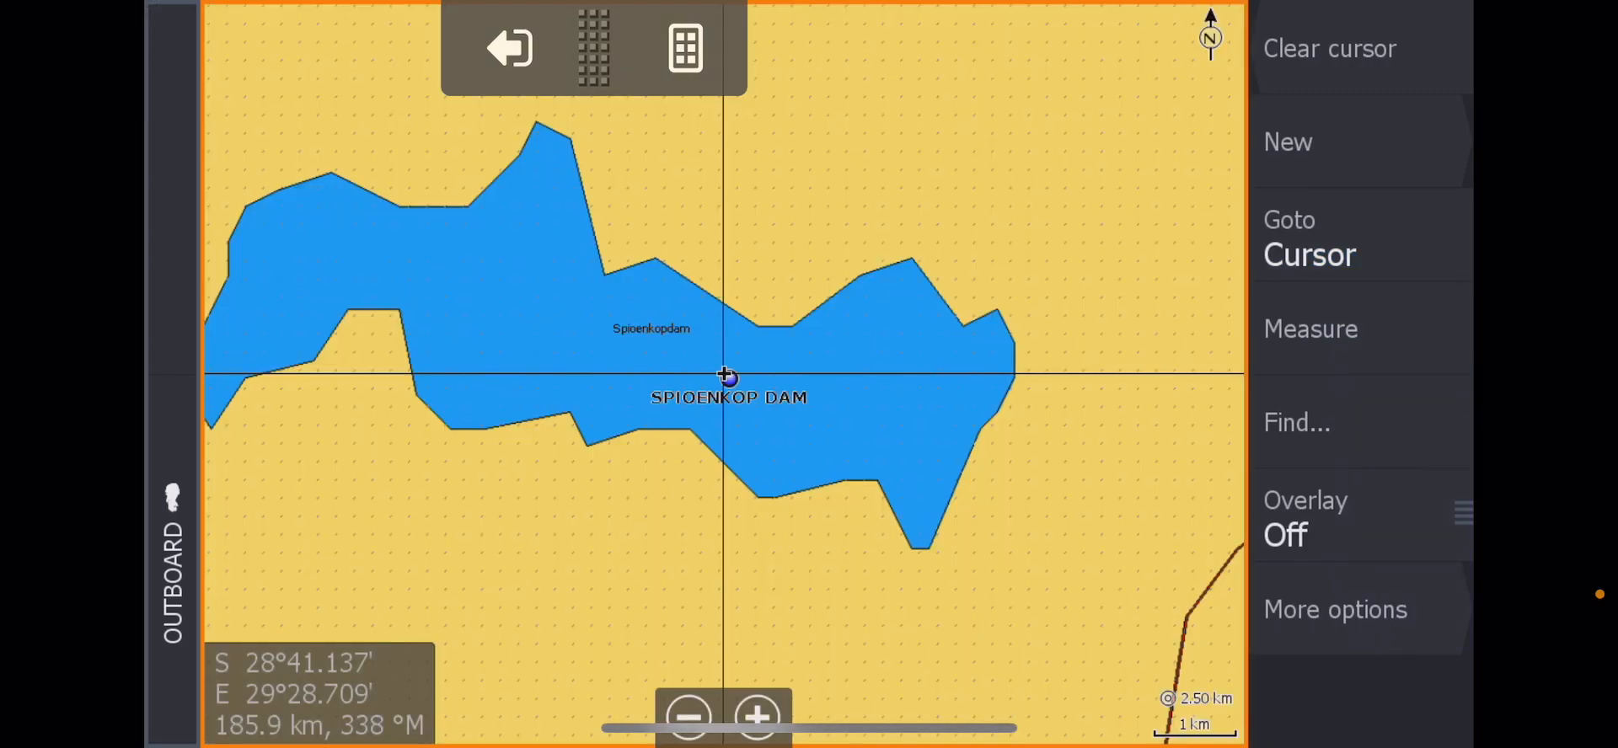
left_click(688, 718)
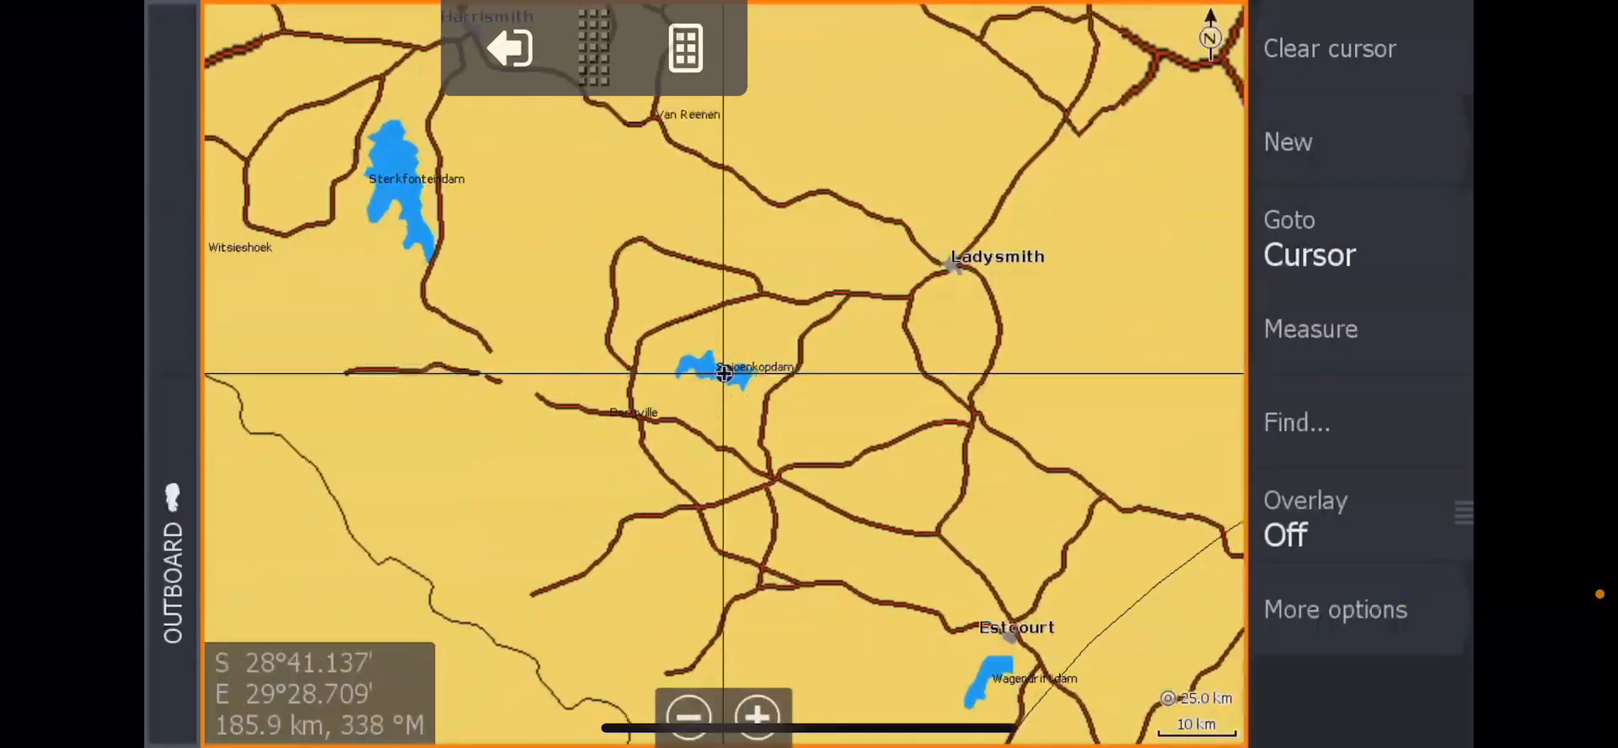
left_click(689, 718)
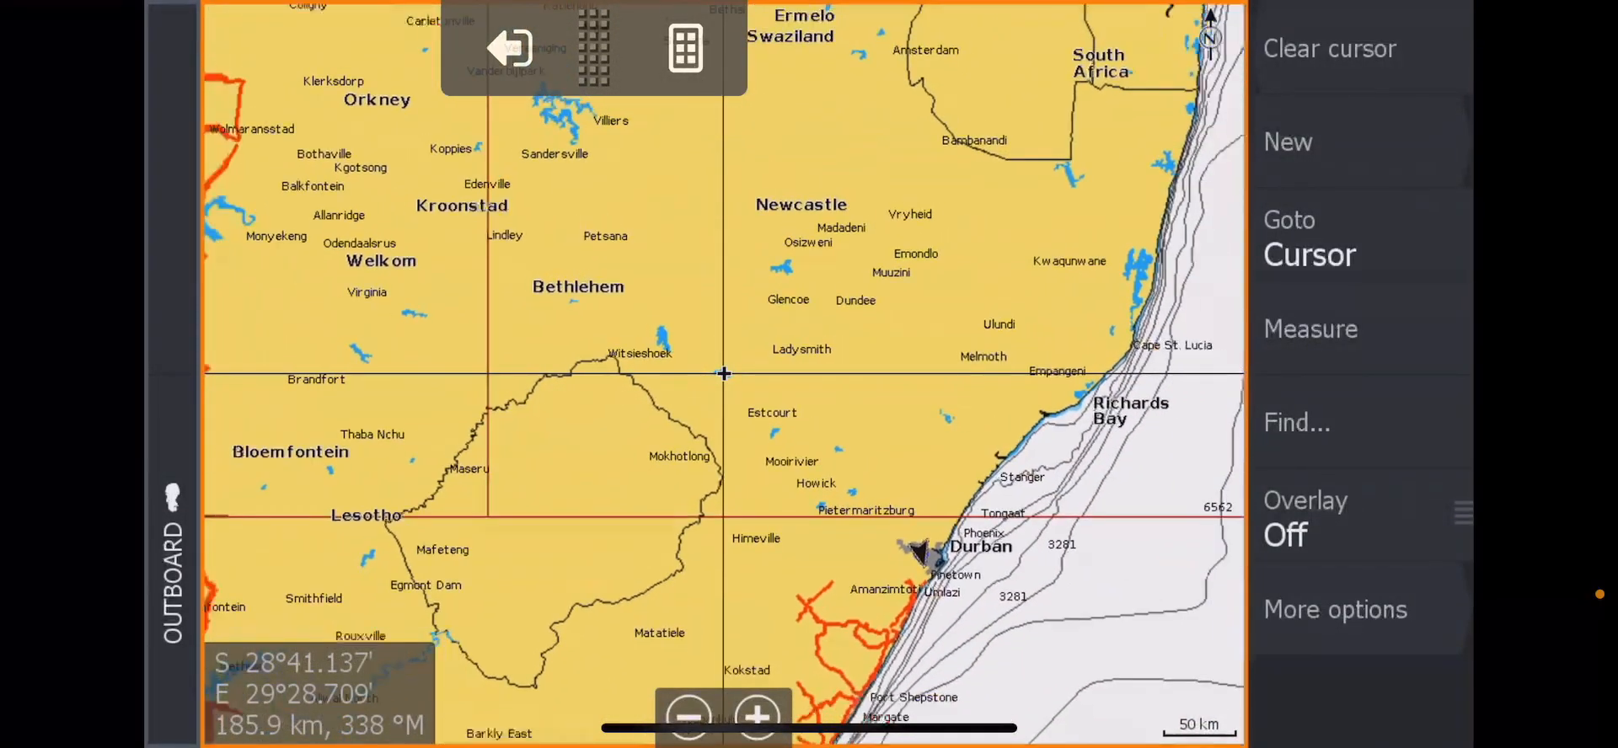
left_click(688, 719)
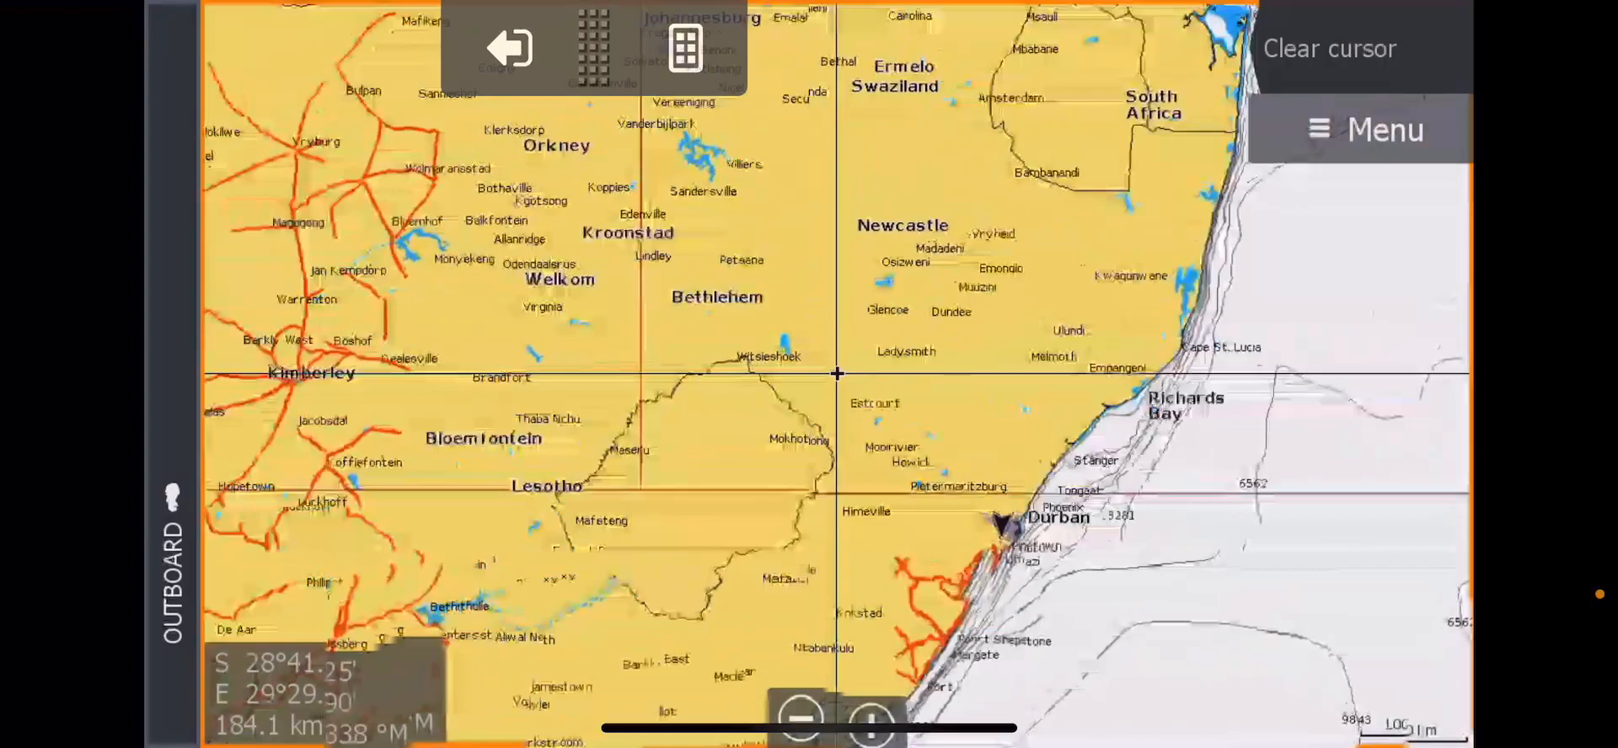
Zoom back in until Spioenkop Dam fills the view, then reach the further chart settings.
left_click(870, 717)
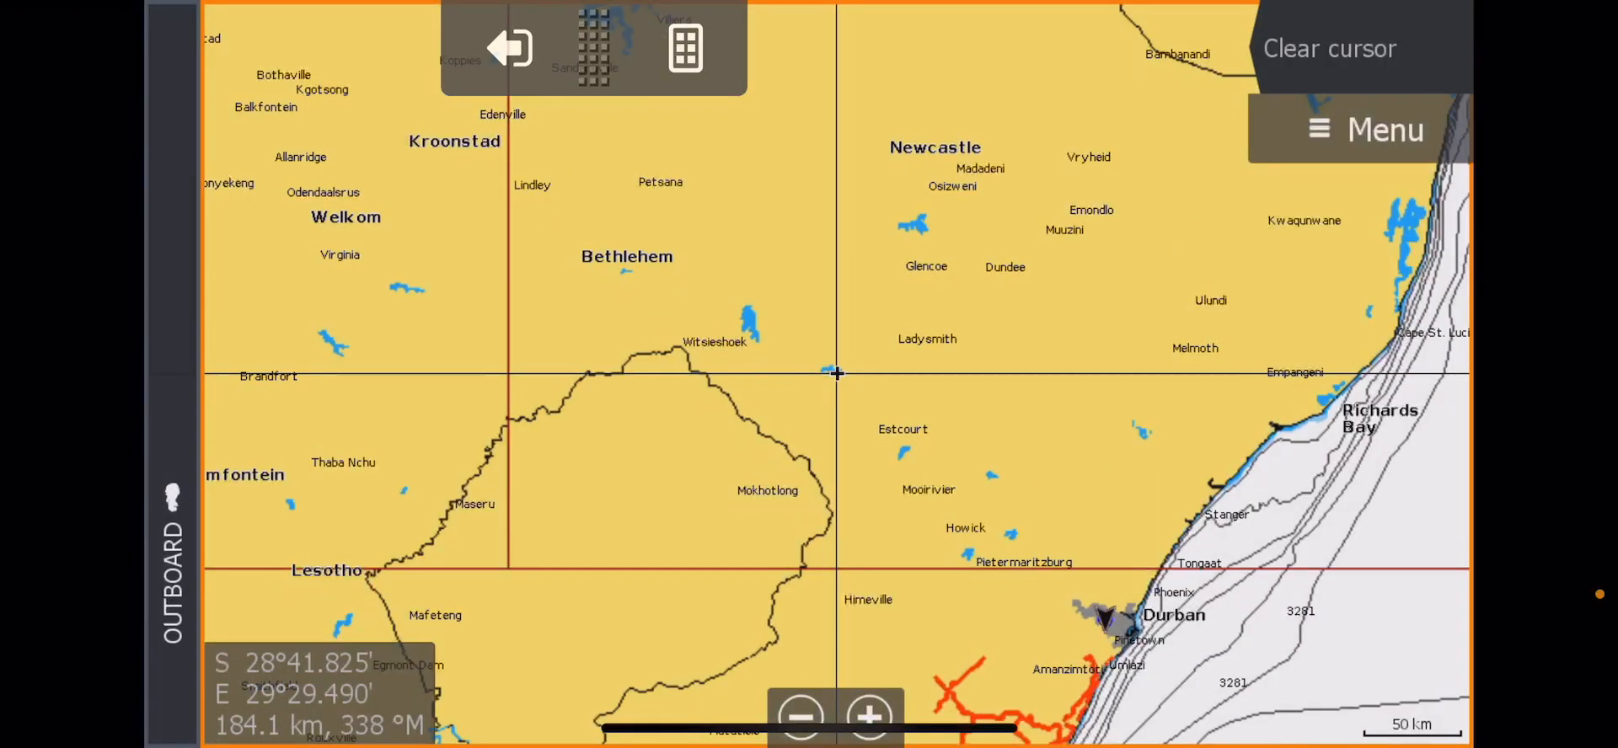
left_click(868, 717)
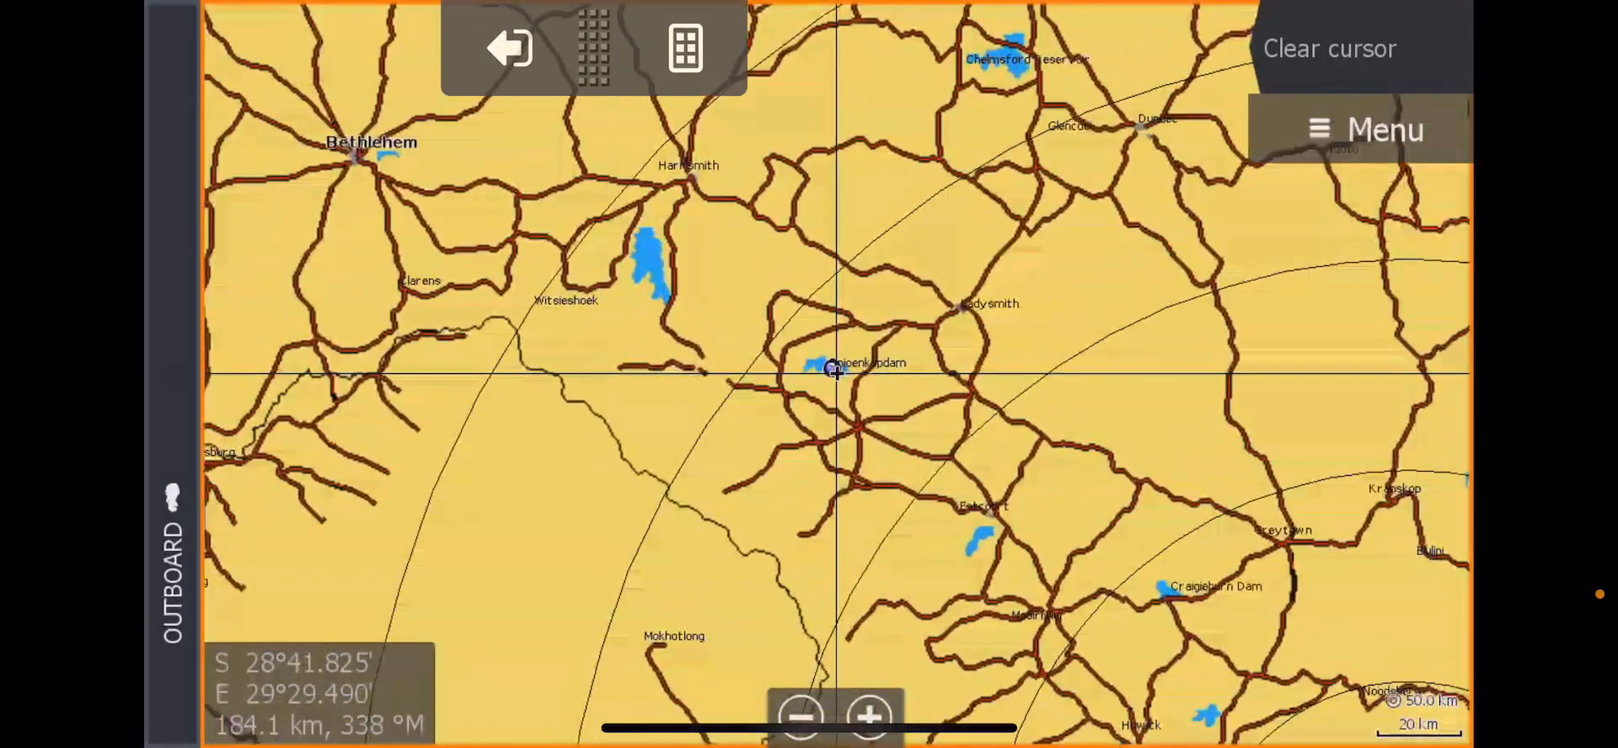
left_click(870, 718)
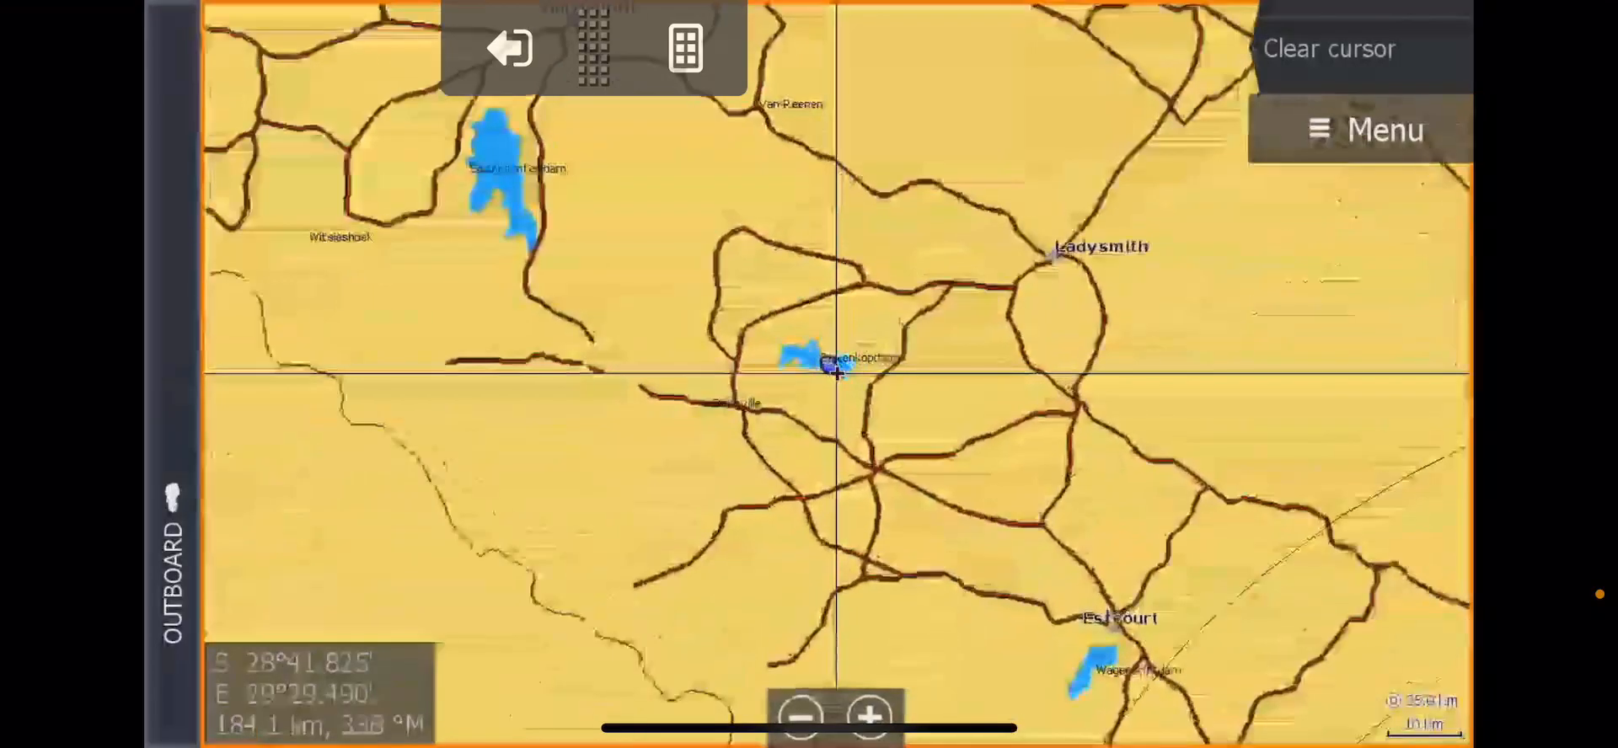
left_click(868, 715)
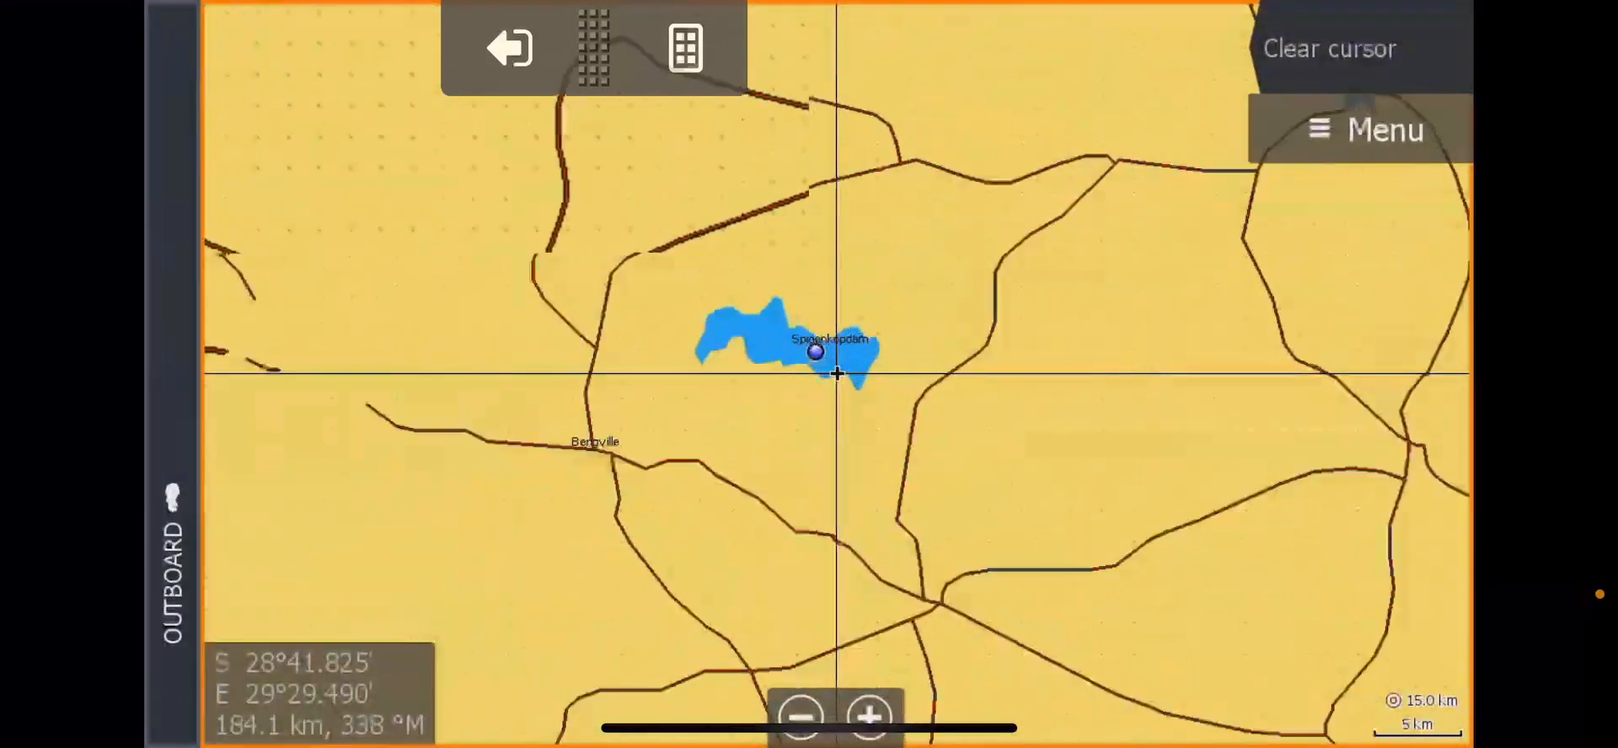
left_click(868, 716)
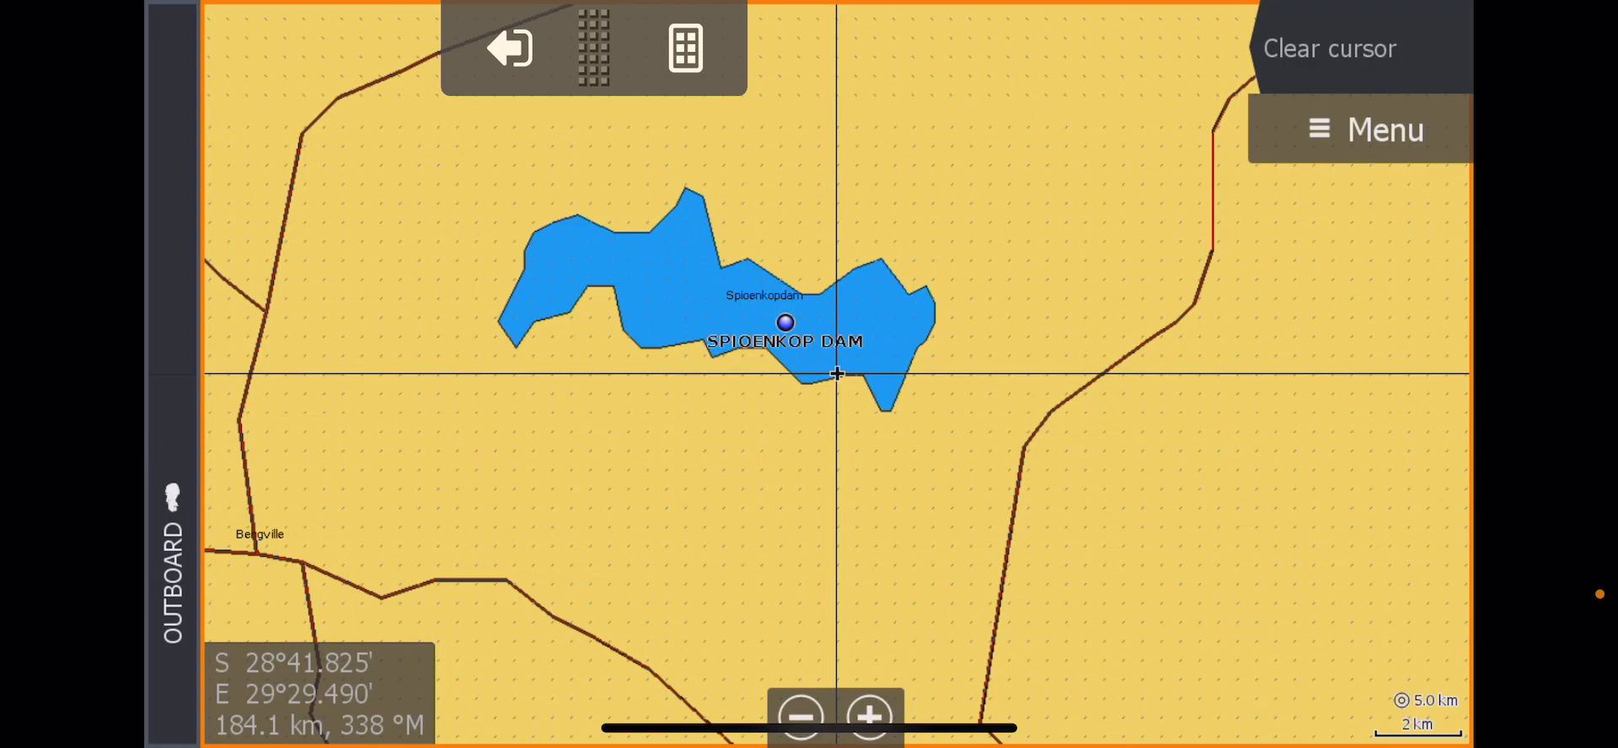
left_click(1386, 130)
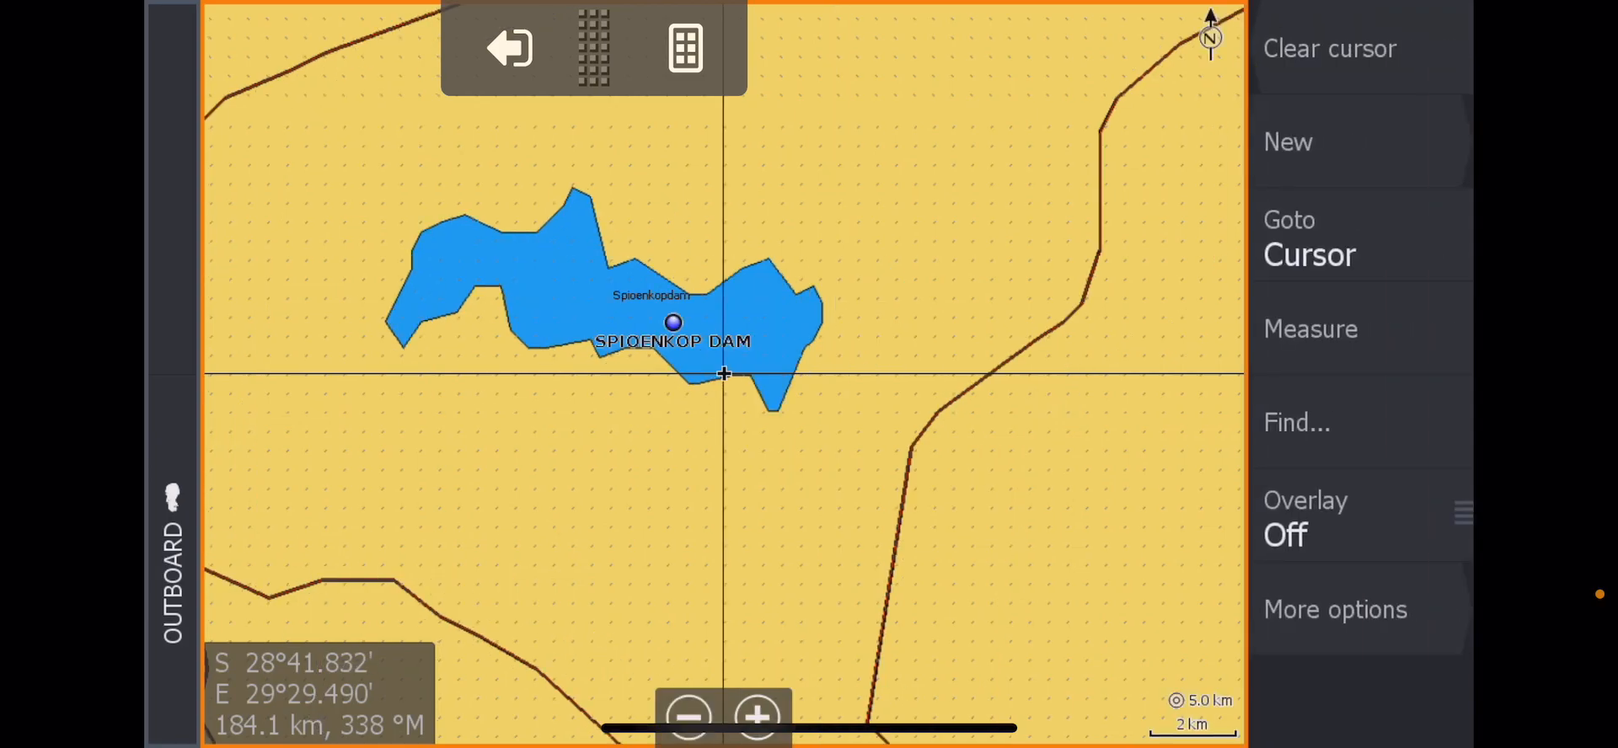
left_click(1335, 608)
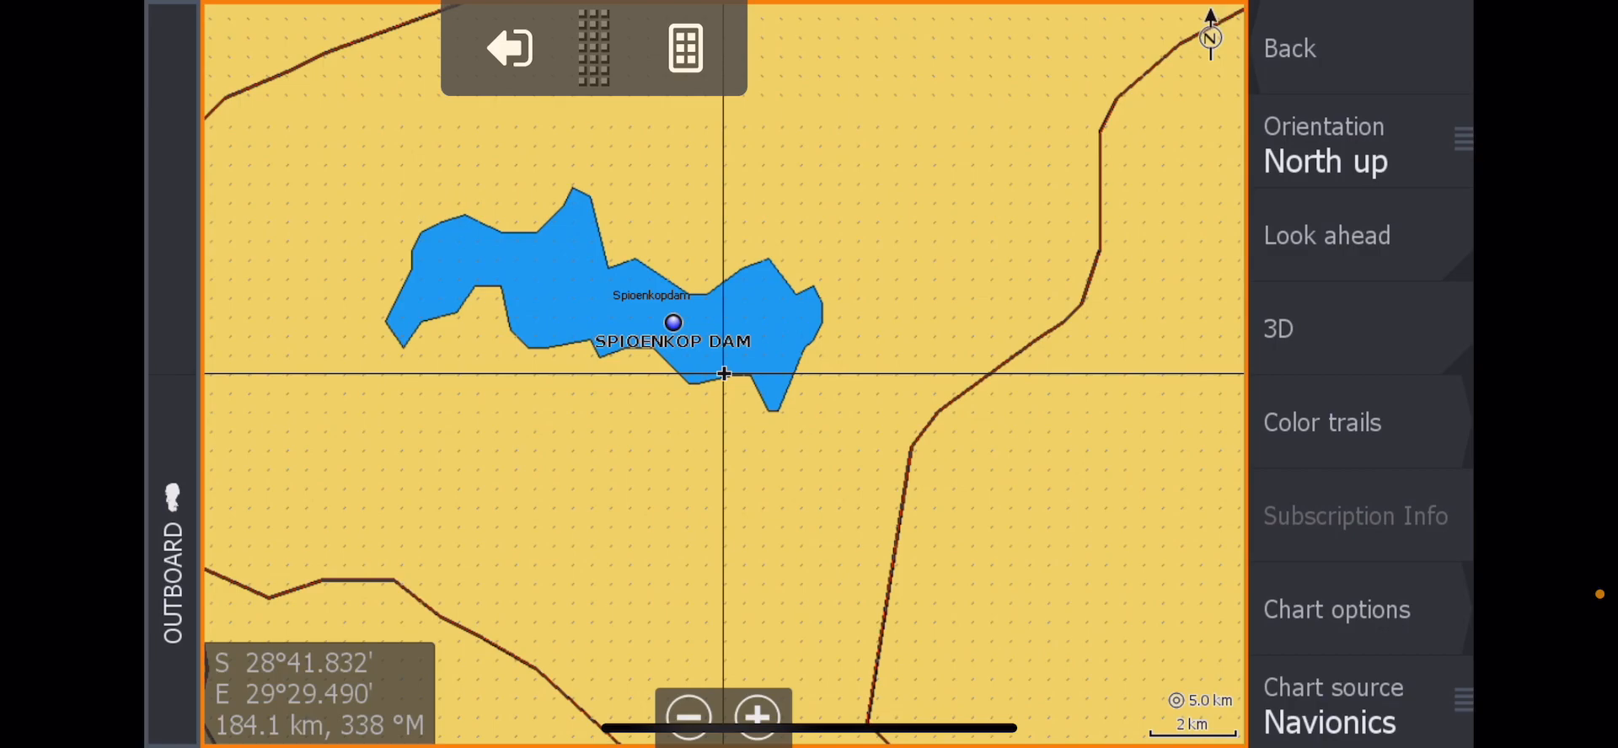
Switch the chart source to Lowrance and zoom in to reveal the dam's depth contours.
left_click(1330, 723)
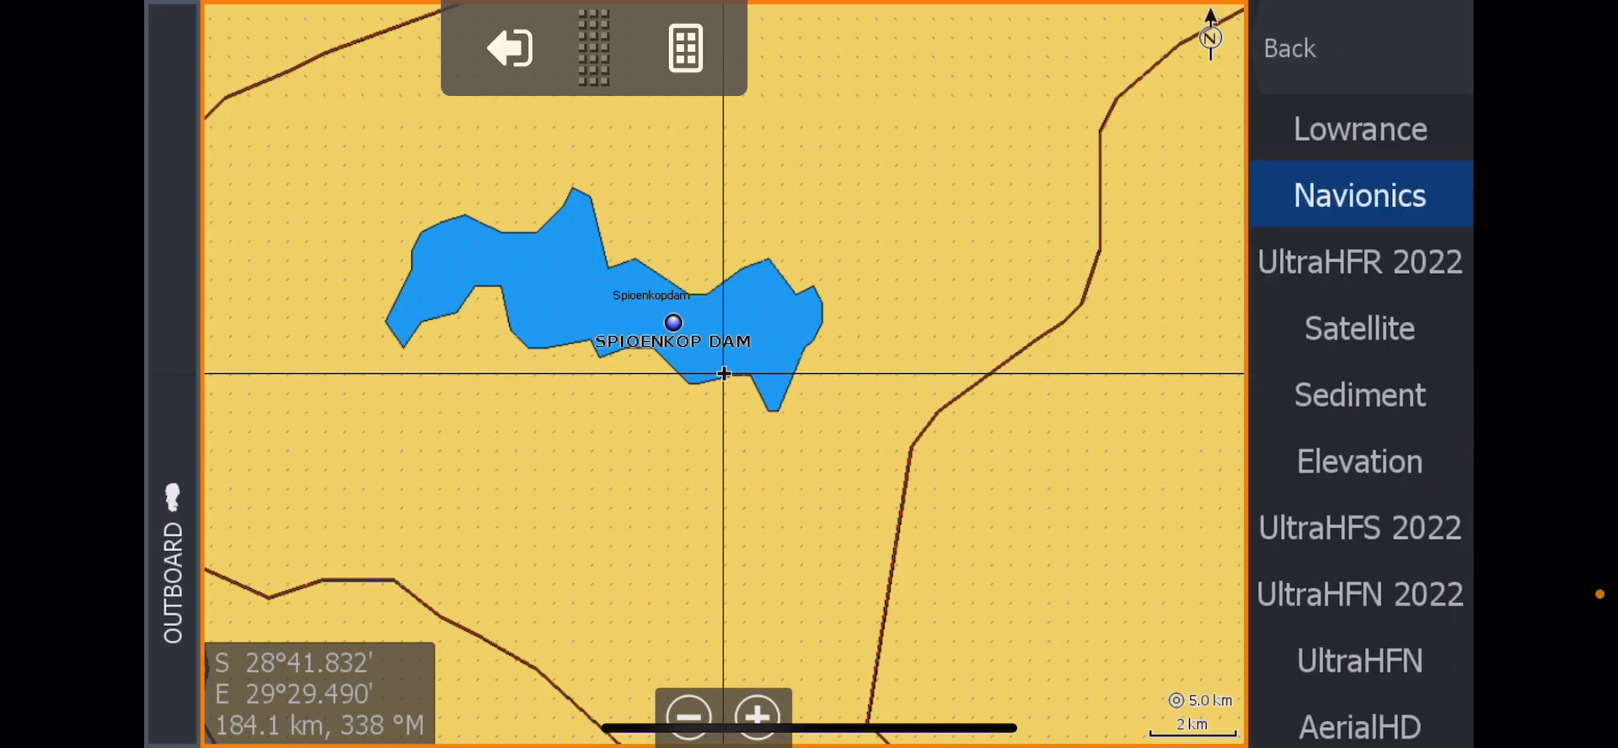
left_click(1359, 128)
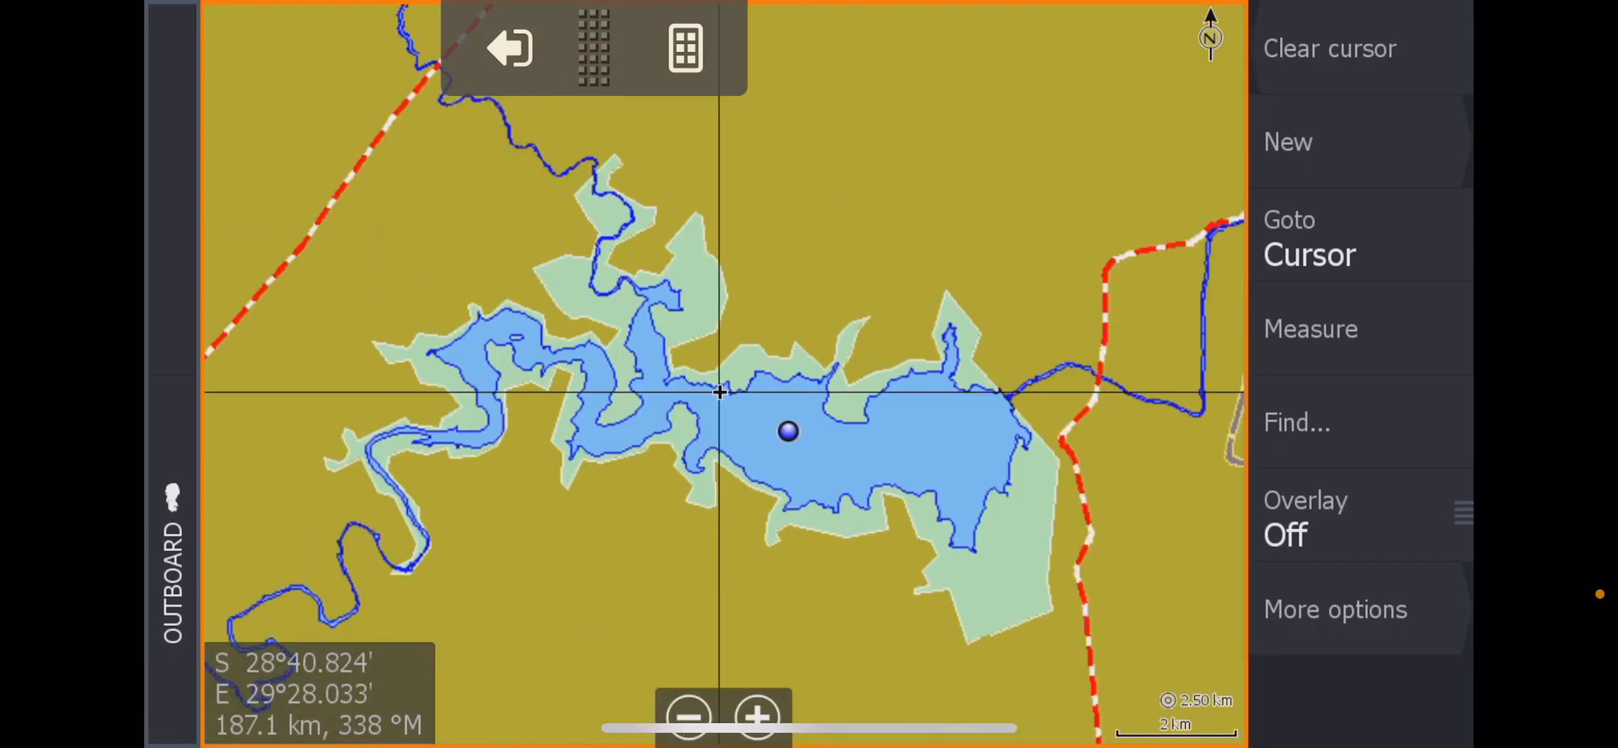
left_click(755, 718)
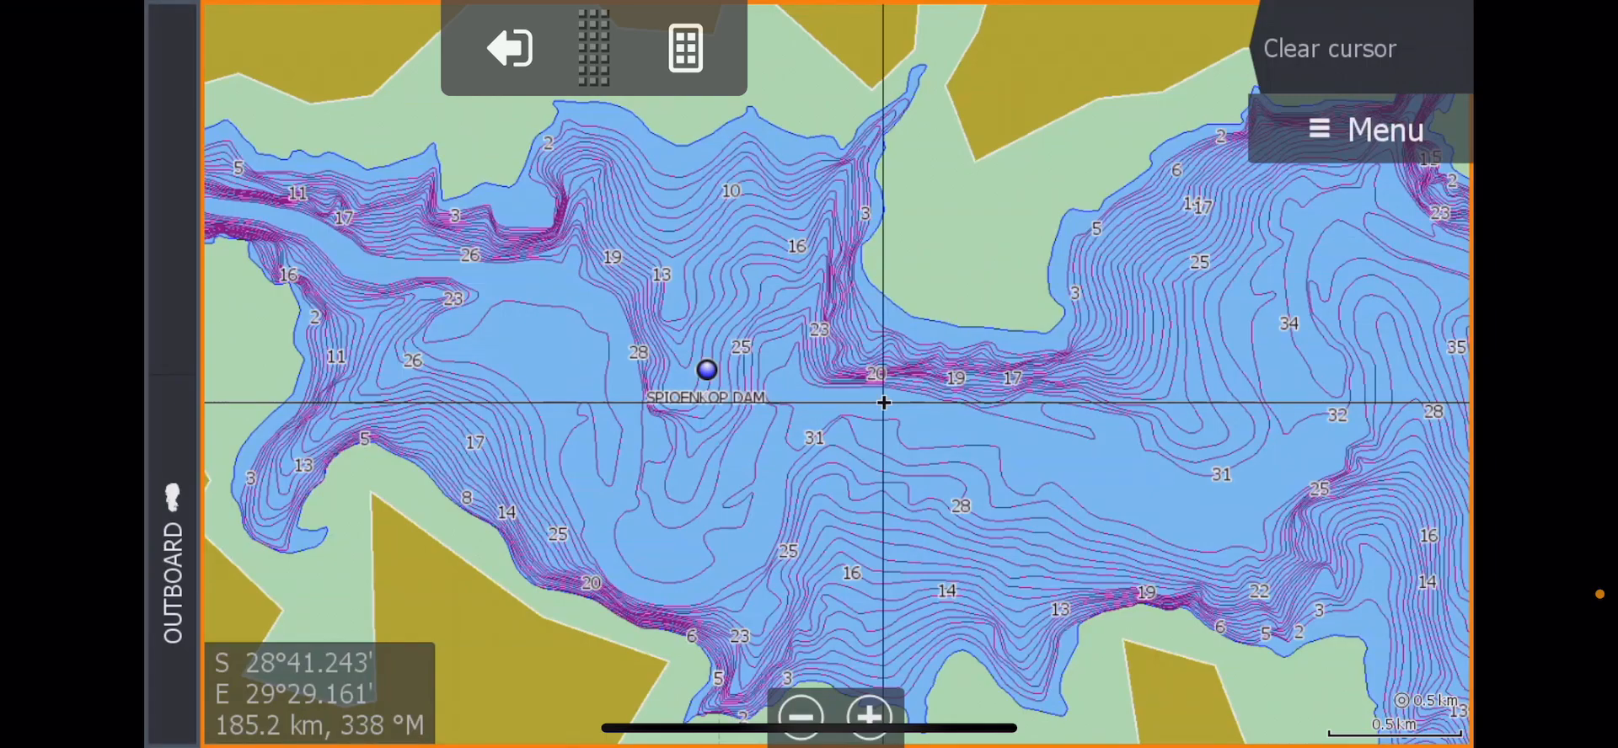
left_click(1383, 130)
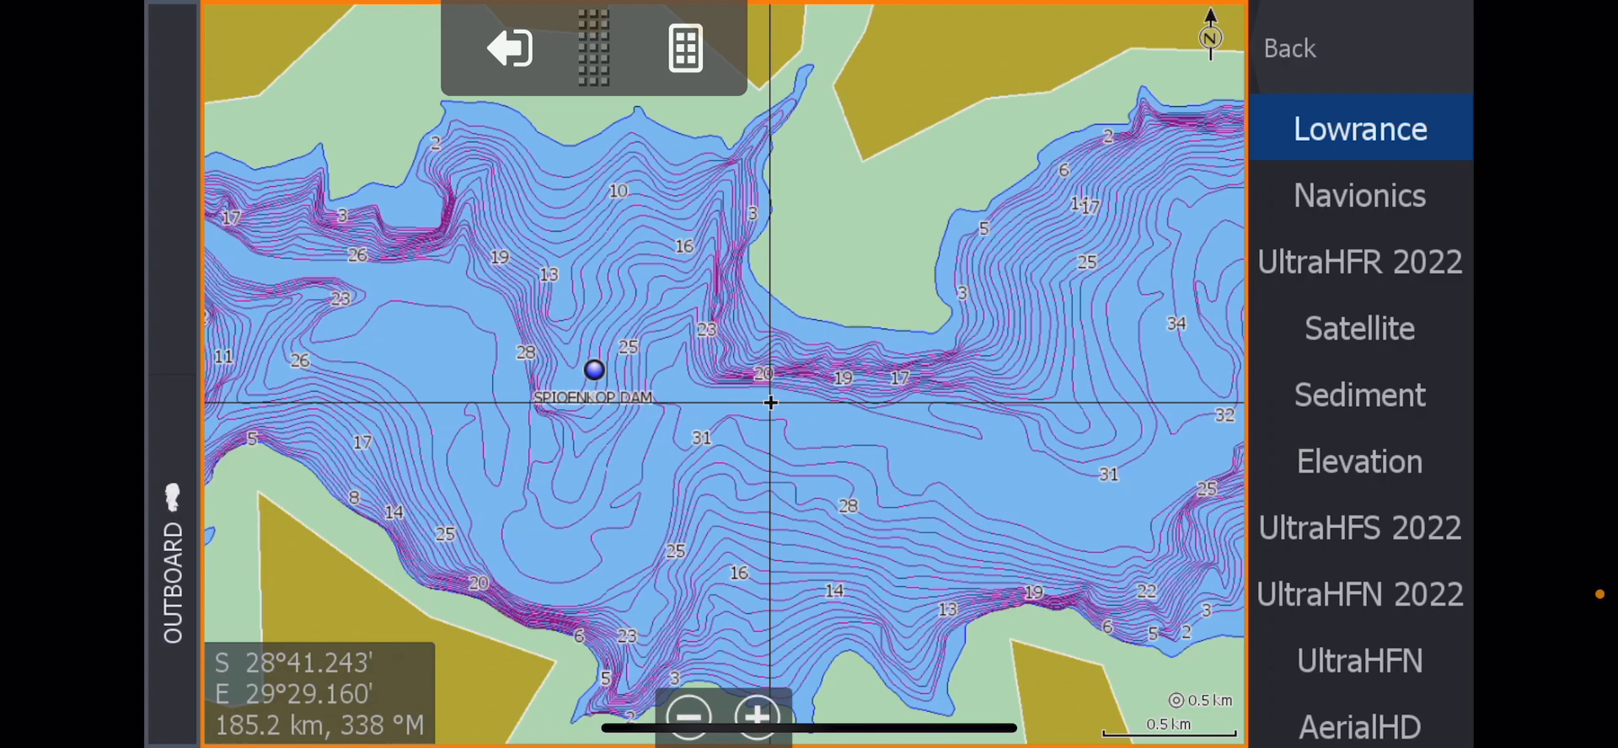
Switch the chart source to Sediment and zoom in on the old hand-drawn survey drawing.
left_click(1359, 394)
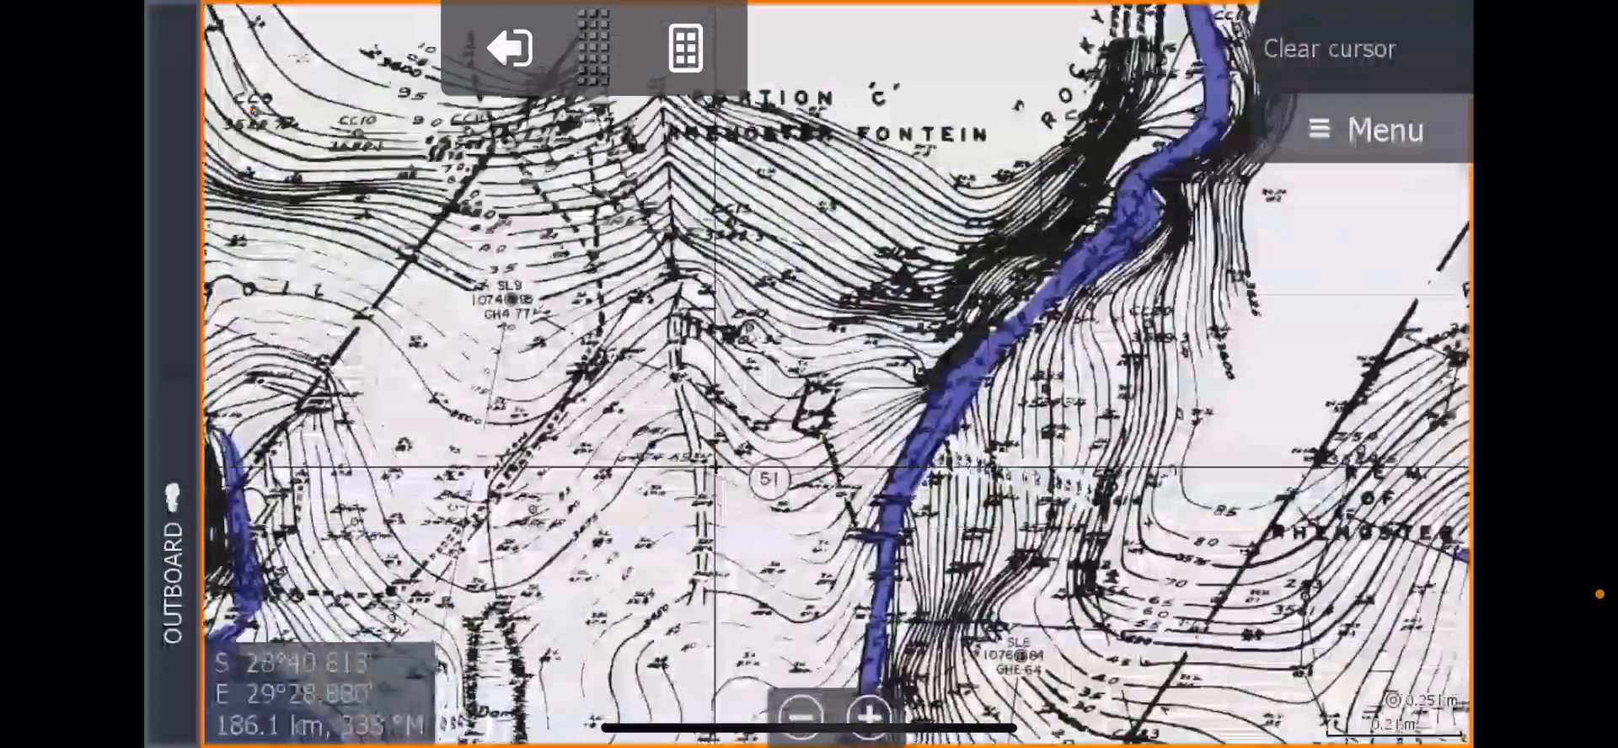
left_click(870, 715)
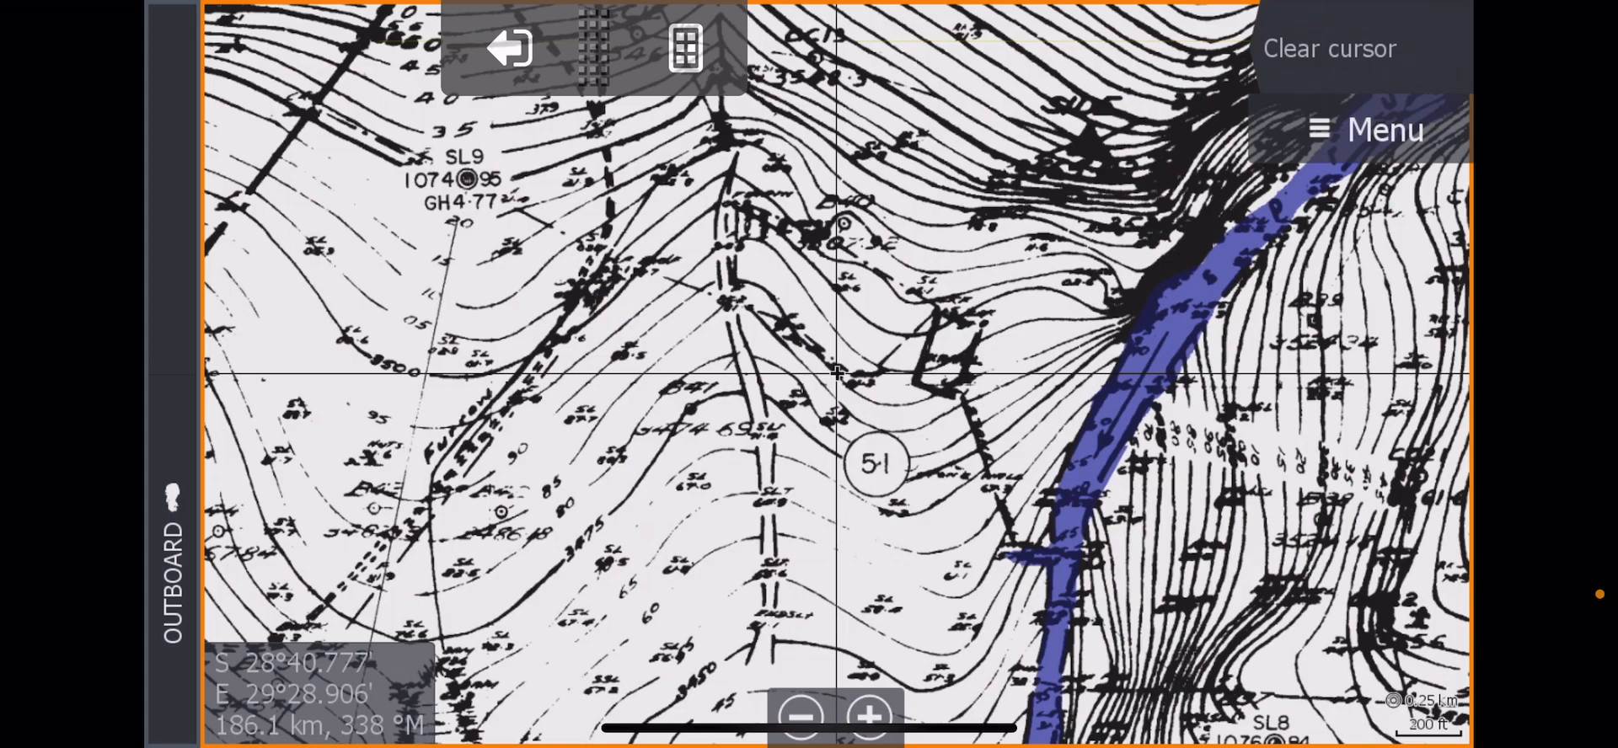
Review the chart display options and return to the aerial photo chart of the dam.
left_click(1382, 130)
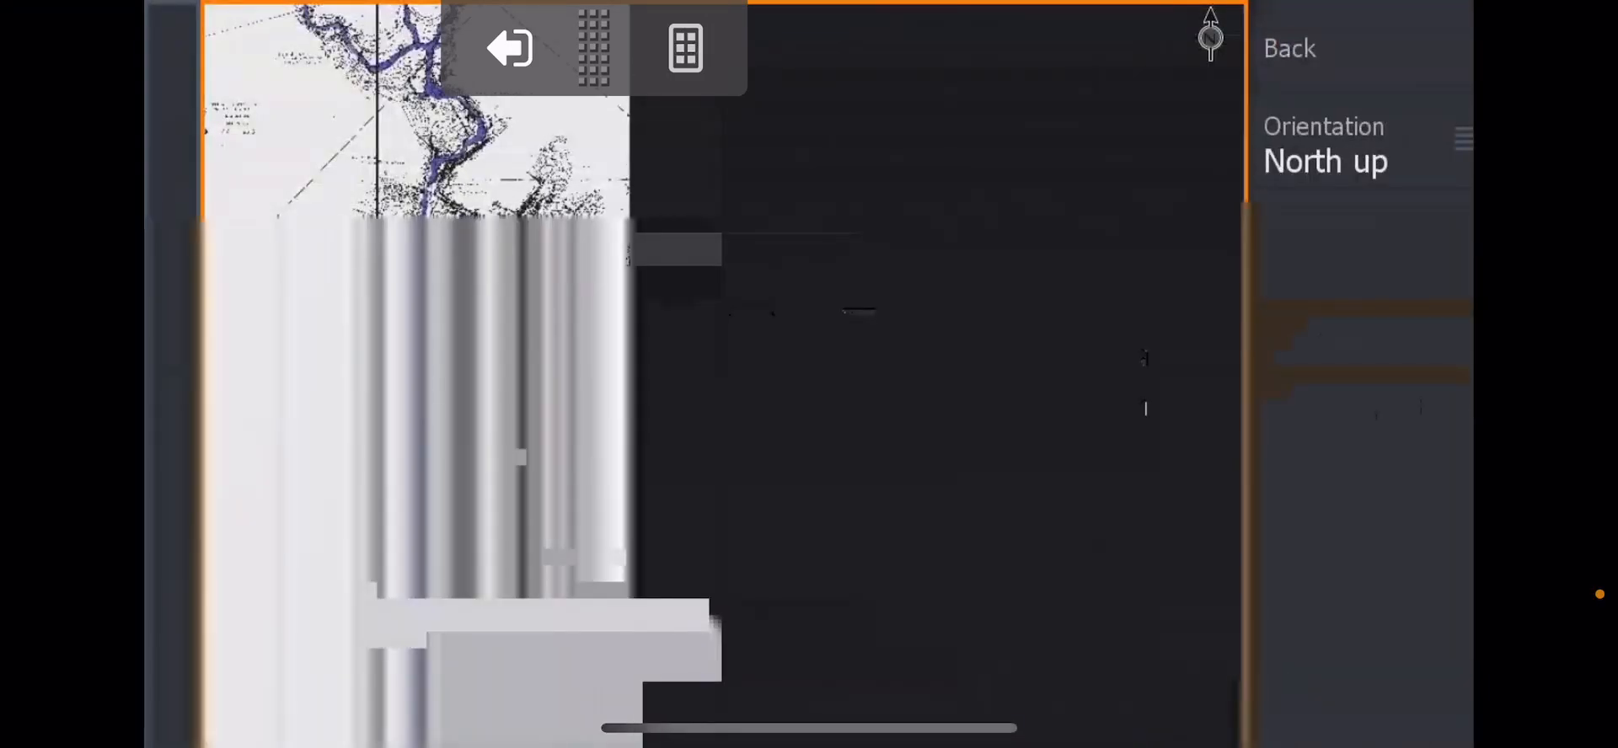
left_click(1359, 342)
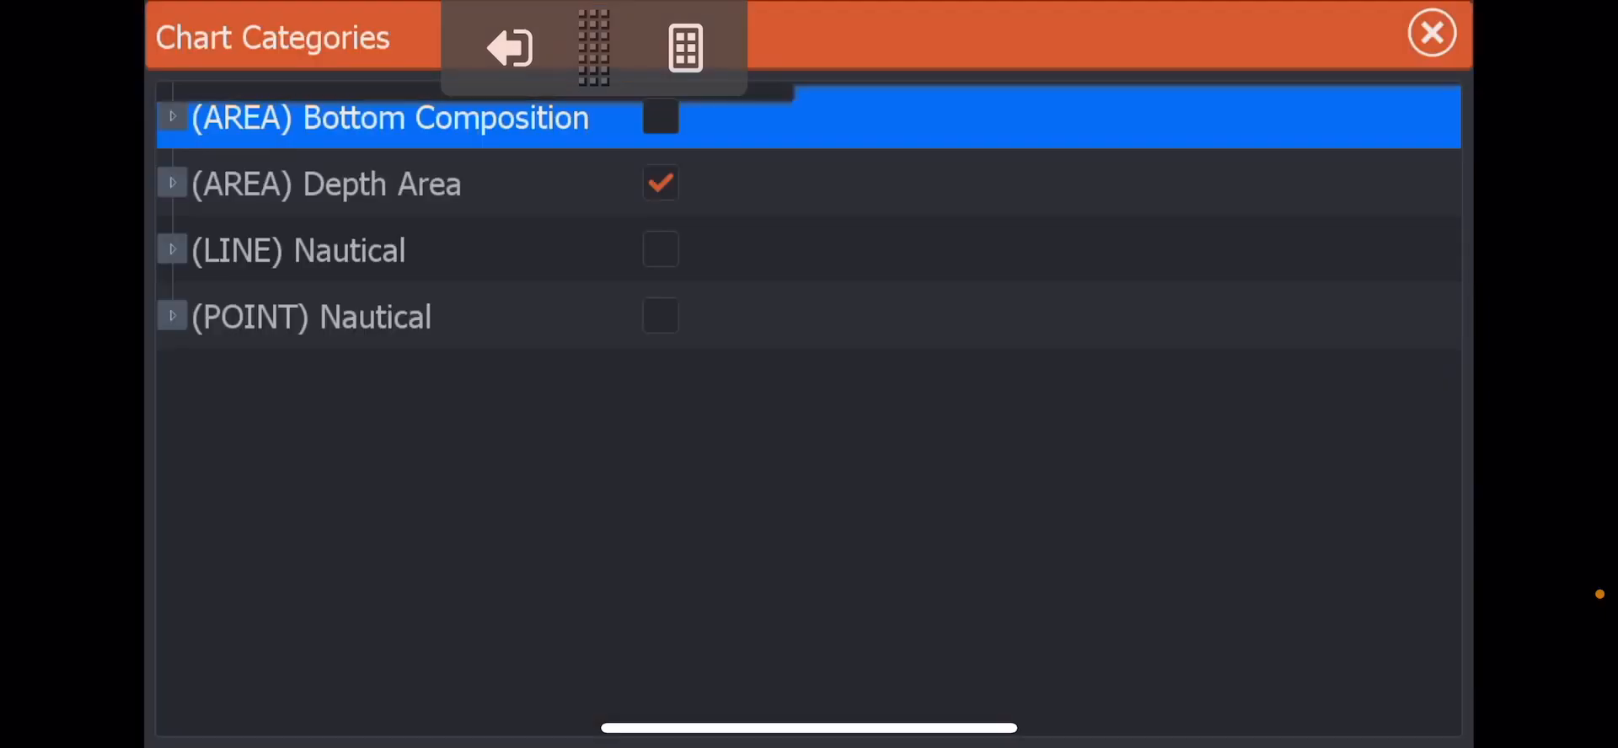
left_click(507, 47)
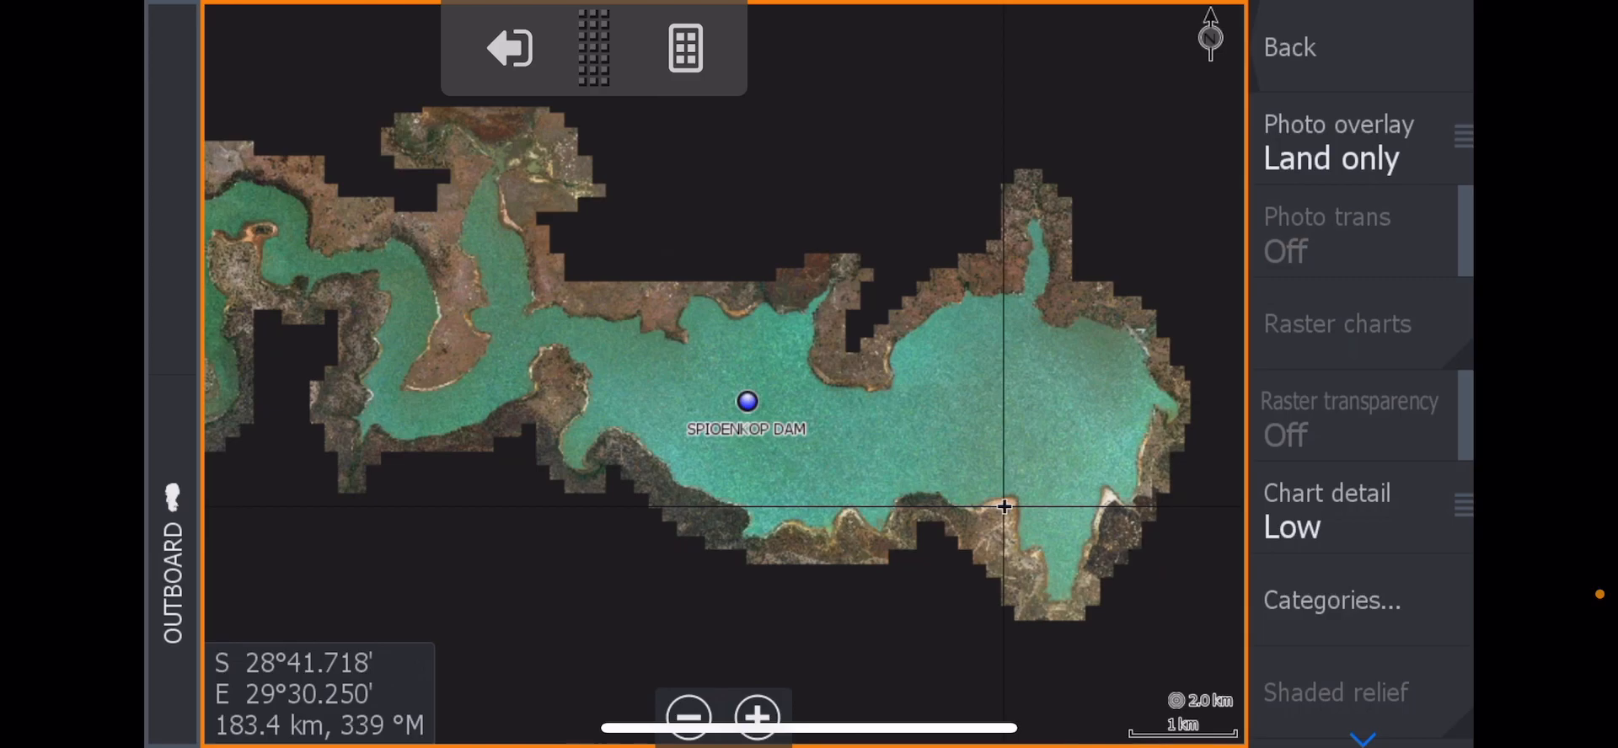
left_click(756, 718)
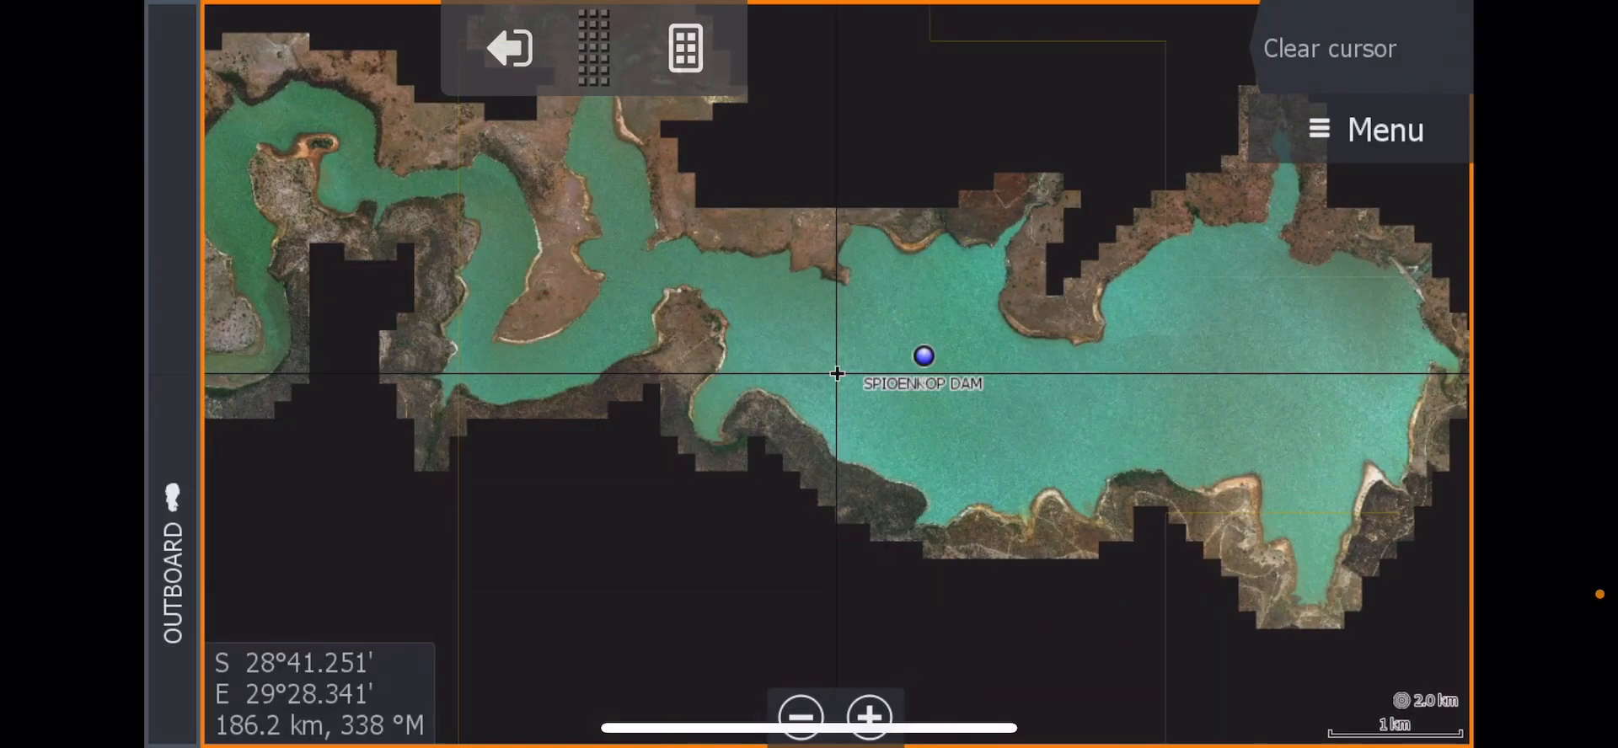
Bring up the Chart Categories list showing all four categories ticked.
left_click(1384, 130)
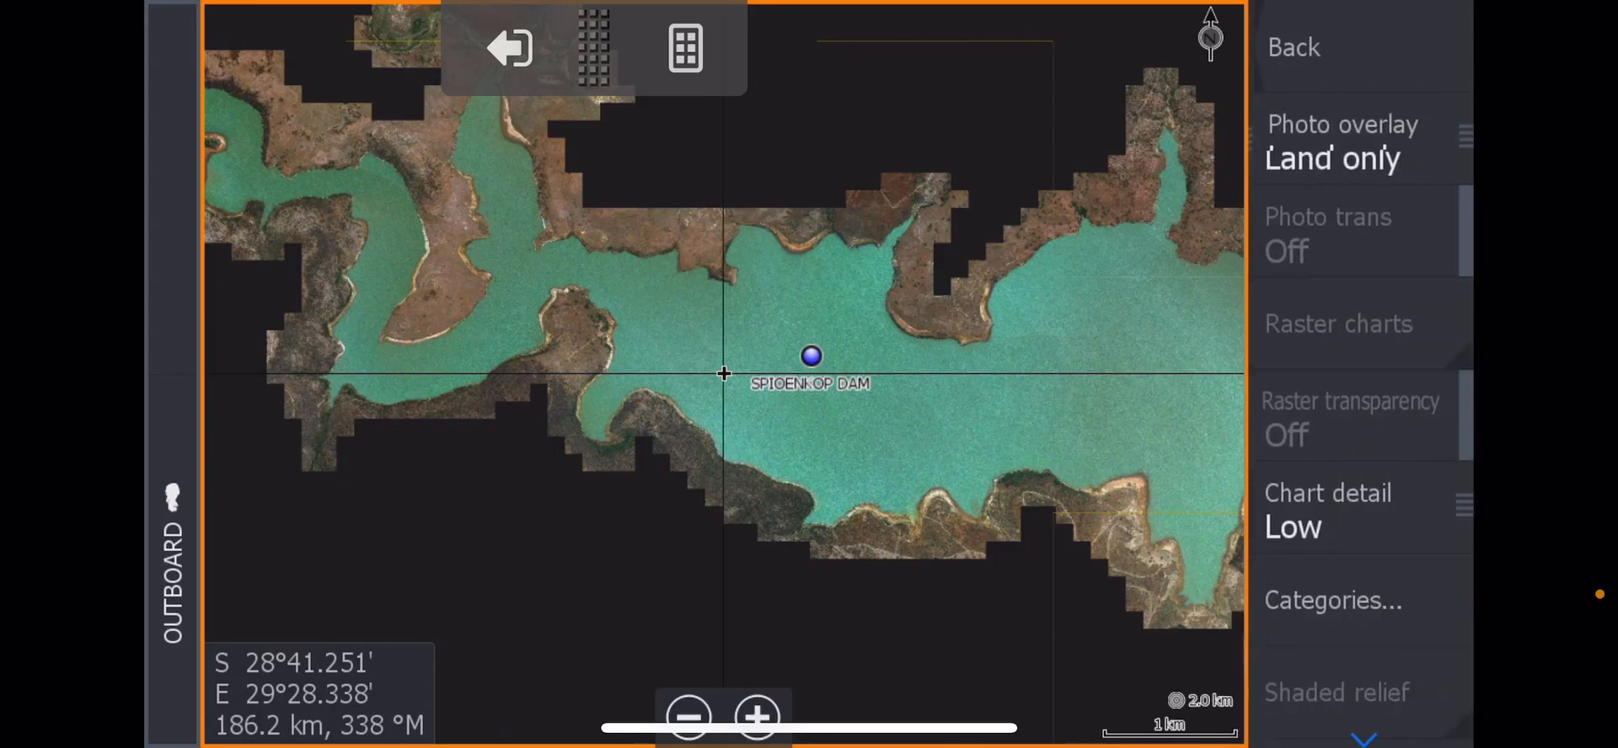
left_click(1331, 600)
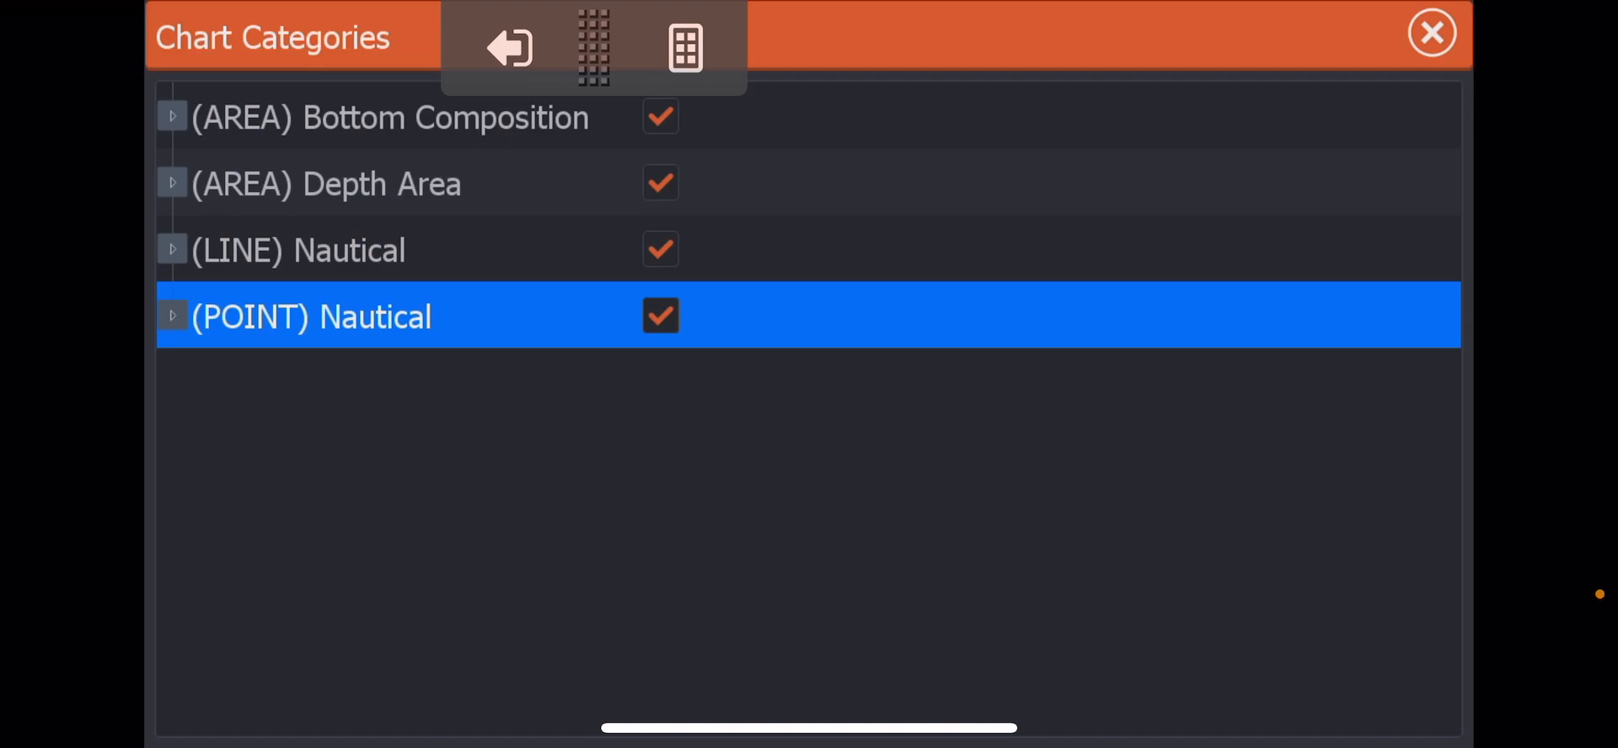
Close the chart settings and zoom in on the shallows around Erasmus Island.
left_click(507, 47)
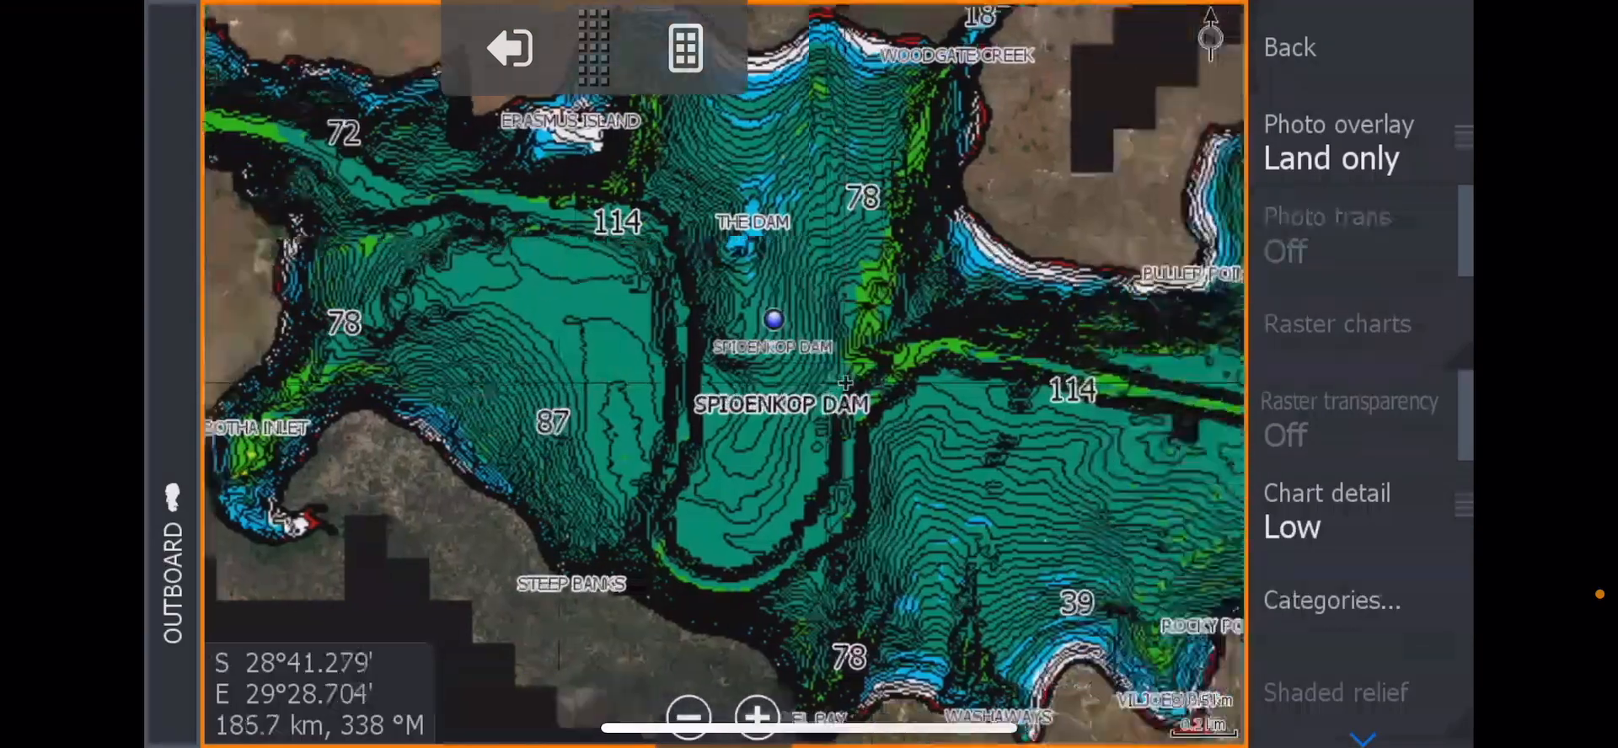
left_click(756, 718)
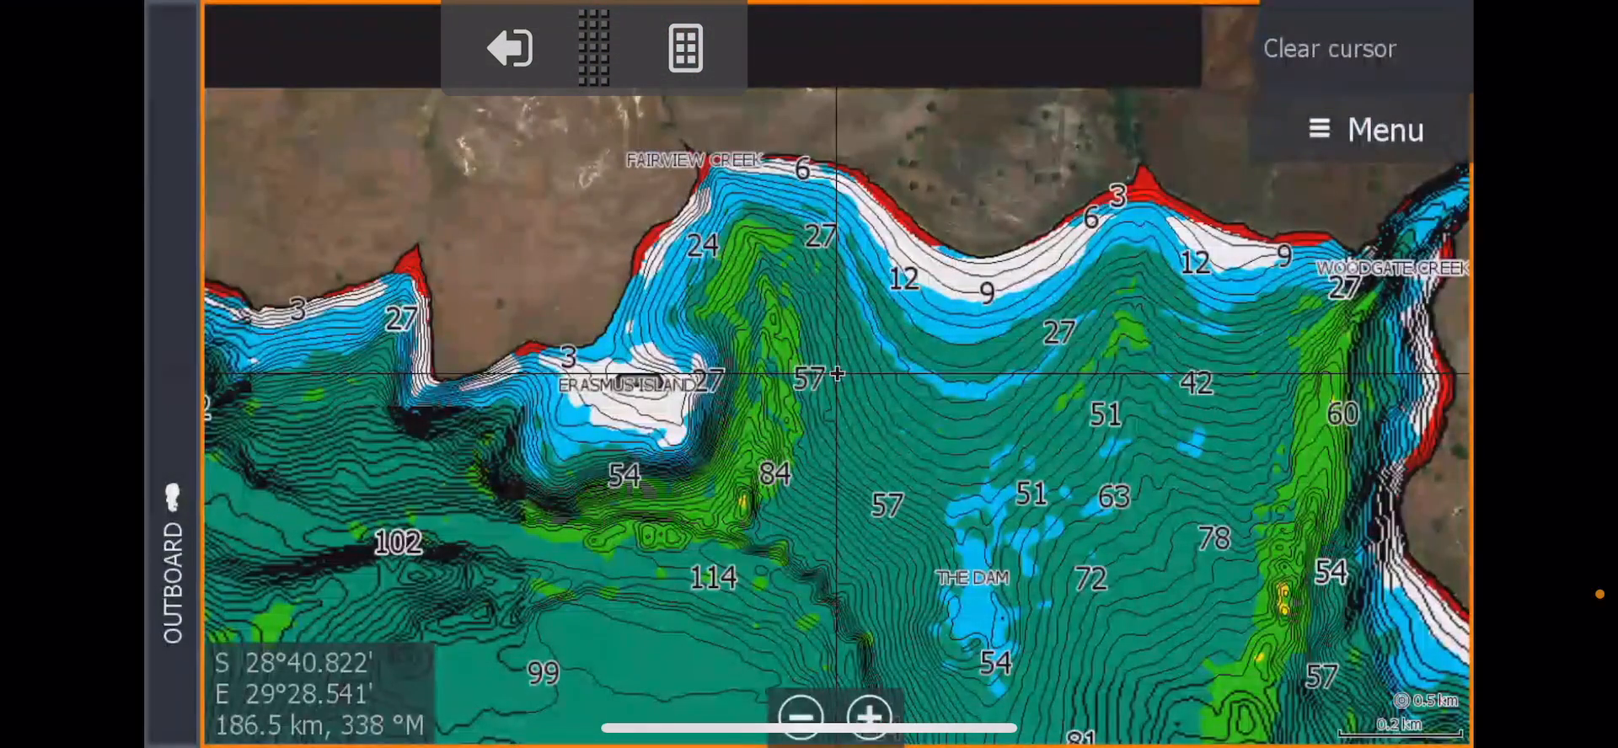
left_click(870, 718)
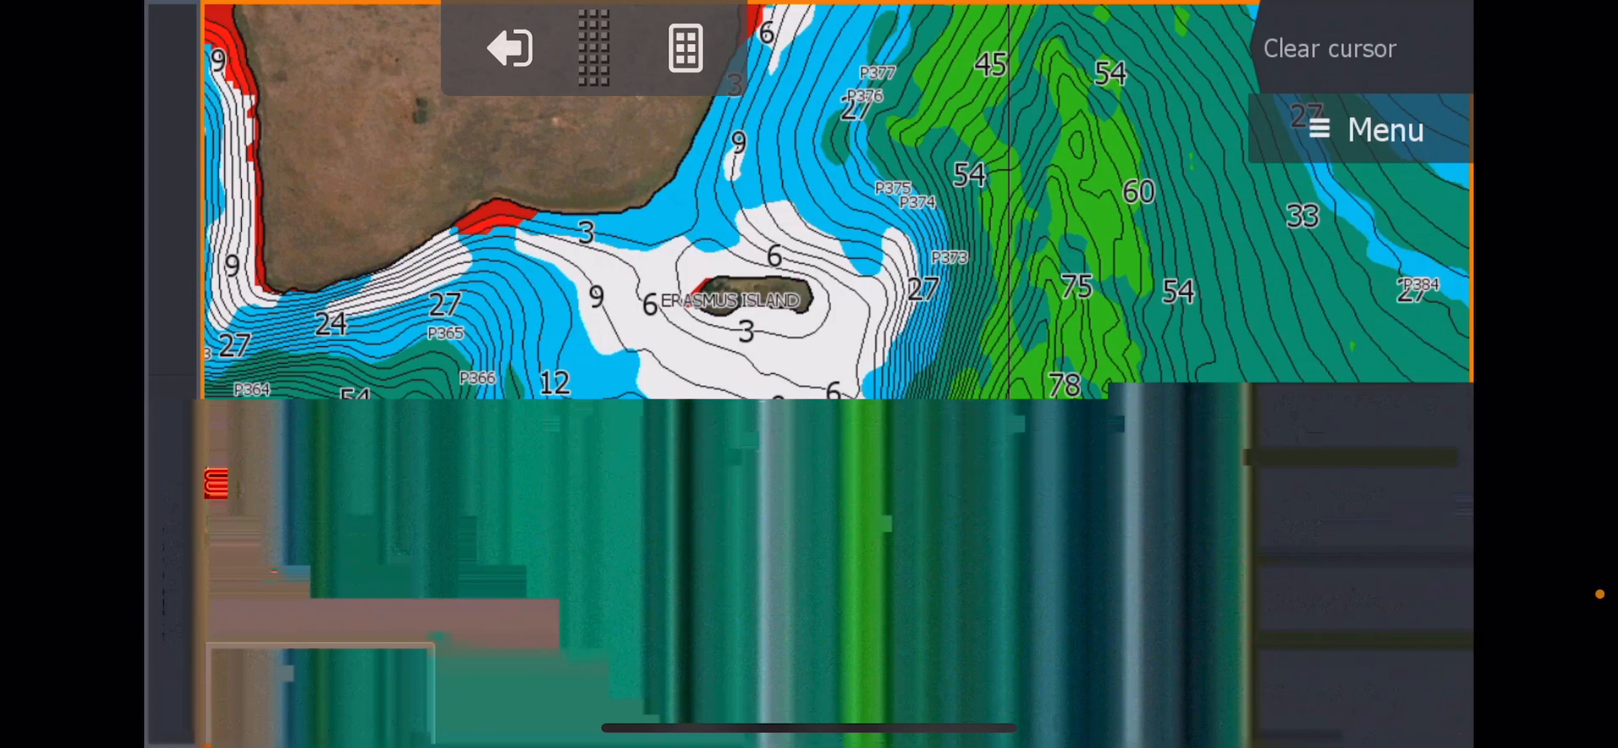
Switch to Elevation depth shading, inspect the shoreline, then zoom out to the whole dam.
left_click(1384, 130)
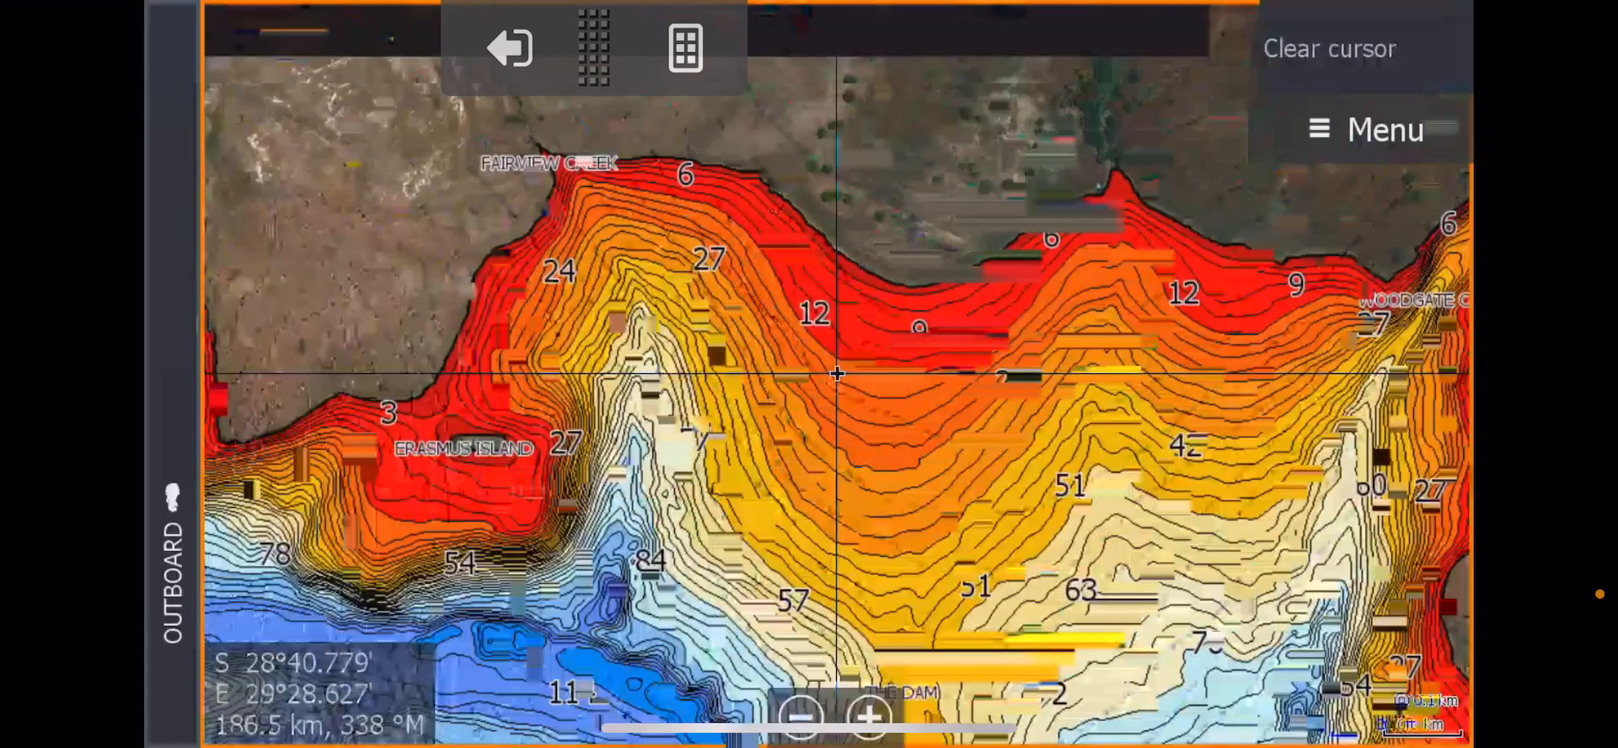
left_click(870, 715)
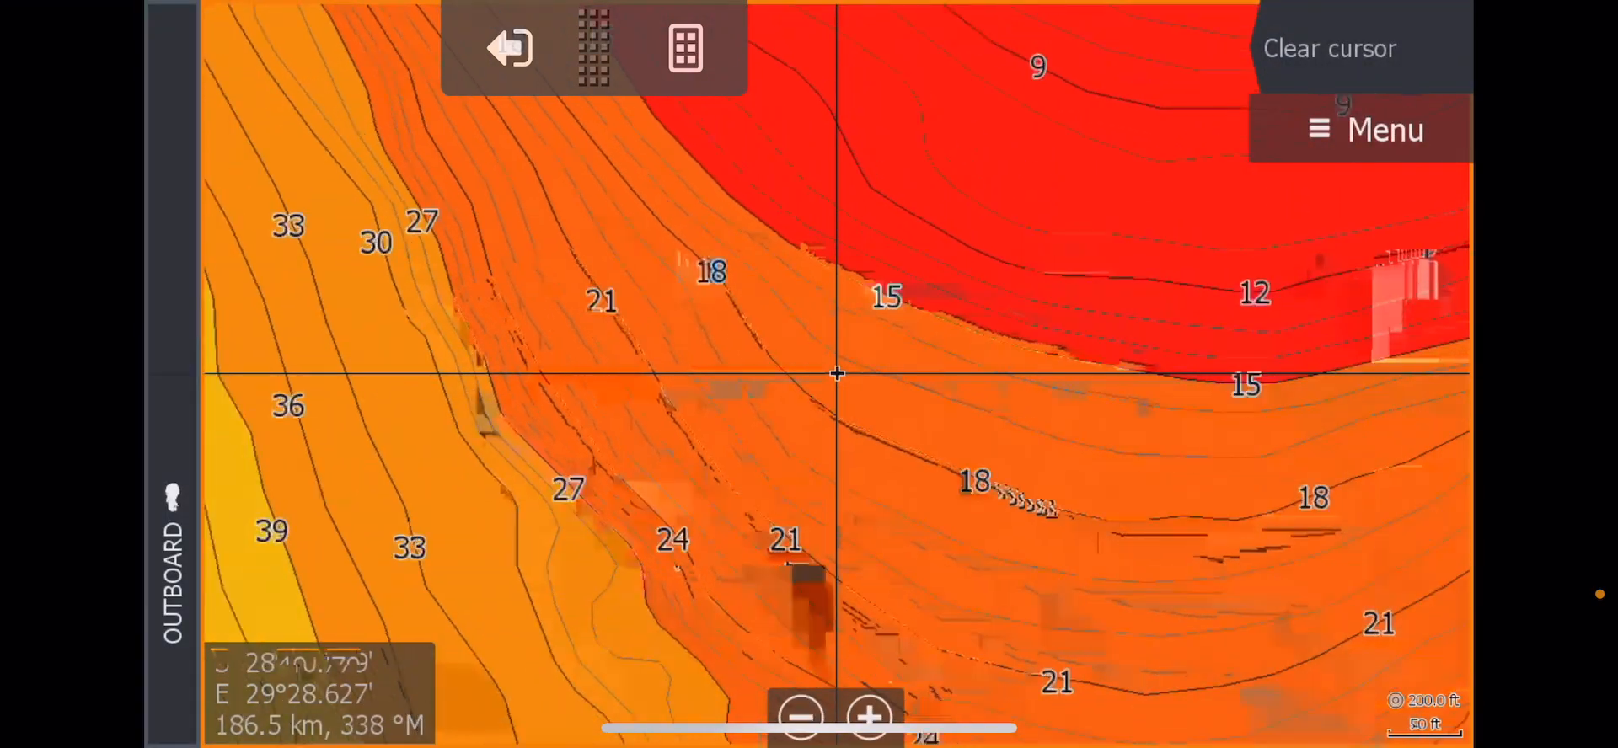
left_click(869, 718)
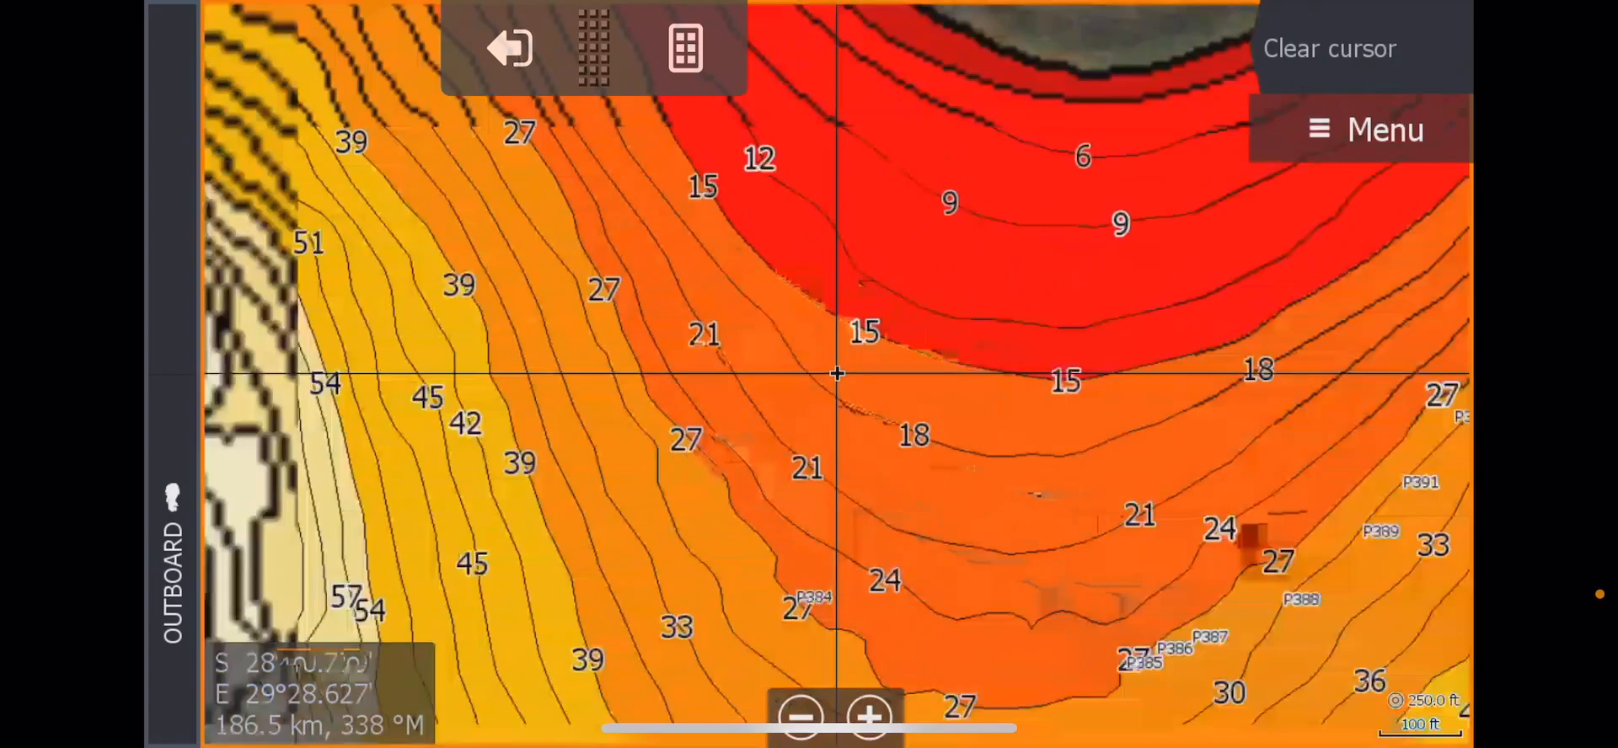
left_click(801, 717)
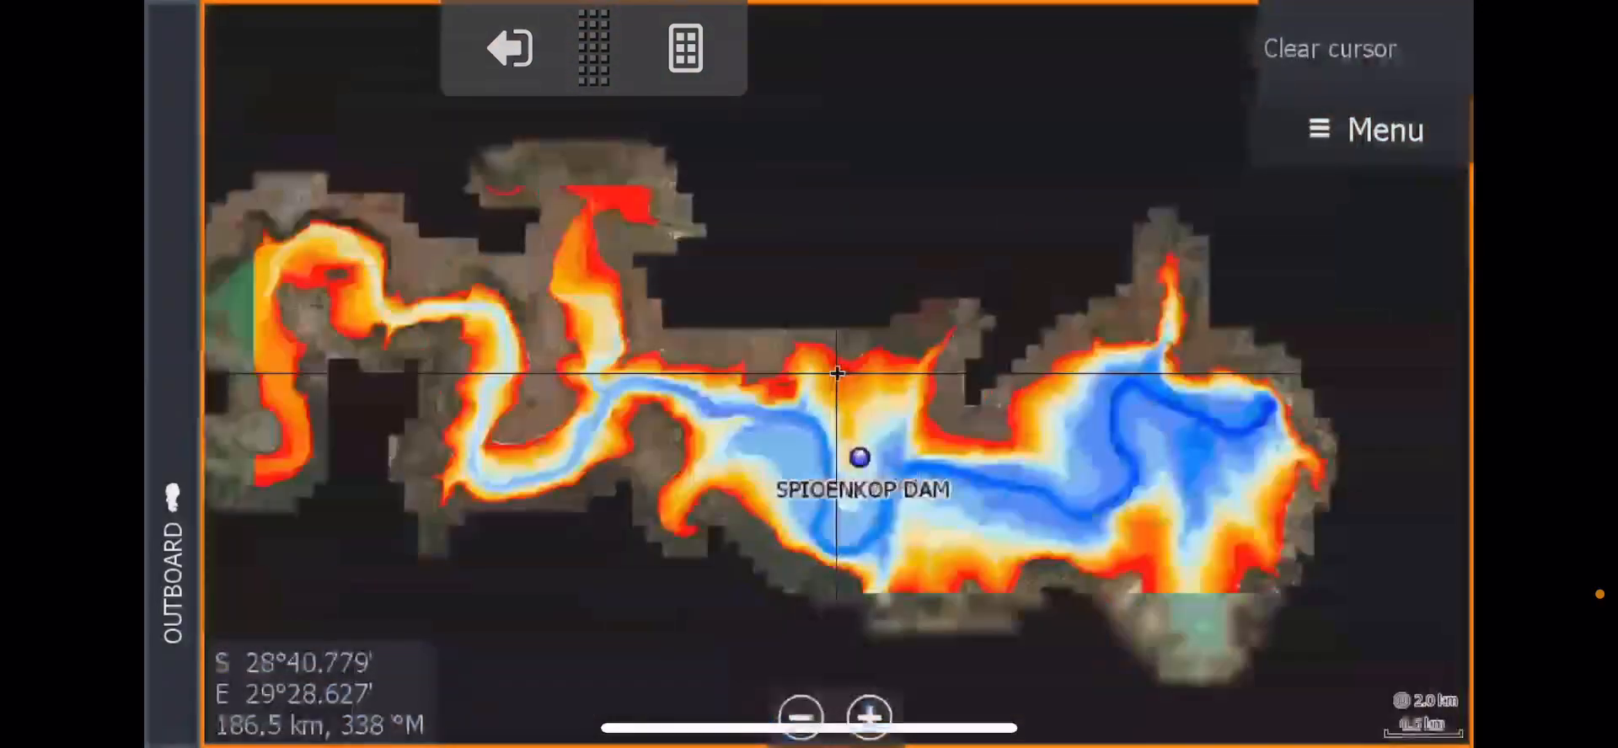
Zoom in repeatedly on the Washaways shoreline along the dam's southern side.
left_click(802, 718)
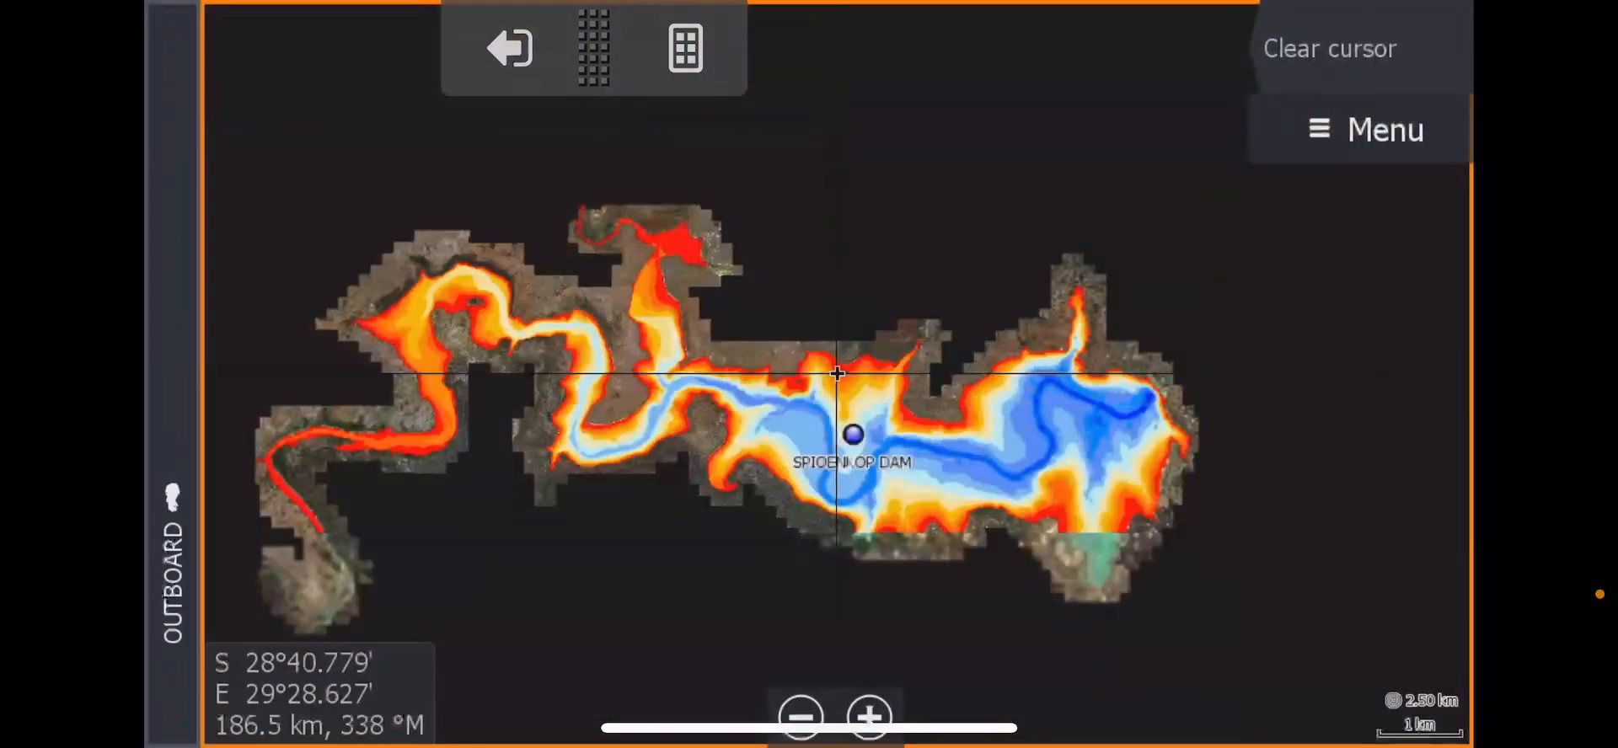
left_click(870, 718)
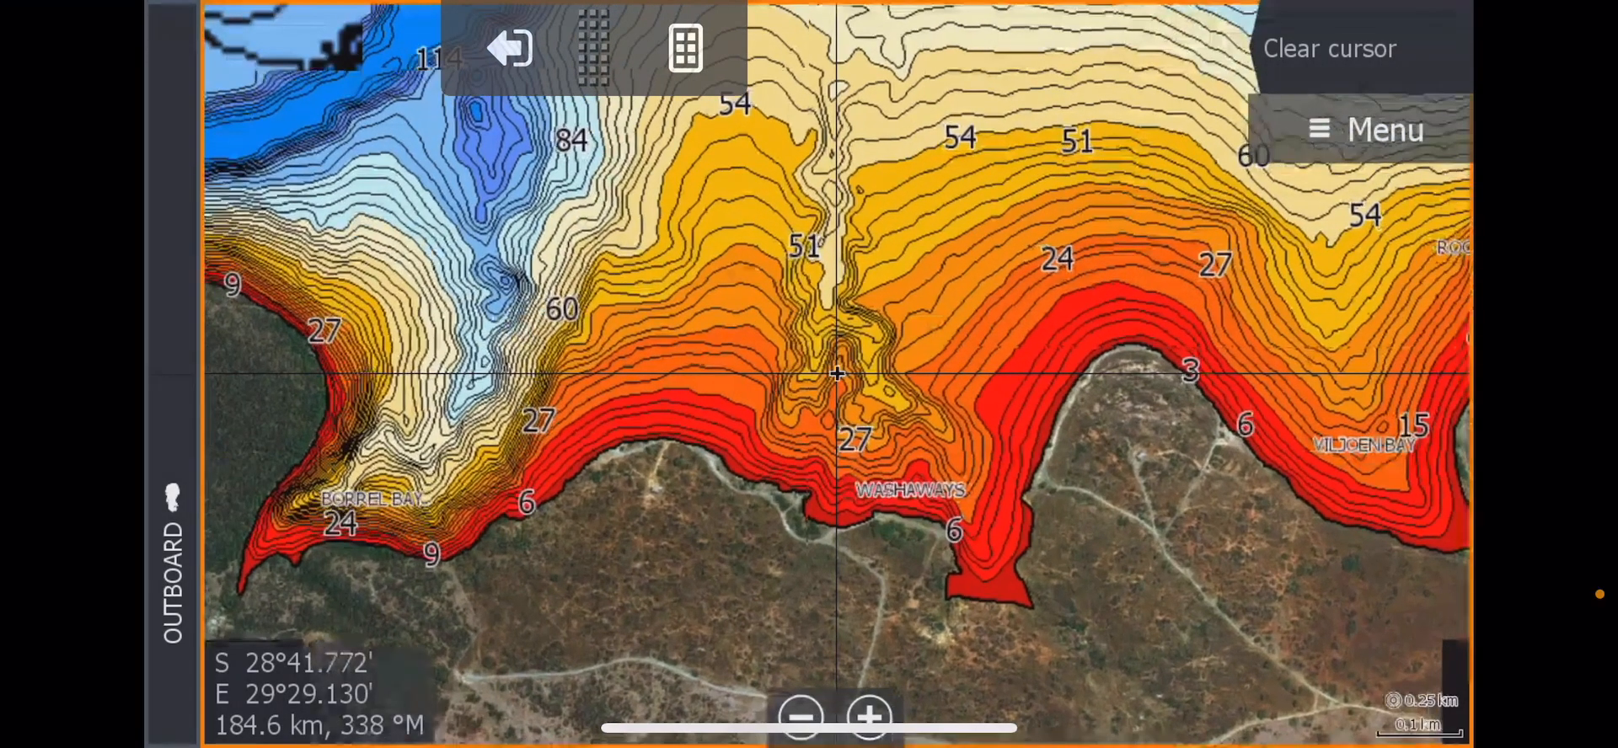
left_click(868, 715)
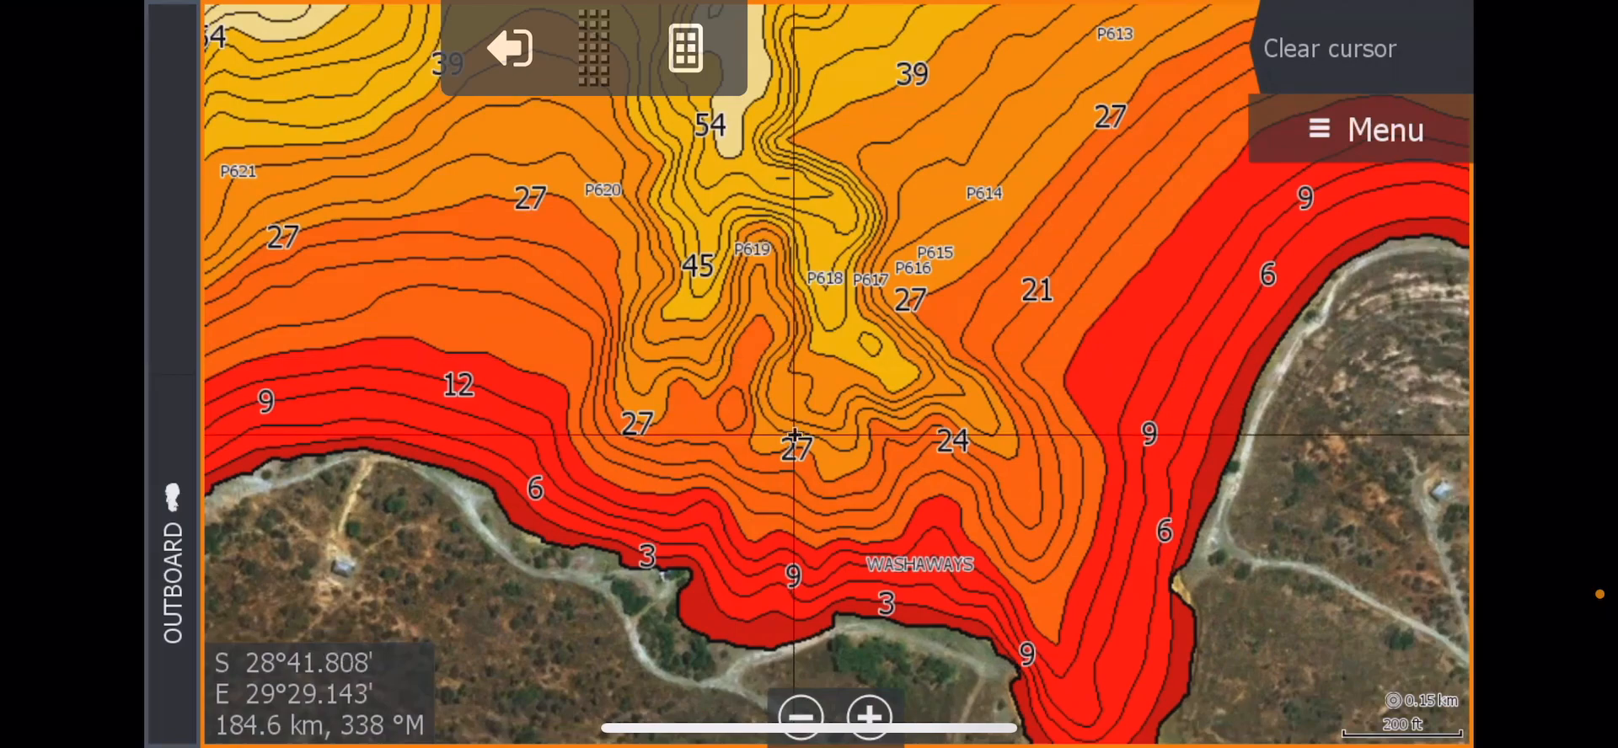
left_click(868, 718)
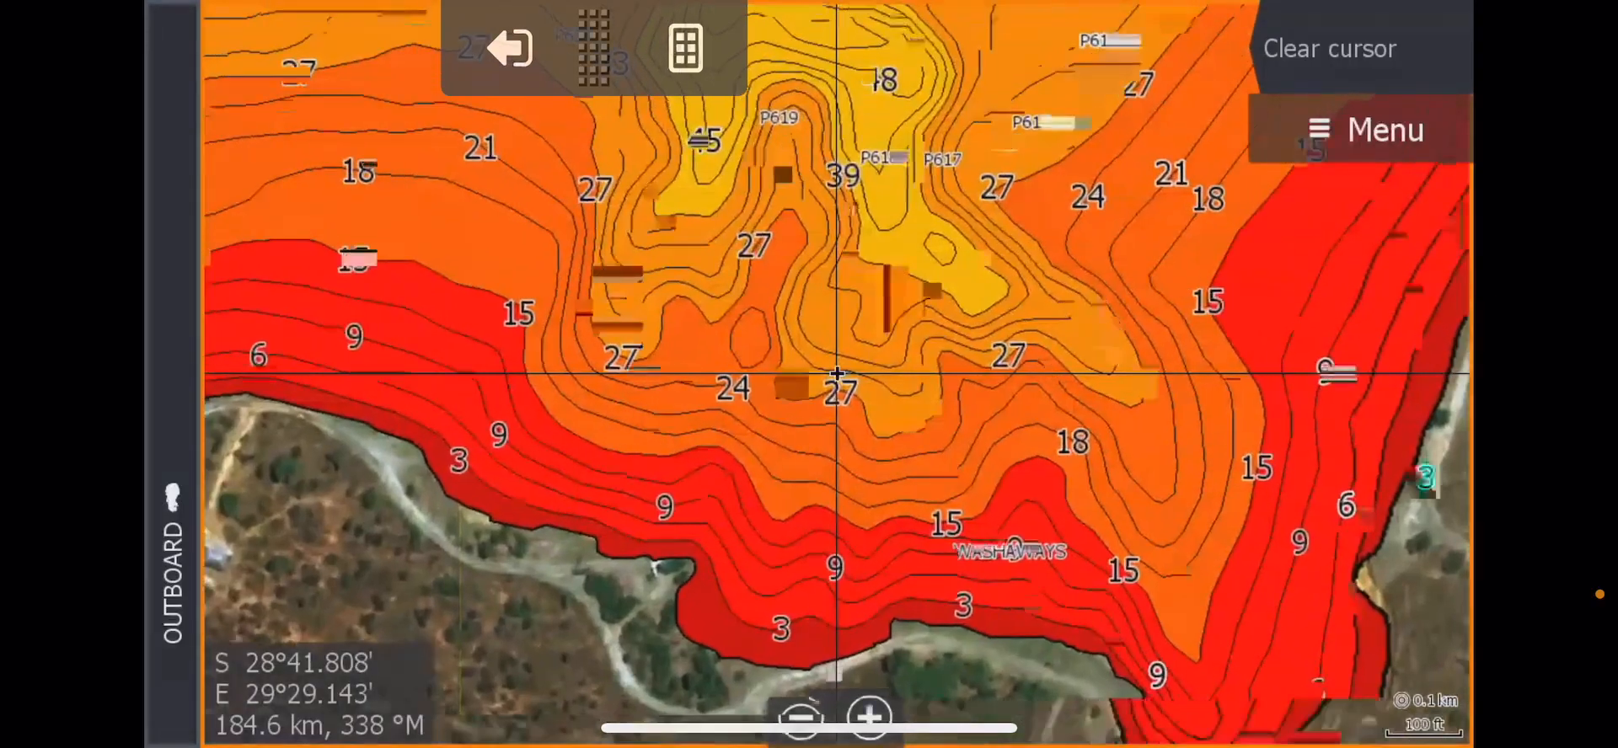
left_click(870, 715)
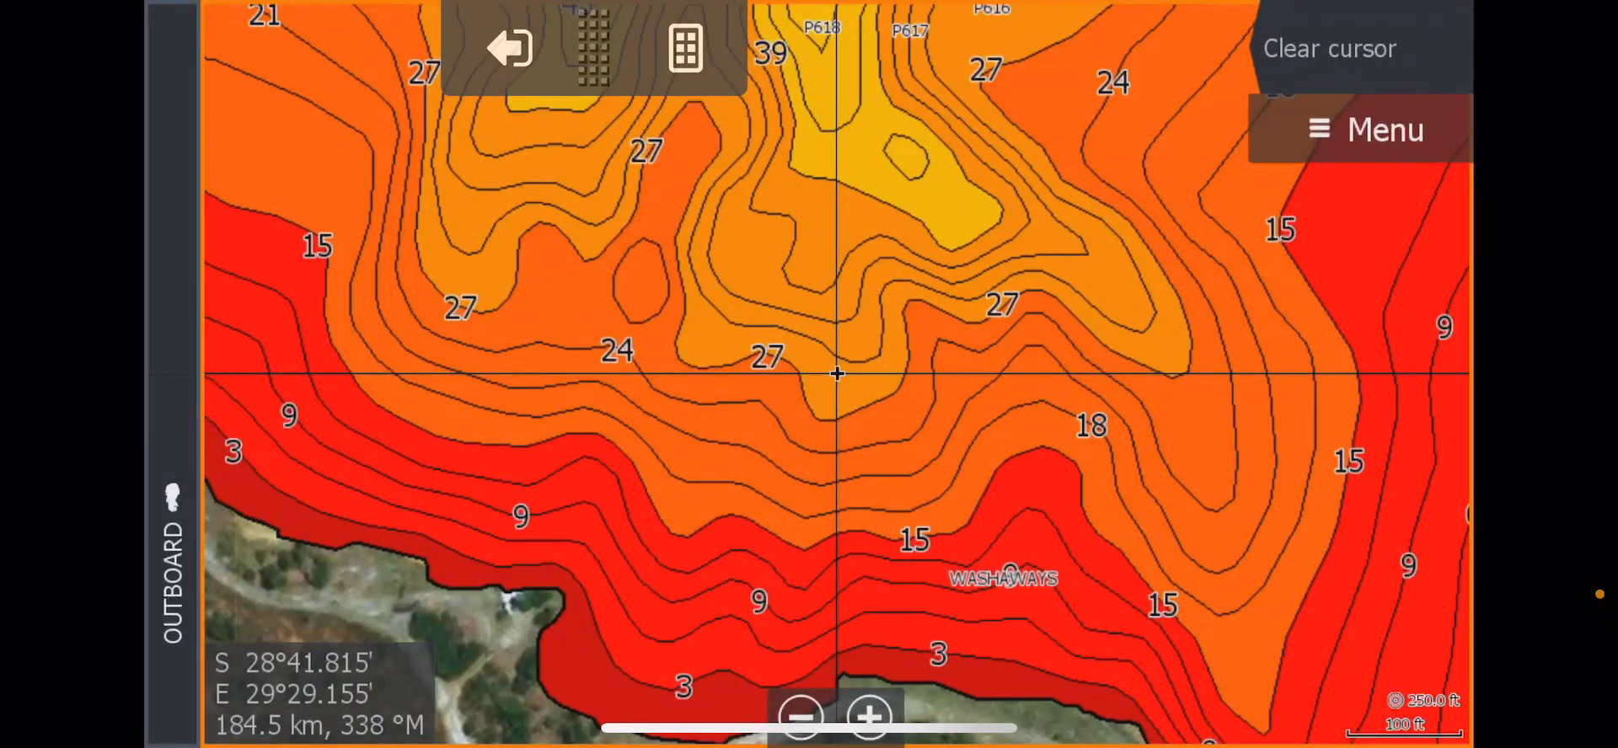
left_click(869, 715)
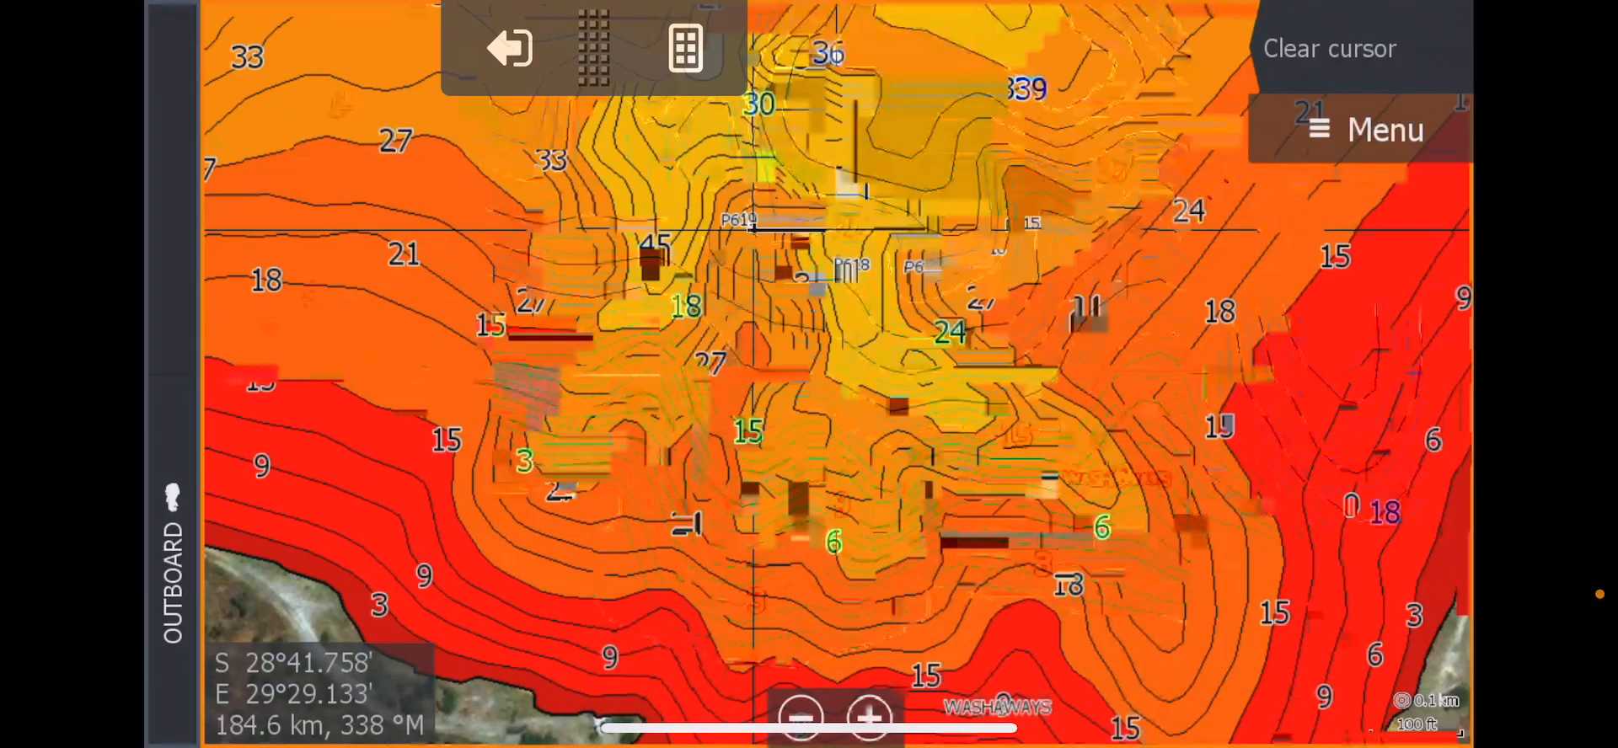
Set the photo overlay to Full so satellite imagery shows beneath the Washaways contours.
left_click(1384, 130)
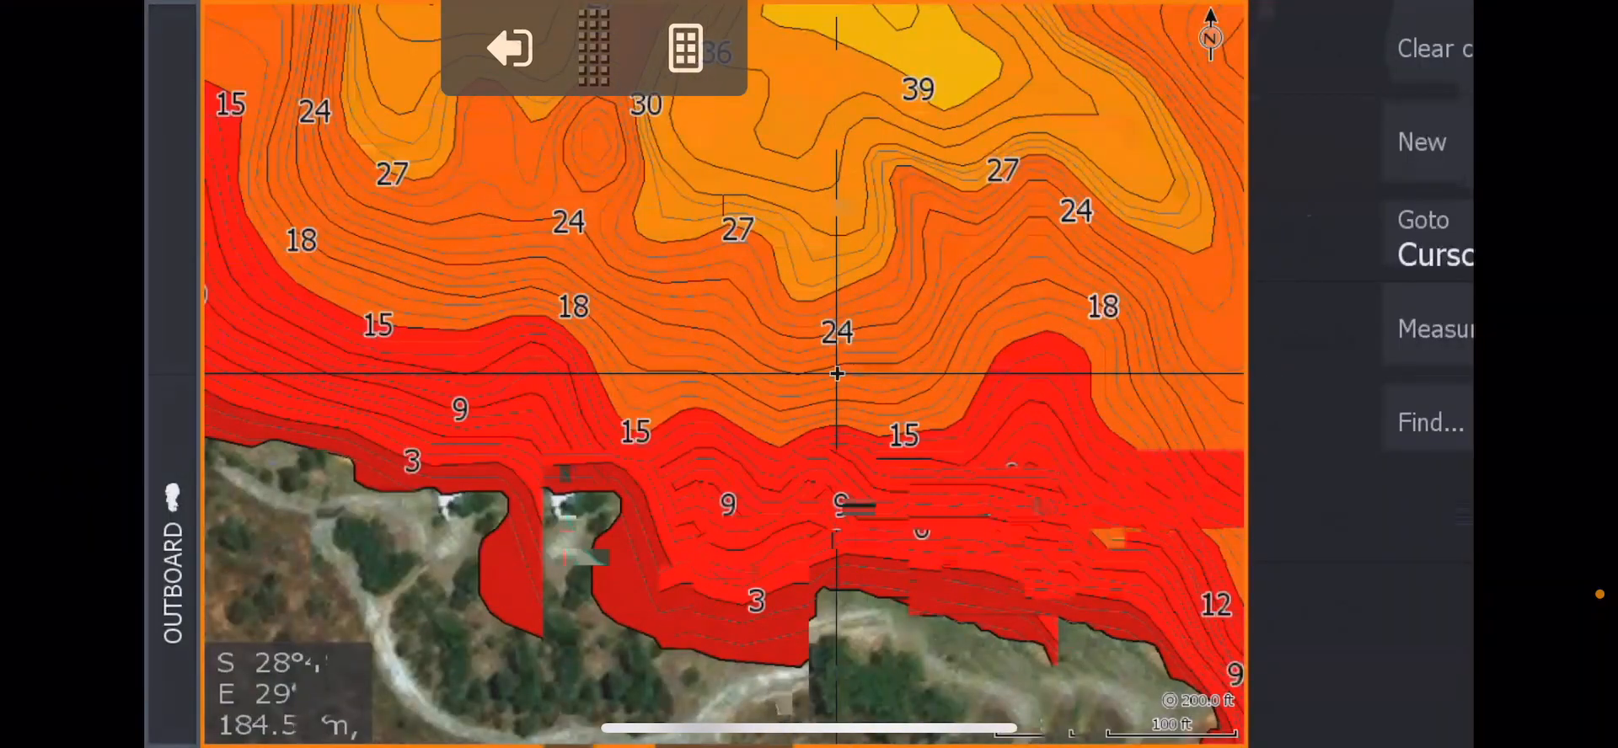
left_click(1422, 141)
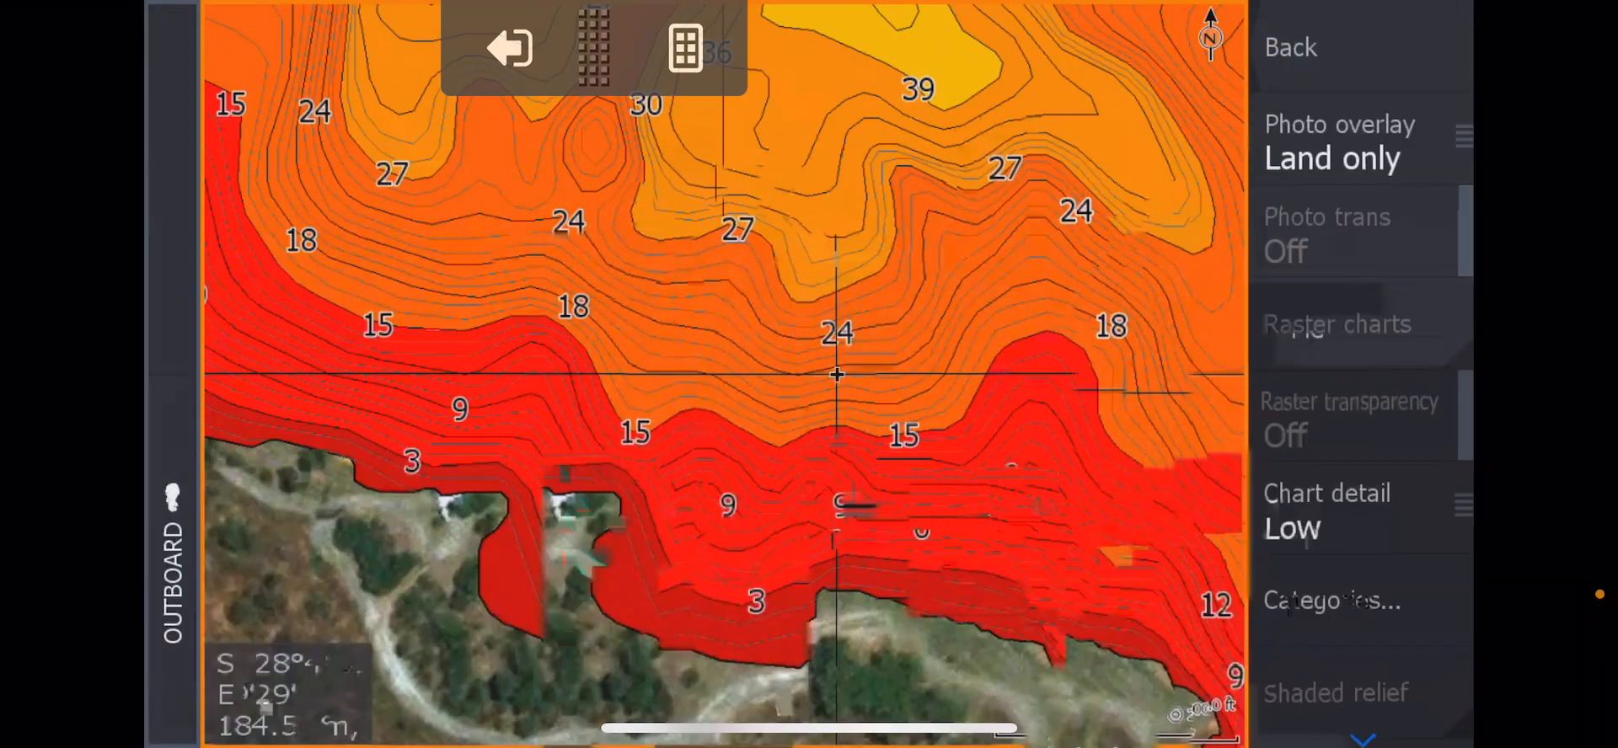
left_click(1339, 140)
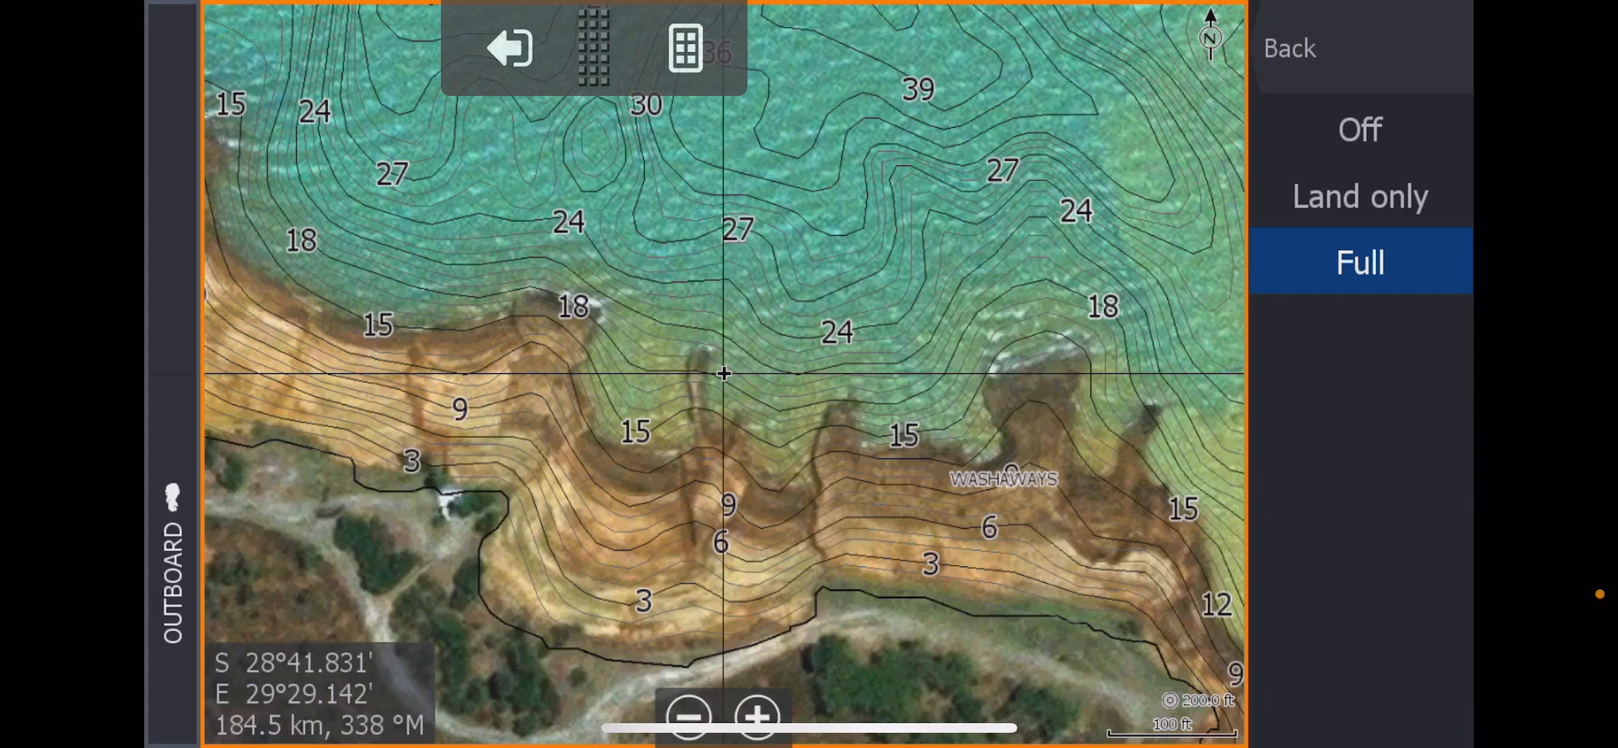
left_click(1361, 263)
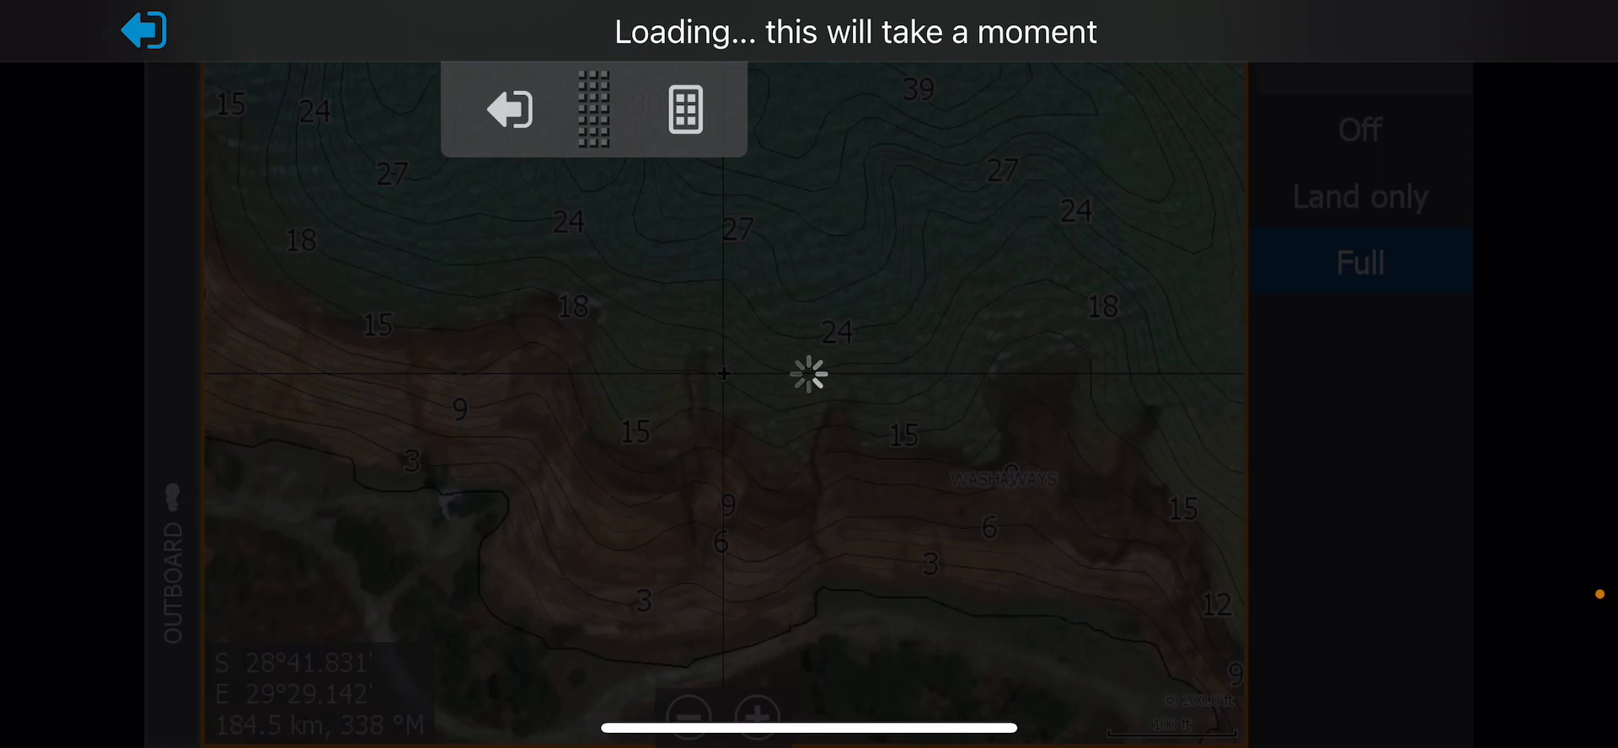
left_click(1360, 261)
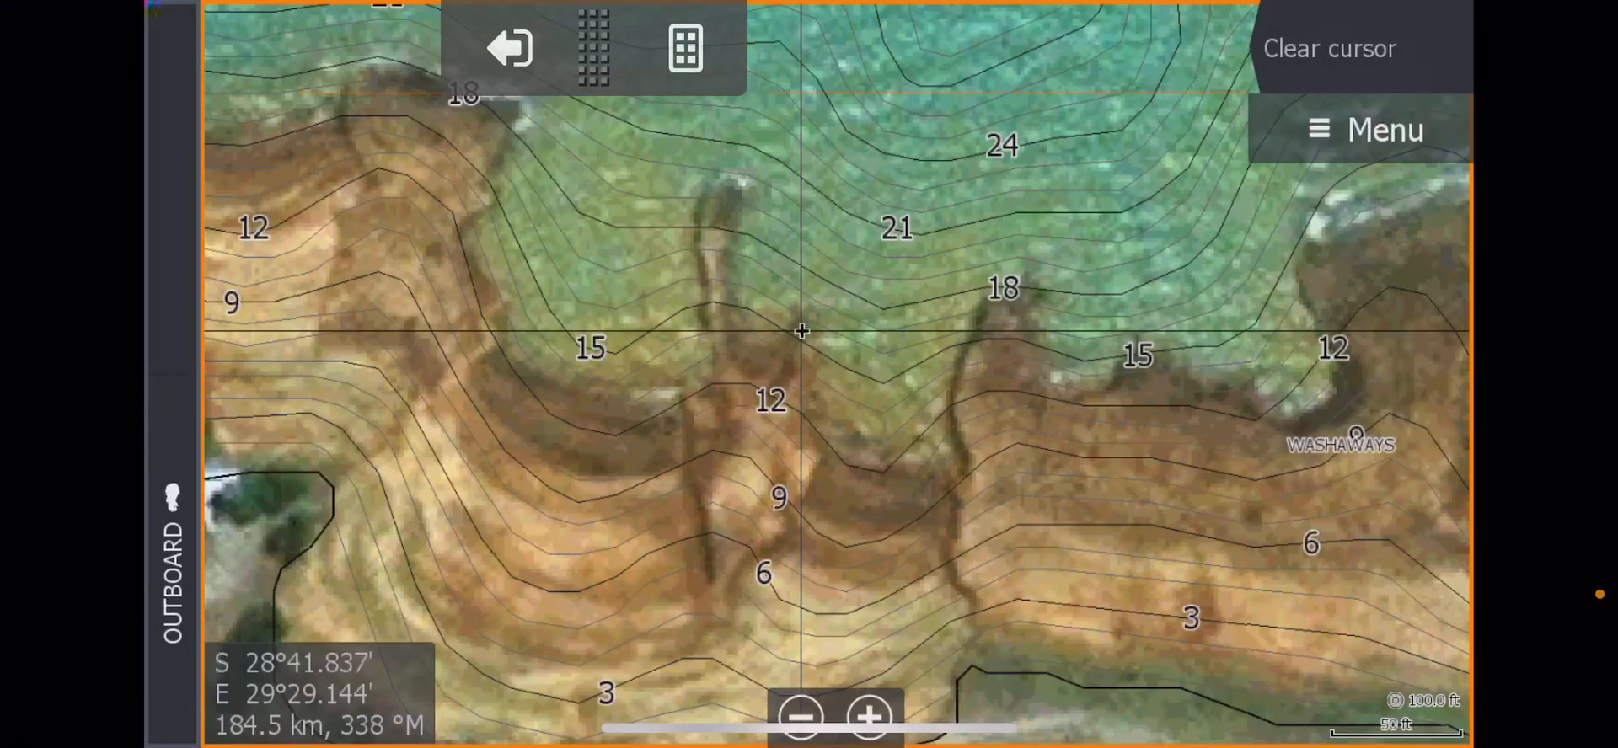
Scroll the chart source list to the side-scan sources UltraHFS, UltraHFN and AerialHD.
left_click(1364, 130)
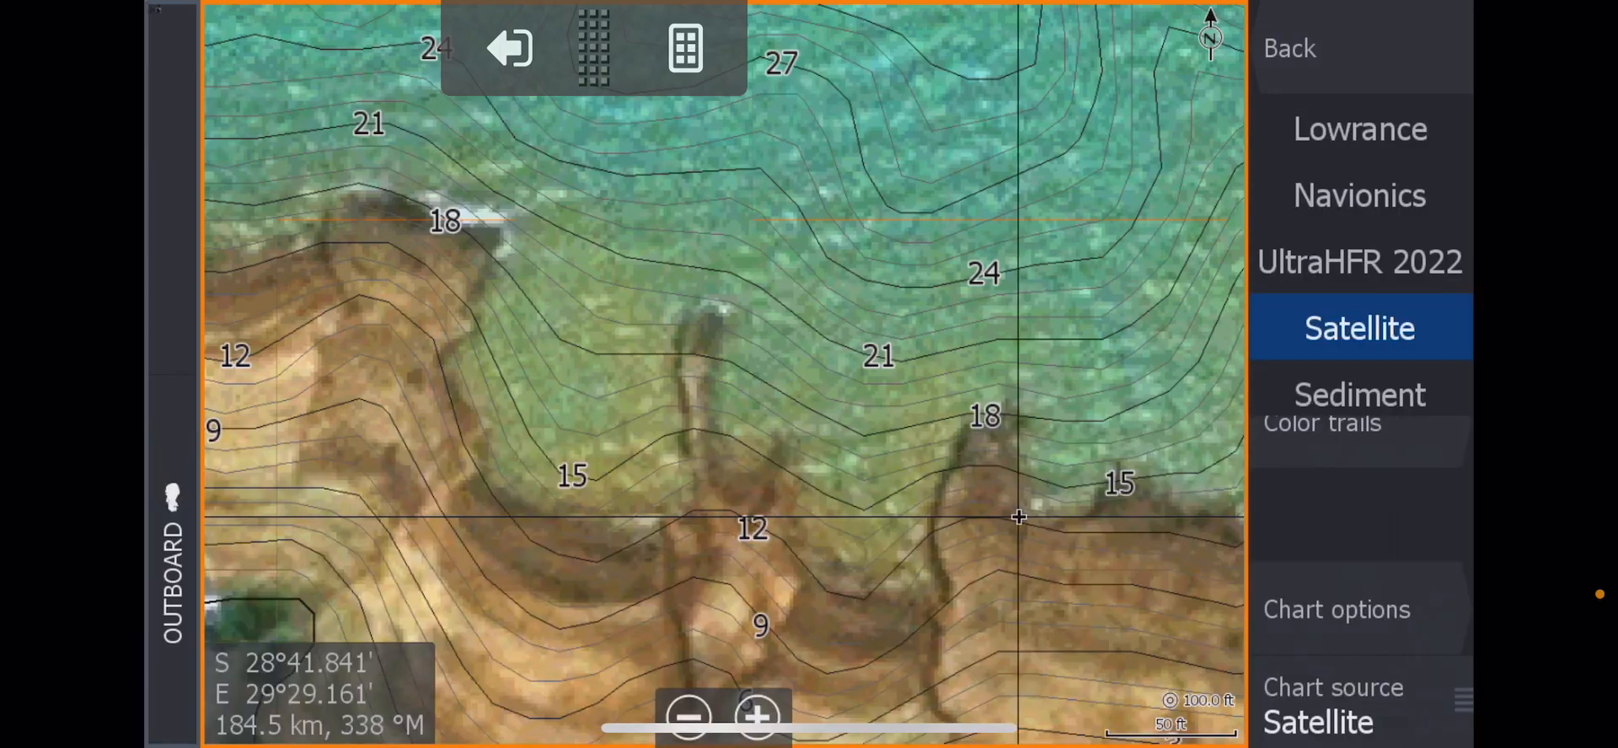
scroll("down", 3)
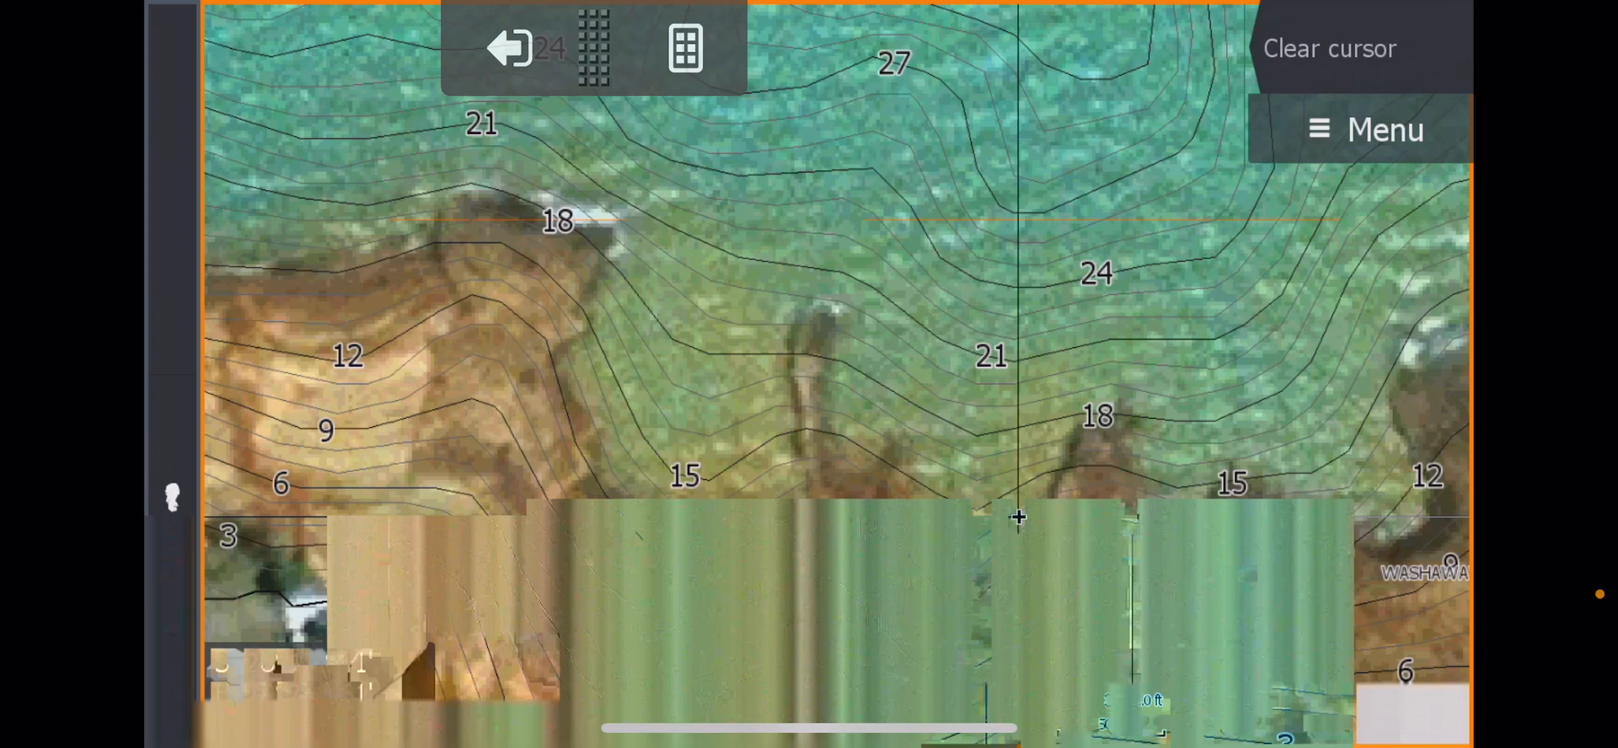
left_click(1362, 130)
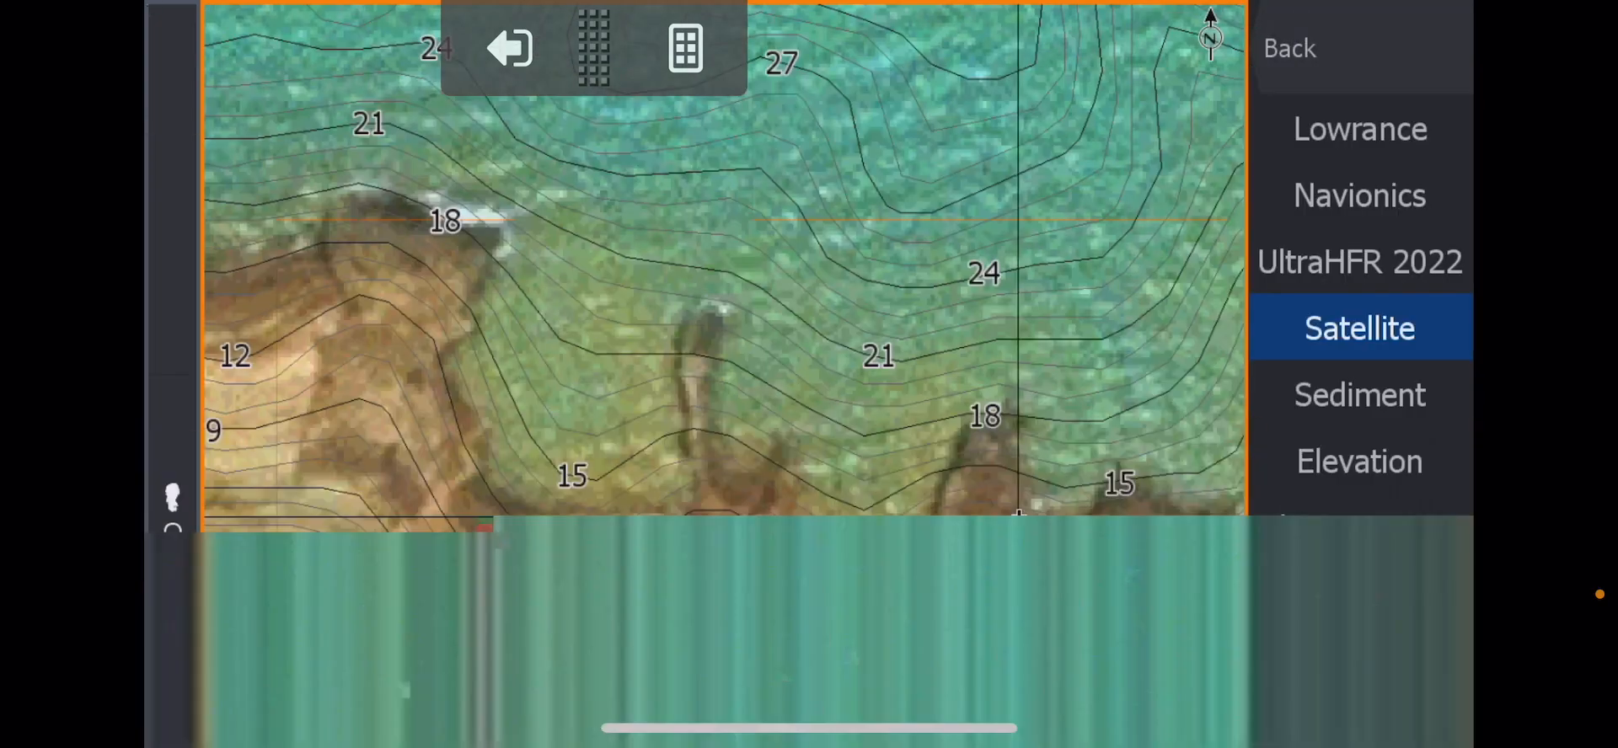
scroll("down", 3)
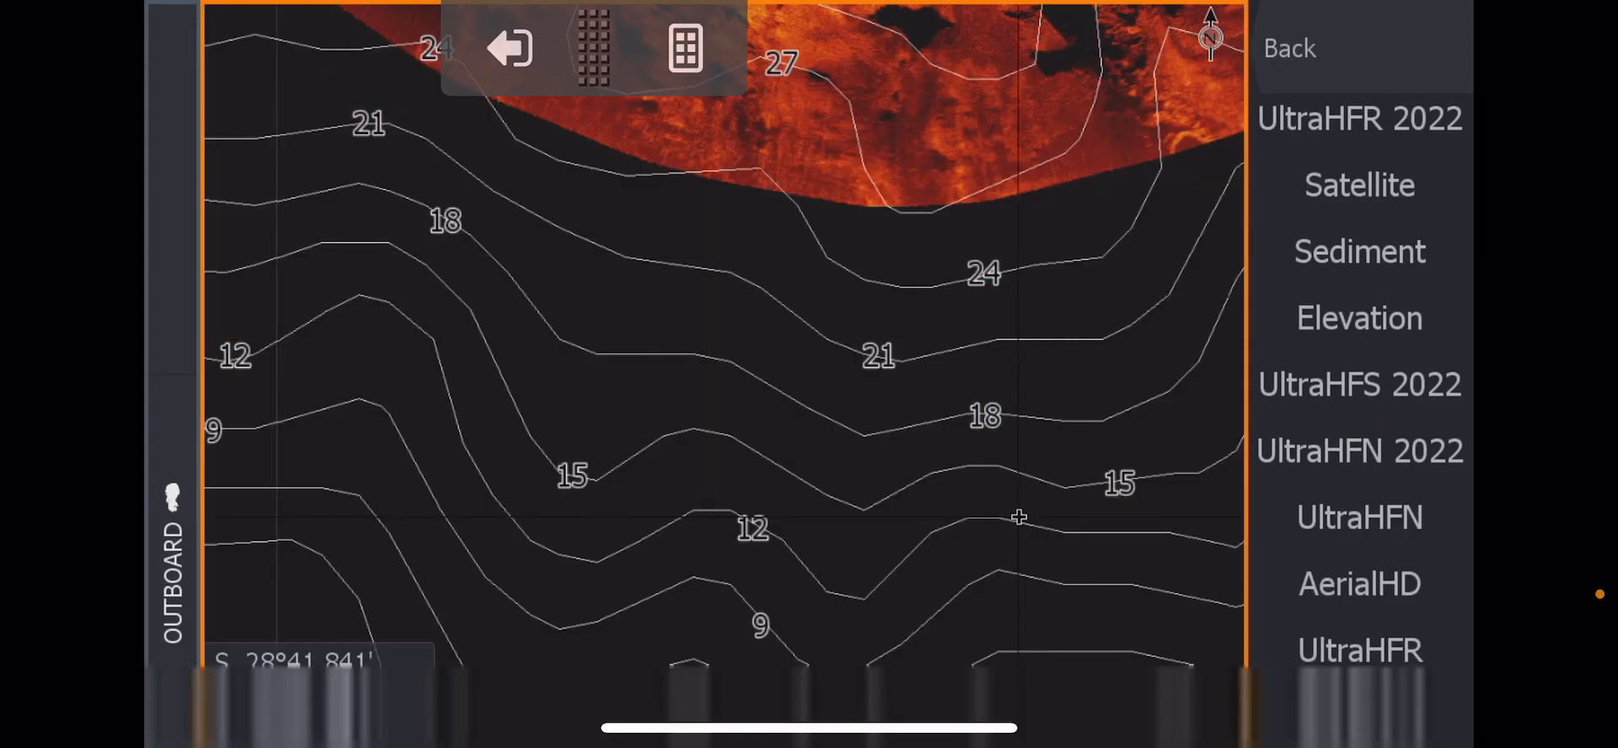
Switch the chart source to UltraHFS 2022 side-scan imagery and reopen the source list to confirm.
left_click(1359, 714)
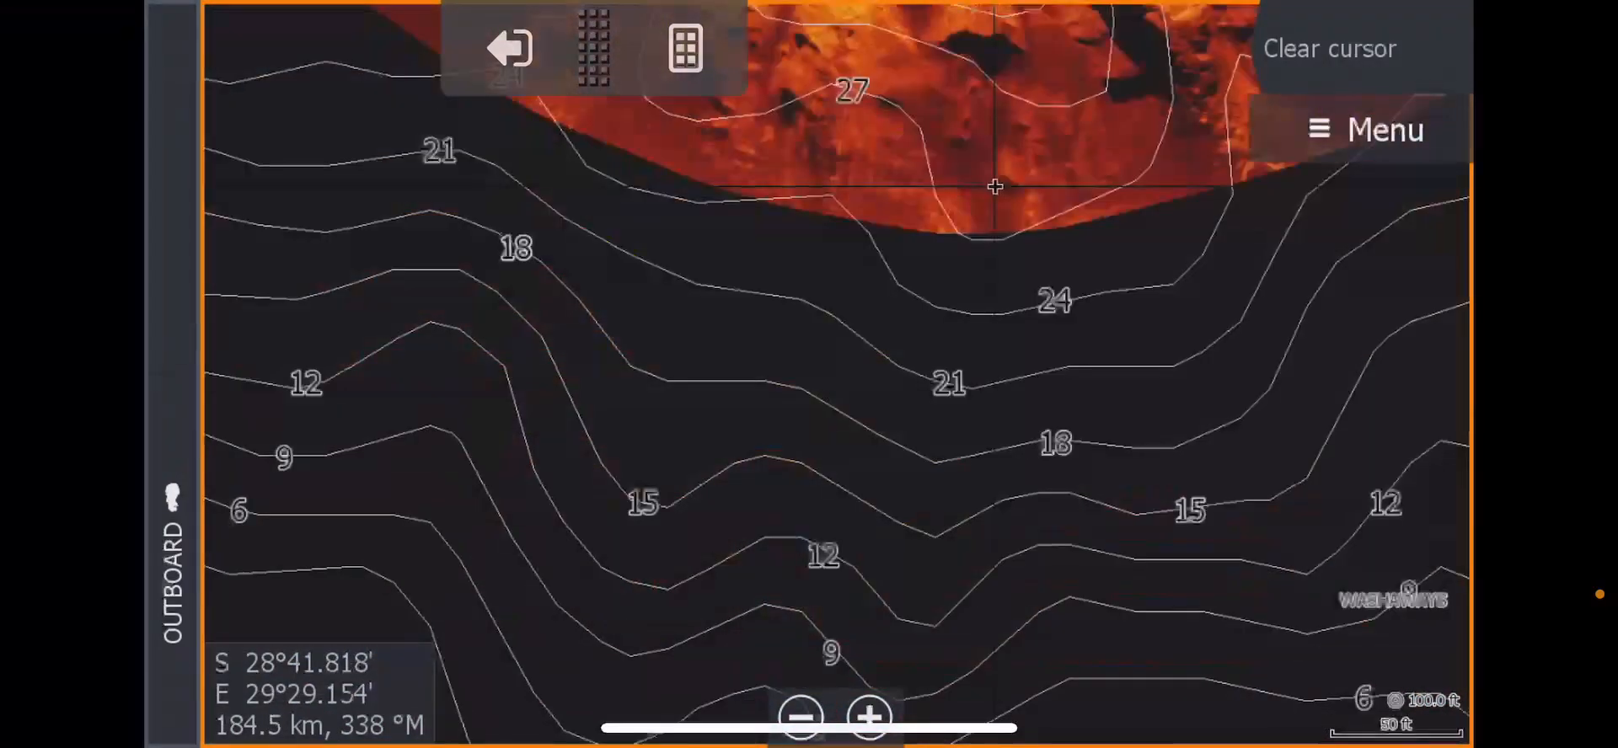
left_click(1365, 130)
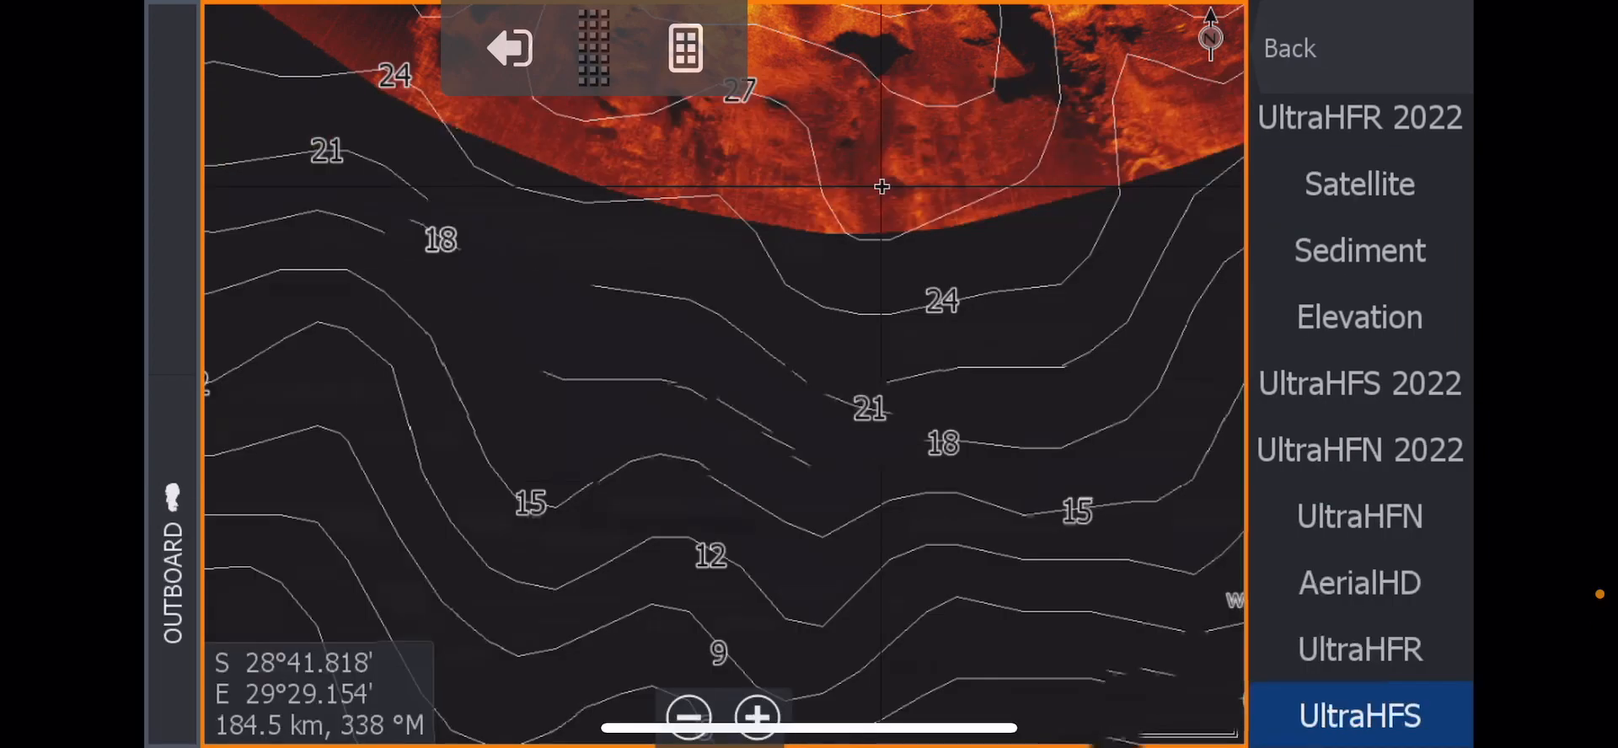
left_click(1359, 382)
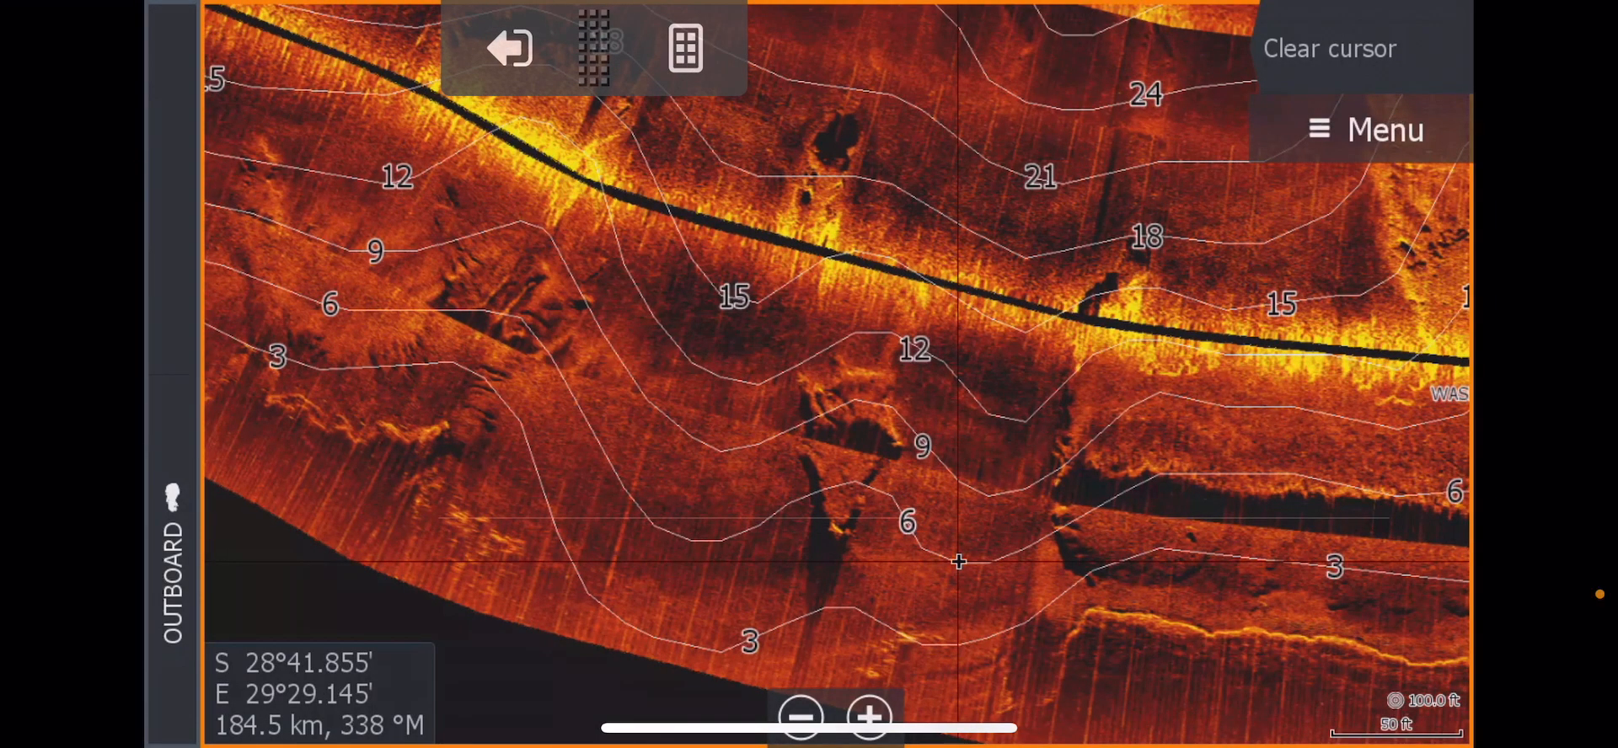
left_click(1383, 130)
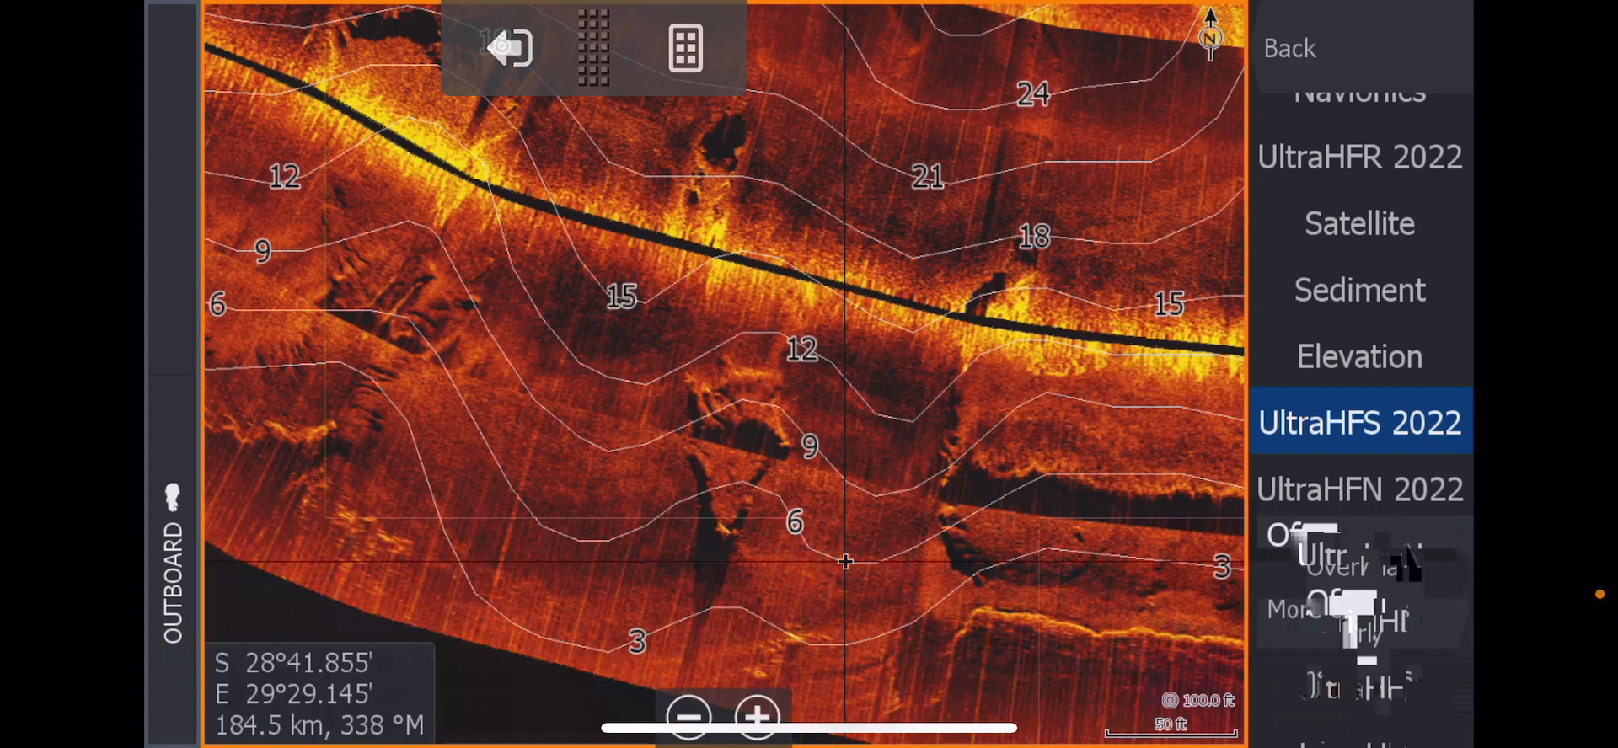
Select the Satellite imagery source and show it on the chart.
left_click(1359, 622)
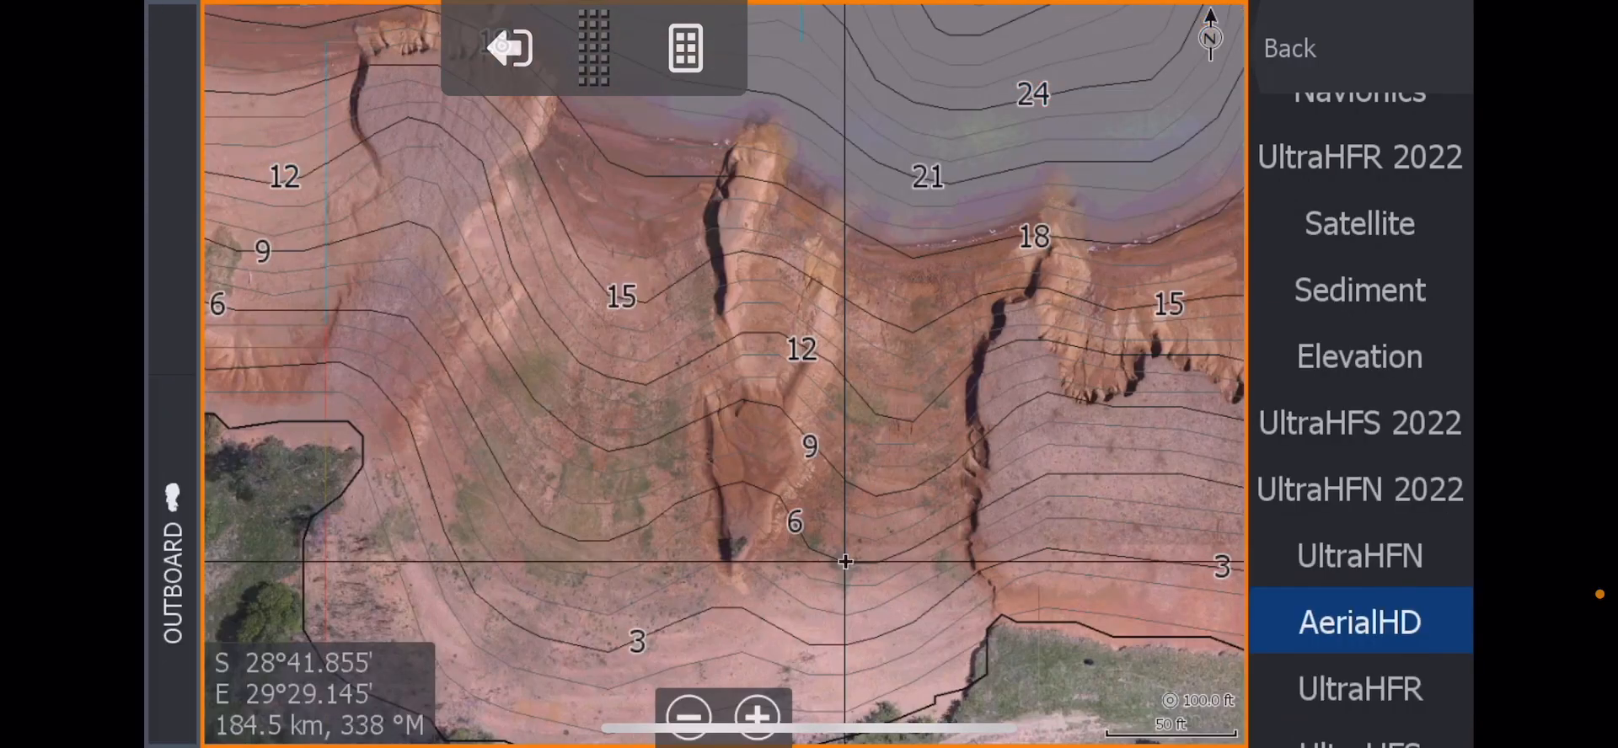
left_click(1359, 222)
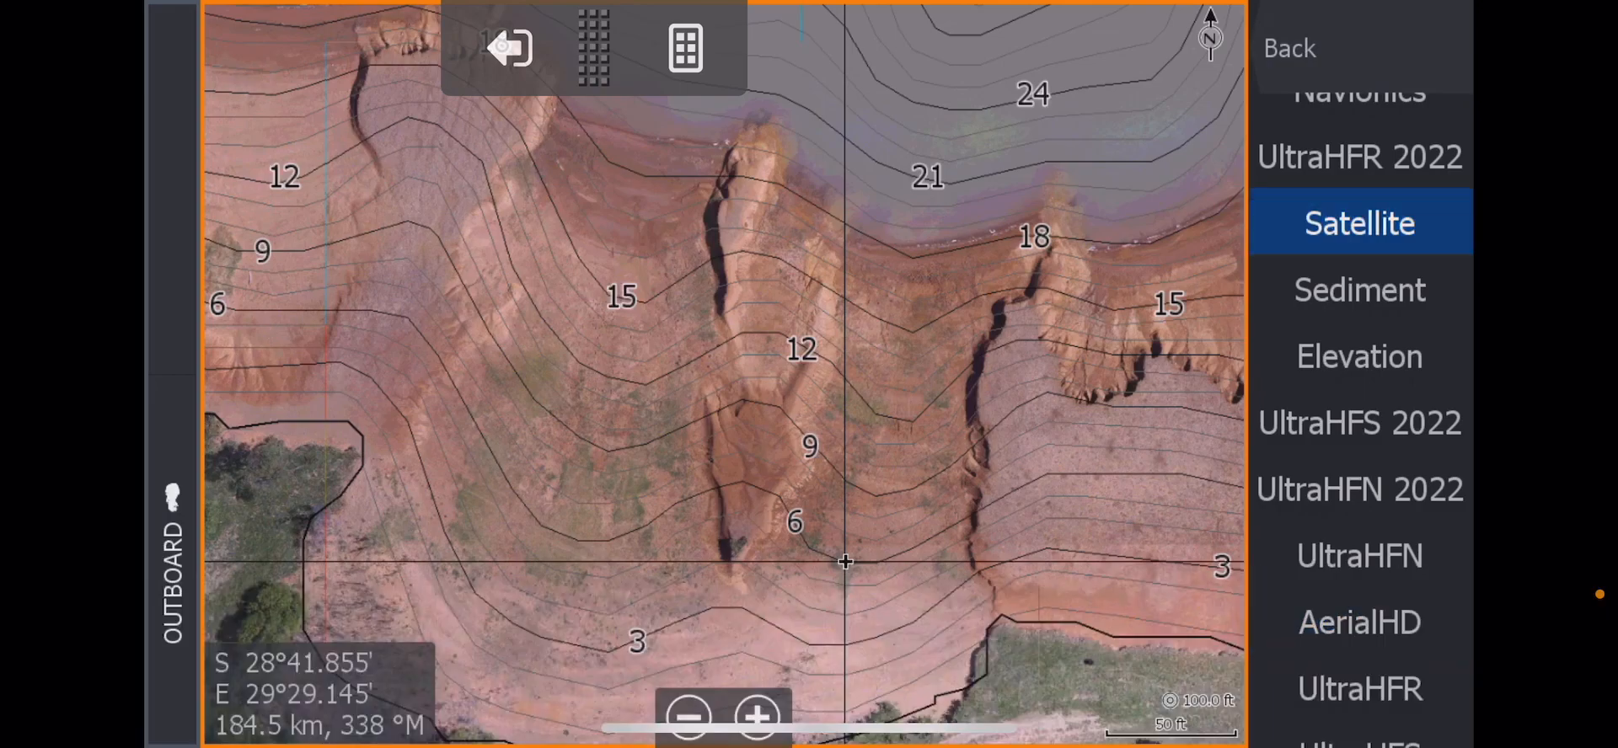
left_click(1359, 622)
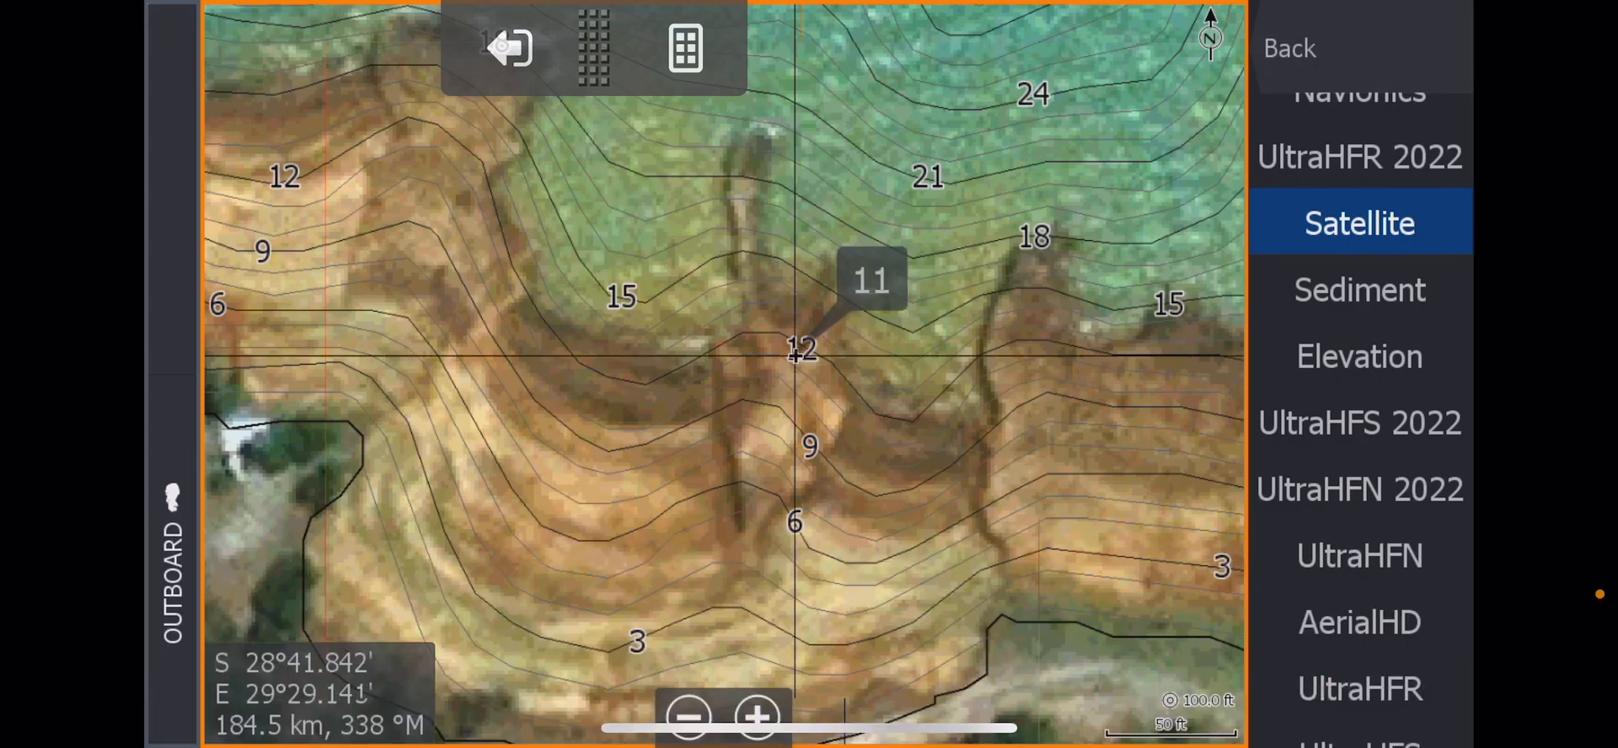
Inspect the depth popup and let the chart reload to the AerialHD imagery.
left_click(755, 717)
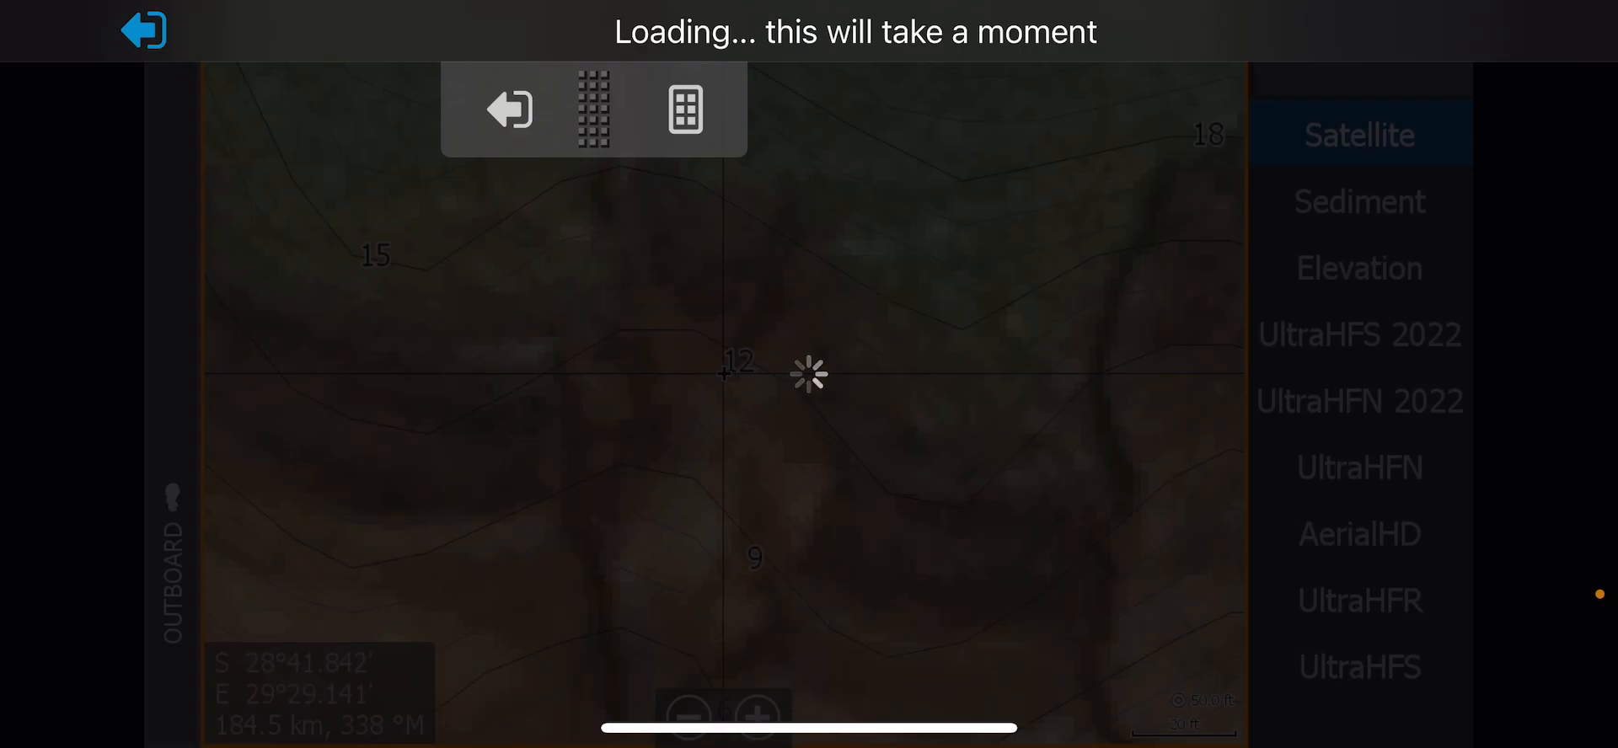
left_click(1359, 535)
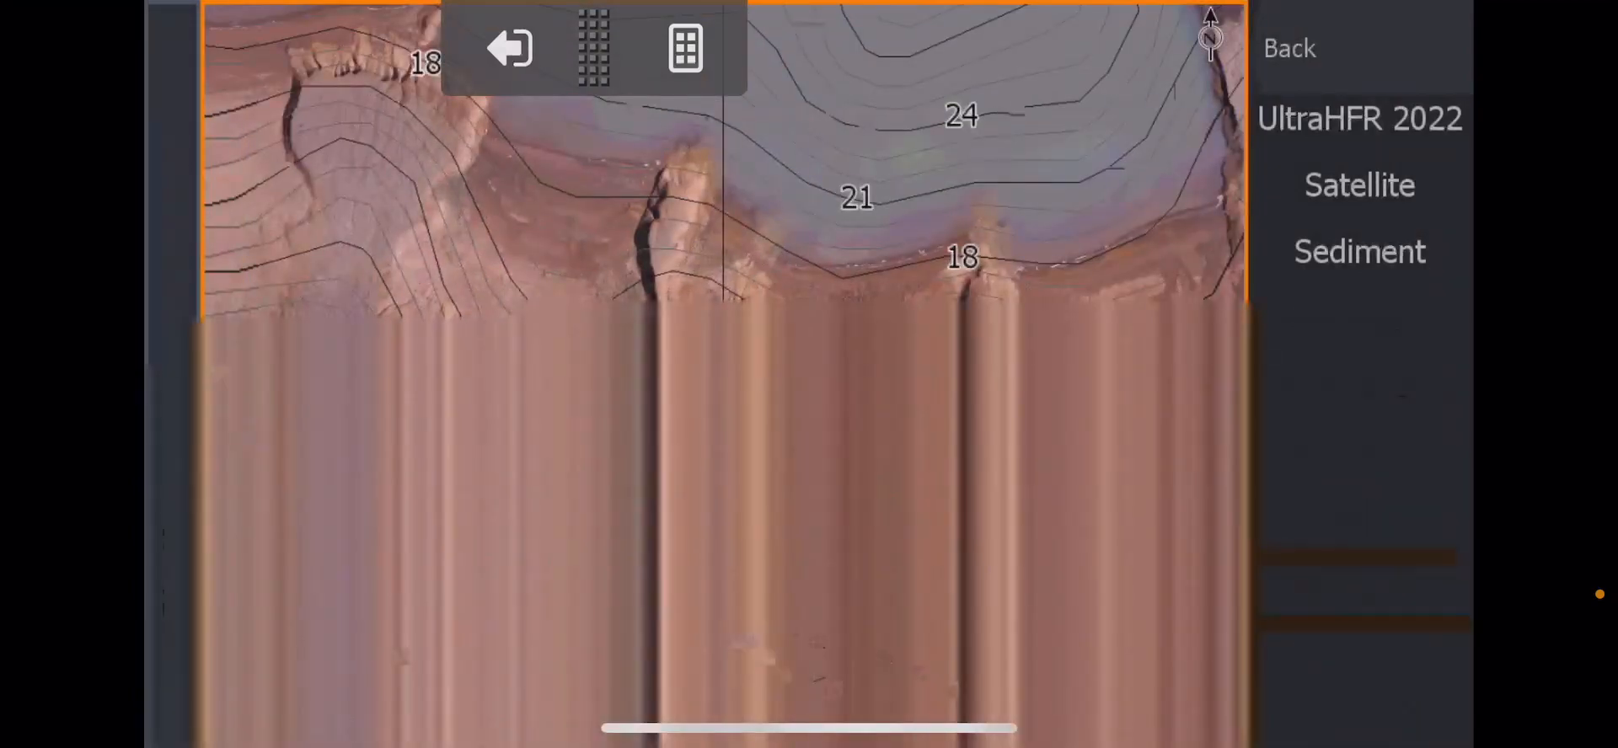
left_click(1359, 583)
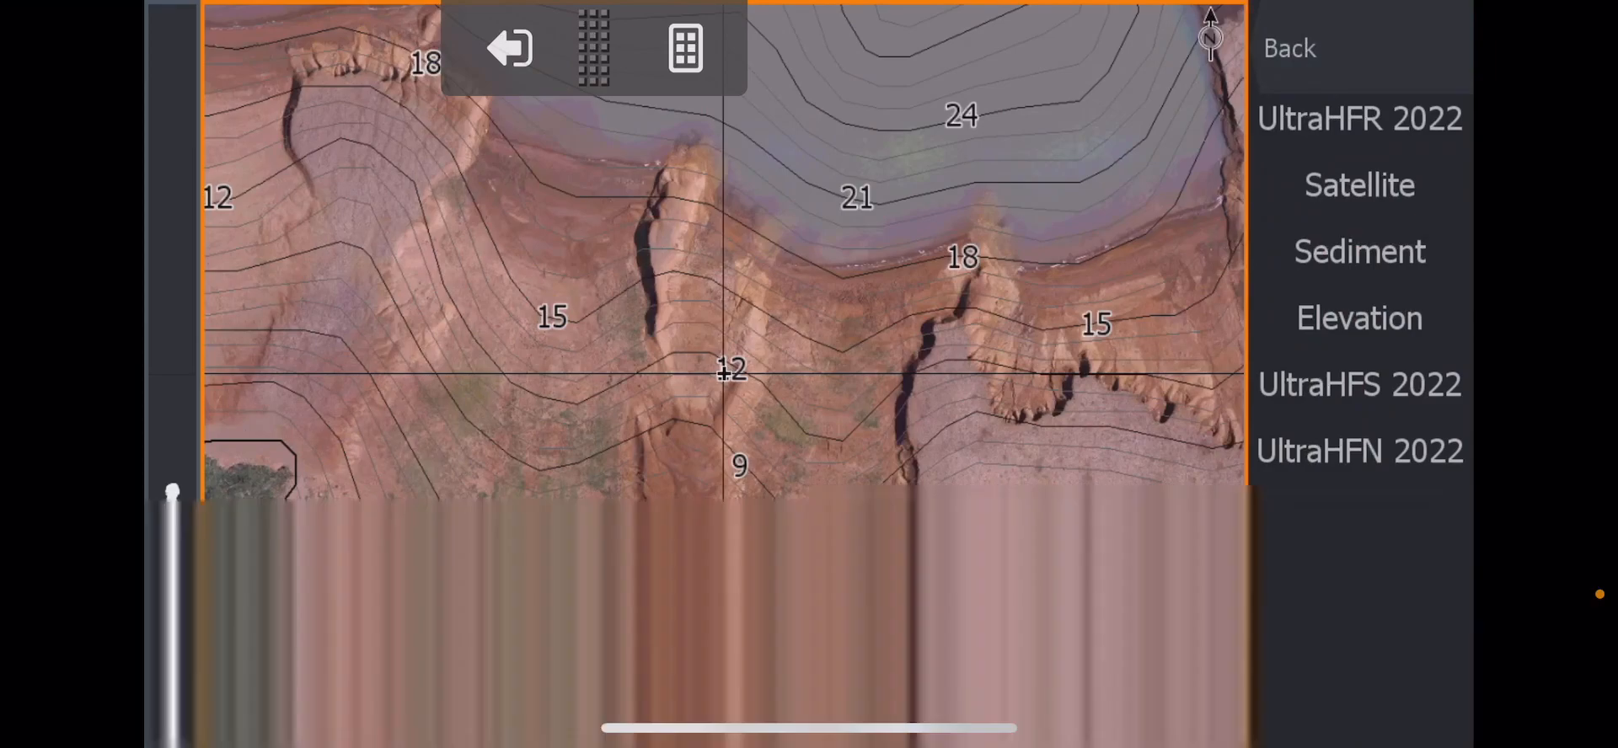
Select the Elevation colour-shaded depth overlay as the chart source.
left_click(1359, 319)
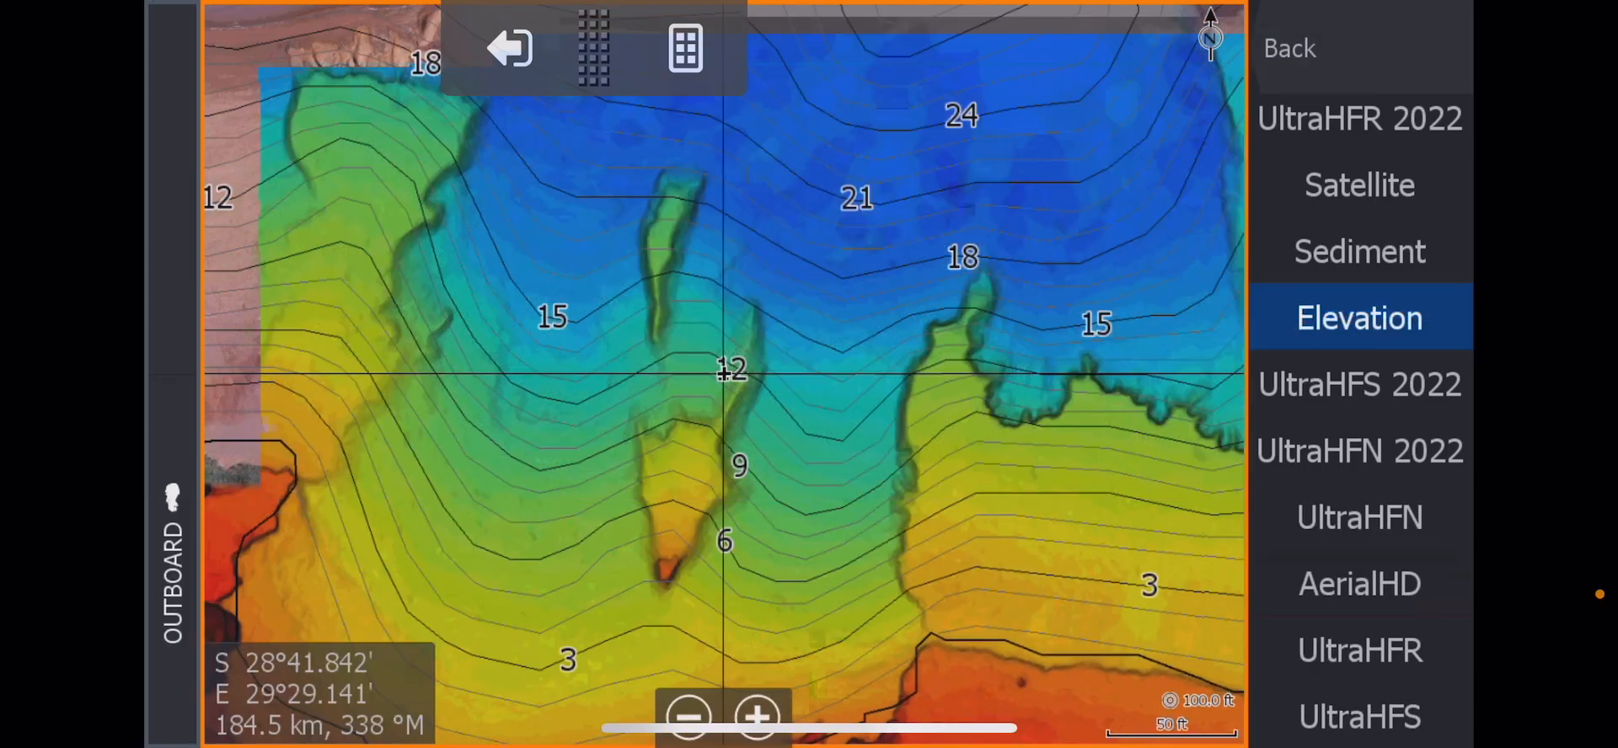
left_click(729, 366)
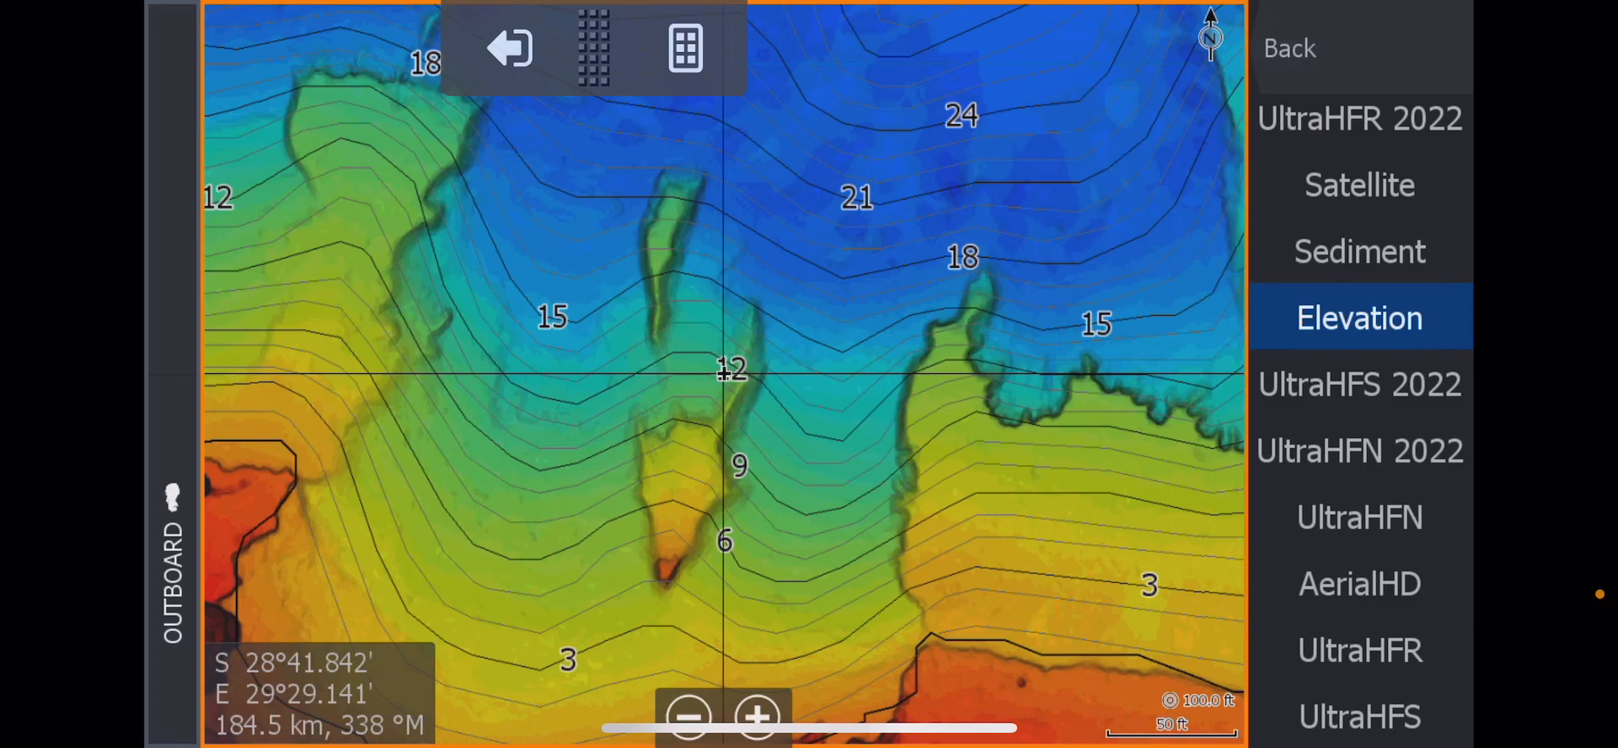
Compare with UltraHFS 2022 side-scan imagery, then return to the Elevation shading.
left_click(1359, 317)
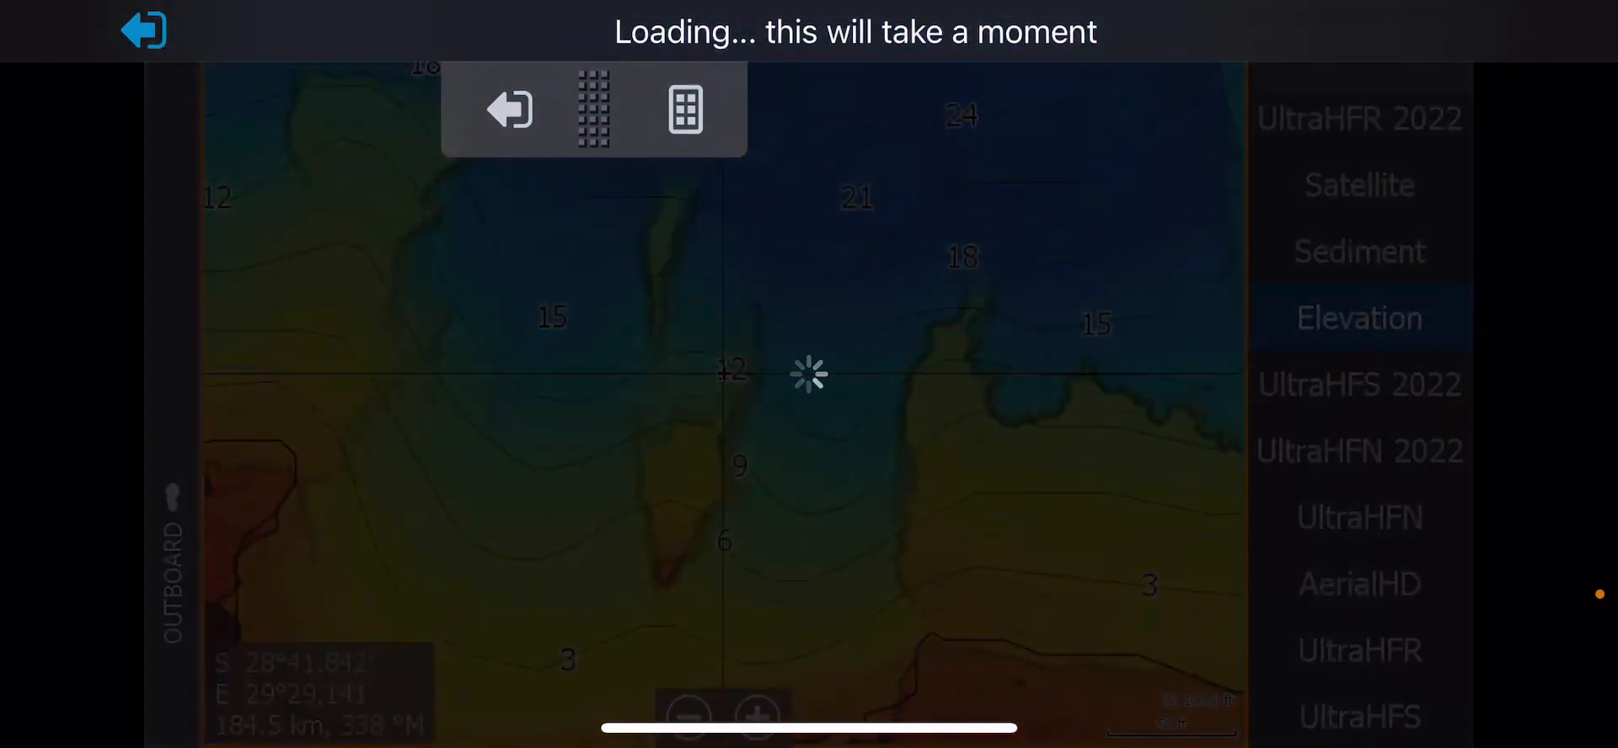
left_click(1359, 384)
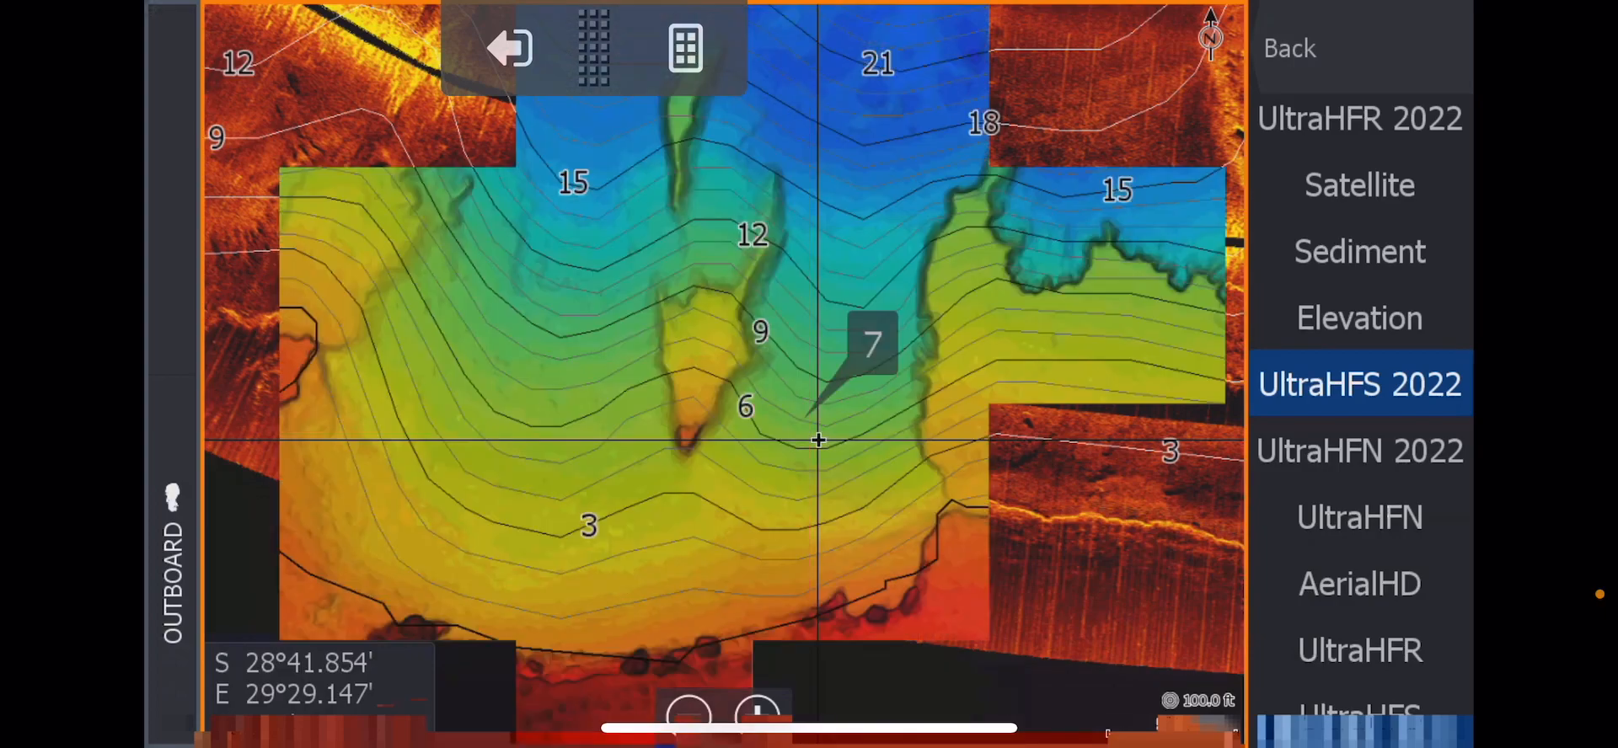
left_click(1358, 318)
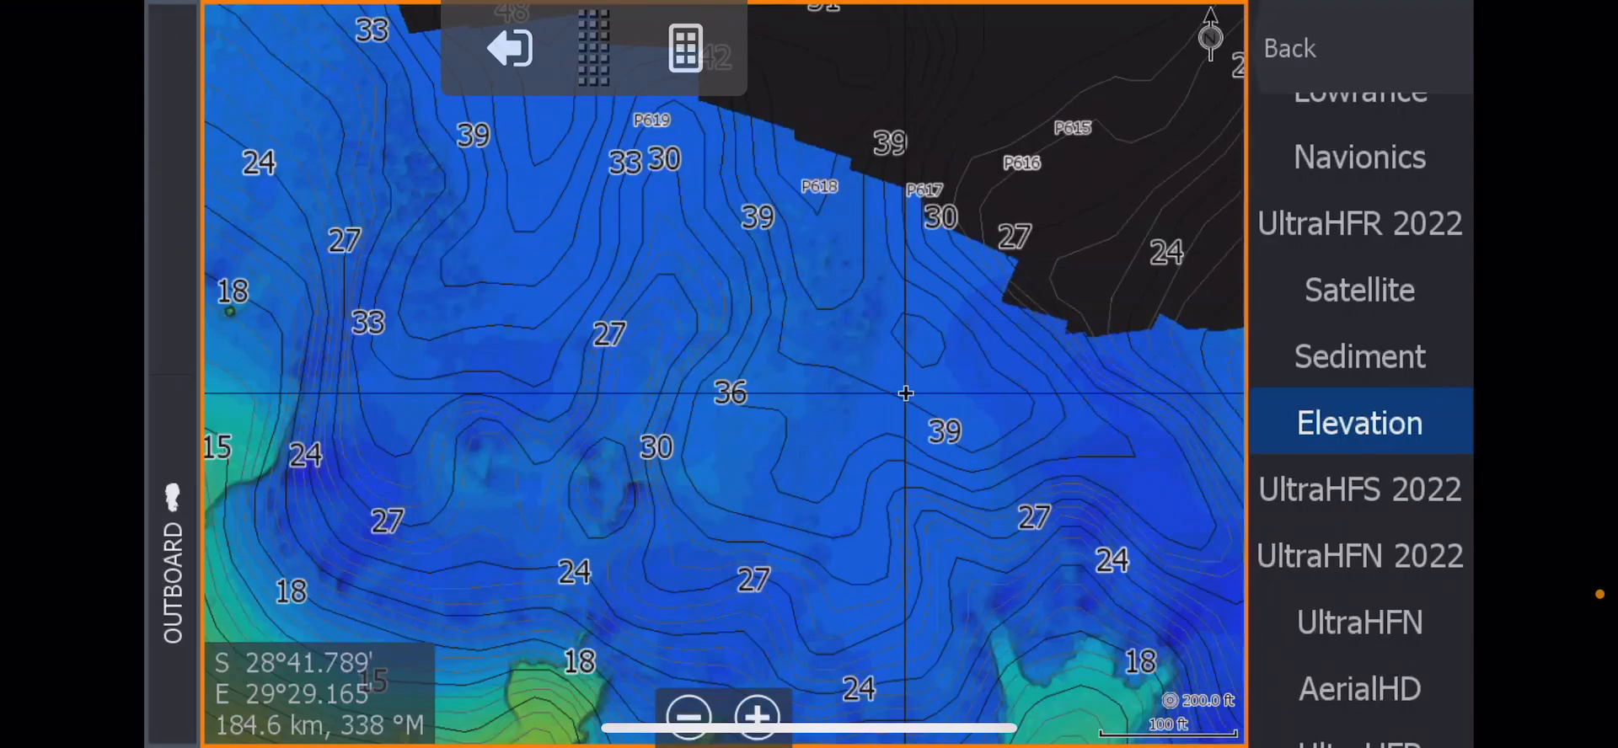
View survey point P618's panoramic shoreline photo, then return to the elevation chart.
left_click(820, 188)
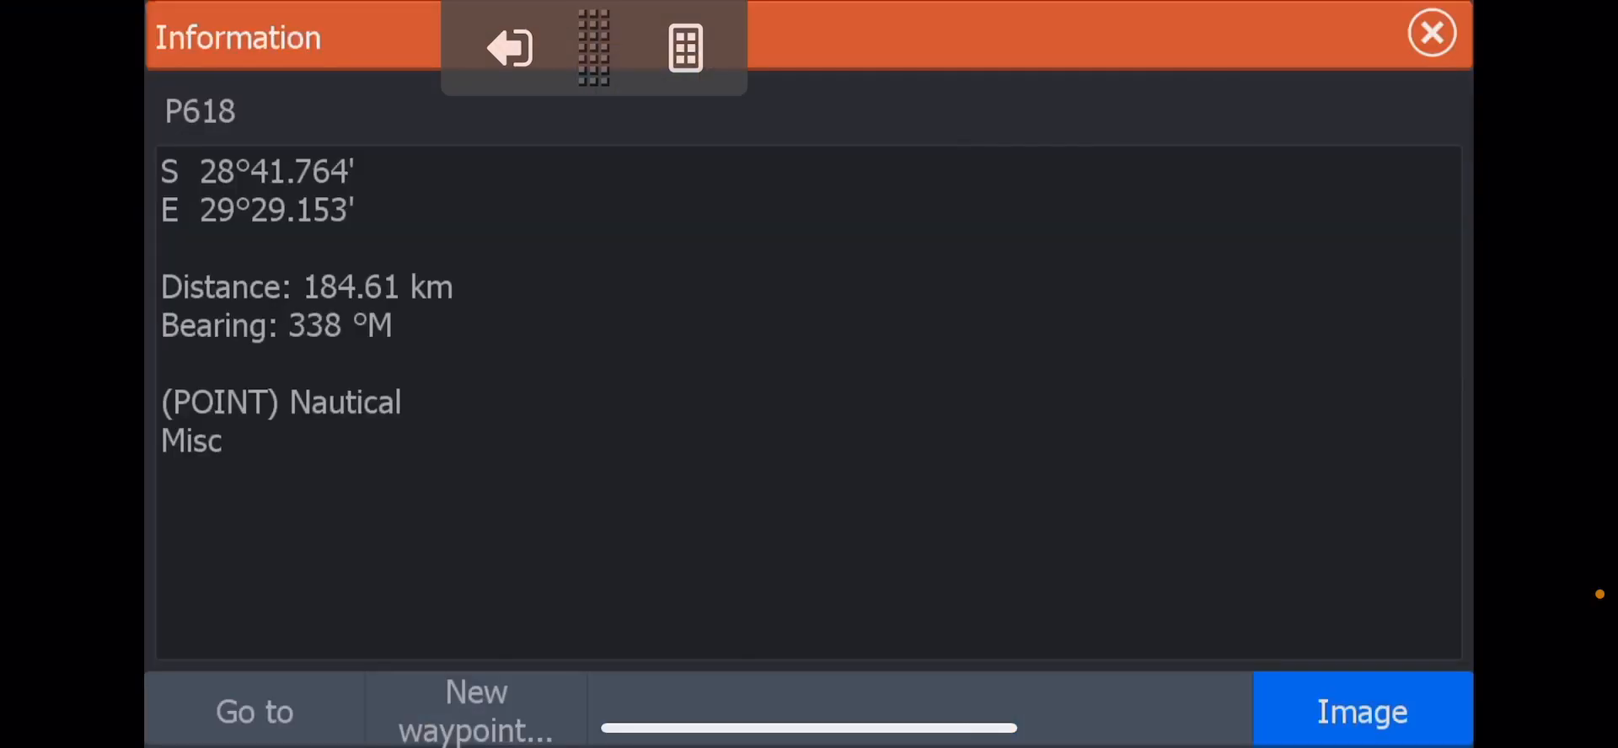
left_click(1362, 714)
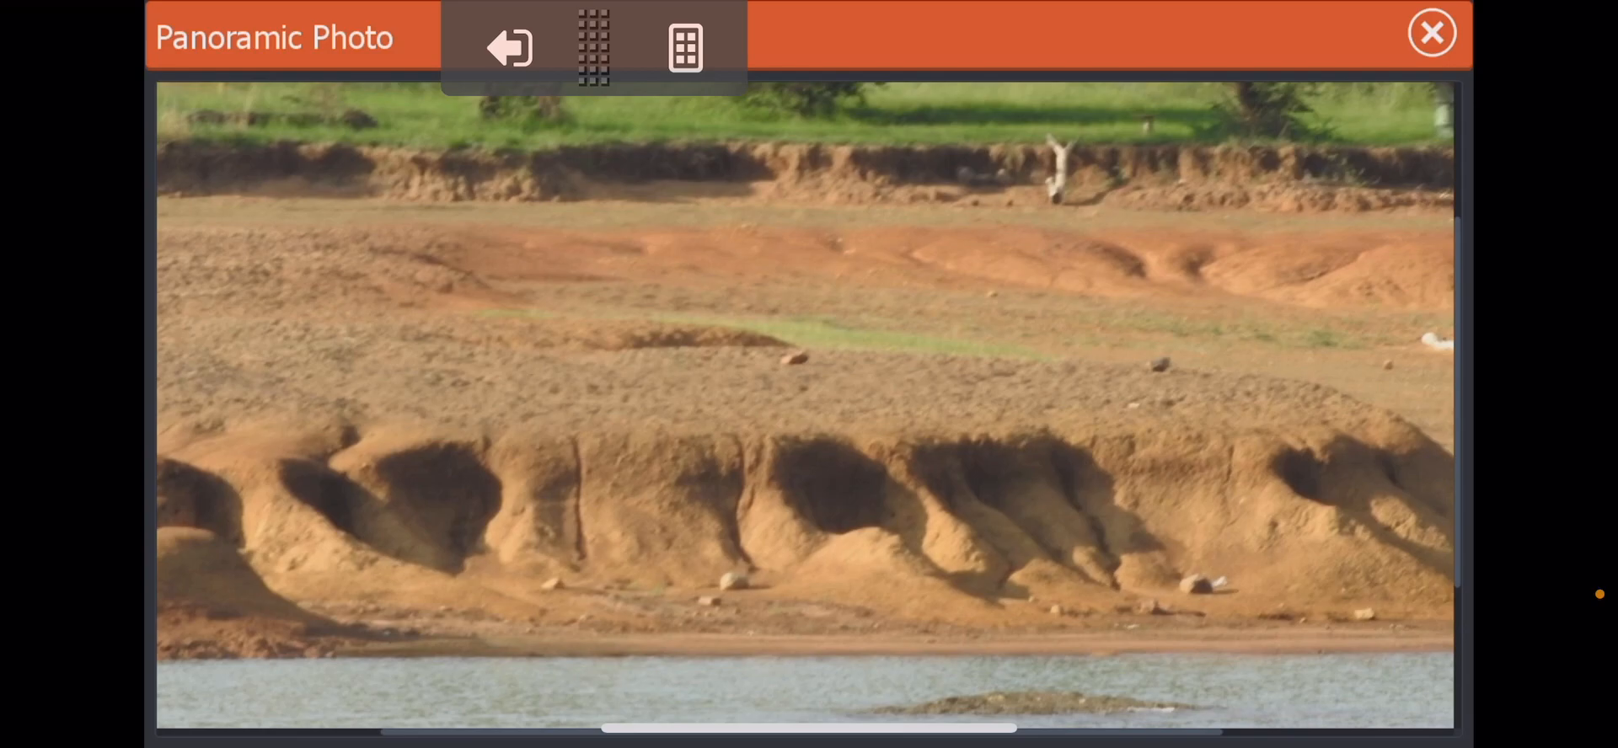
left_click(507, 47)
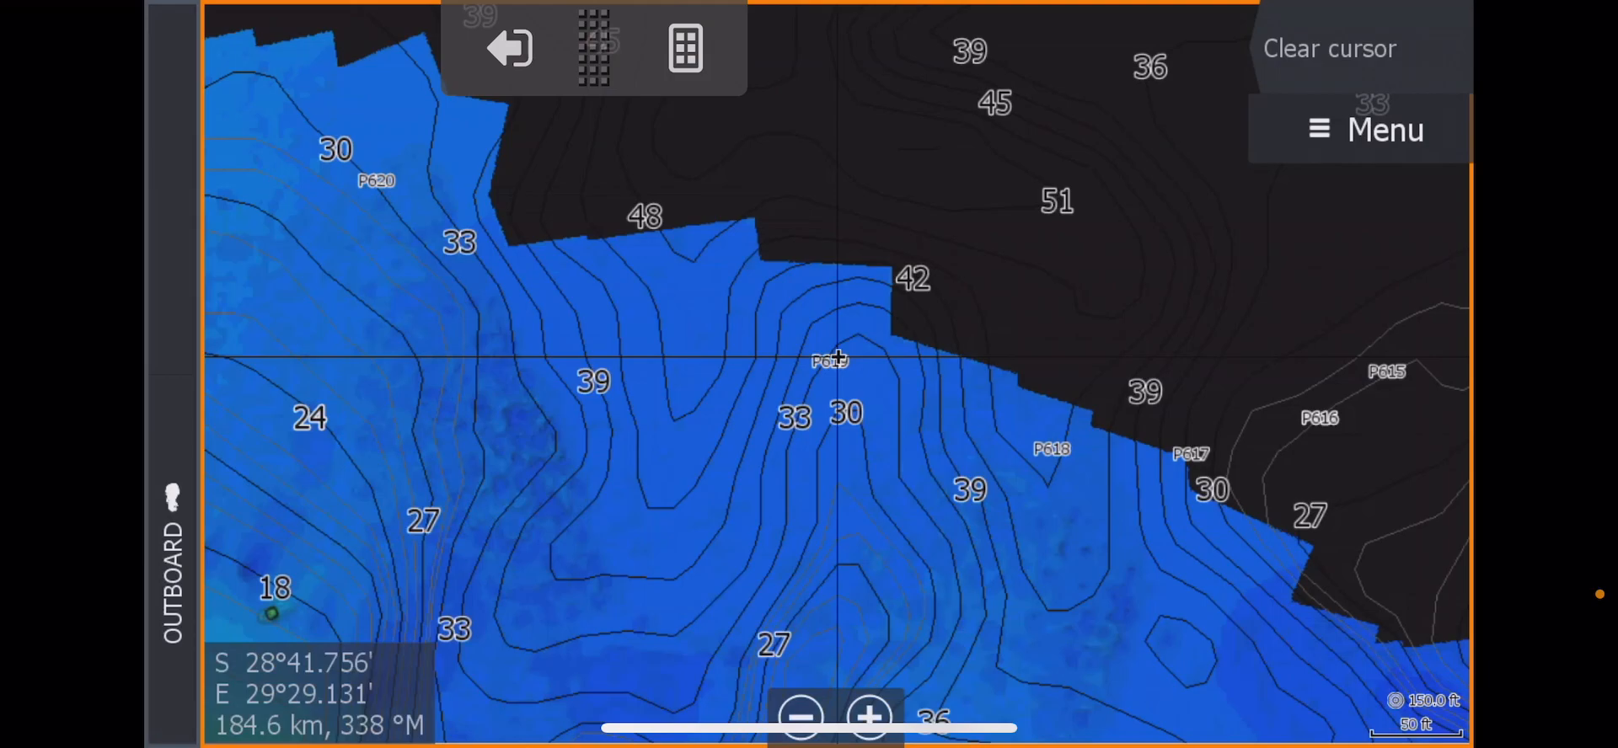
View survey point P617's panoramic shoreline photo, then return to the elevation chart.
left_click(1192, 454)
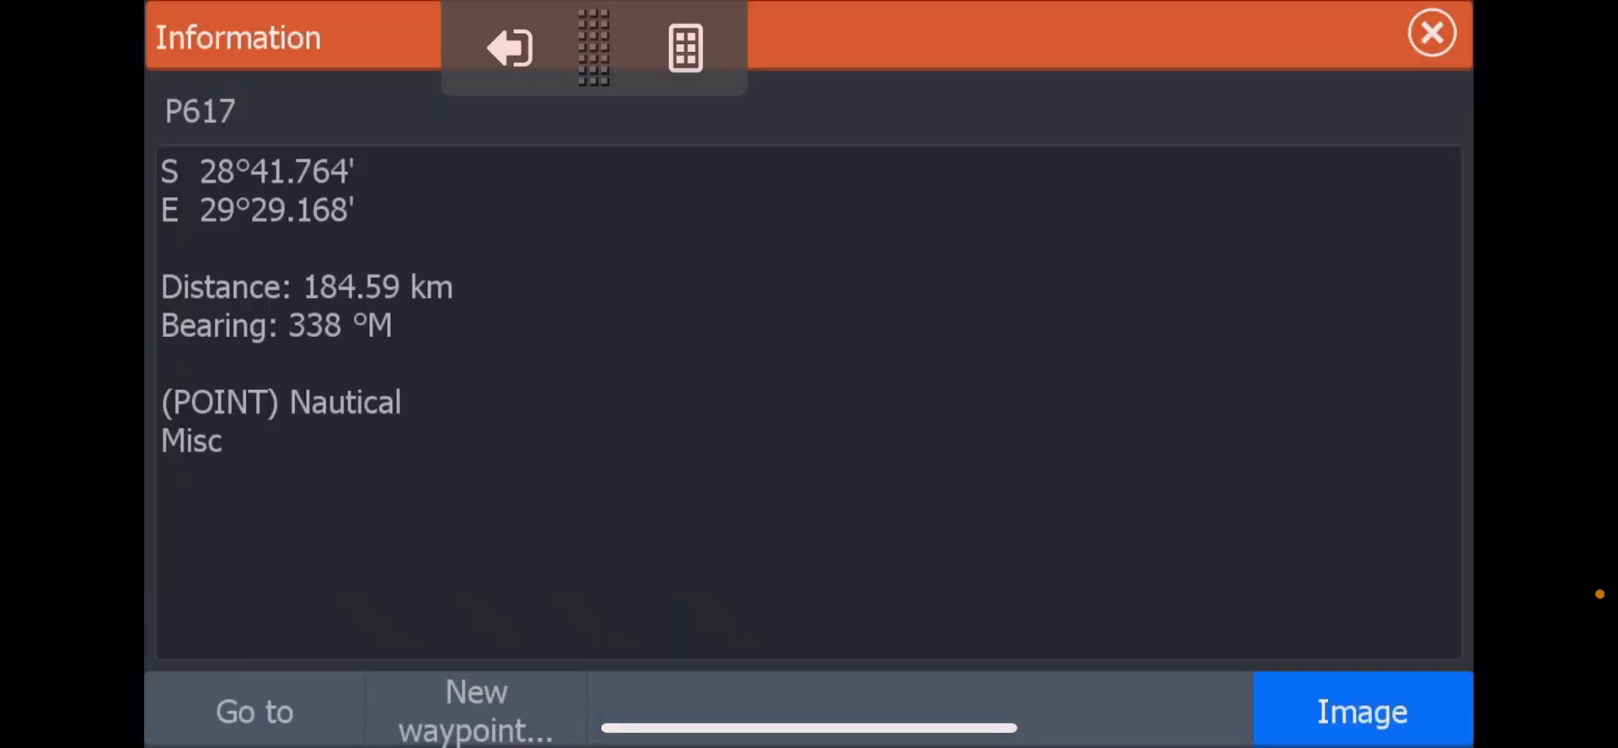
left_click(1362, 711)
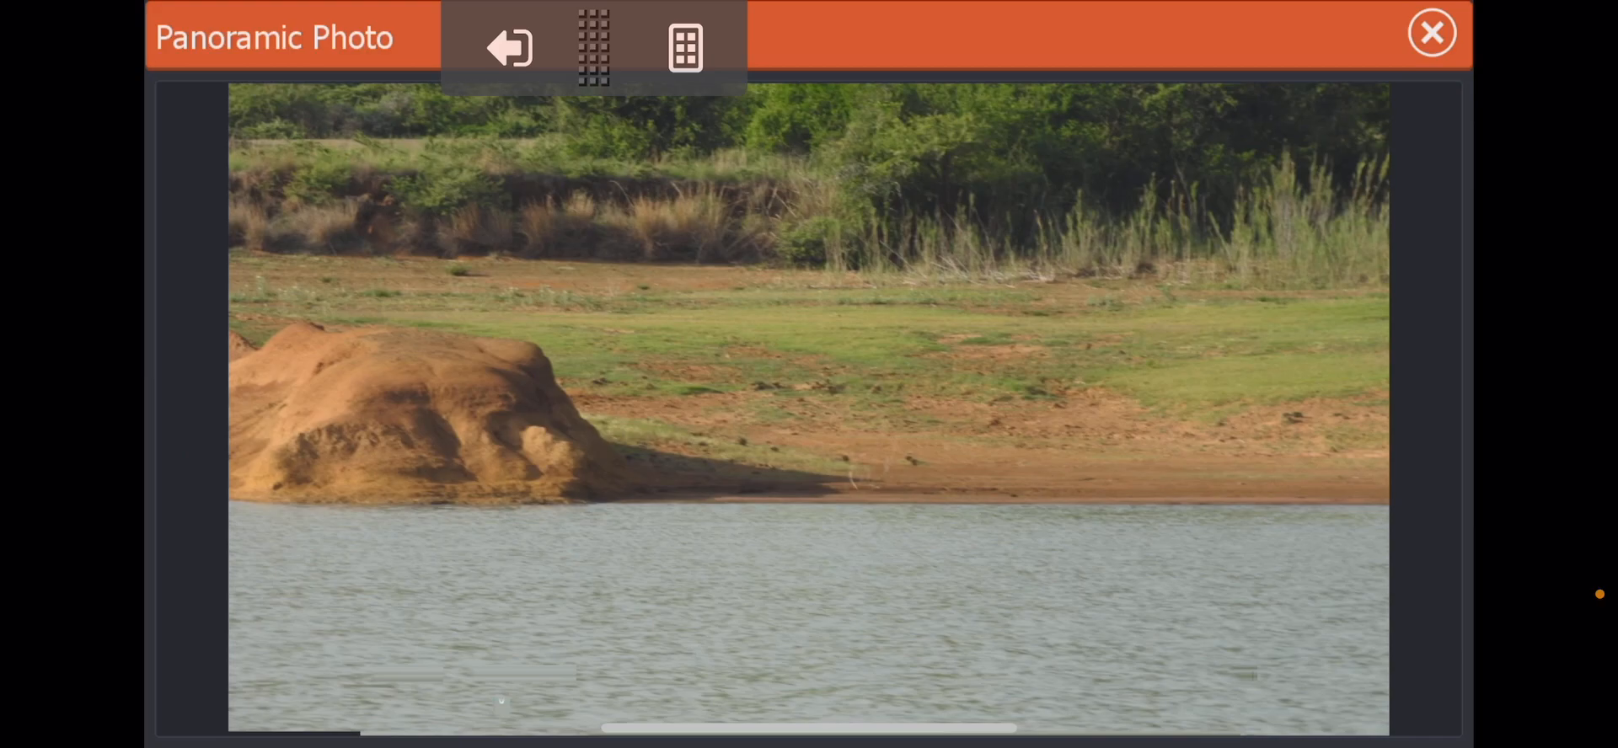
left_click(507, 47)
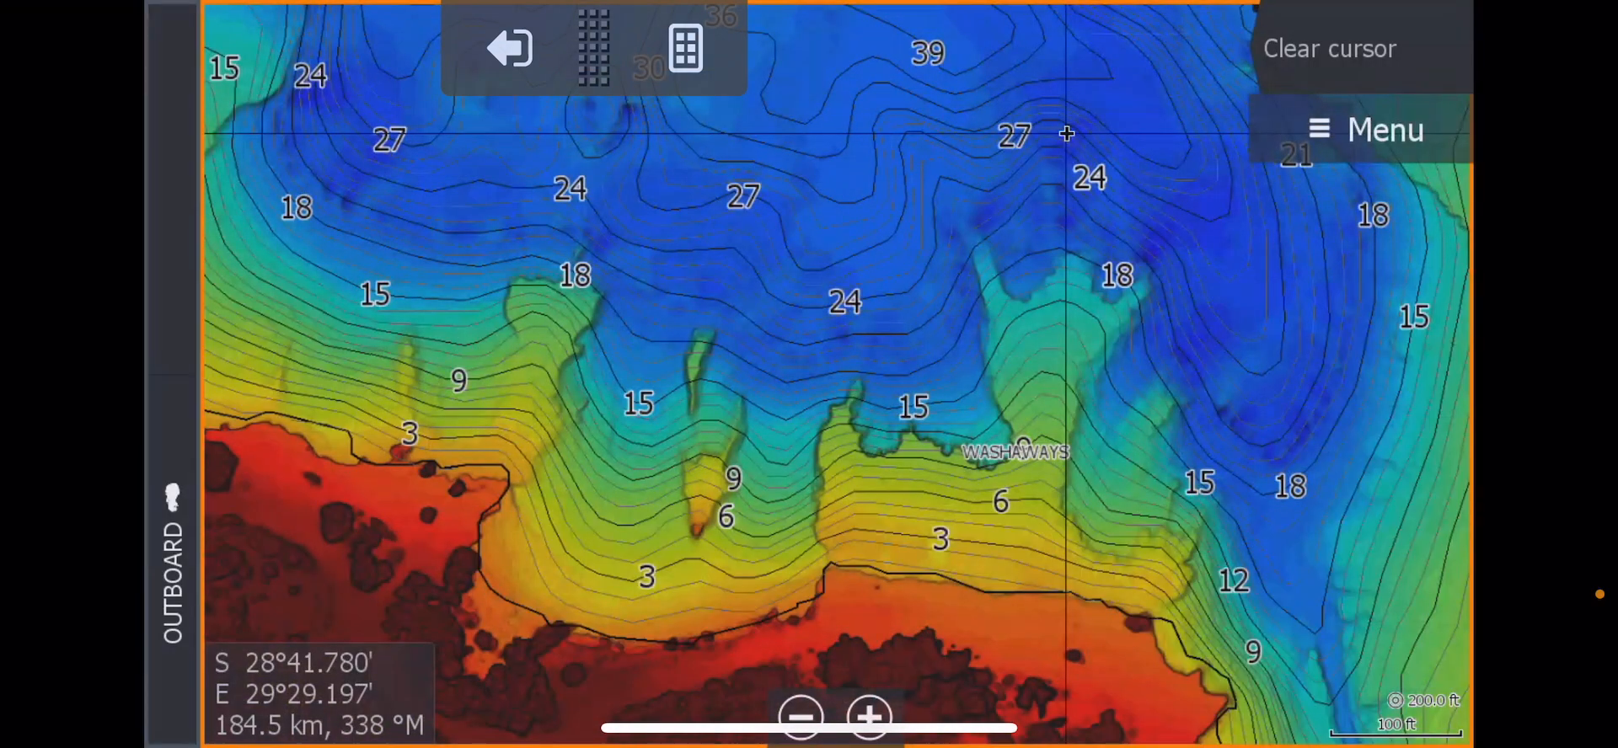
Switch the chart source back to Satellite imagery and return to the chart near Woodgate Creek.
left_click(1385, 130)
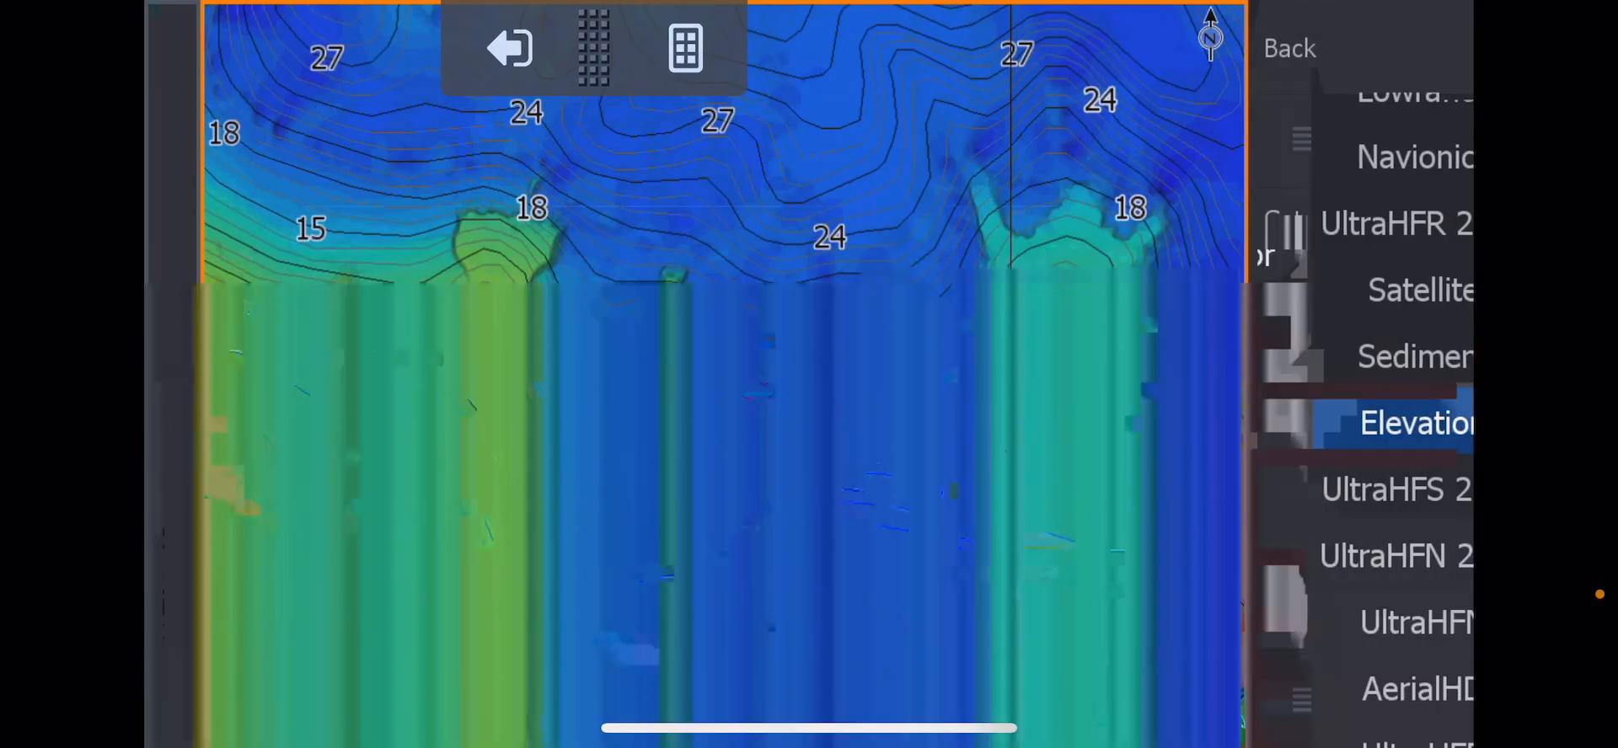
left_click(1360, 290)
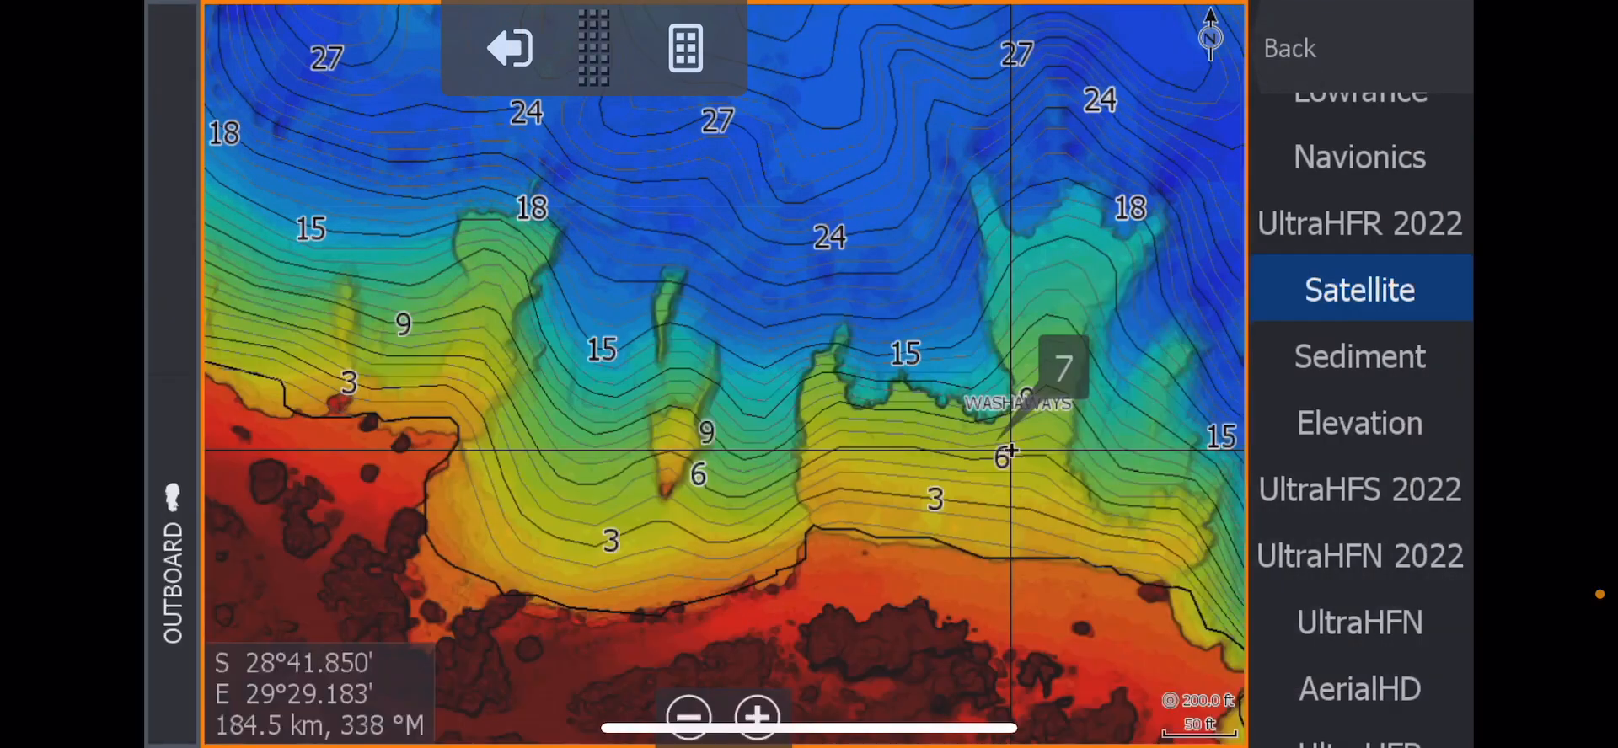
left_click(1359, 290)
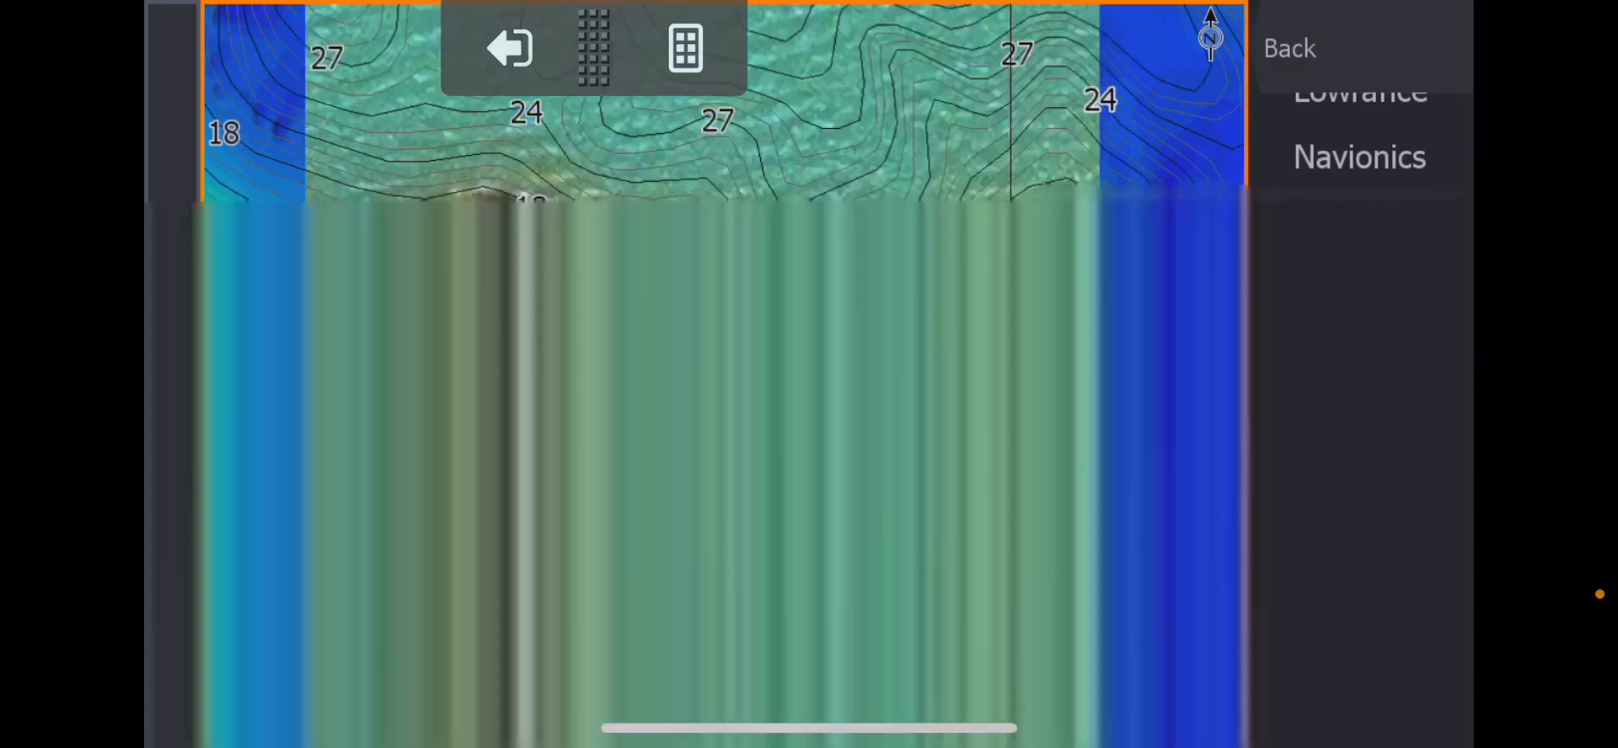
left_click(1358, 288)
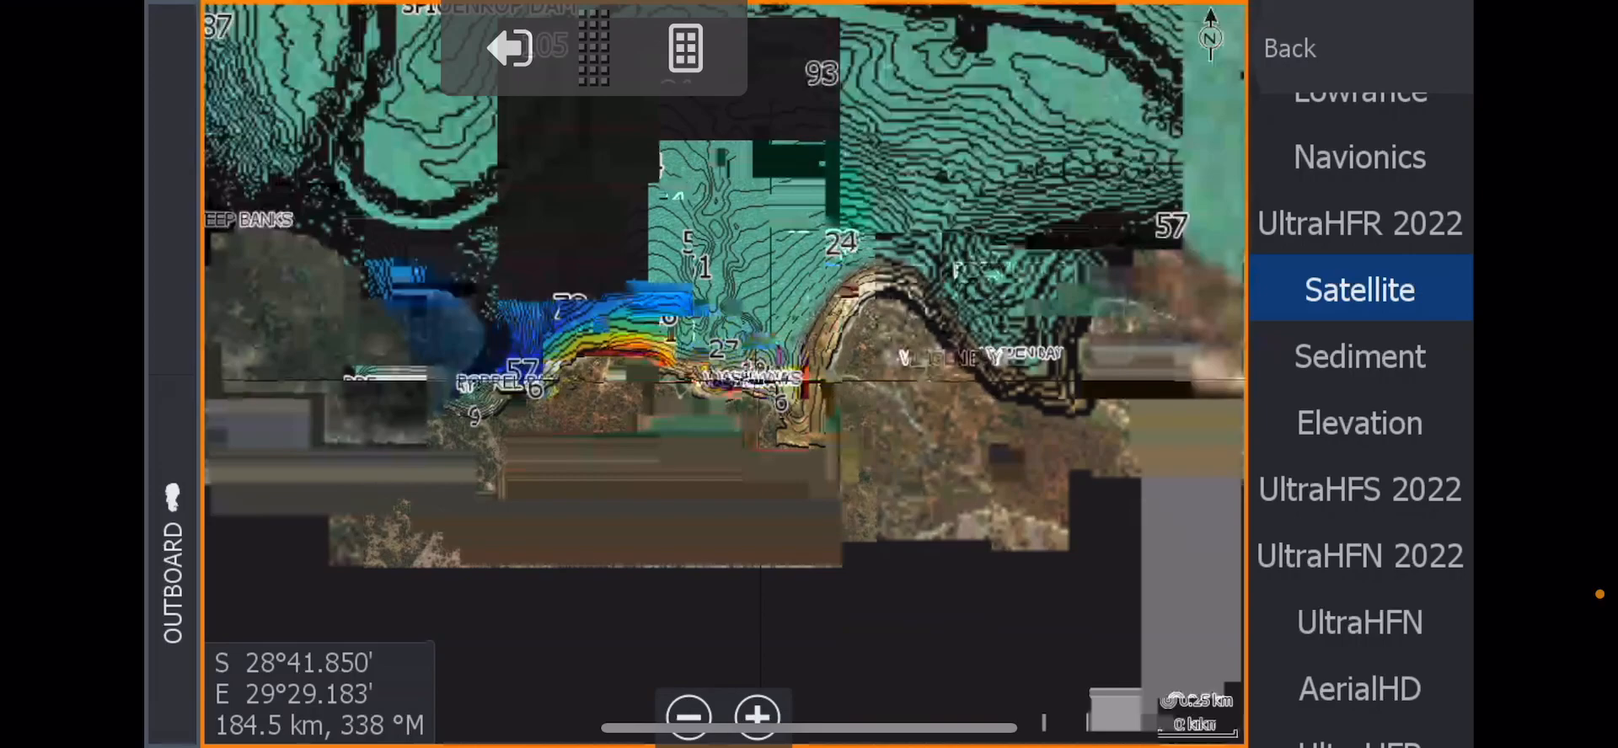
left_click(690, 718)
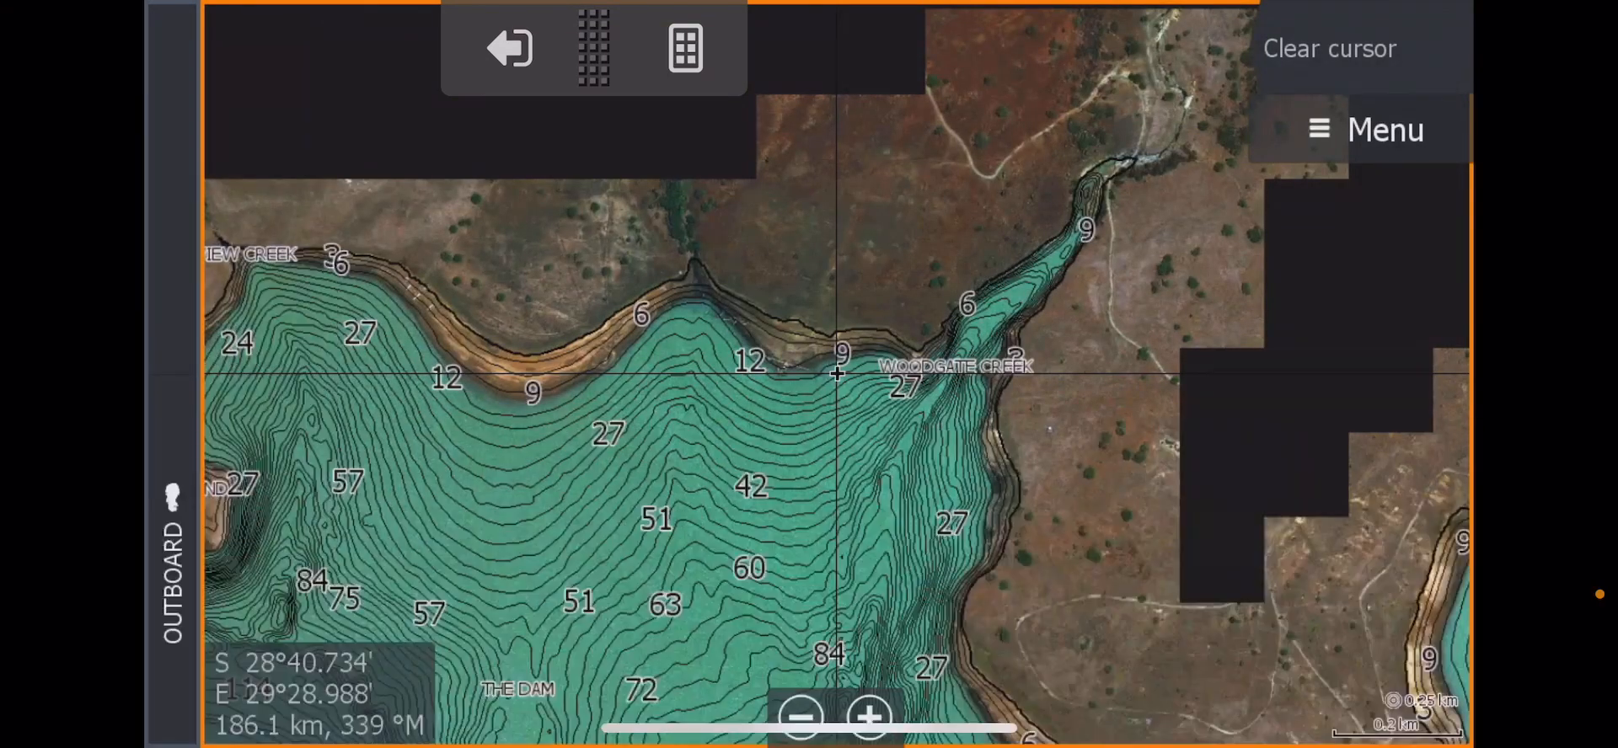
Zoom in and pan along the shoreline west of Woodgate Creek to survey points P397–P406.
left_click(869, 717)
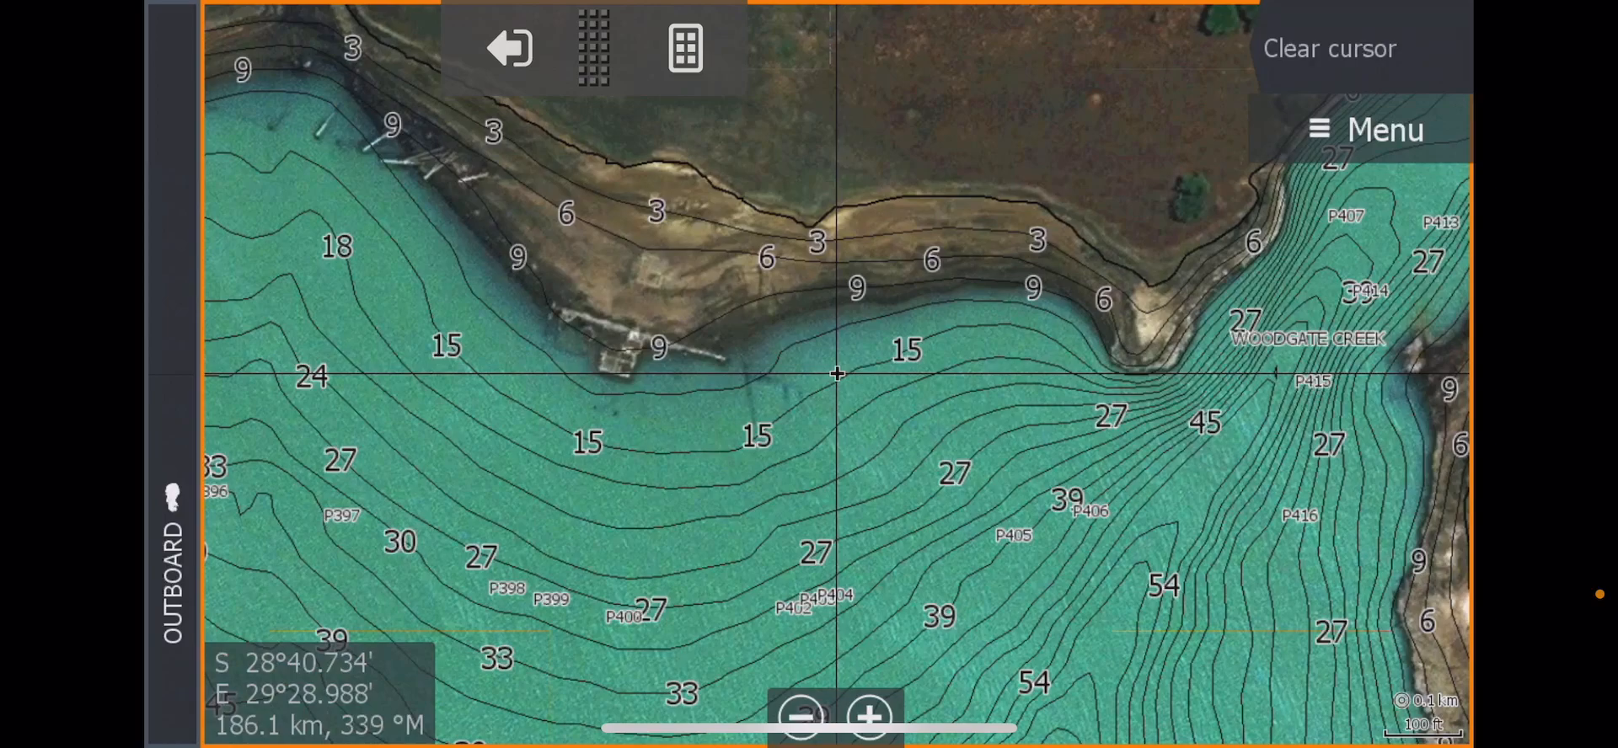
left_click_drag(837, 374, 954, 478)
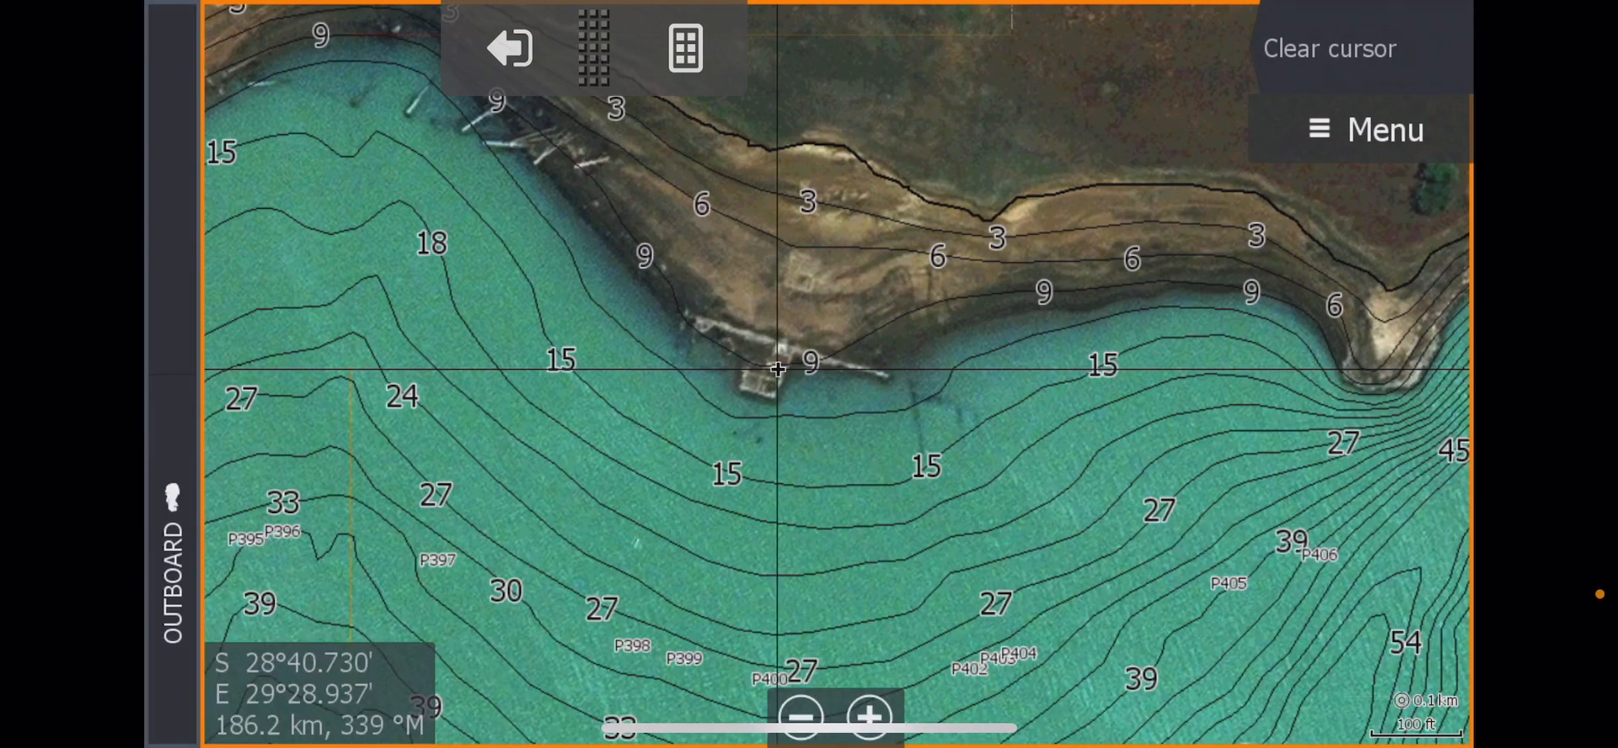
left_click(1364, 130)
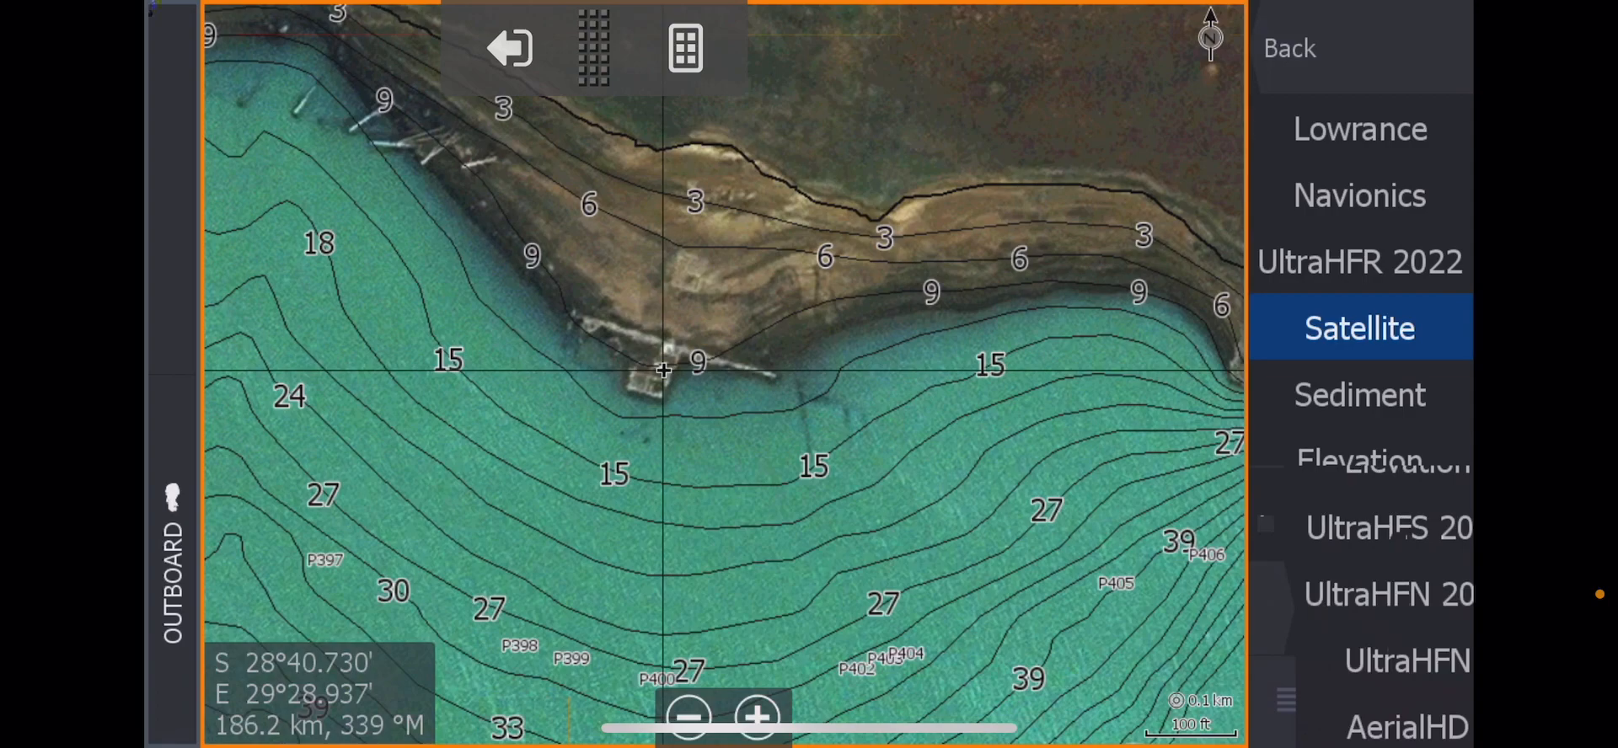
Switch to the Lowrance contour chart, then zoom out and back in on the shoreline contours 2 to 13.
left_click(1359, 128)
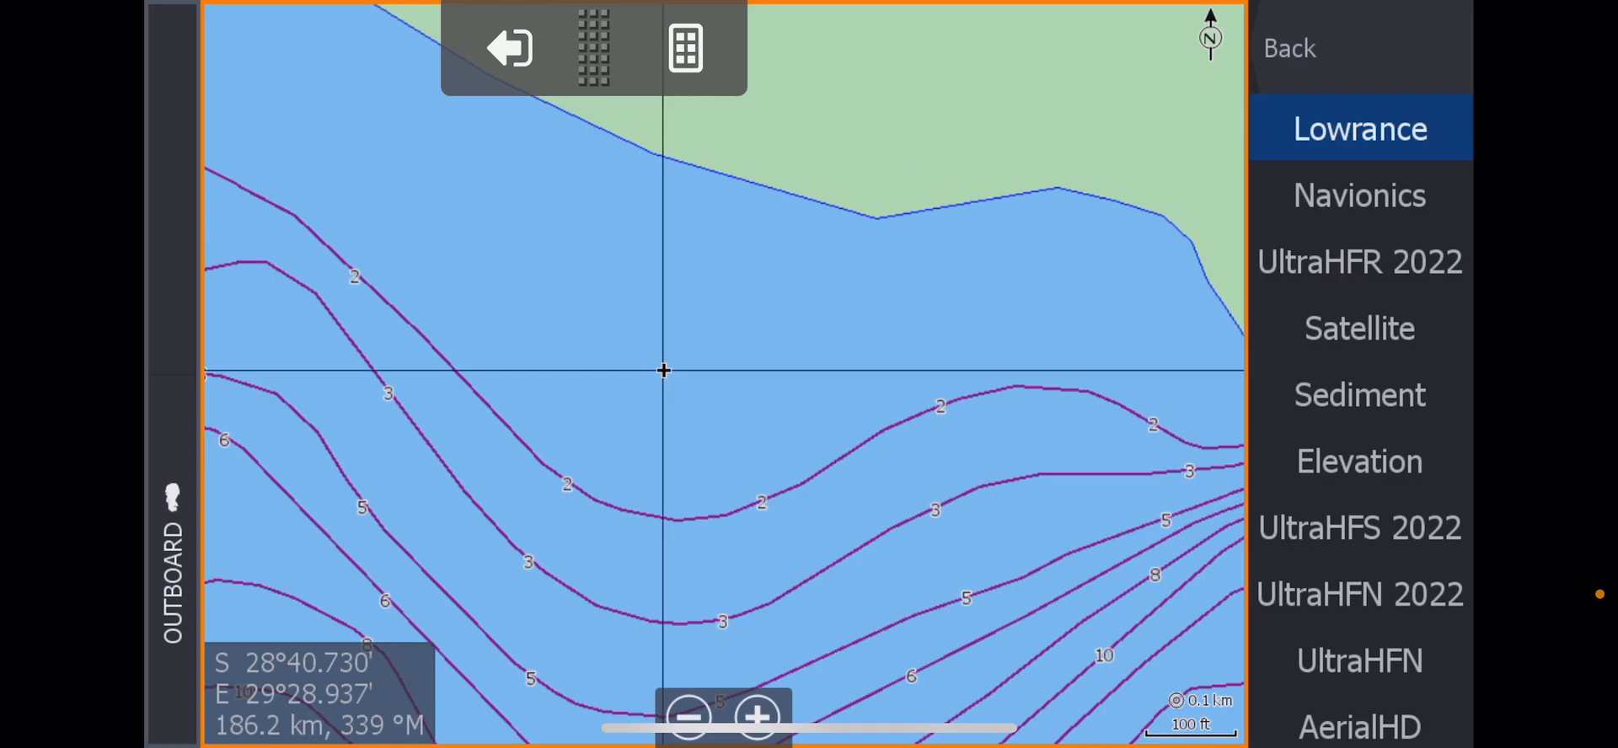
left_click(688, 716)
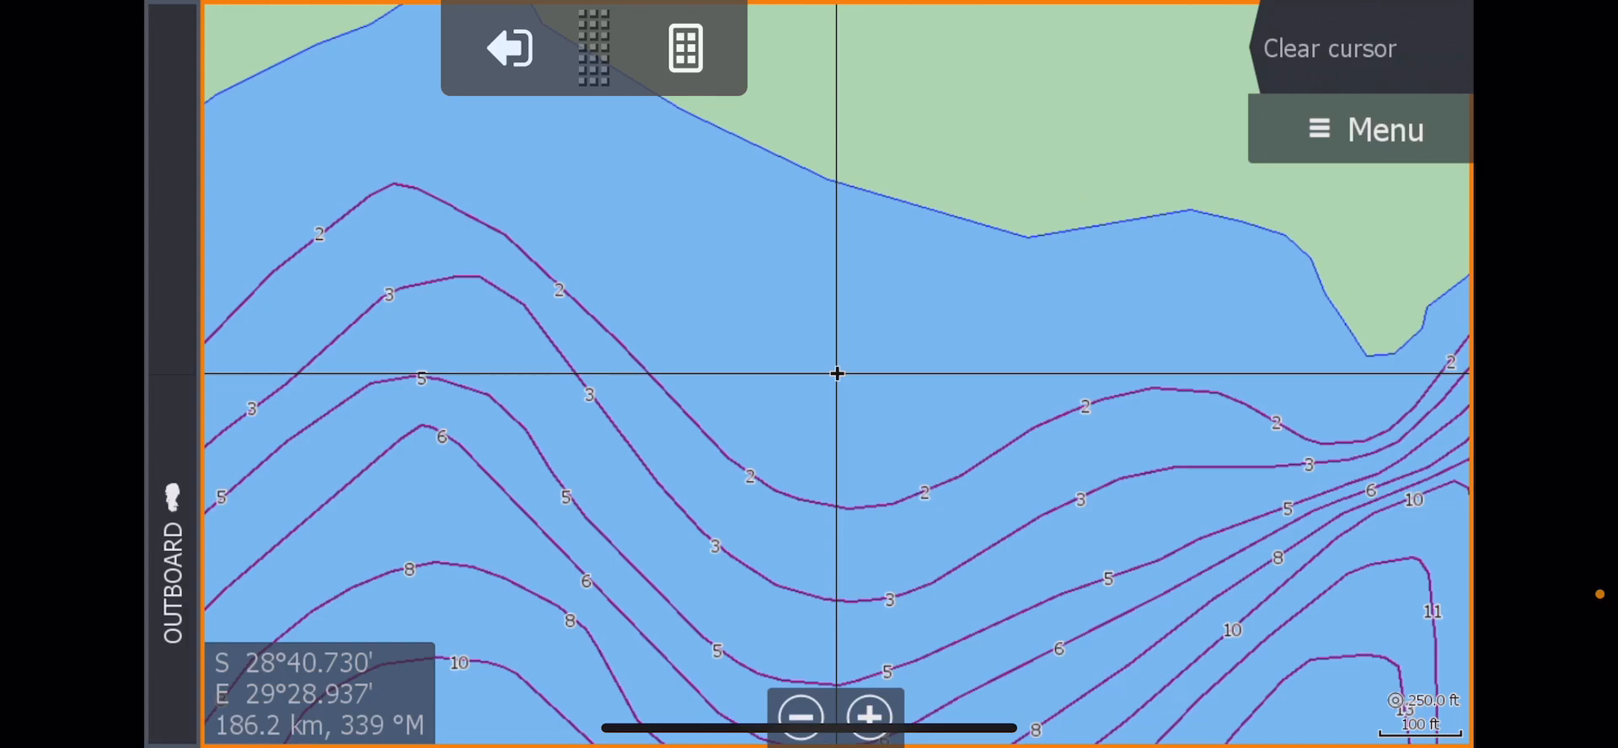
left_click(870, 718)
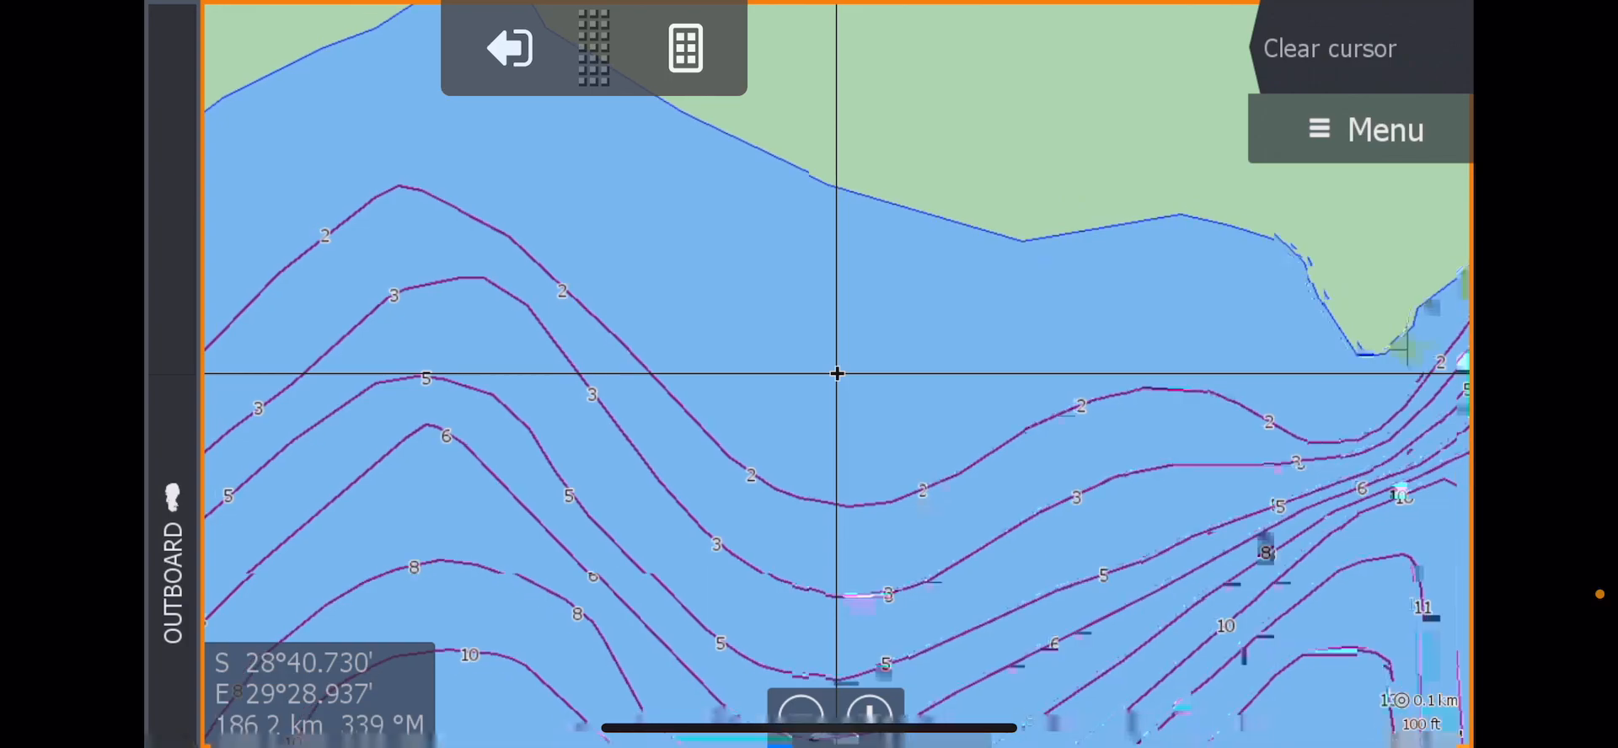
left_click(869, 714)
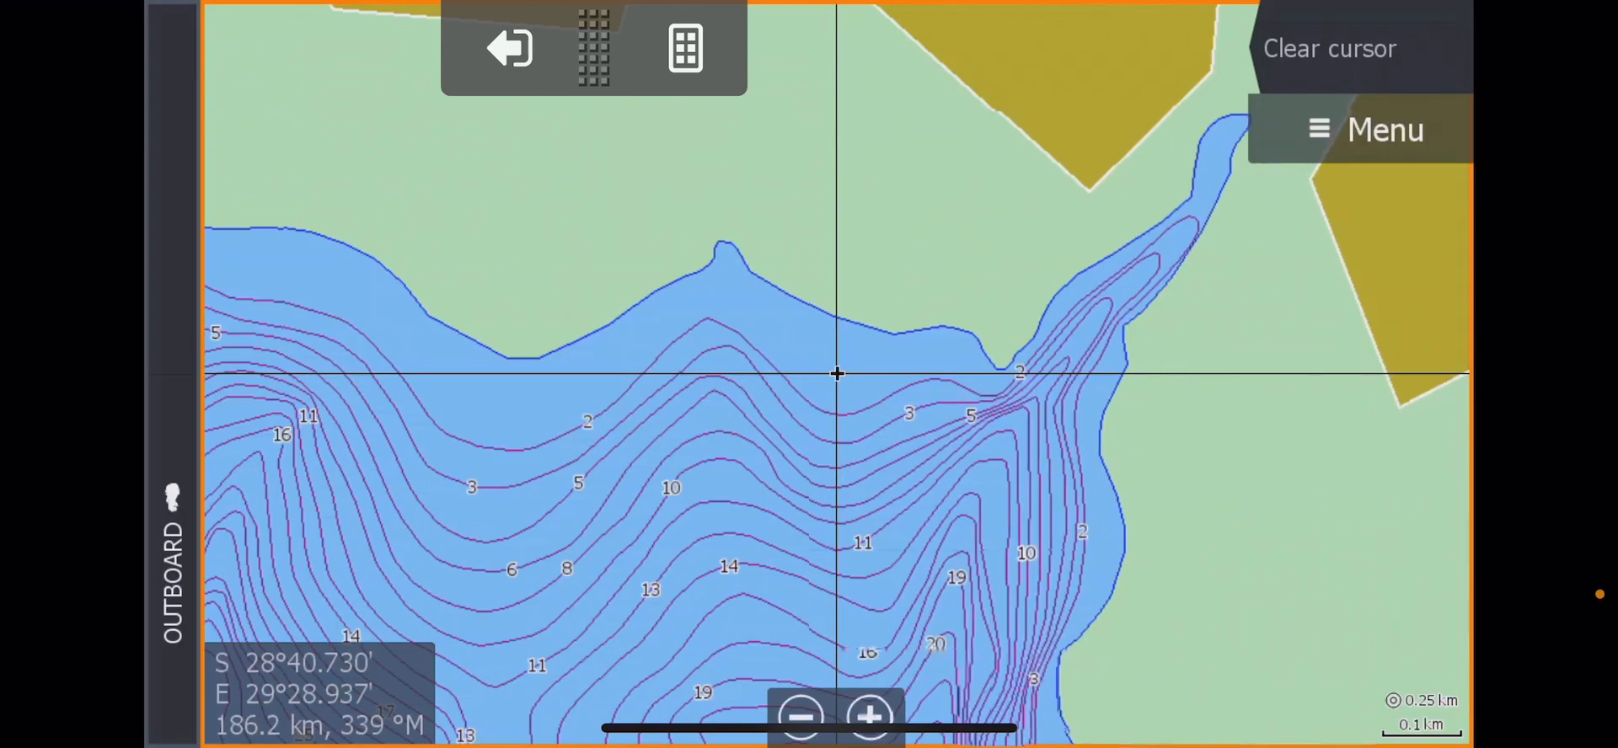
left_click(868, 717)
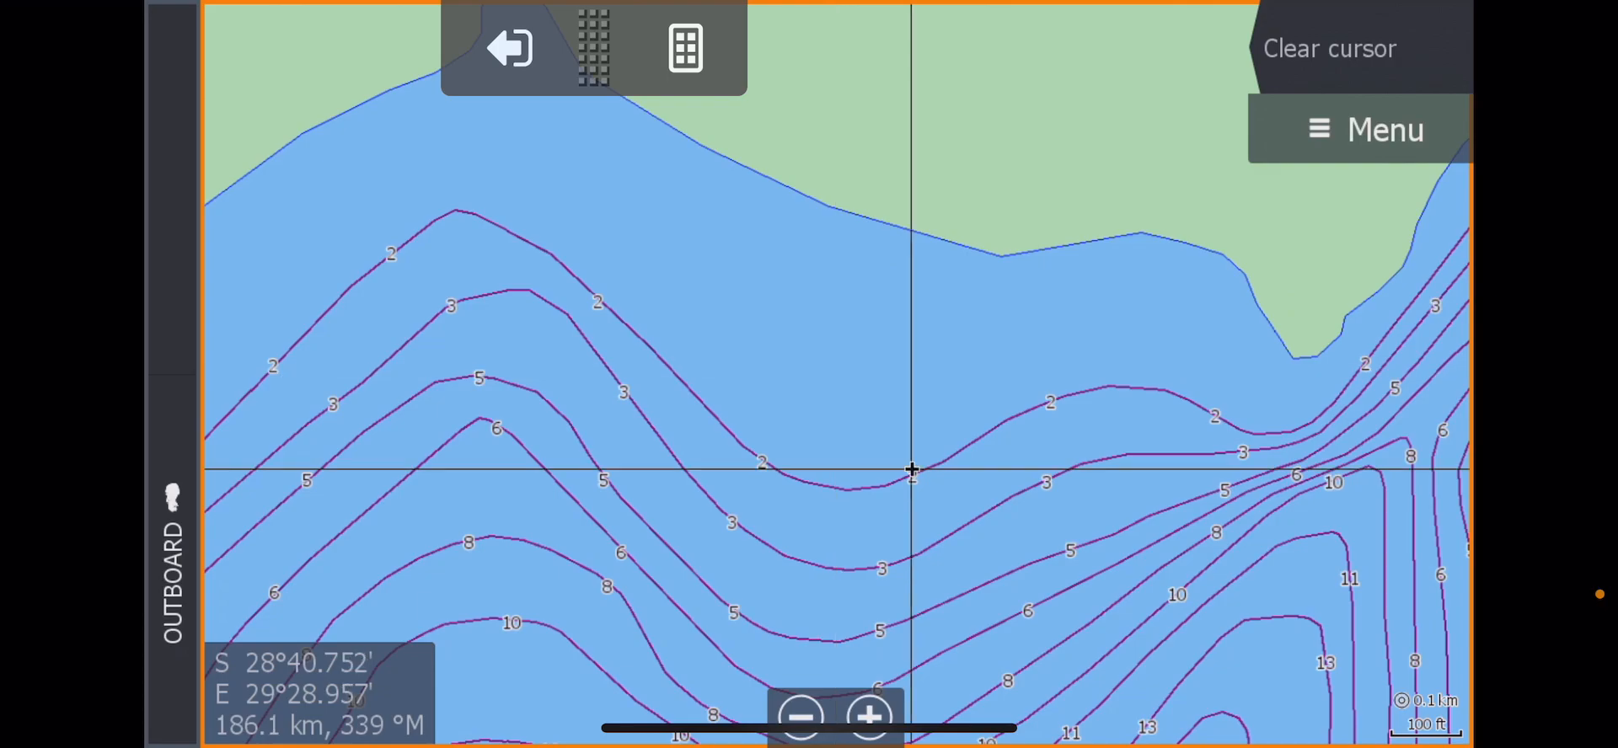
Set the chart source back to Satellite via the Menu's Chart source list.
left_click(1364, 130)
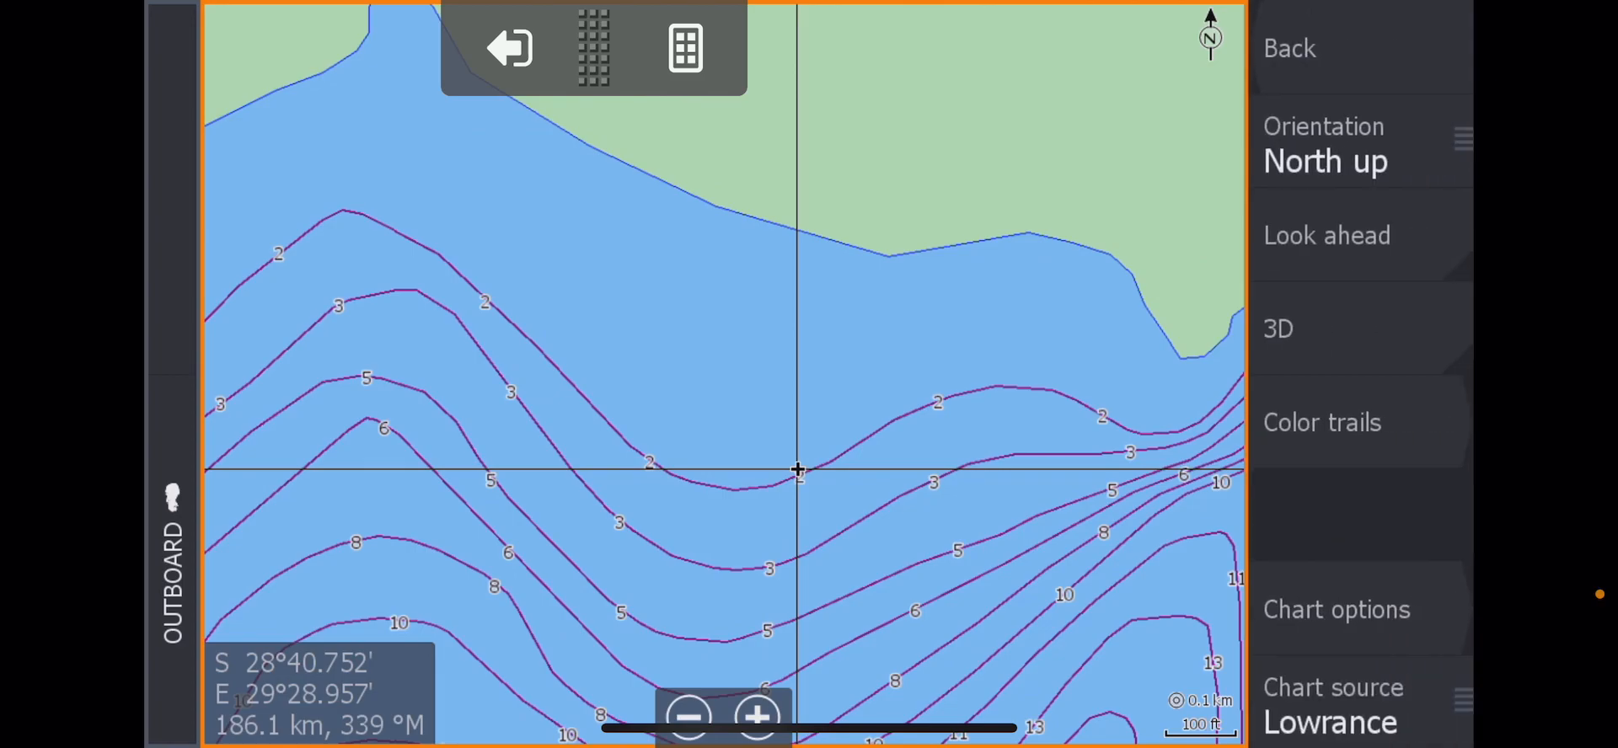
left_click(1331, 721)
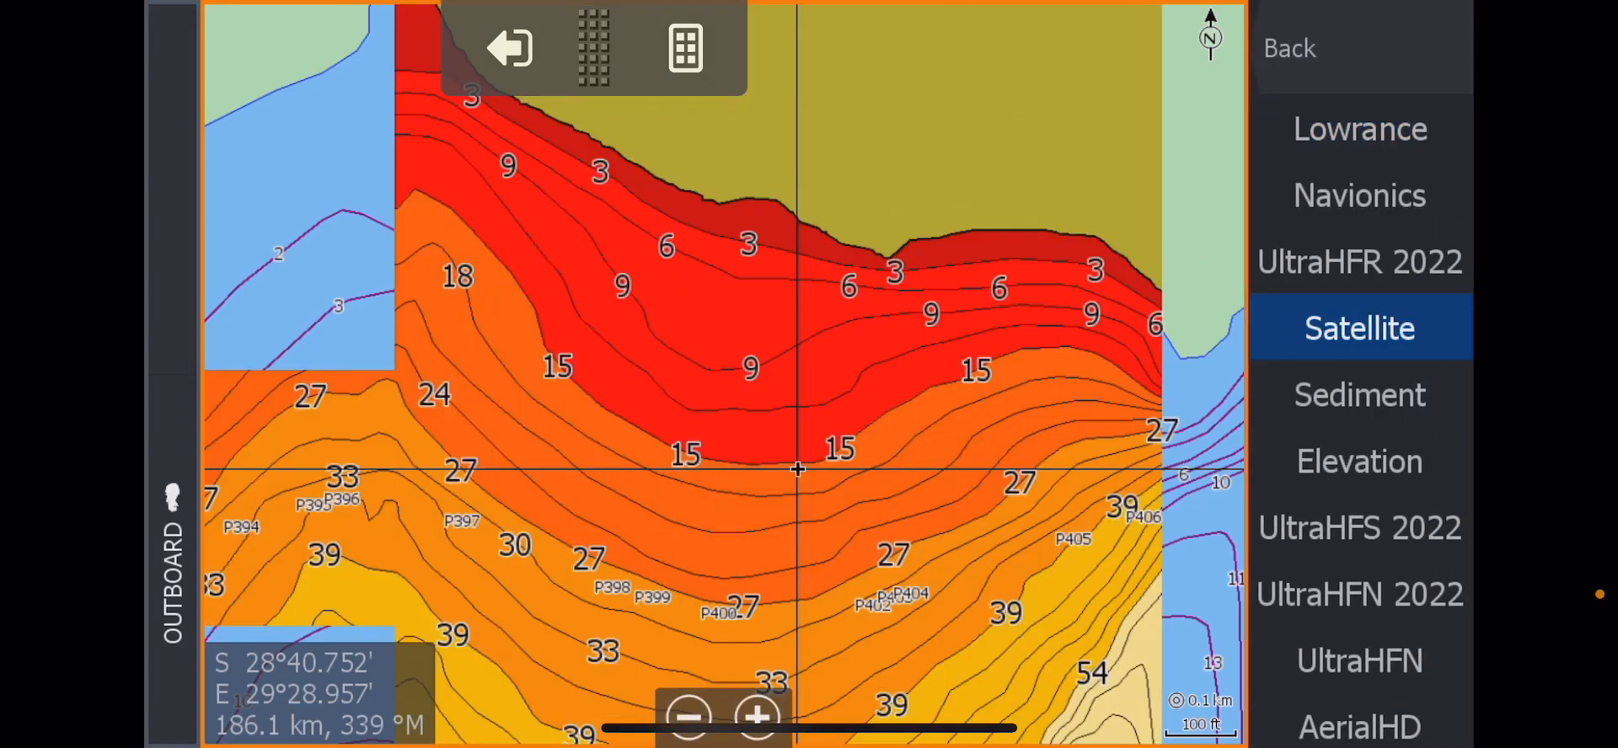
left_click(1359, 327)
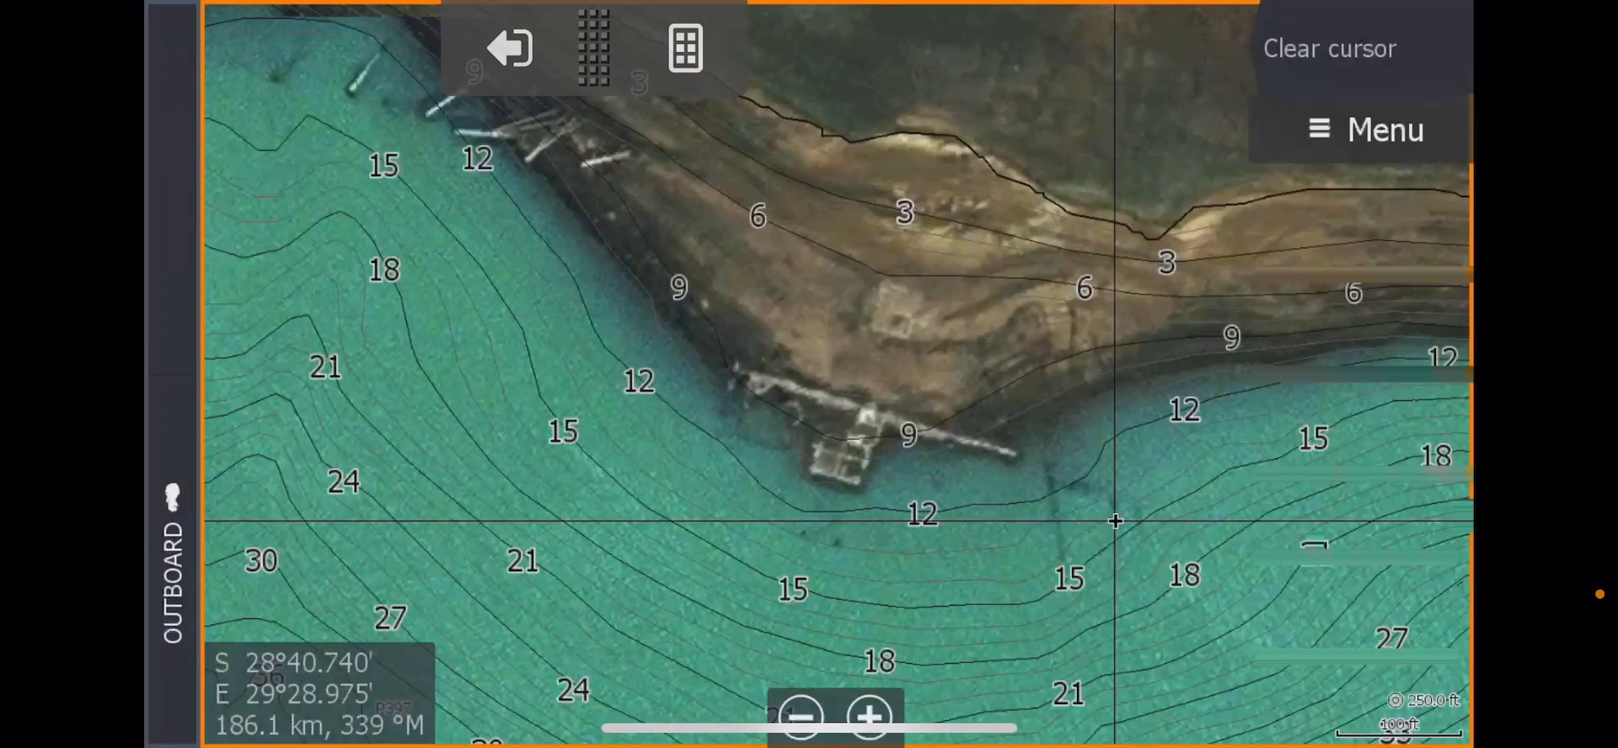
Set Photo overlay to Land only in Chart options, leaving depth shading over the water.
left_click(1386, 130)
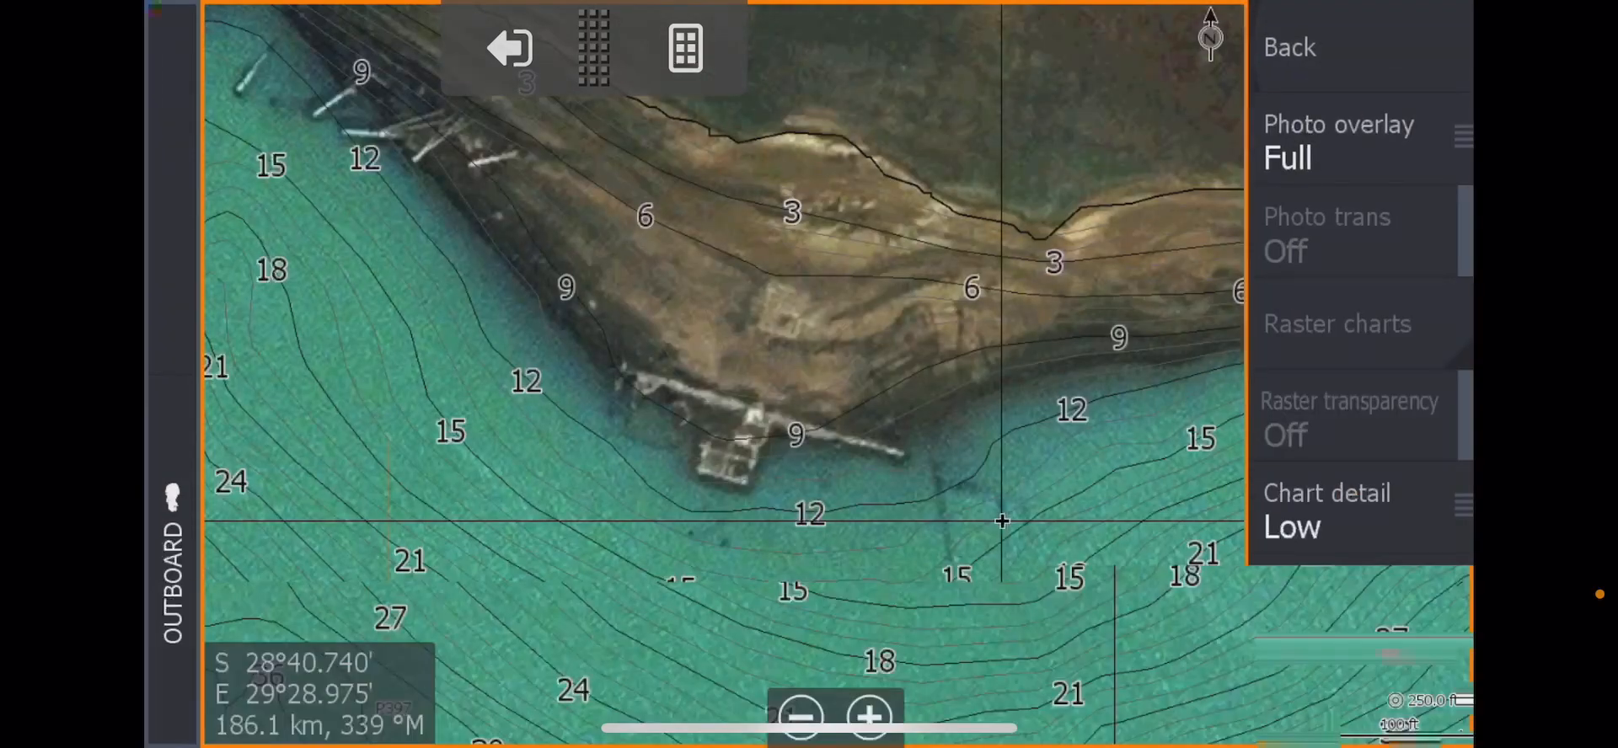
left_click(1337, 140)
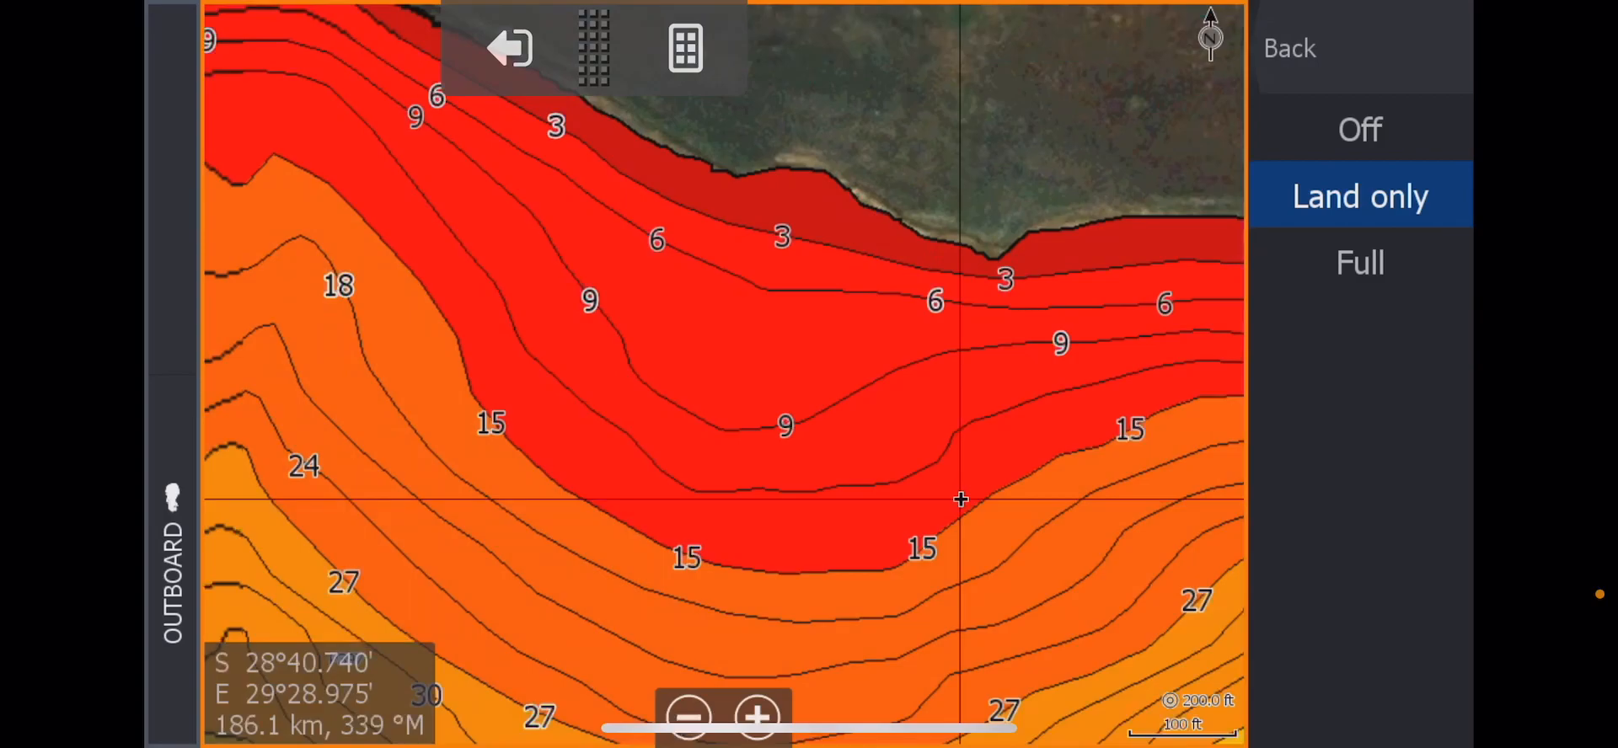
left_click(688, 717)
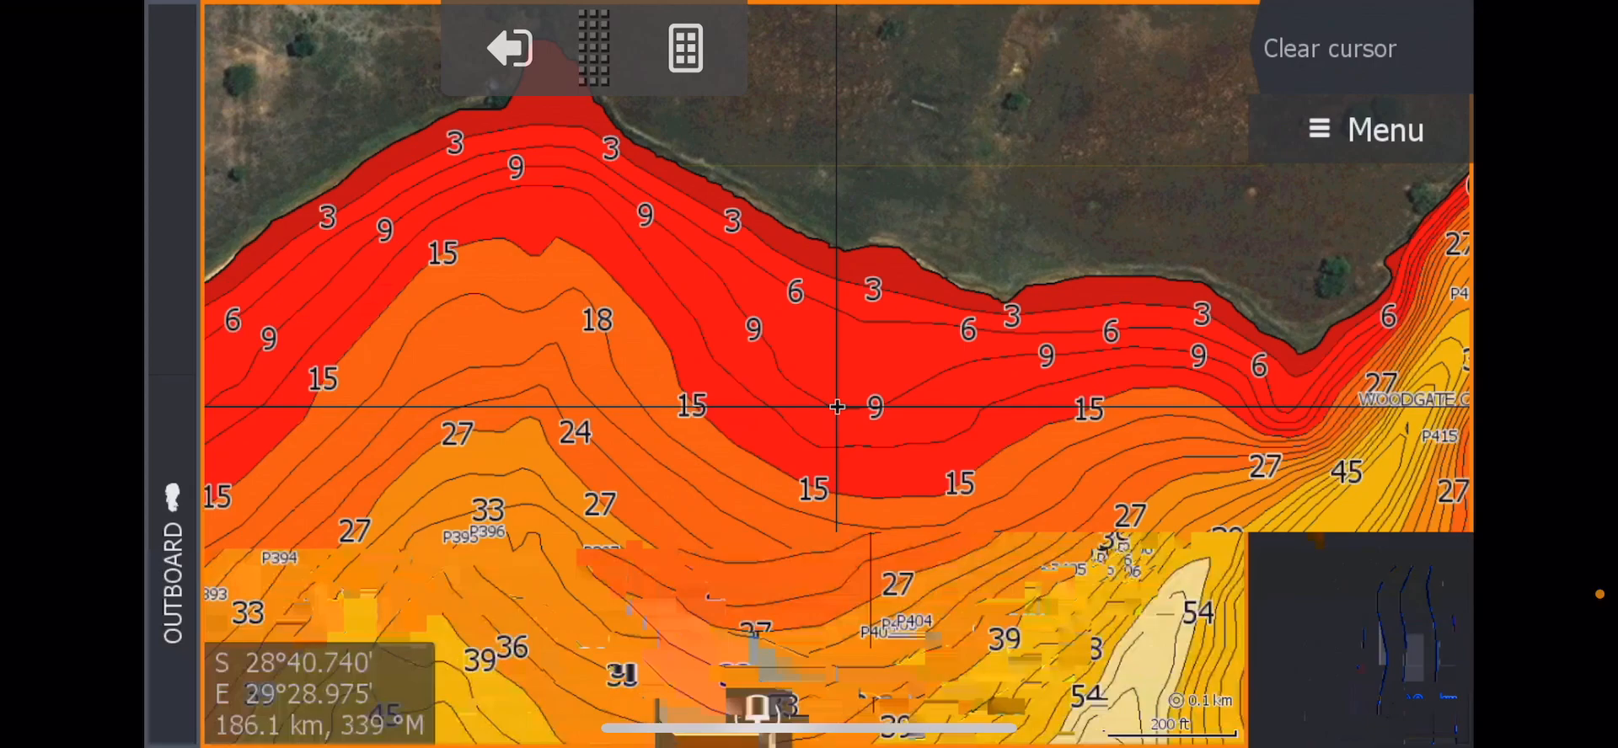
Apply a sonar overlay from the Off / Land only / Full list via the Menu's Overlay option.
left_click(1365, 130)
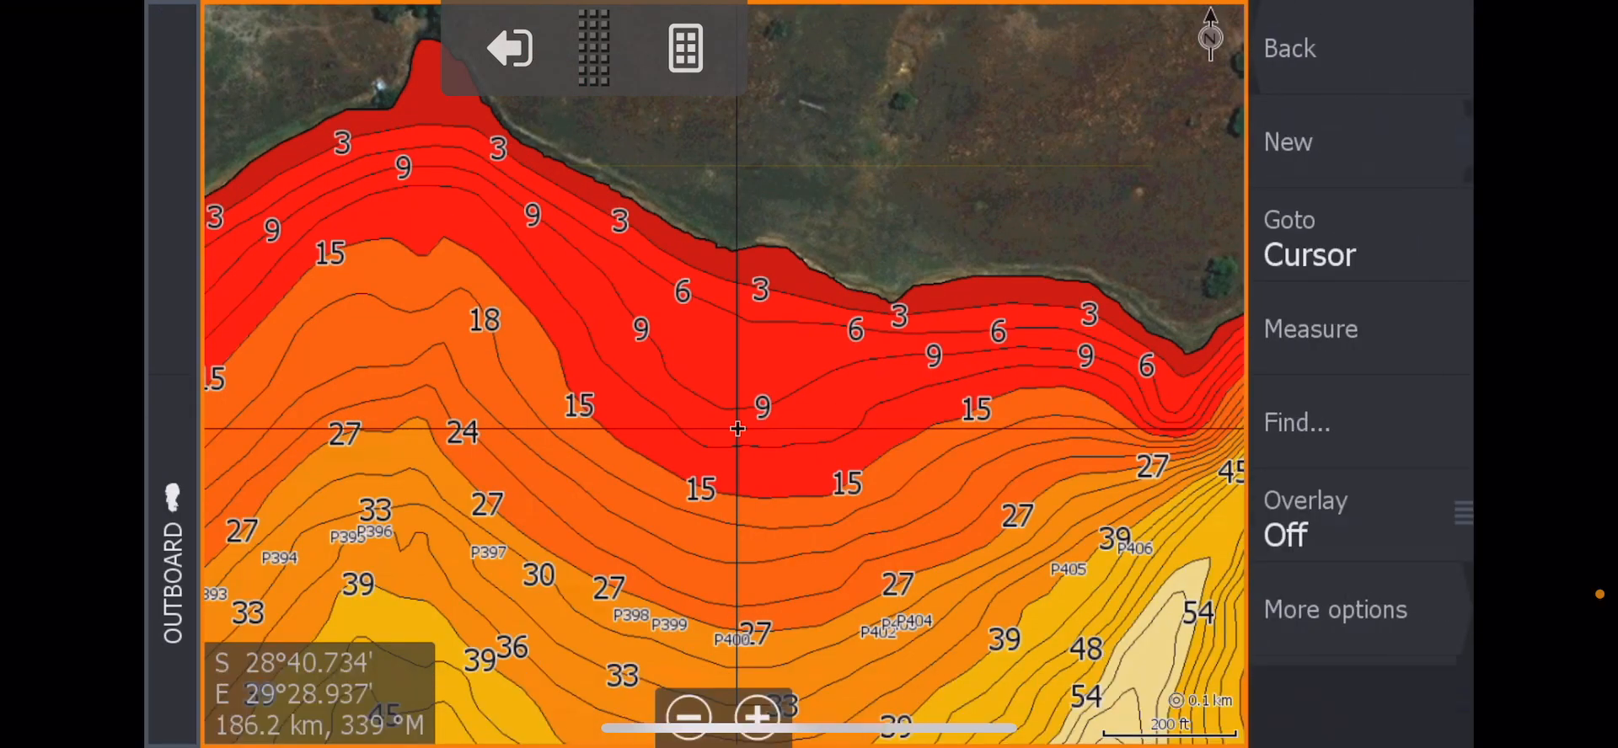
left_click(1305, 501)
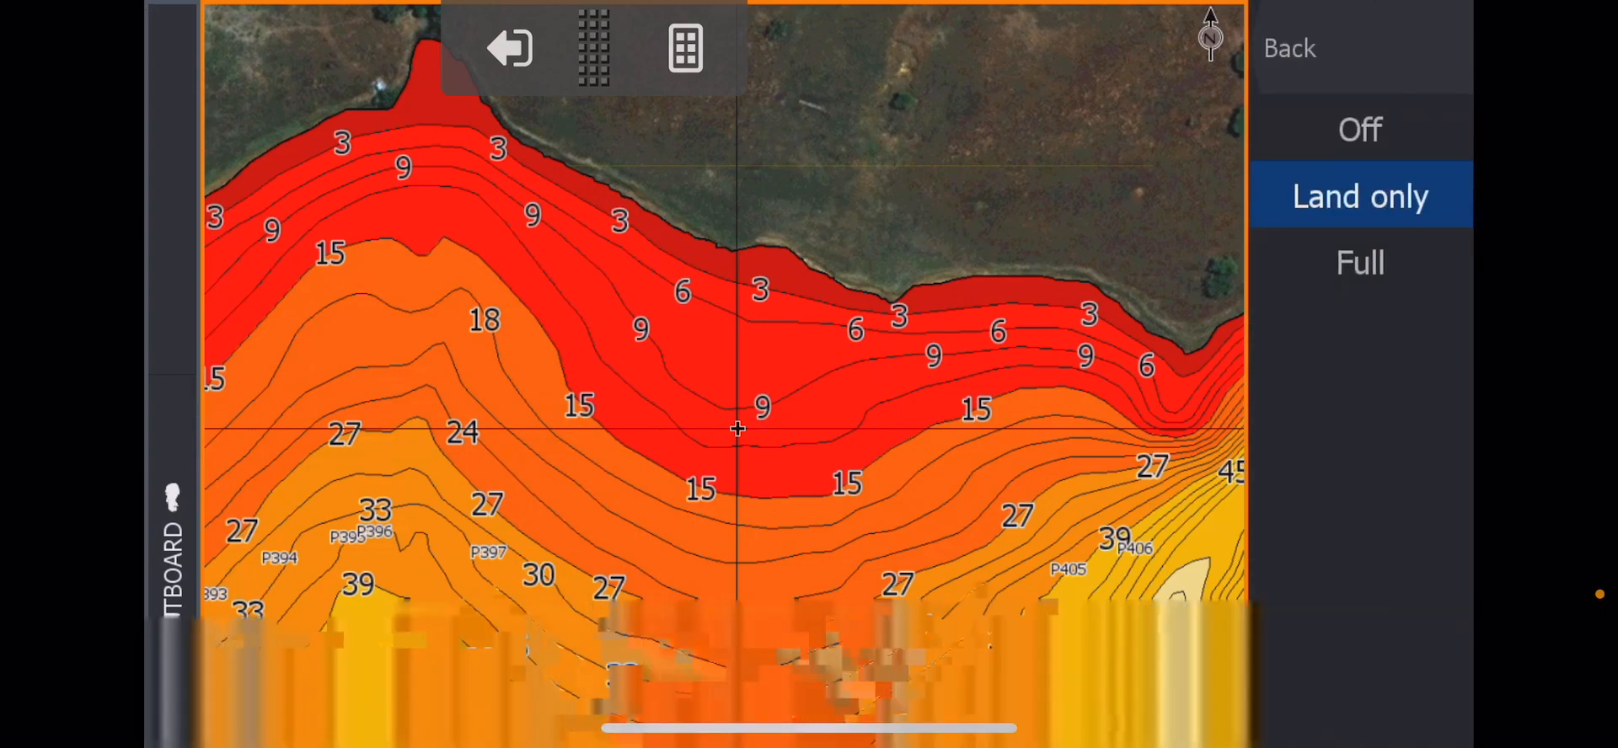
left_click(1360, 263)
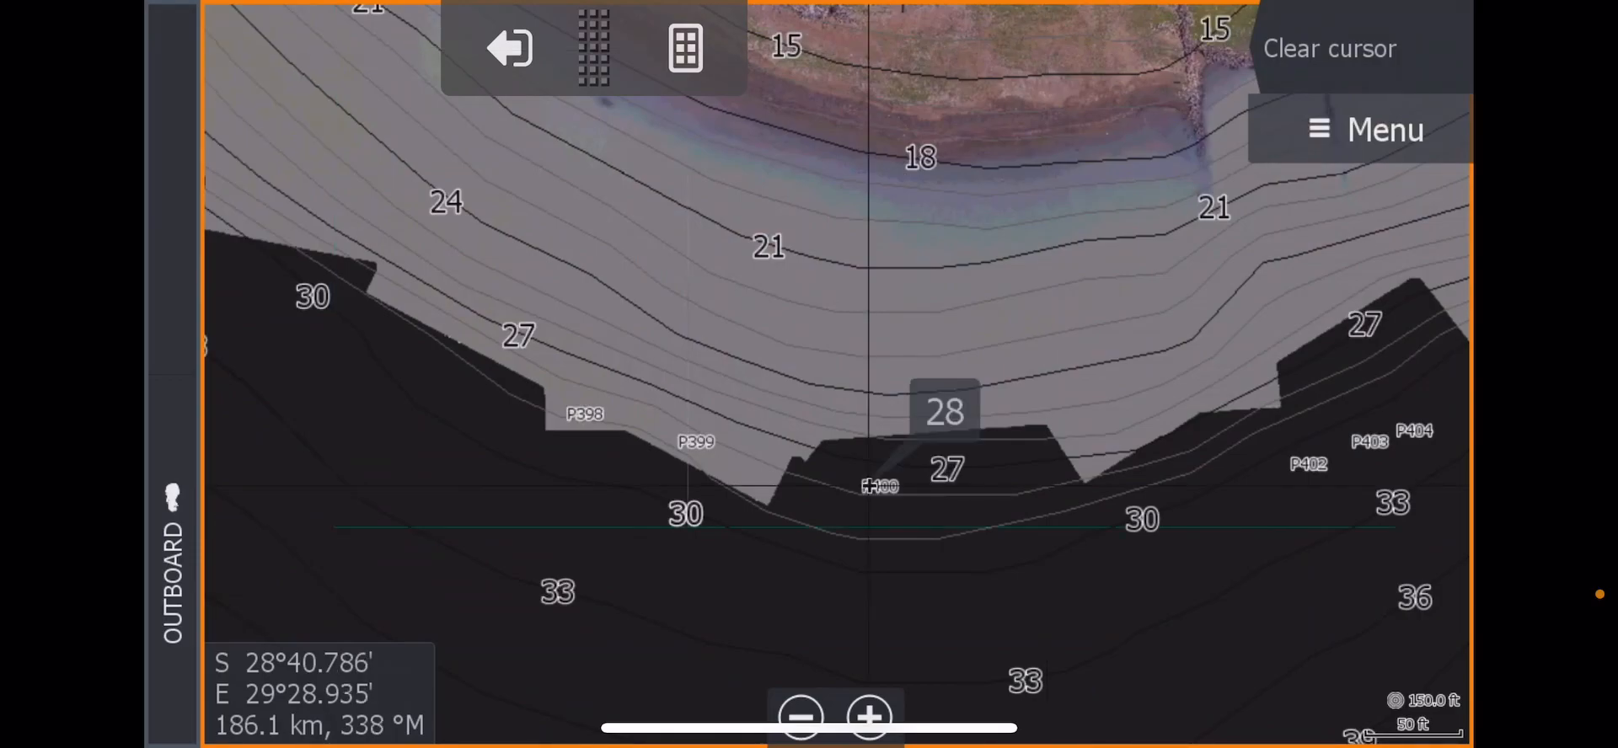
View the panoramic shoreline photos attached to points P400 and then P399.
left_click(880, 486)
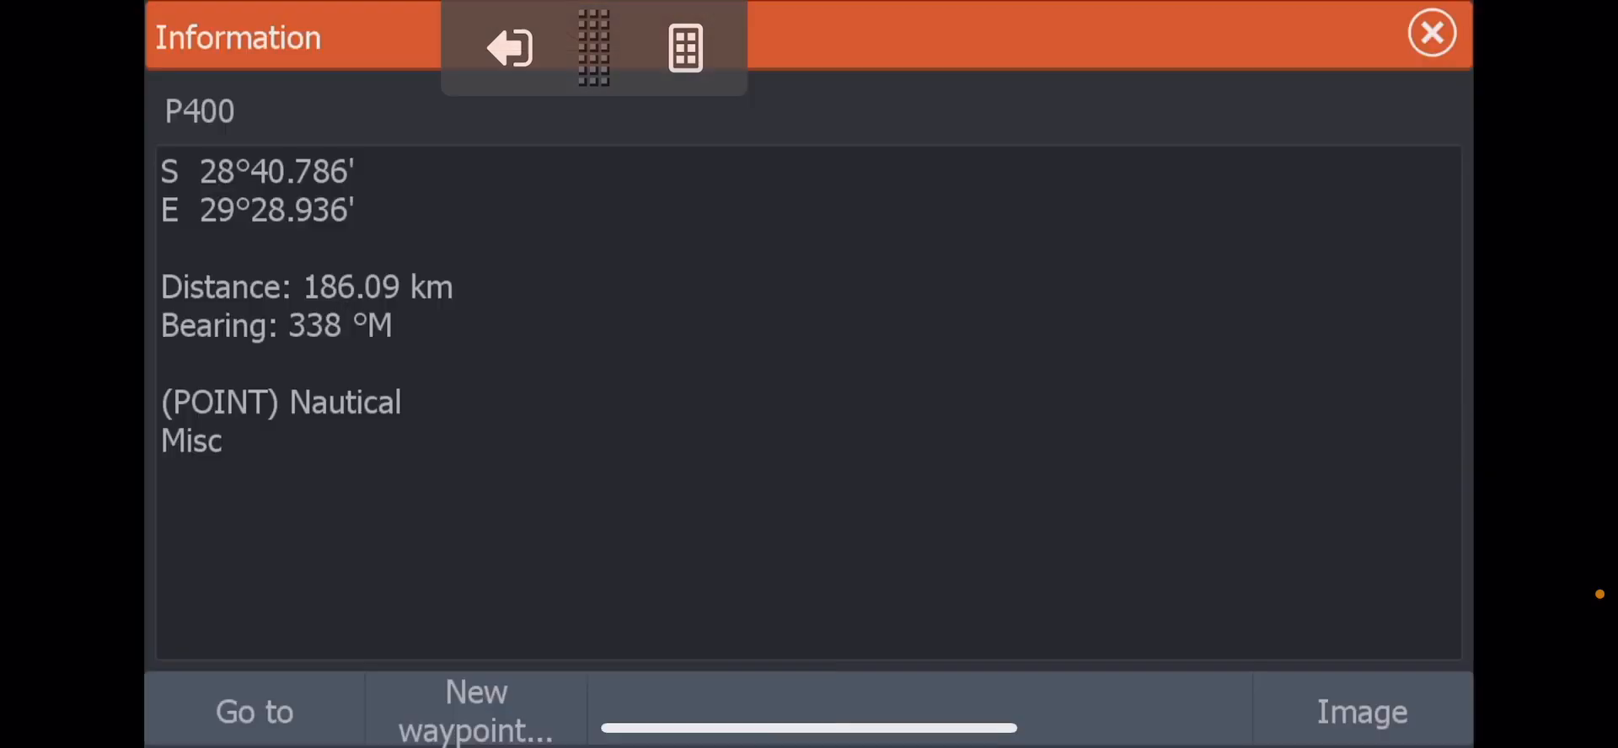
left_click(1362, 713)
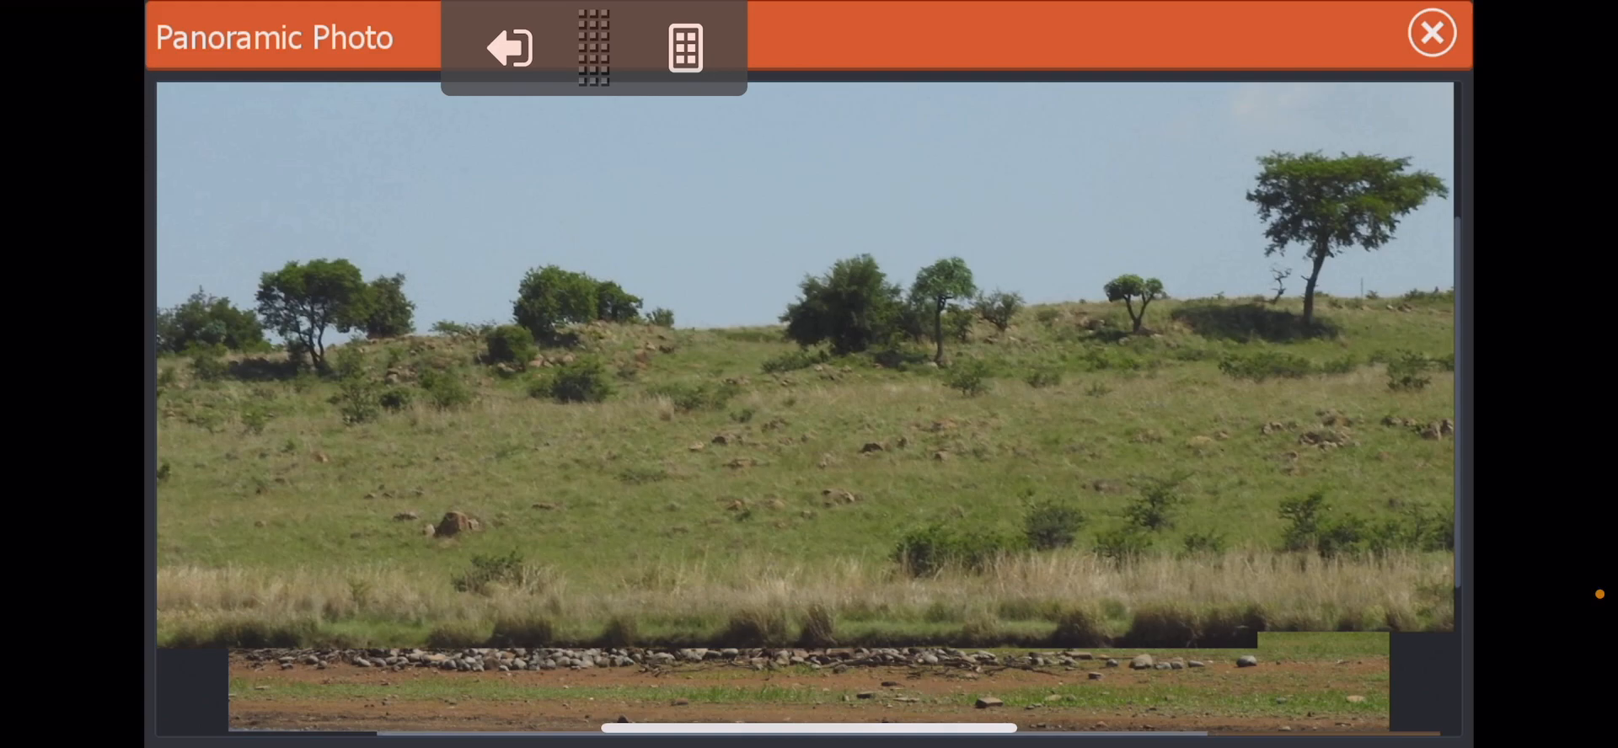
left_click(686, 47)
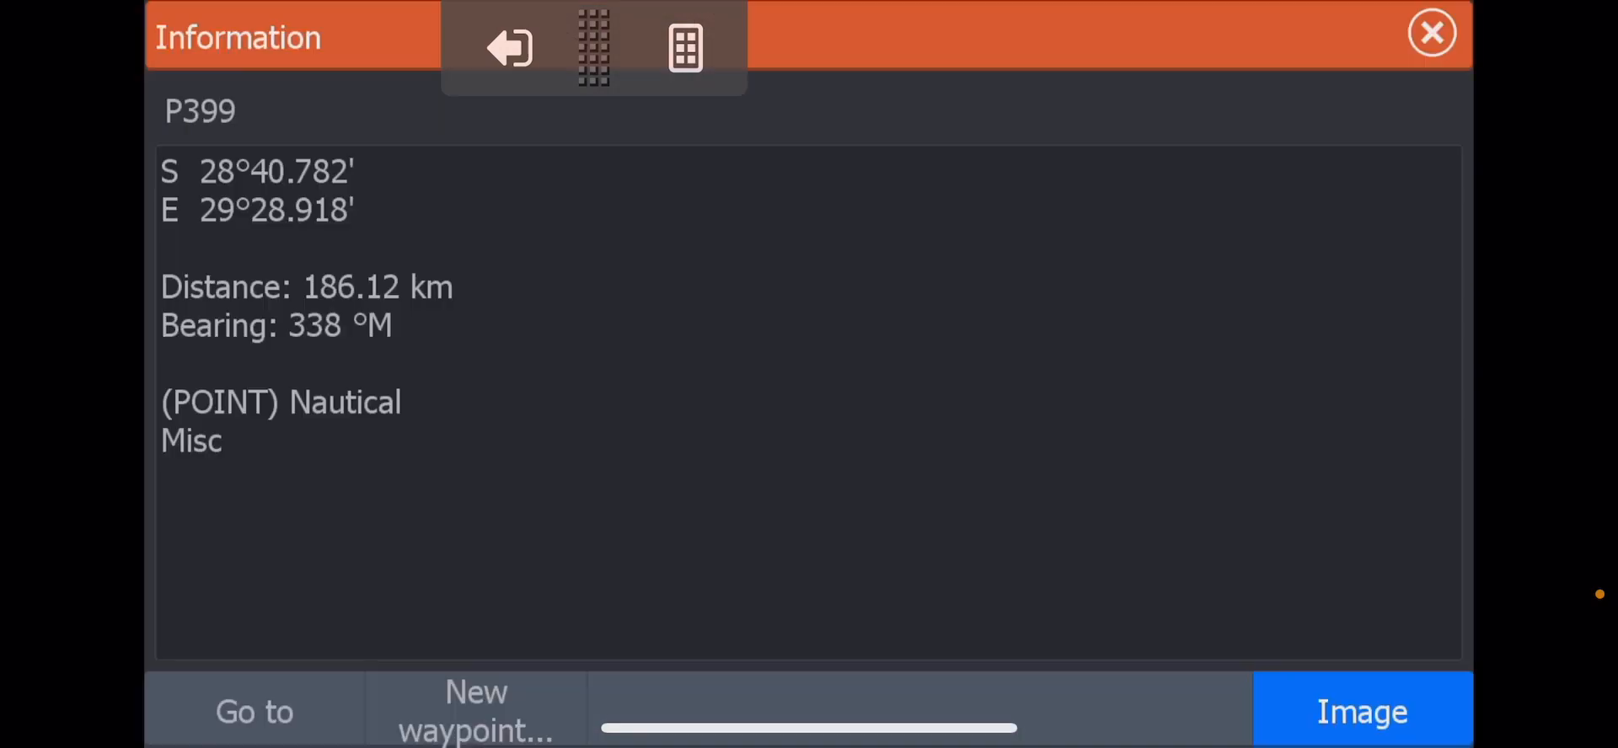
left_click(1362, 713)
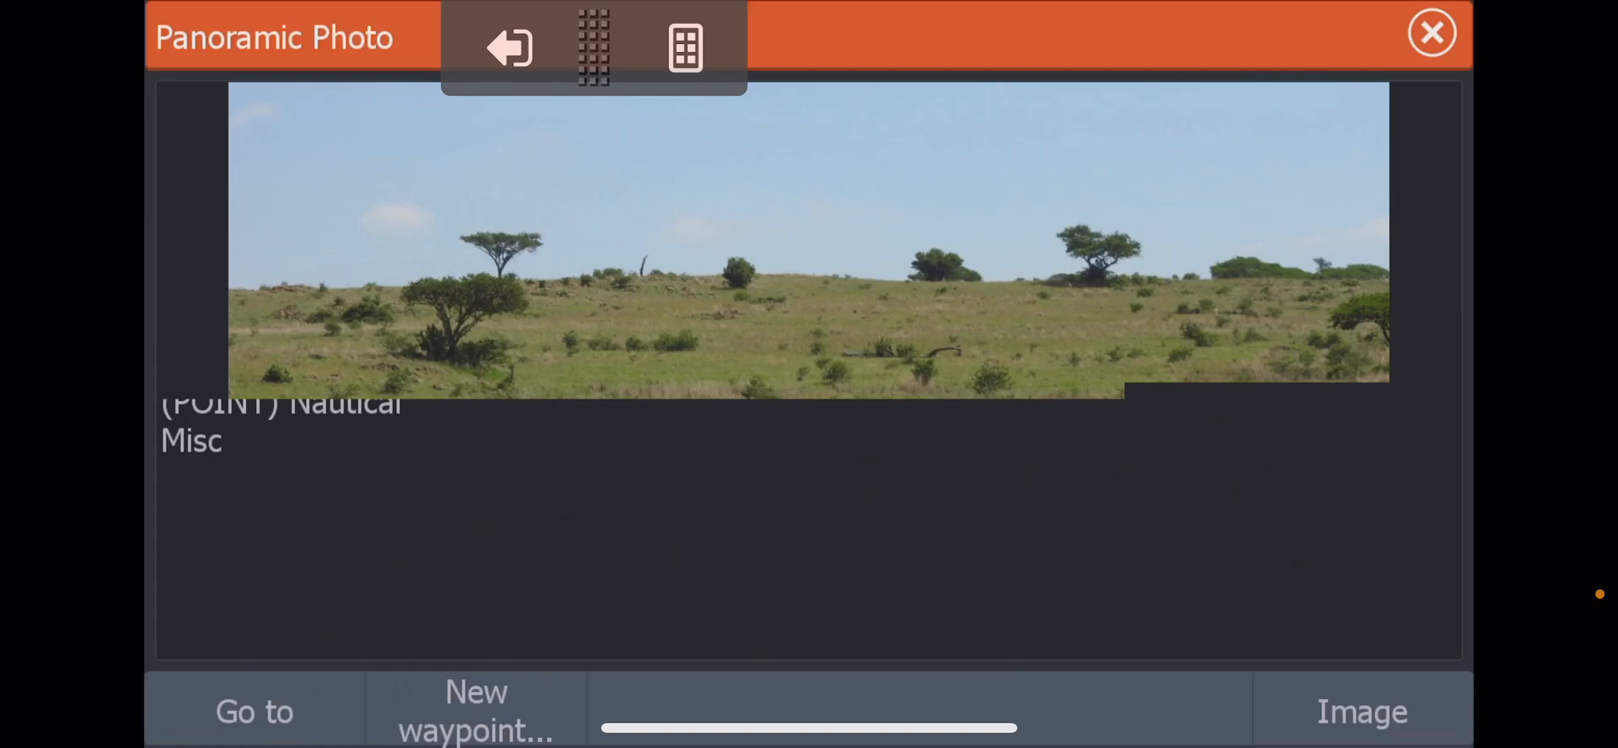
left_click(509, 47)
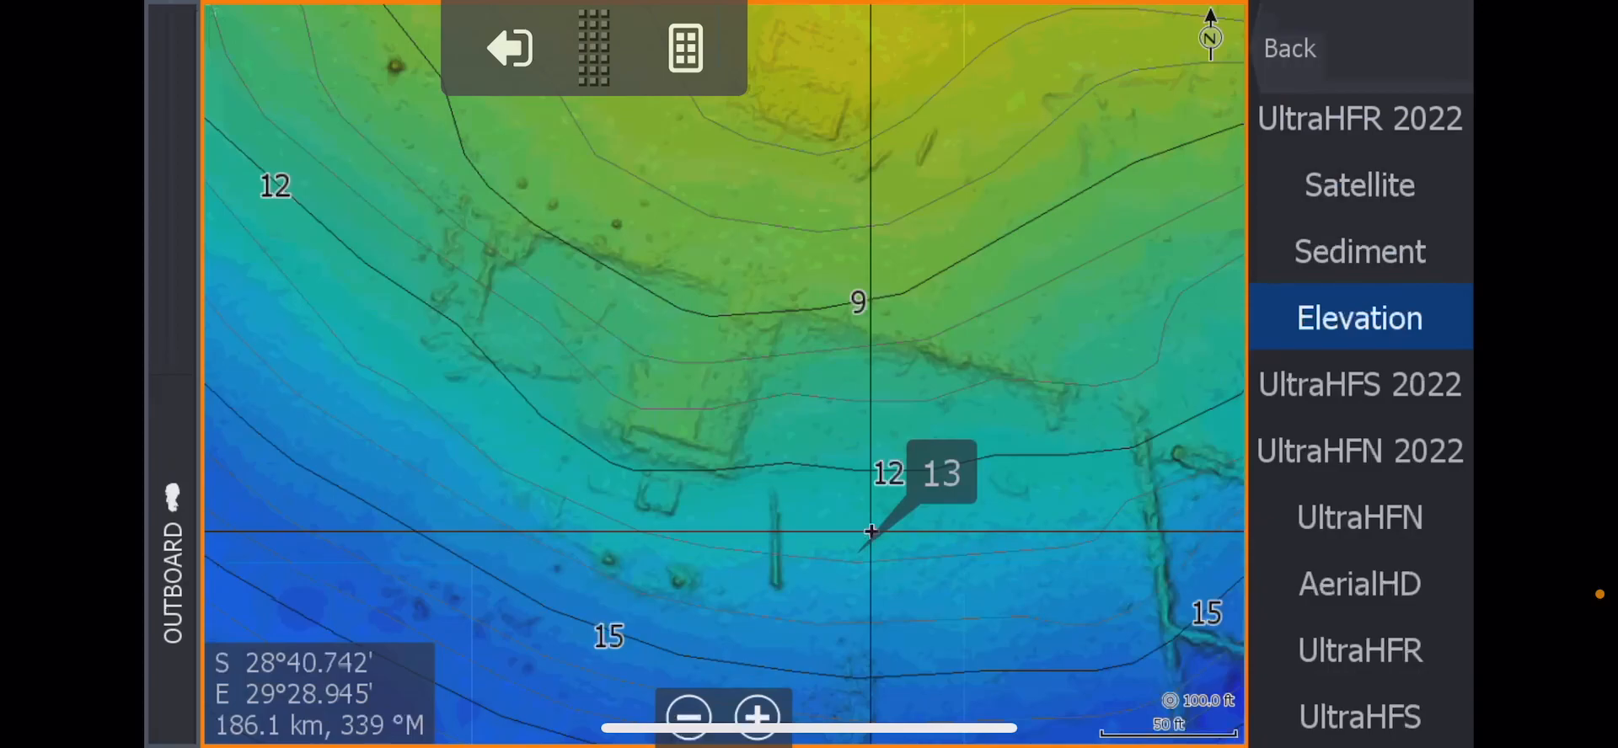
Switch the chart source to Elevation to show colour-shaded bottom relief with fallen trees.
left_click(757, 720)
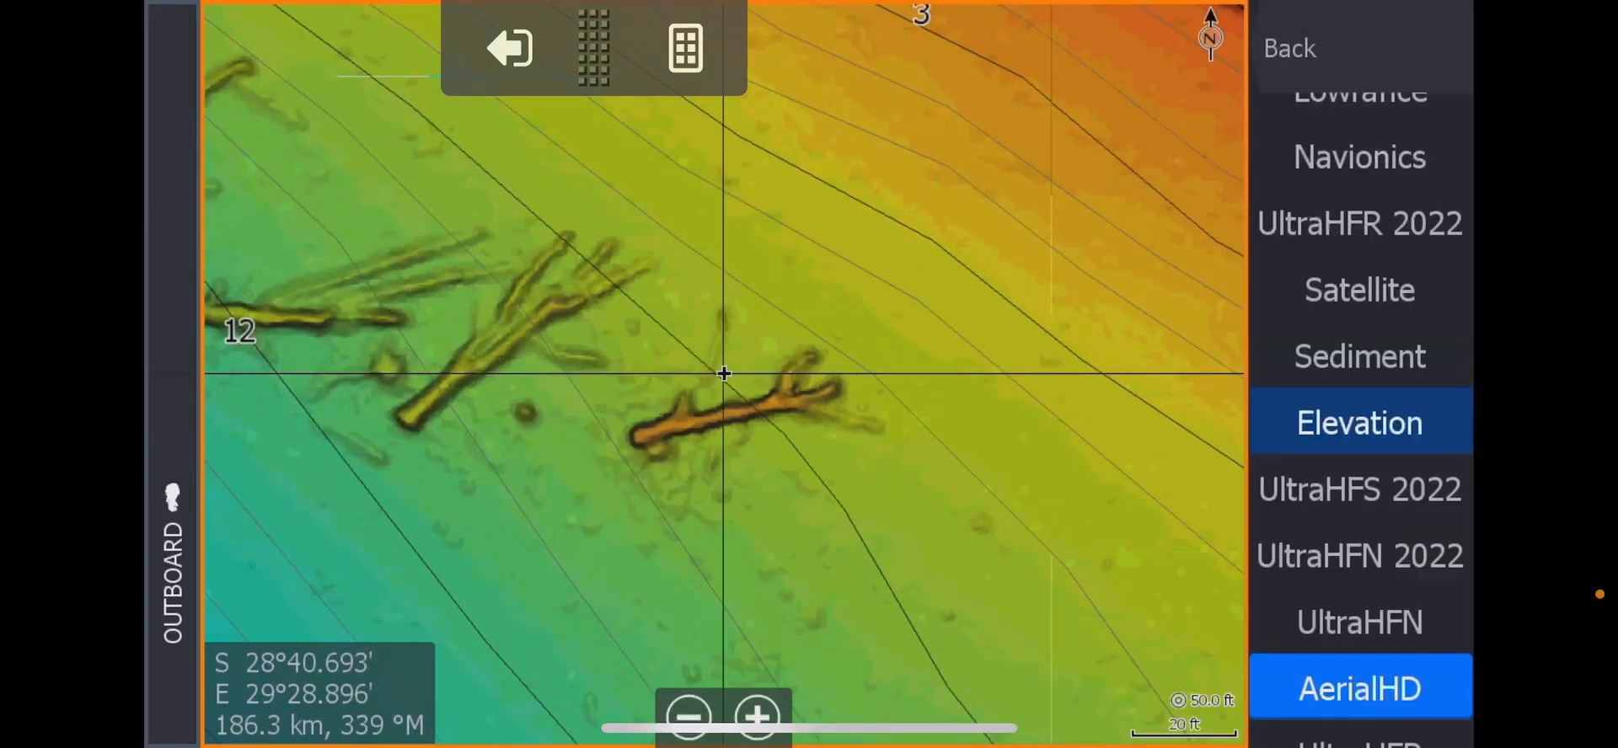
left_click(1359, 687)
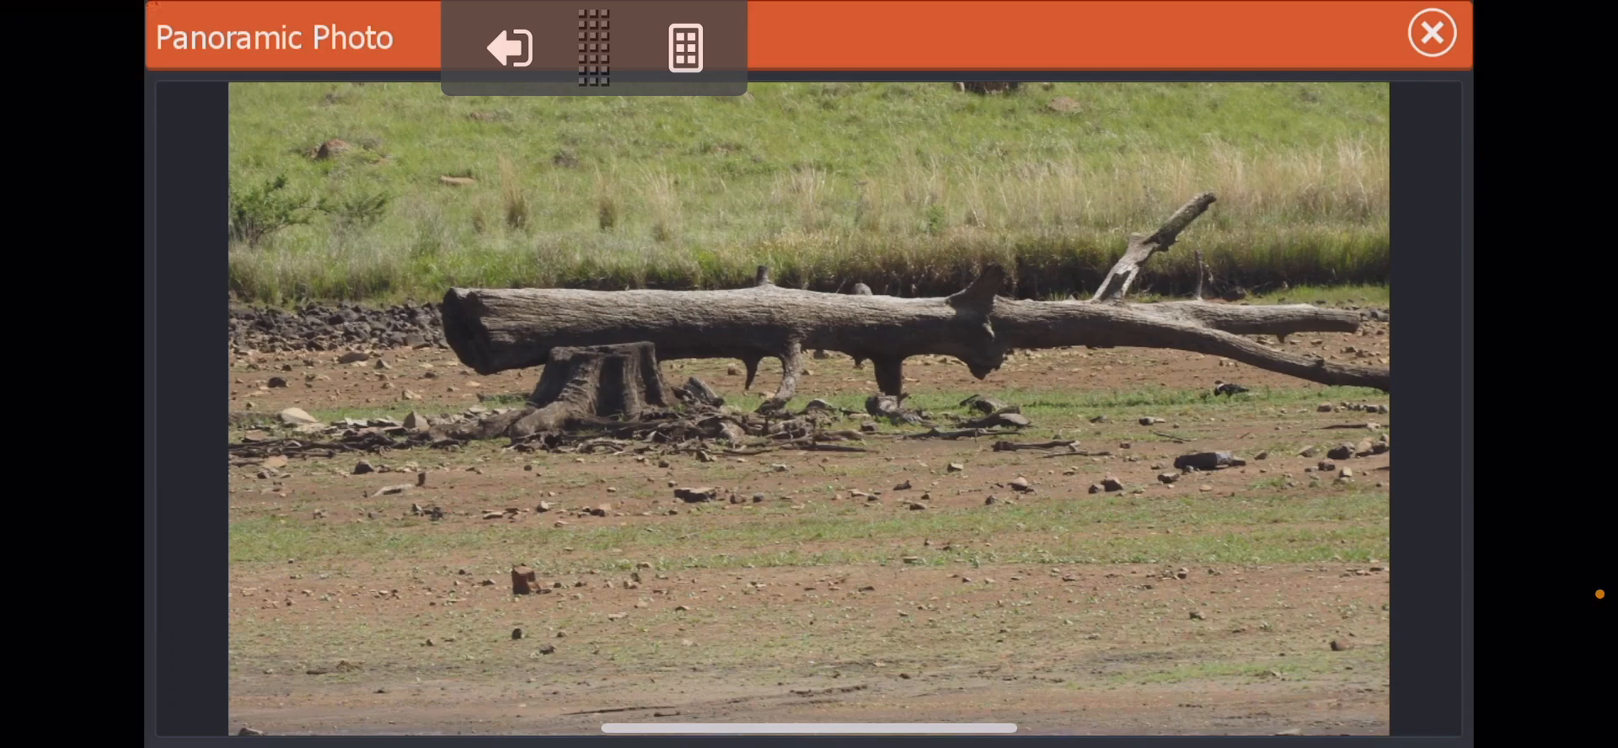
Close the fallen tree photo and cycle the chart source through UltraHFN and Satellite.
left_click(507, 48)
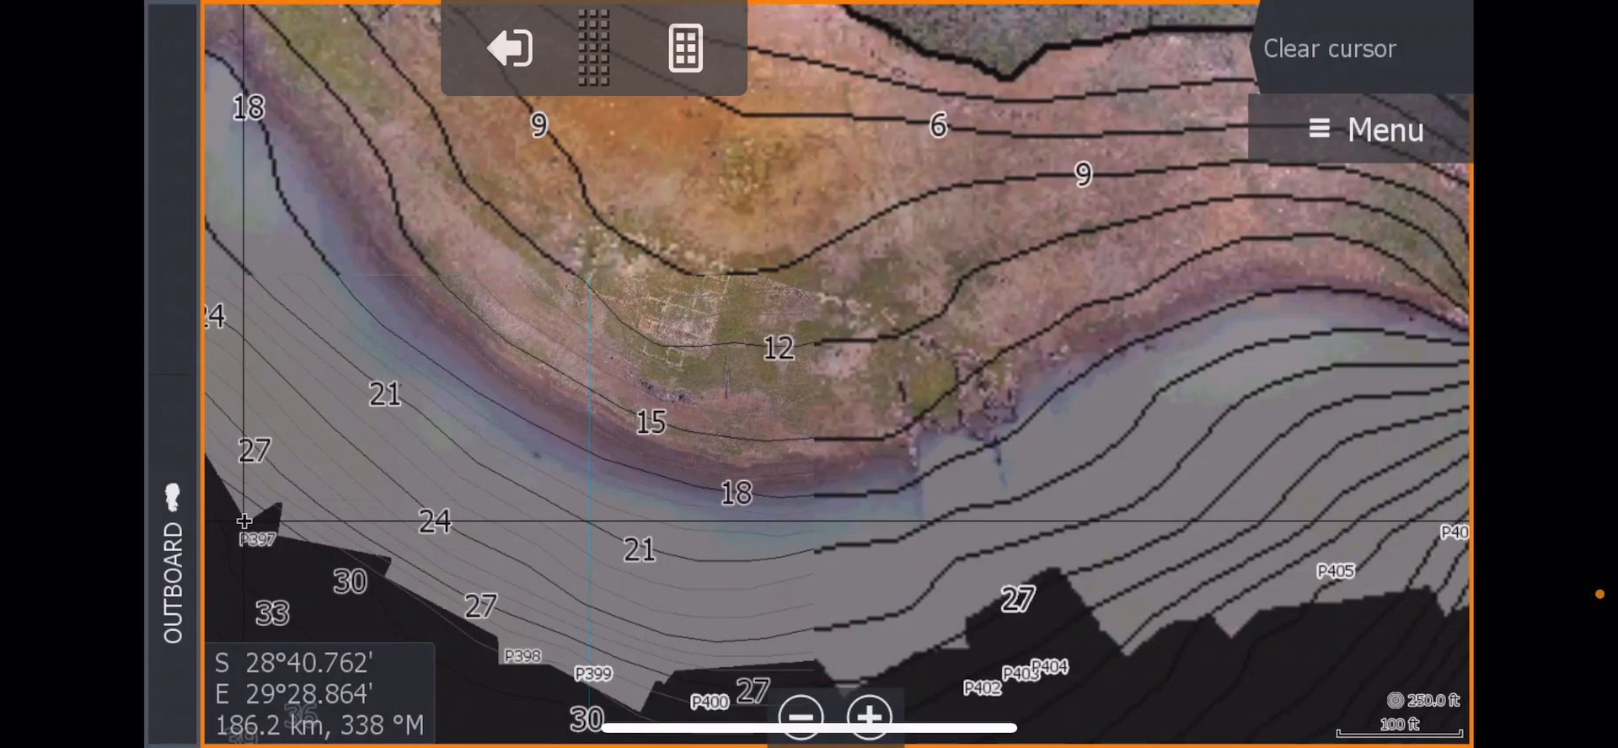
left_click(869, 716)
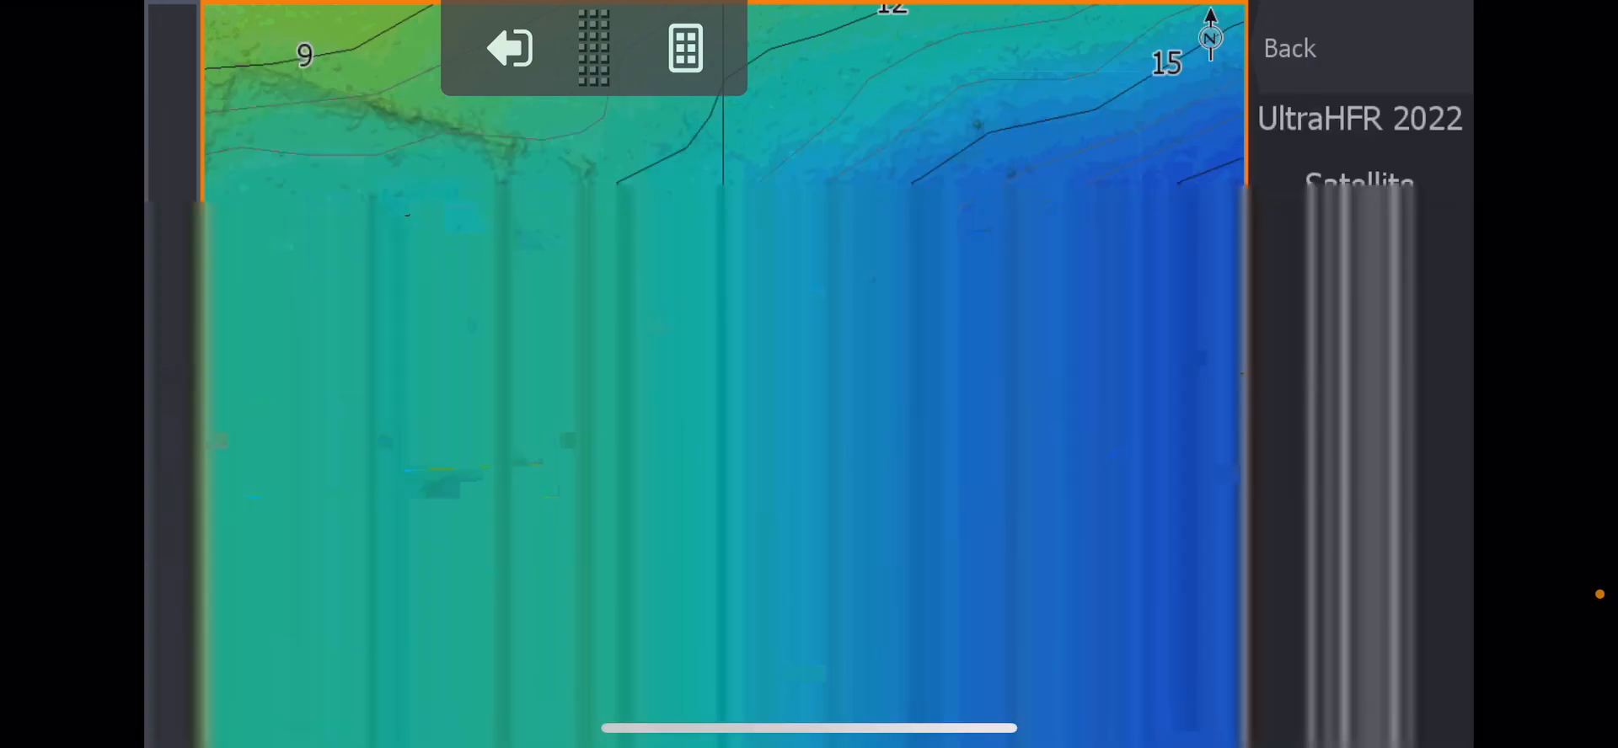
left_click(1360, 517)
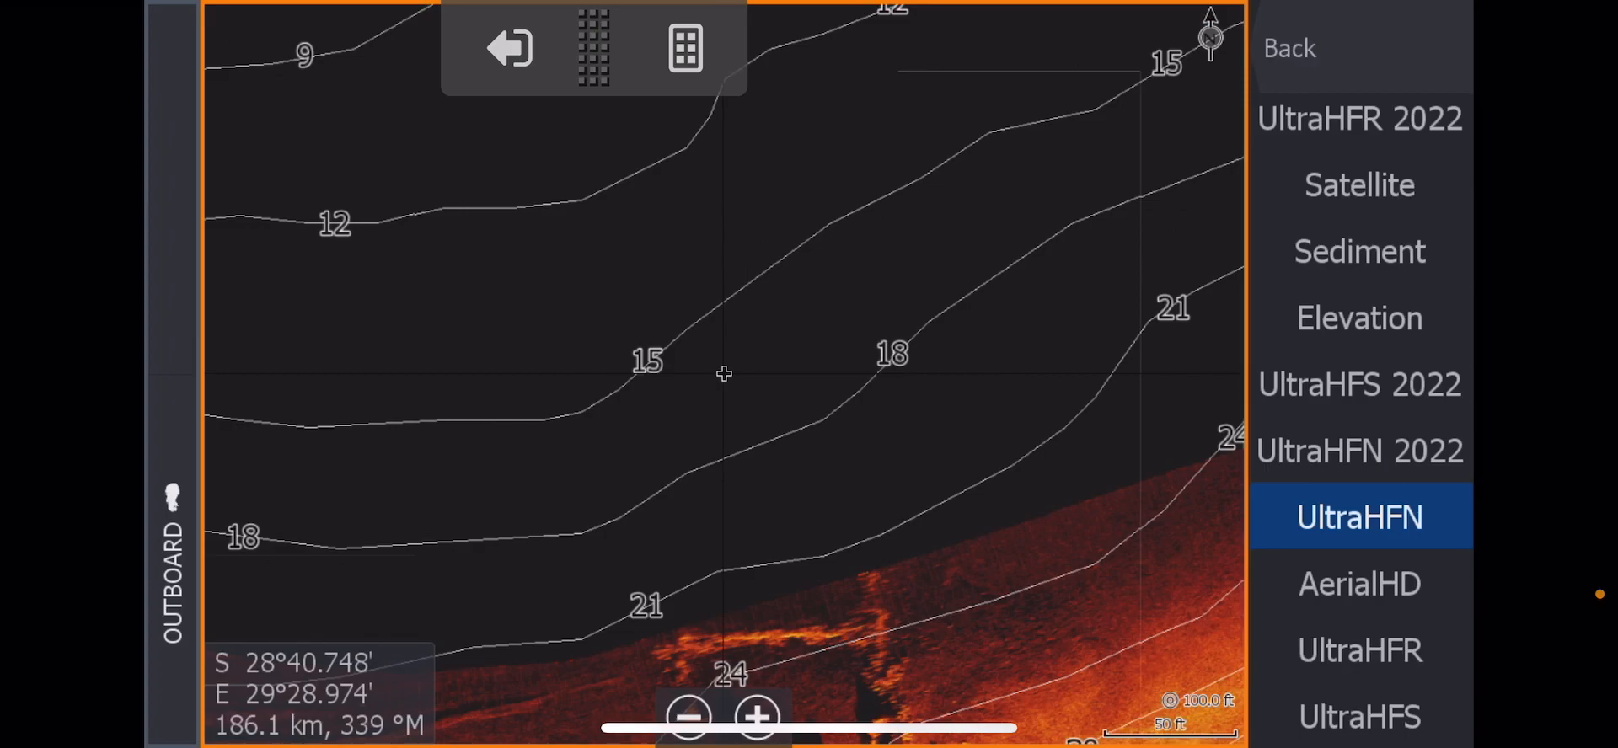
left_click(1359, 185)
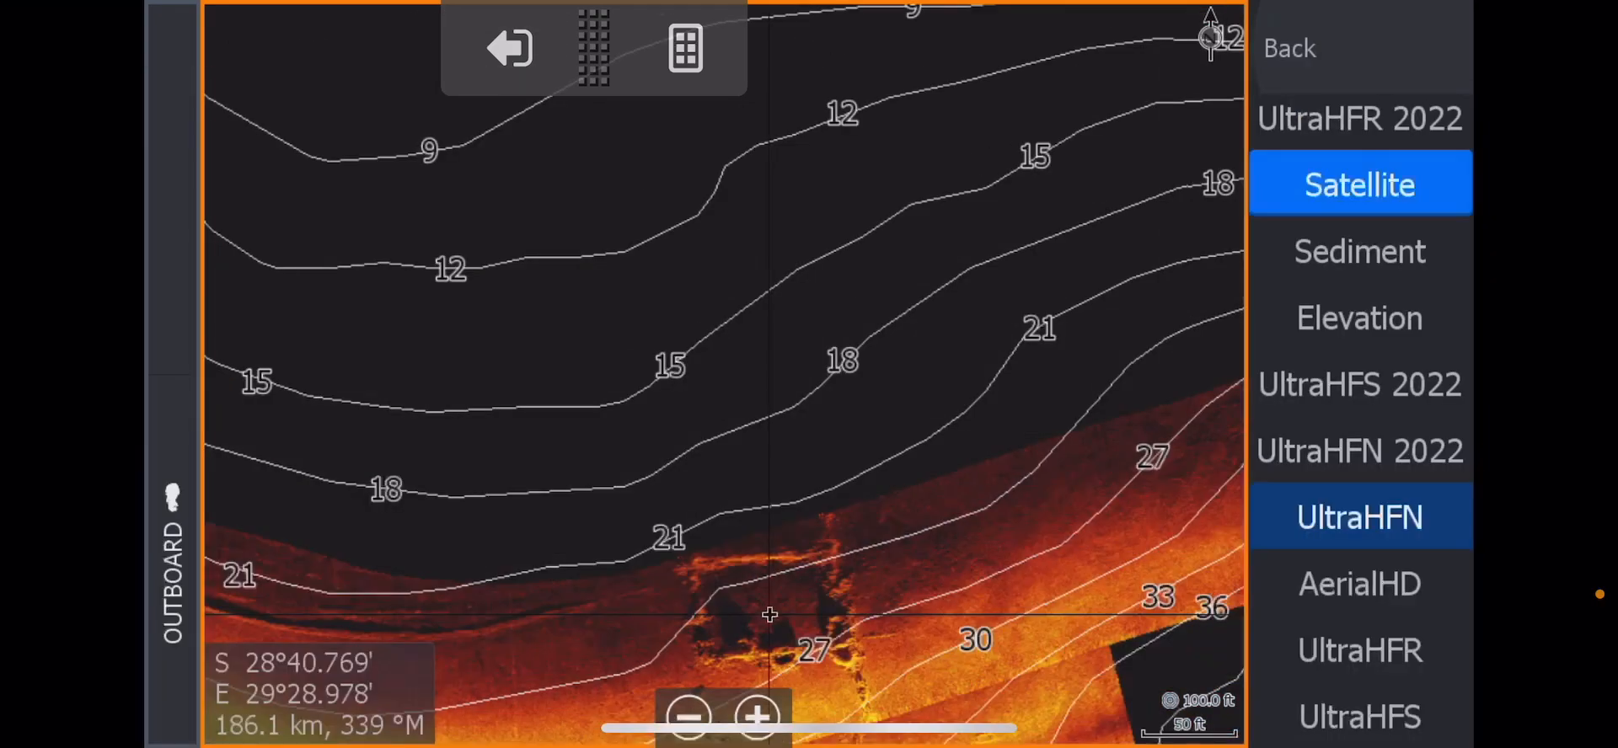
left_click(1359, 184)
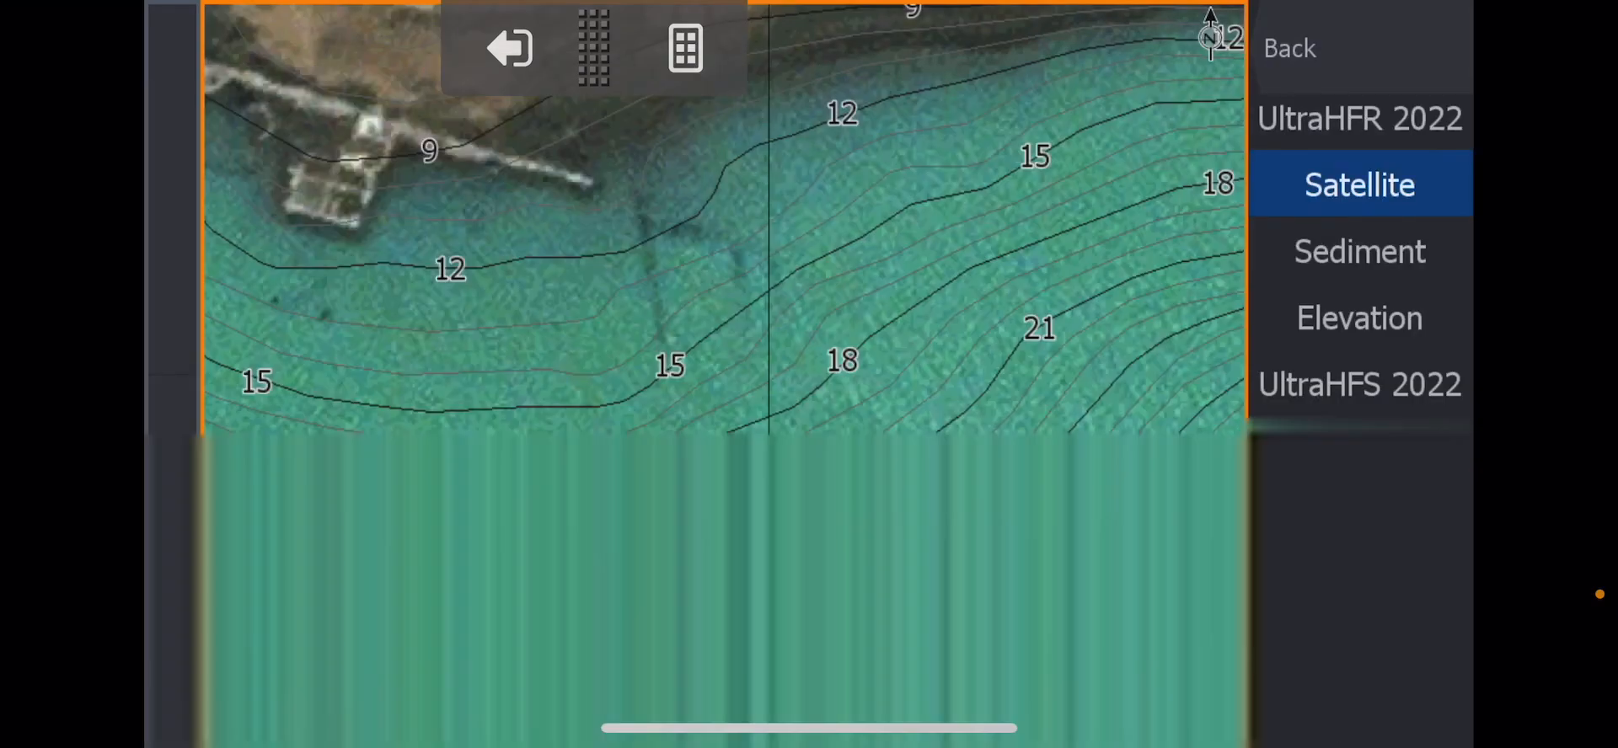
Settle the chart source on UltraHFN 2022 side-scan imagery of the submerged structures.
left_click(1359, 583)
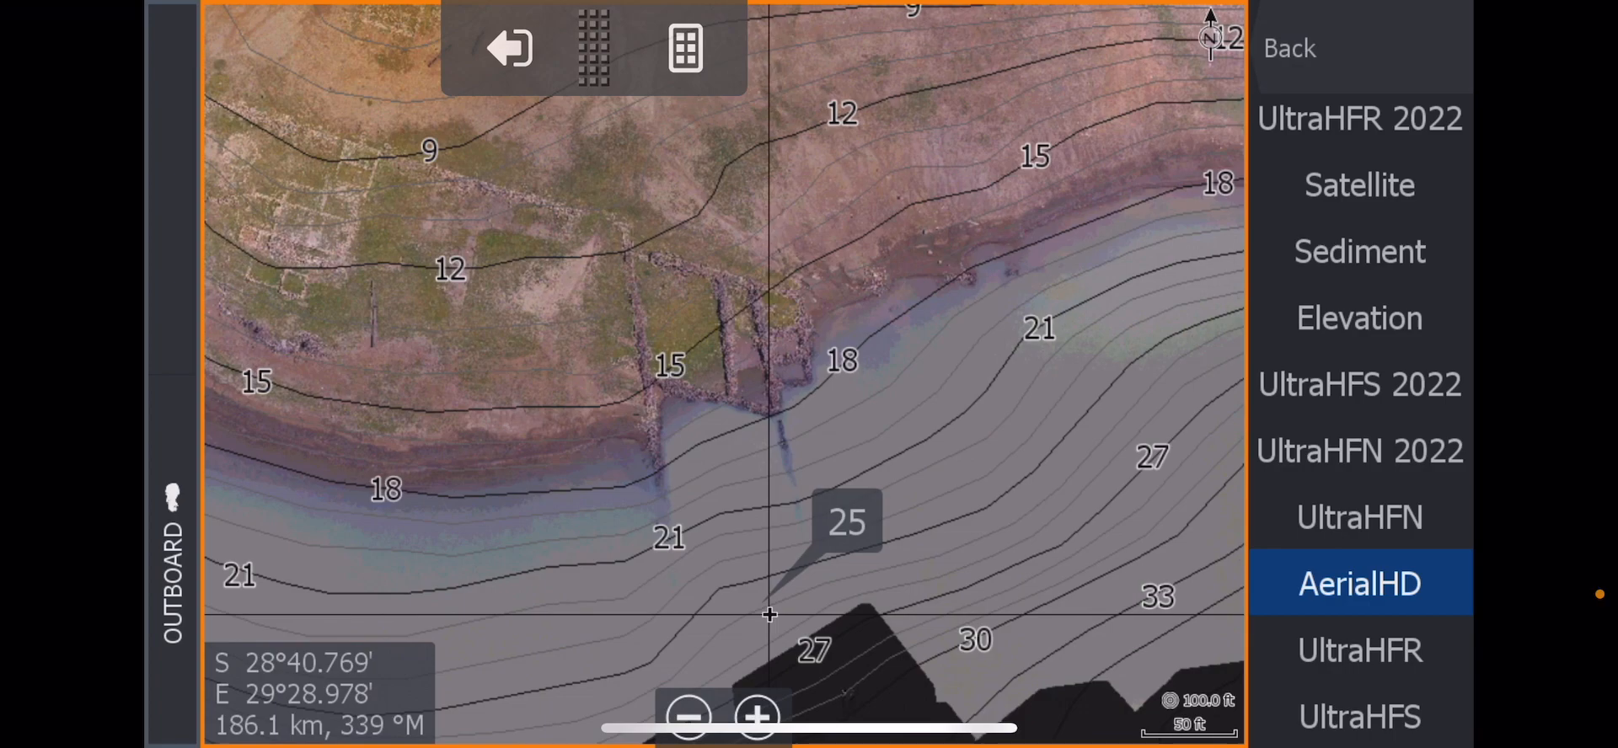
left_click(1359, 517)
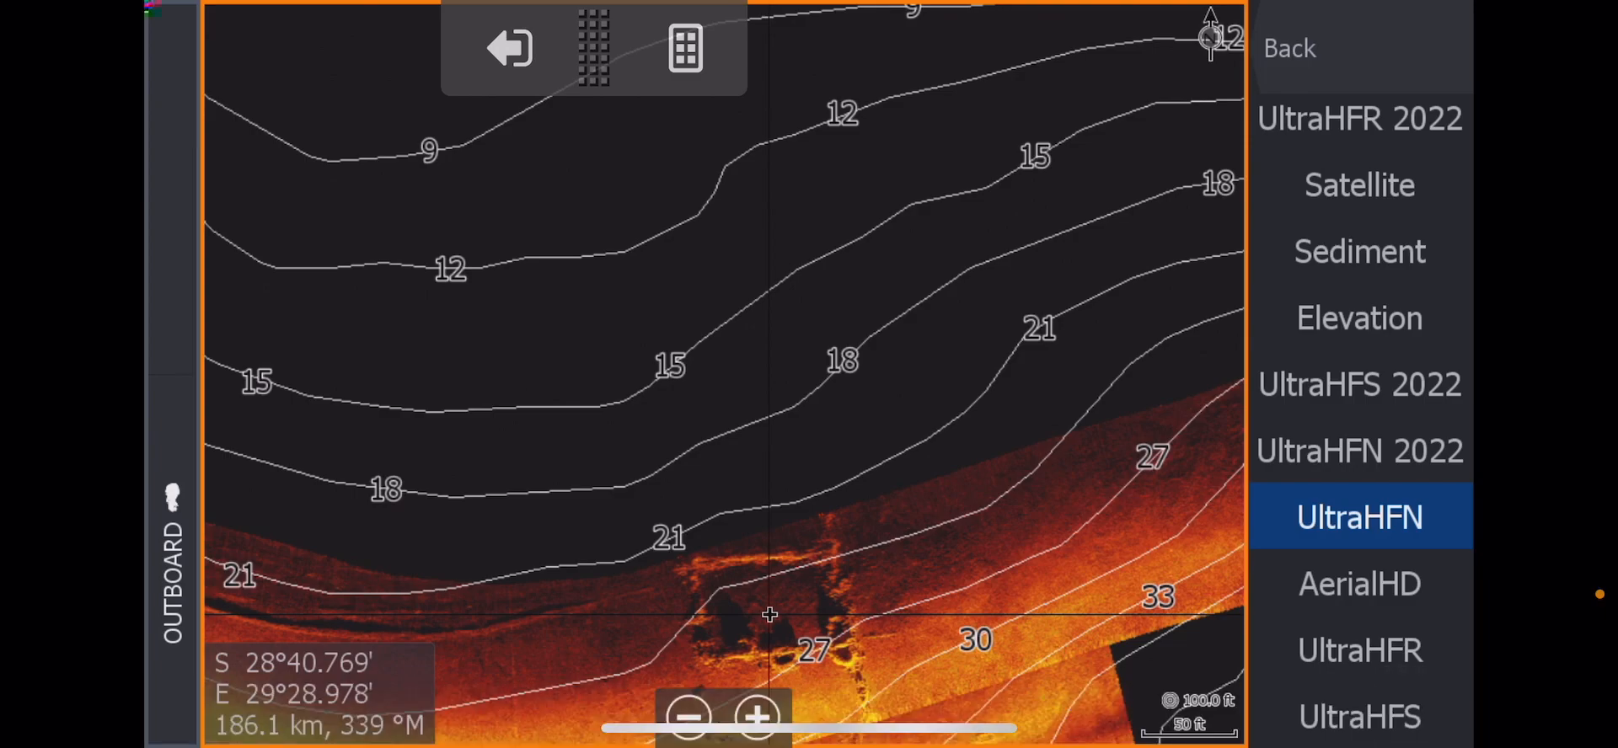
left_click(1359, 452)
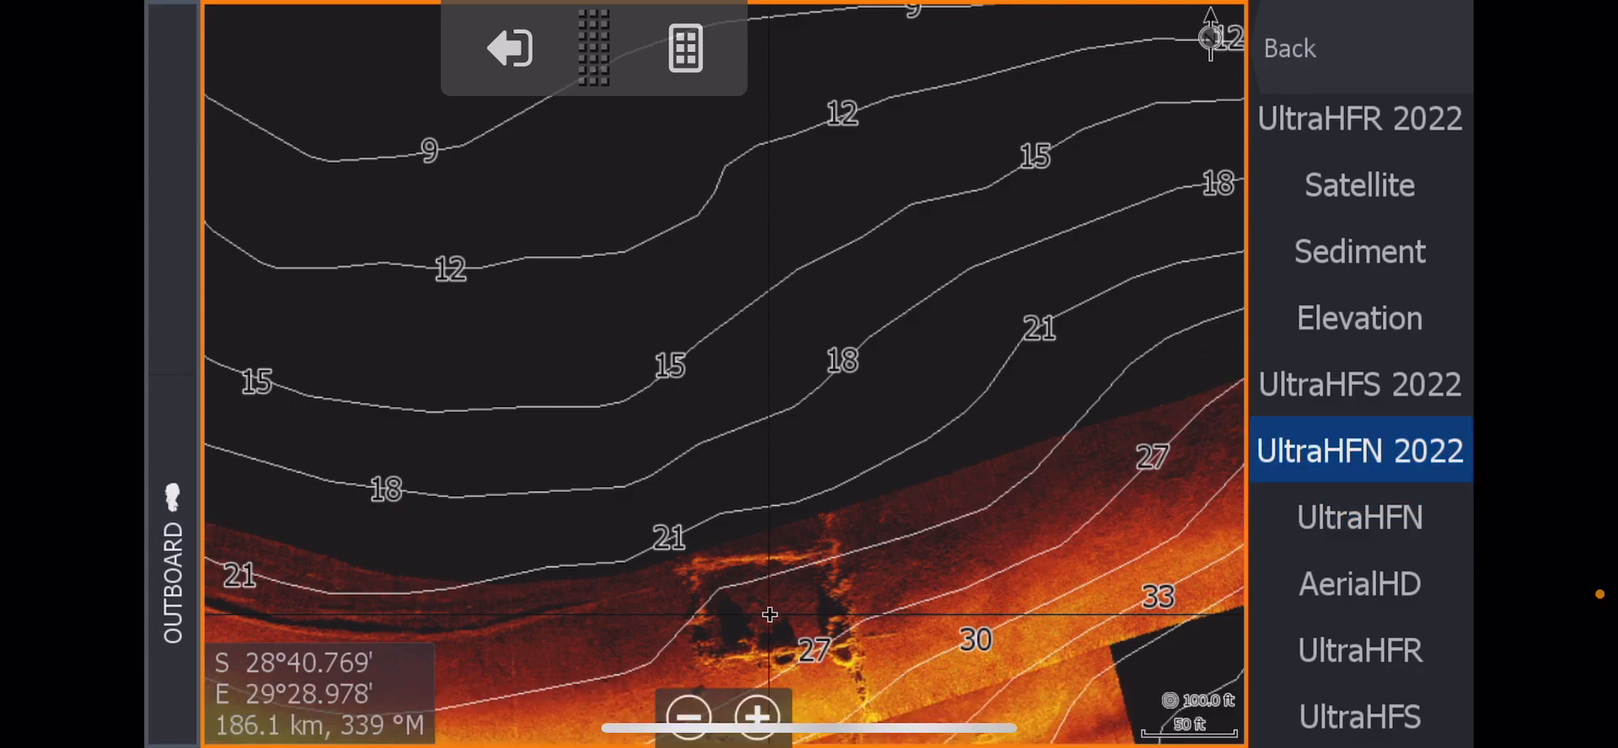
left_click(1358, 517)
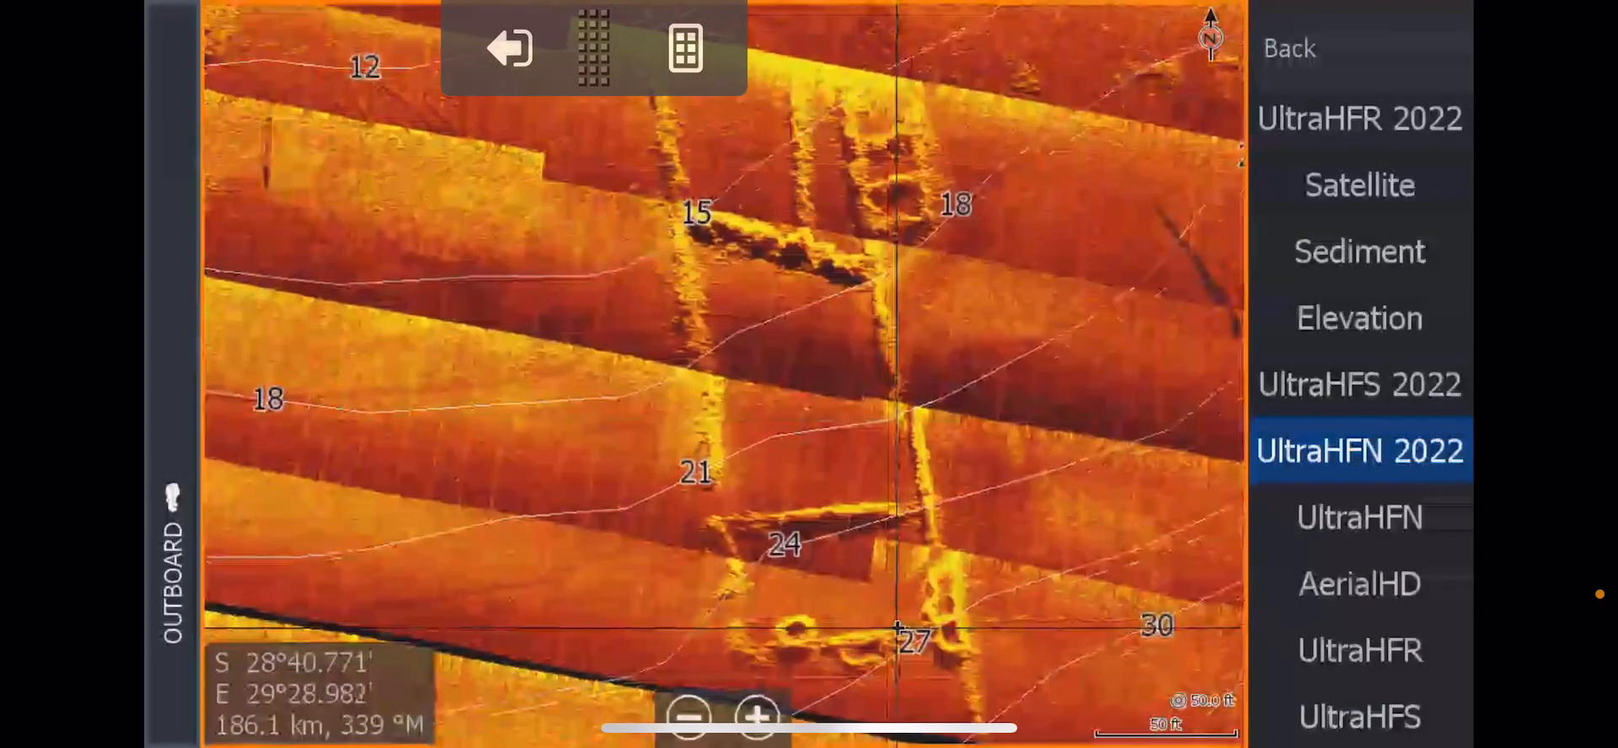
Compare Elevation shading against UltraHFN 2022 imagery over the structures.
left_click(1359, 319)
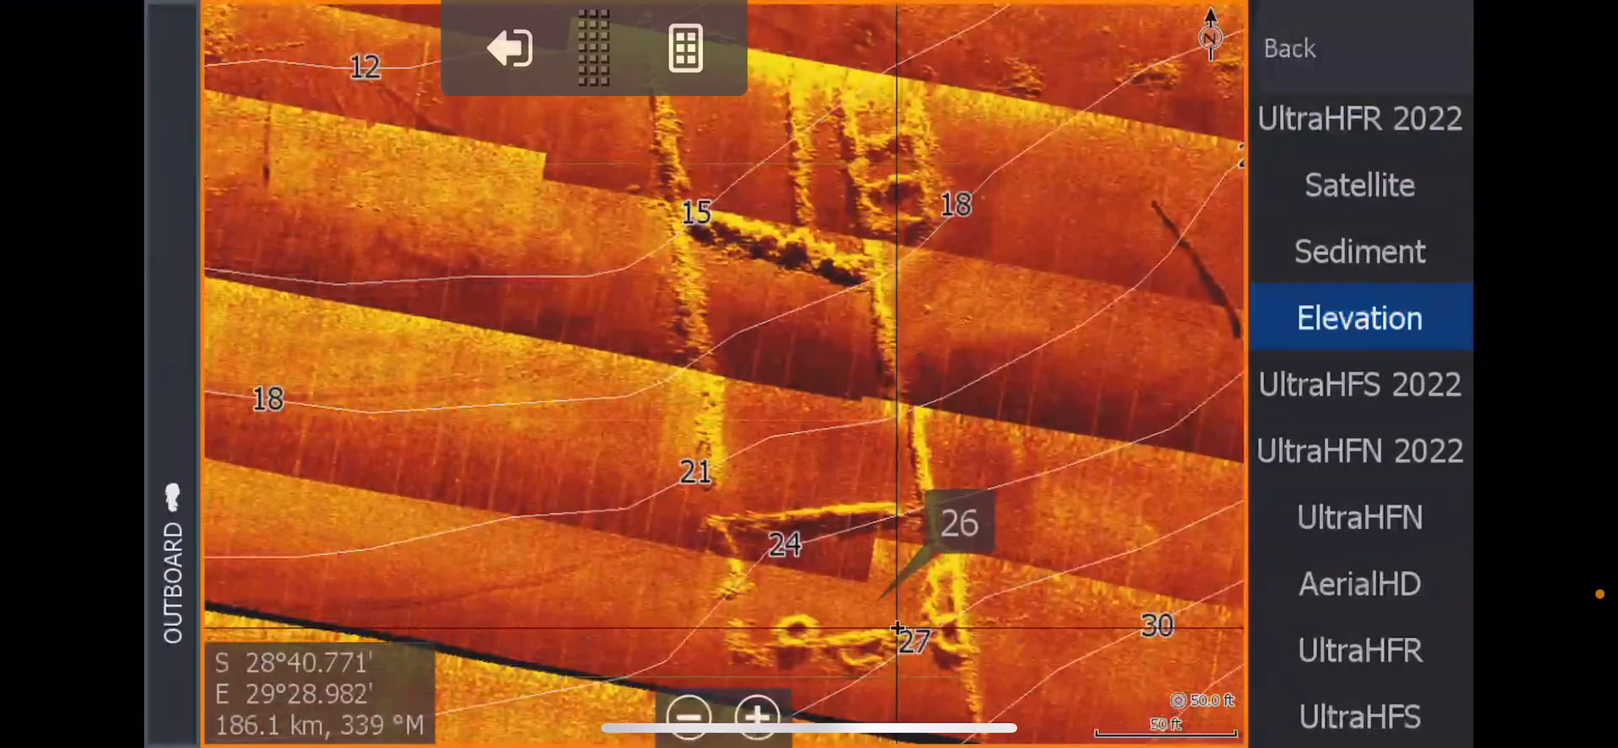
left_click(1359, 319)
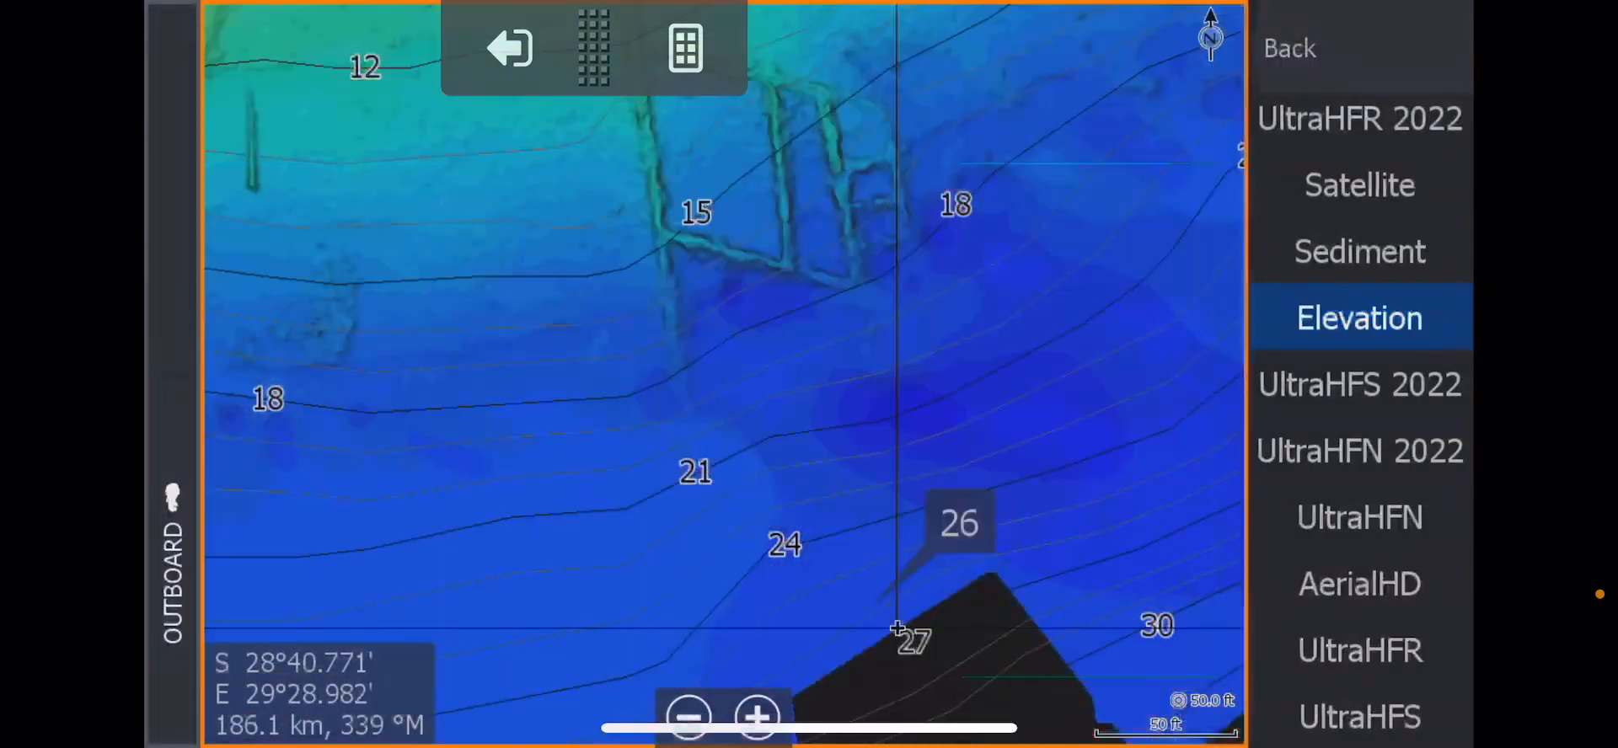
left_click(1359, 451)
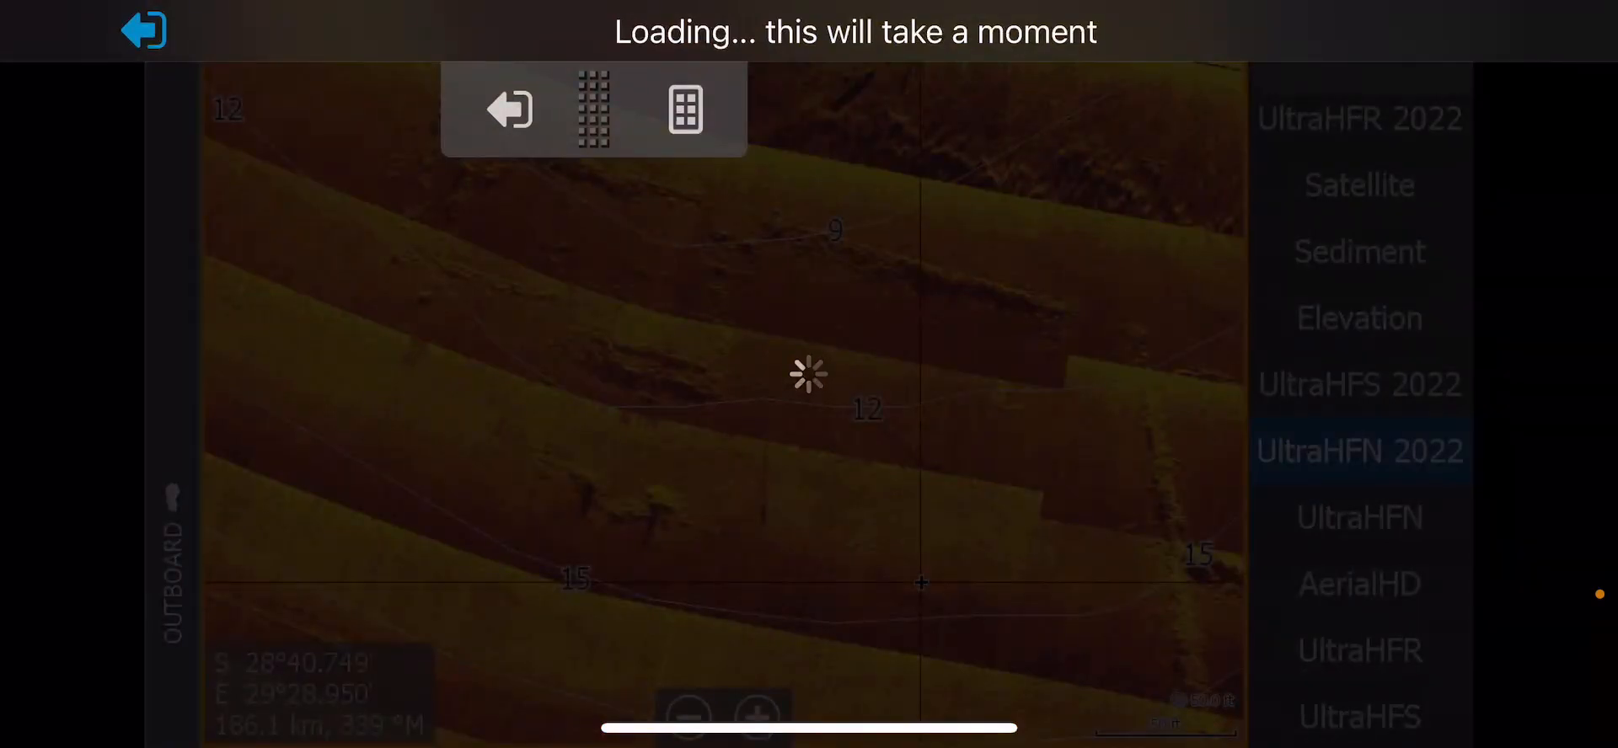
Switch to Elevation again and finish on Satellite imagery between the 12 and 15 contours.
left_click(1359, 583)
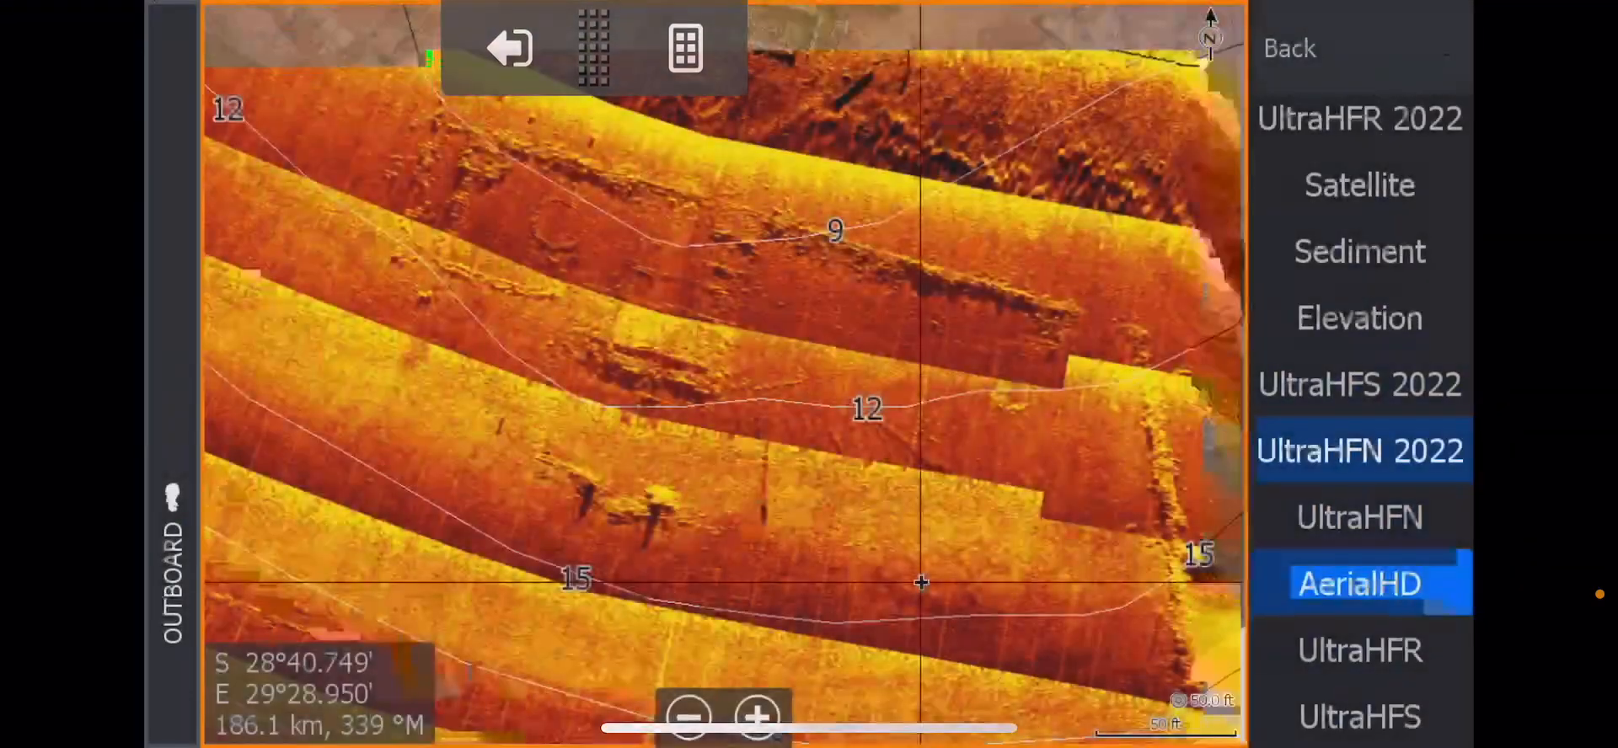
left_click(1359, 319)
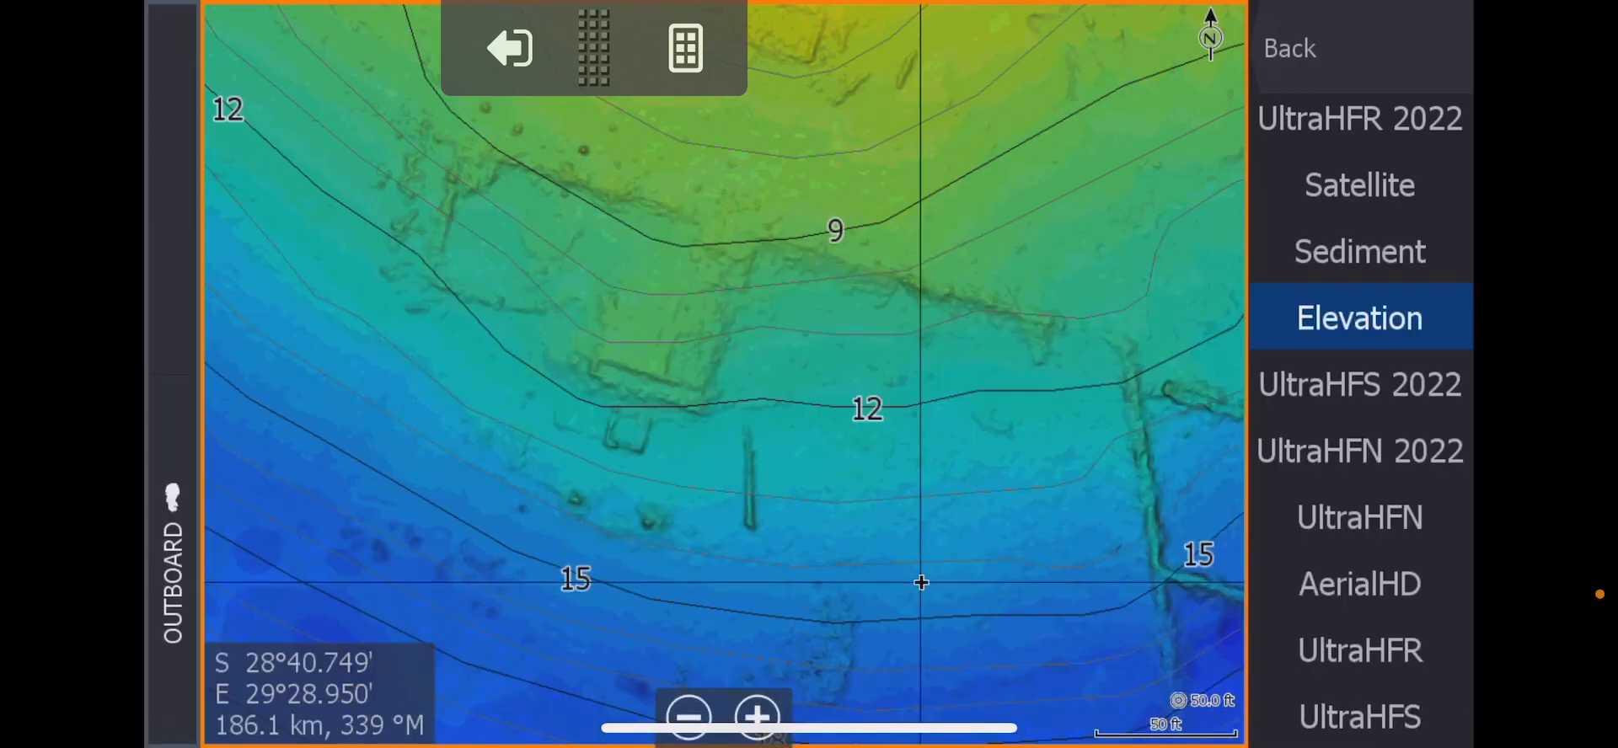
left_click(1358, 451)
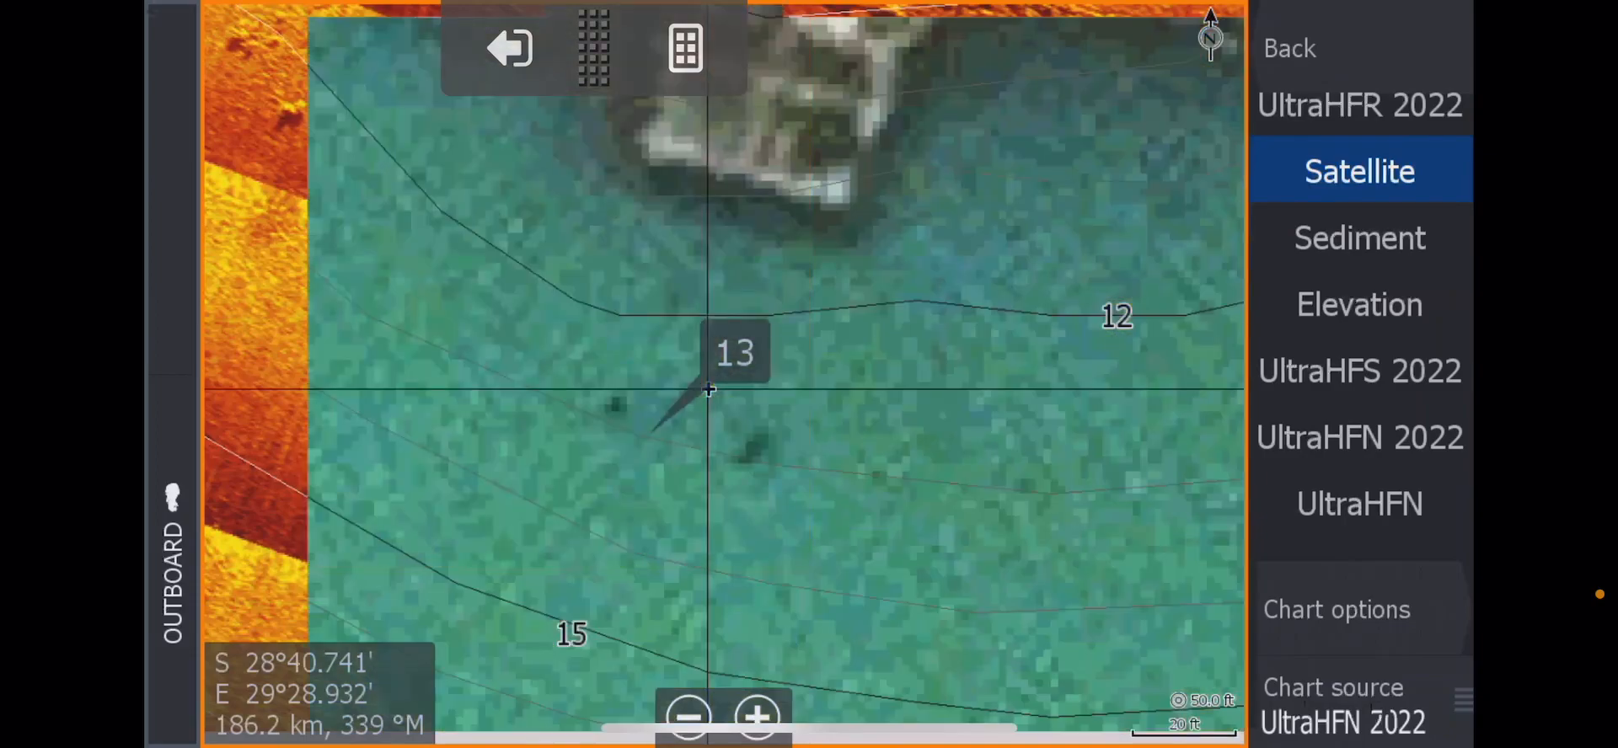
Zoom out and close the chart source list for a wide Satellite view near Woodgate Creek.
scroll("down", 3)
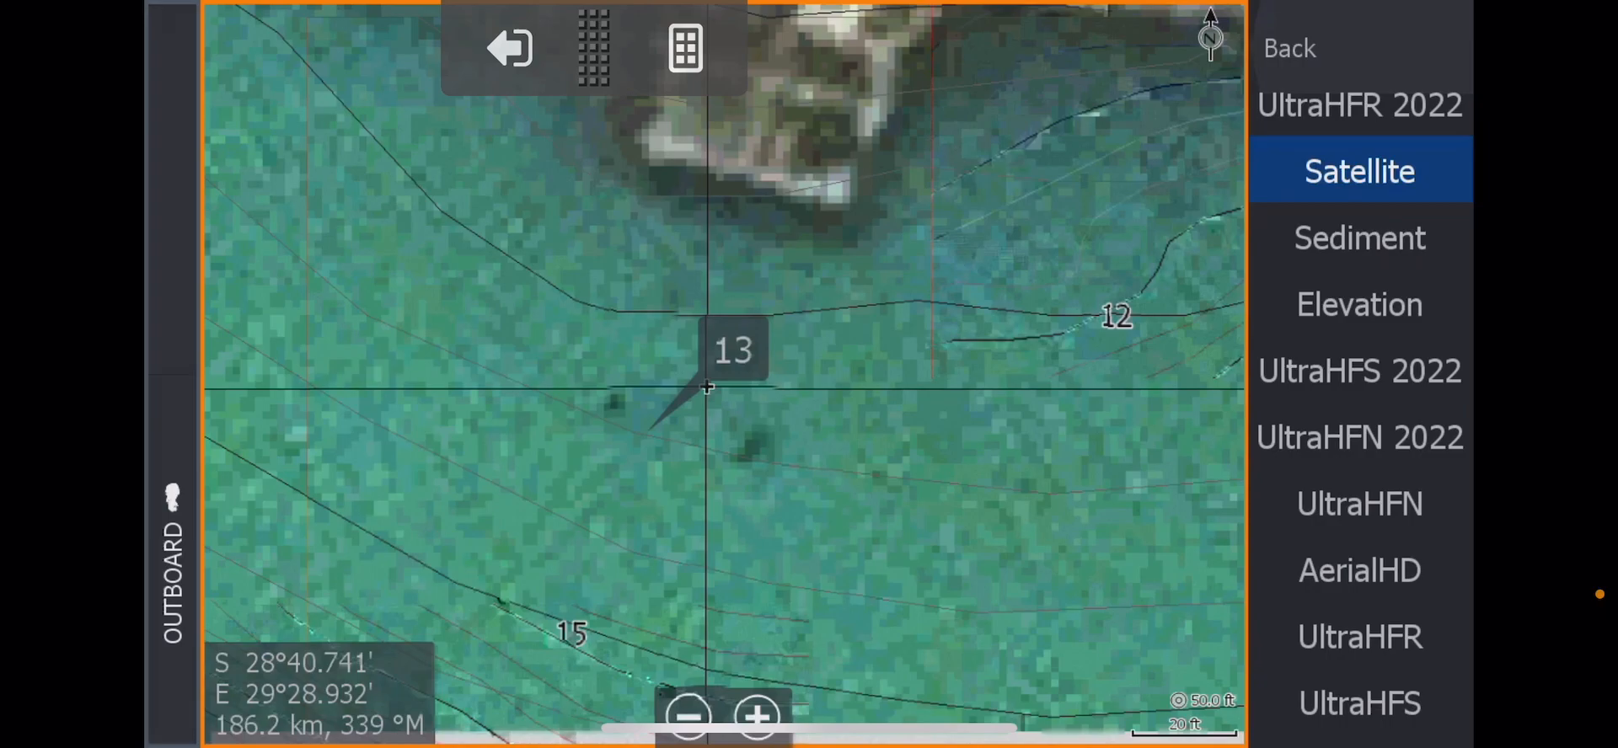
left_click(688, 716)
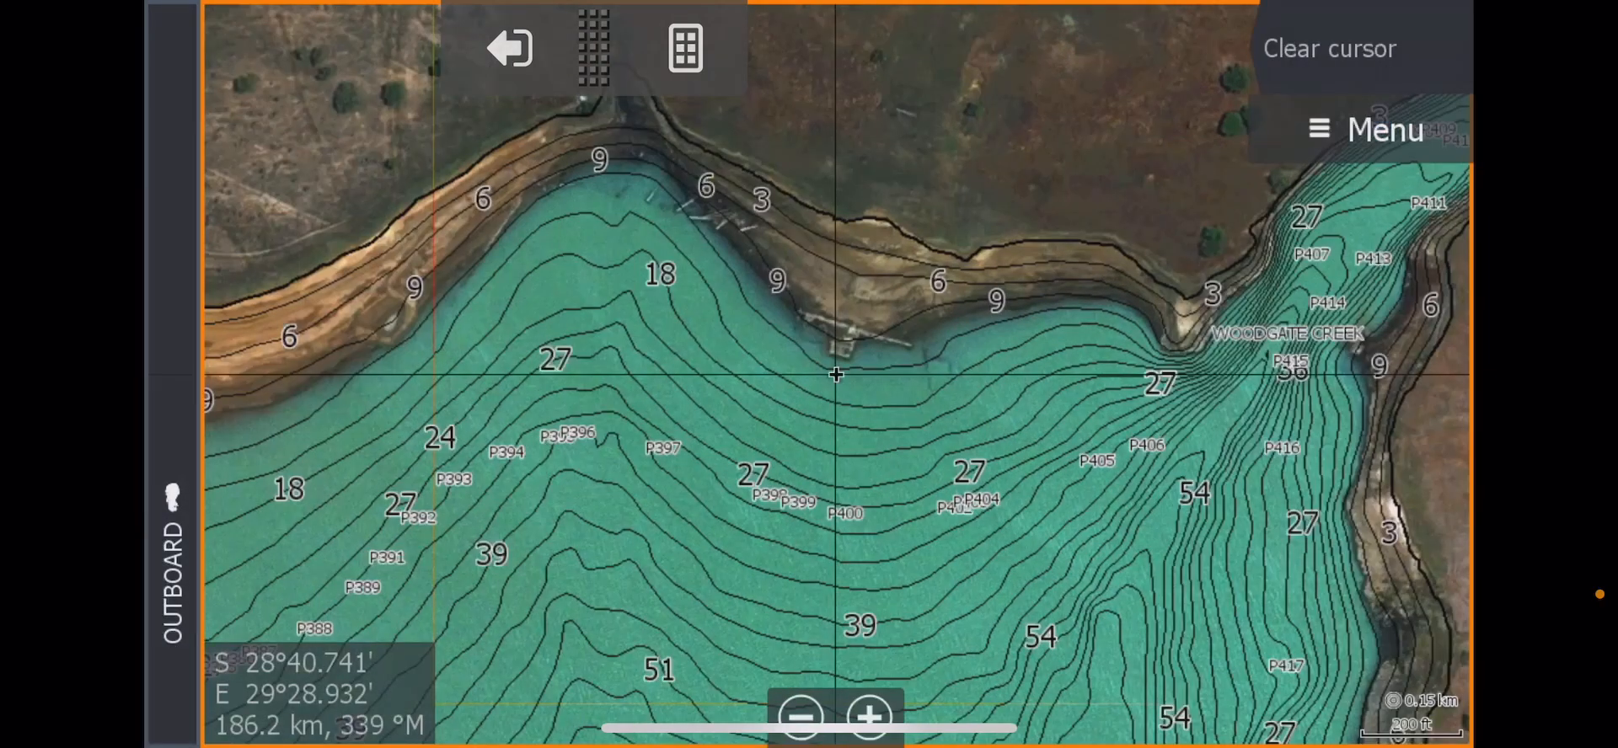
Pan to Warren Island and bring up the chart source list for UltraHFR 2022.
left_click(803, 716)
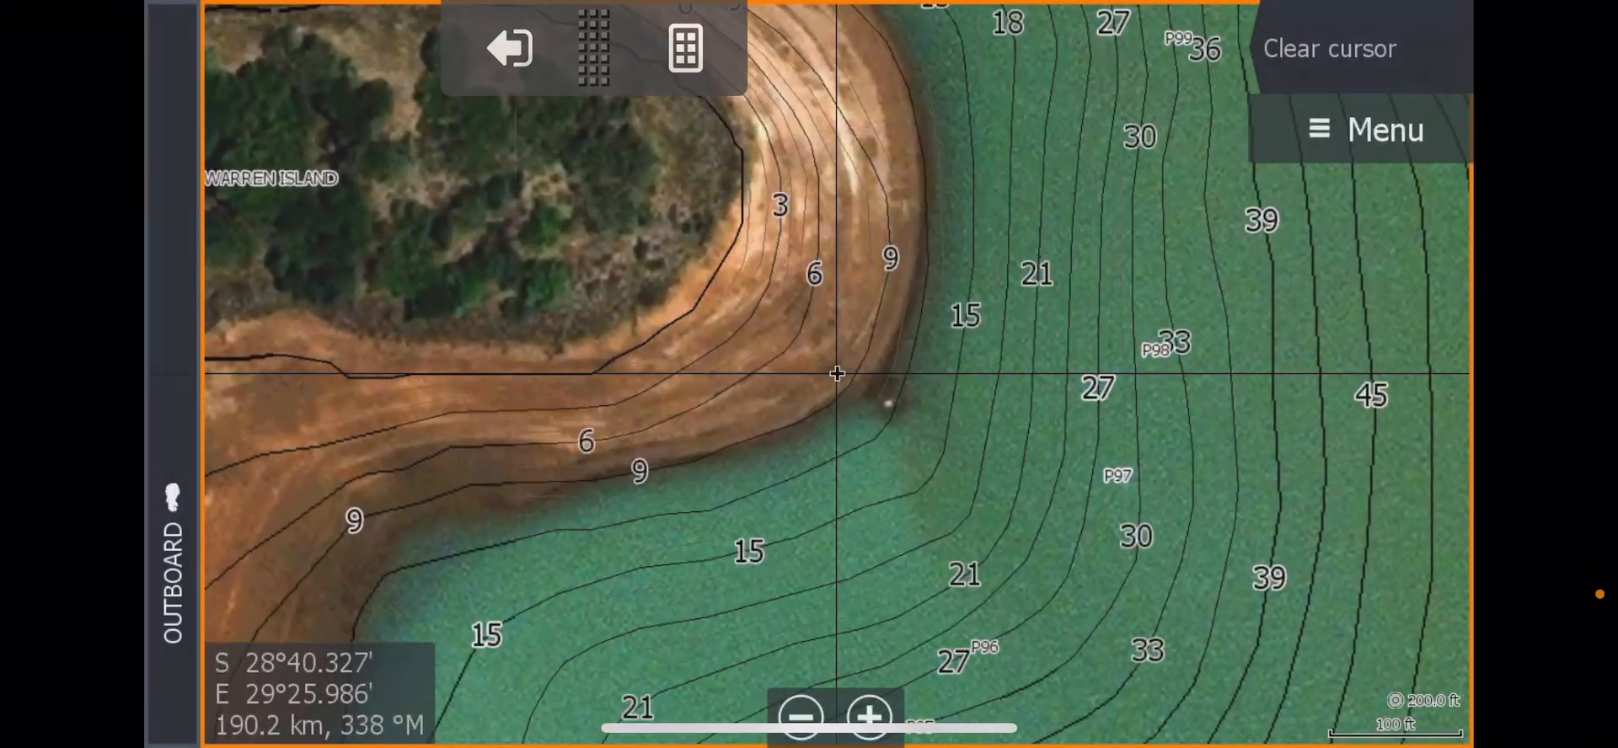
left_click(1367, 130)
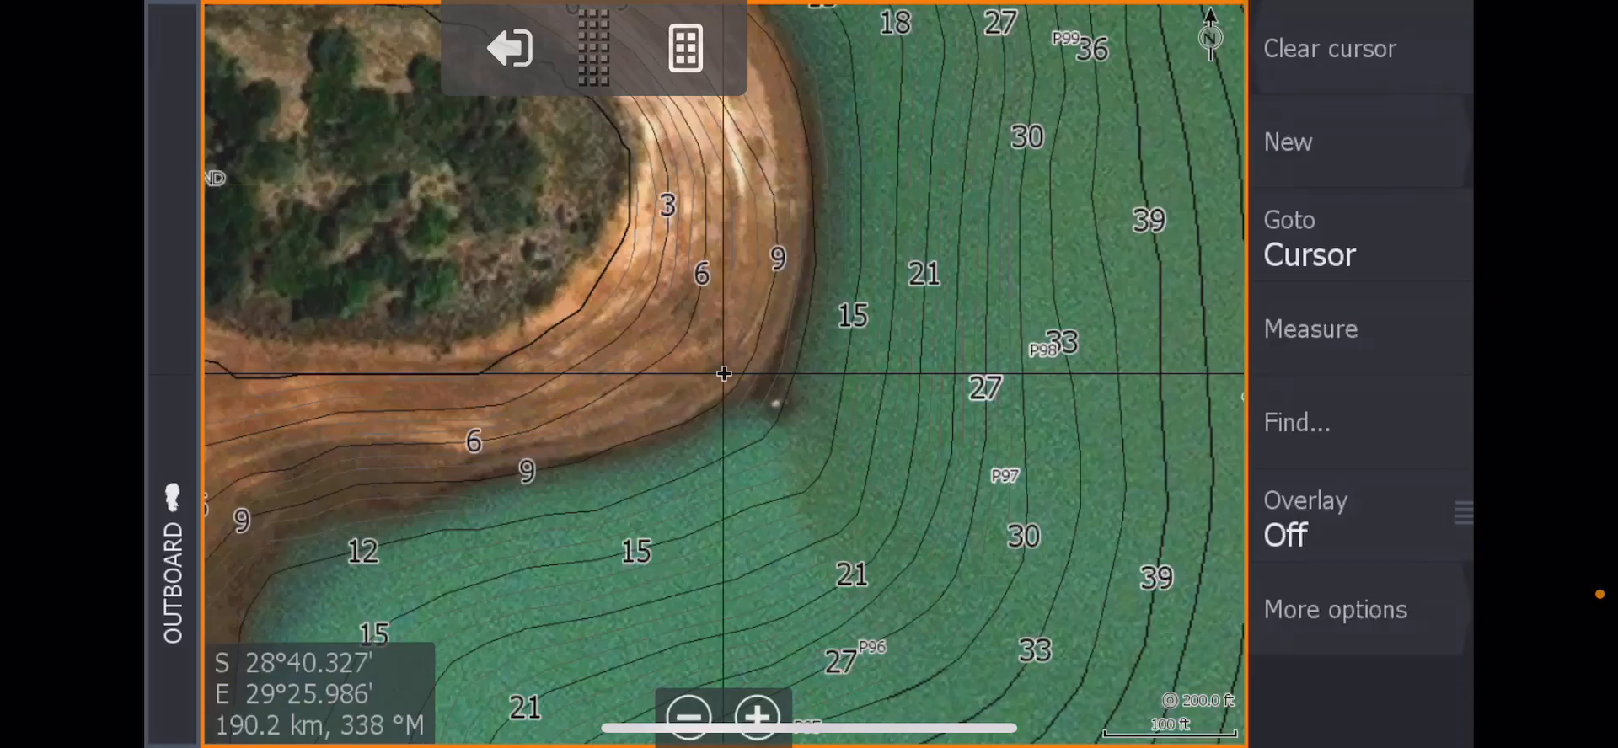
left_click(1335, 608)
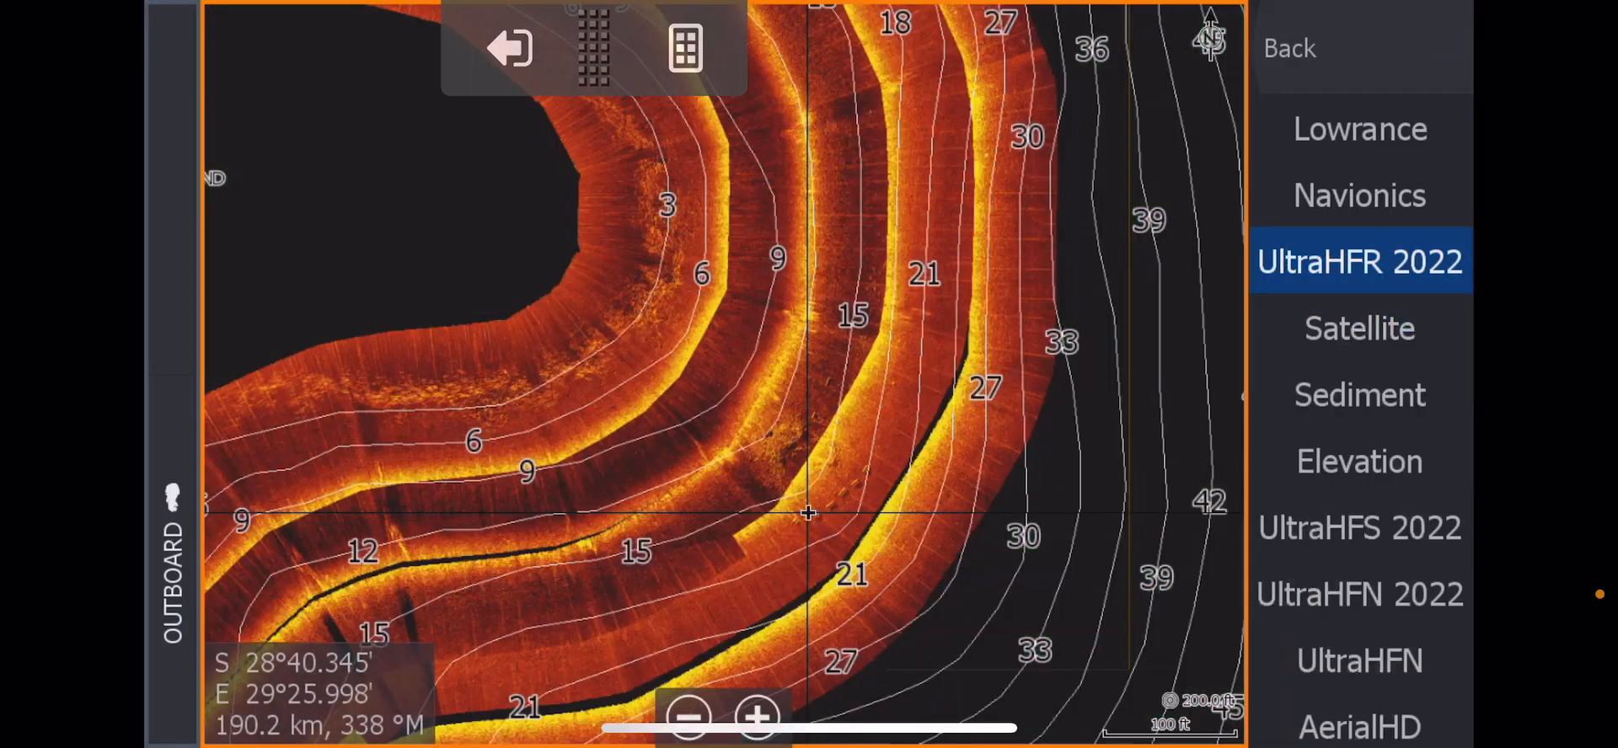
Compare AerialHD and Elevation close-ups of the point's drop-off, ending on UltraHFR 2022 side-scan.
left_click(755, 717)
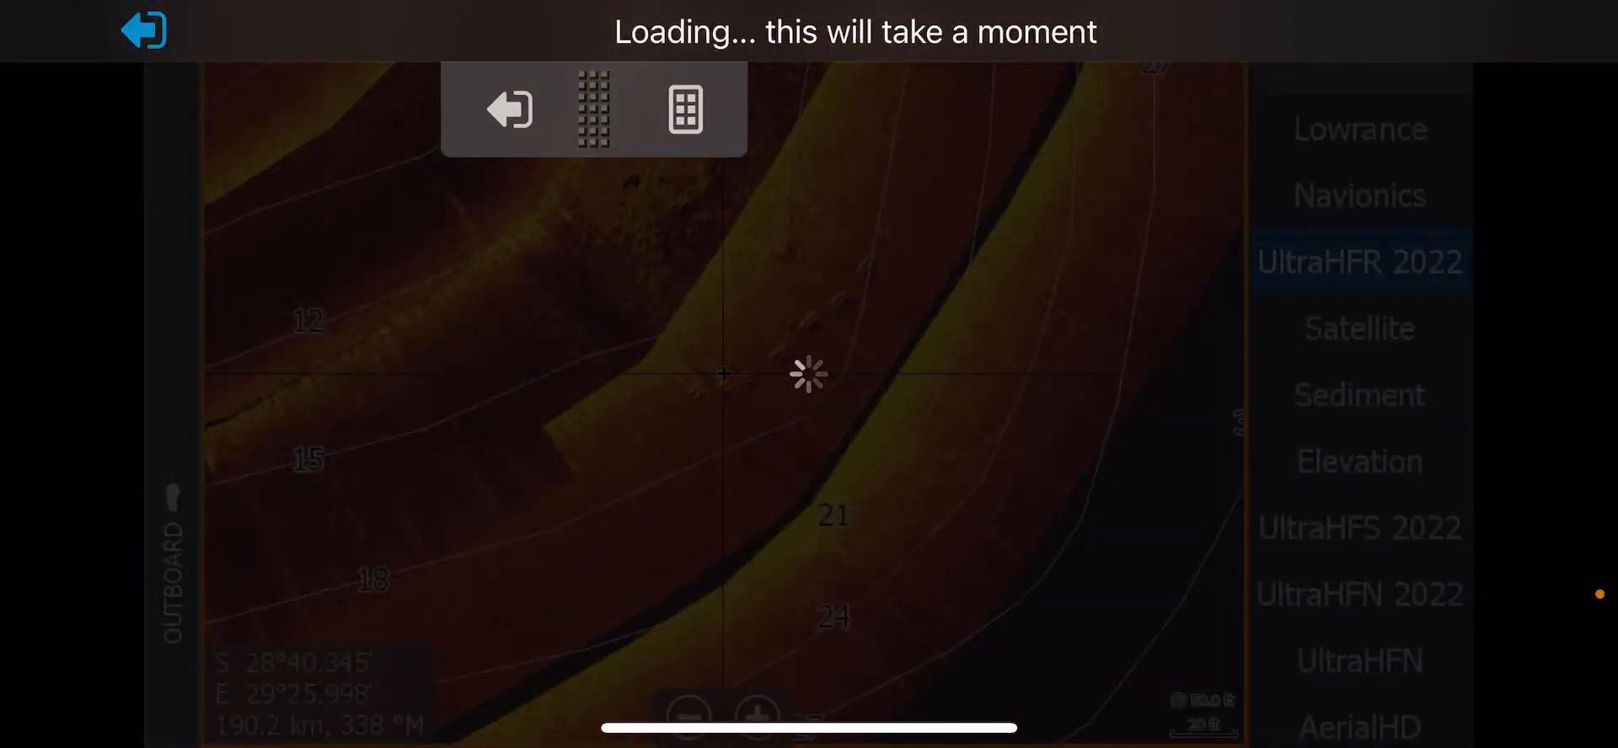
left_click(1358, 714)
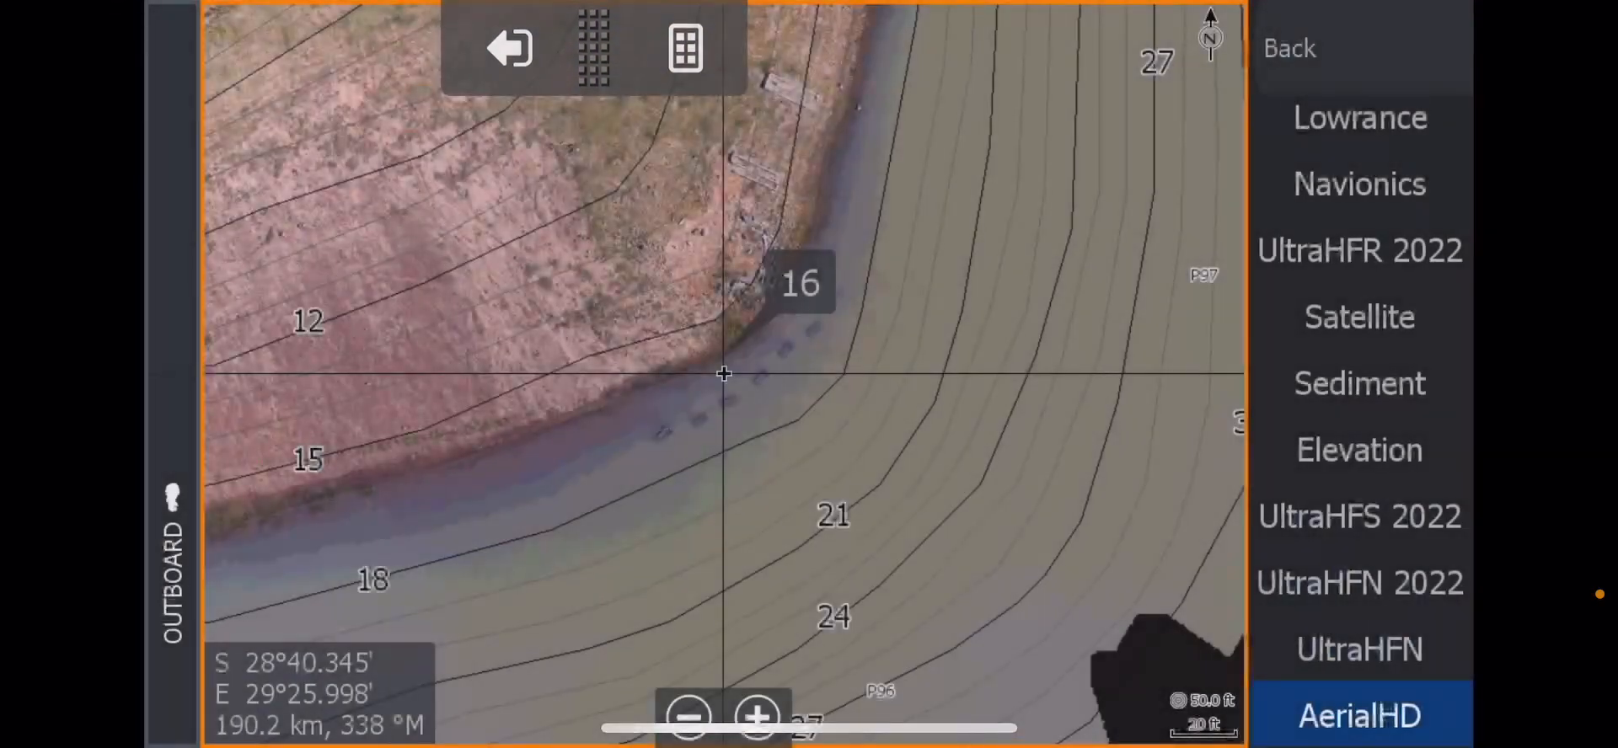
left_click(757, 716)
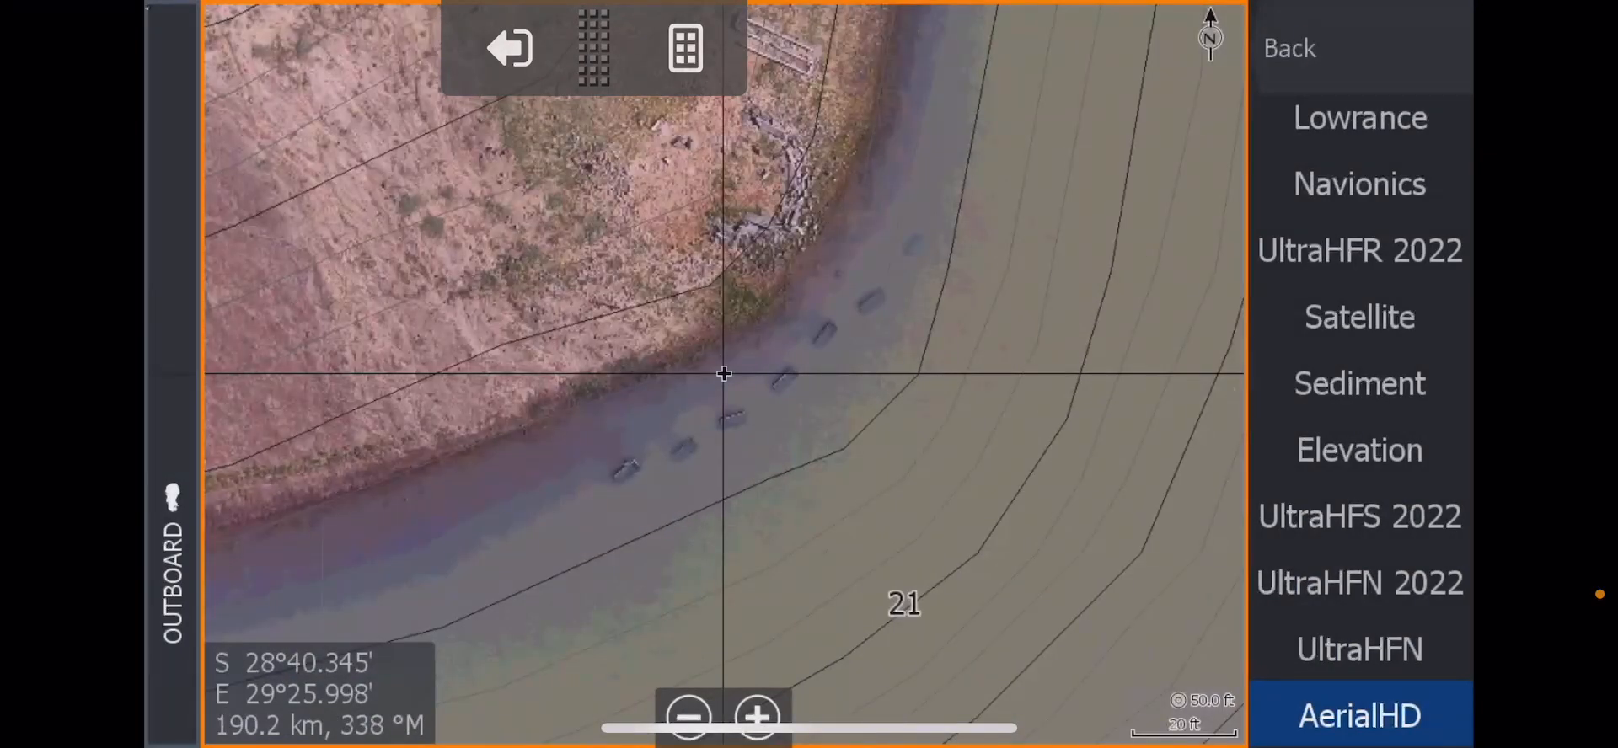
left_click(1359, 450)
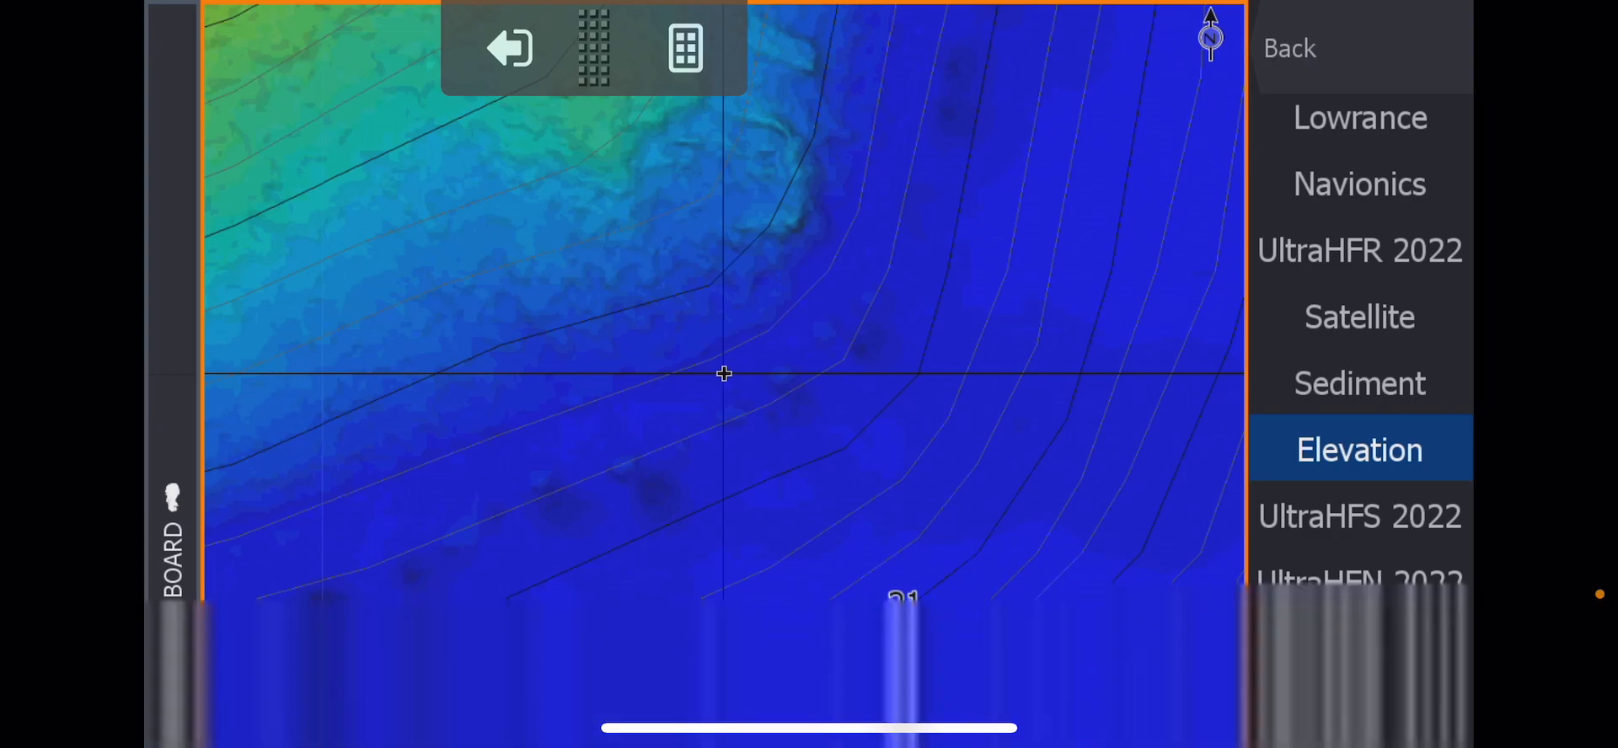
left_click(1359, 250)
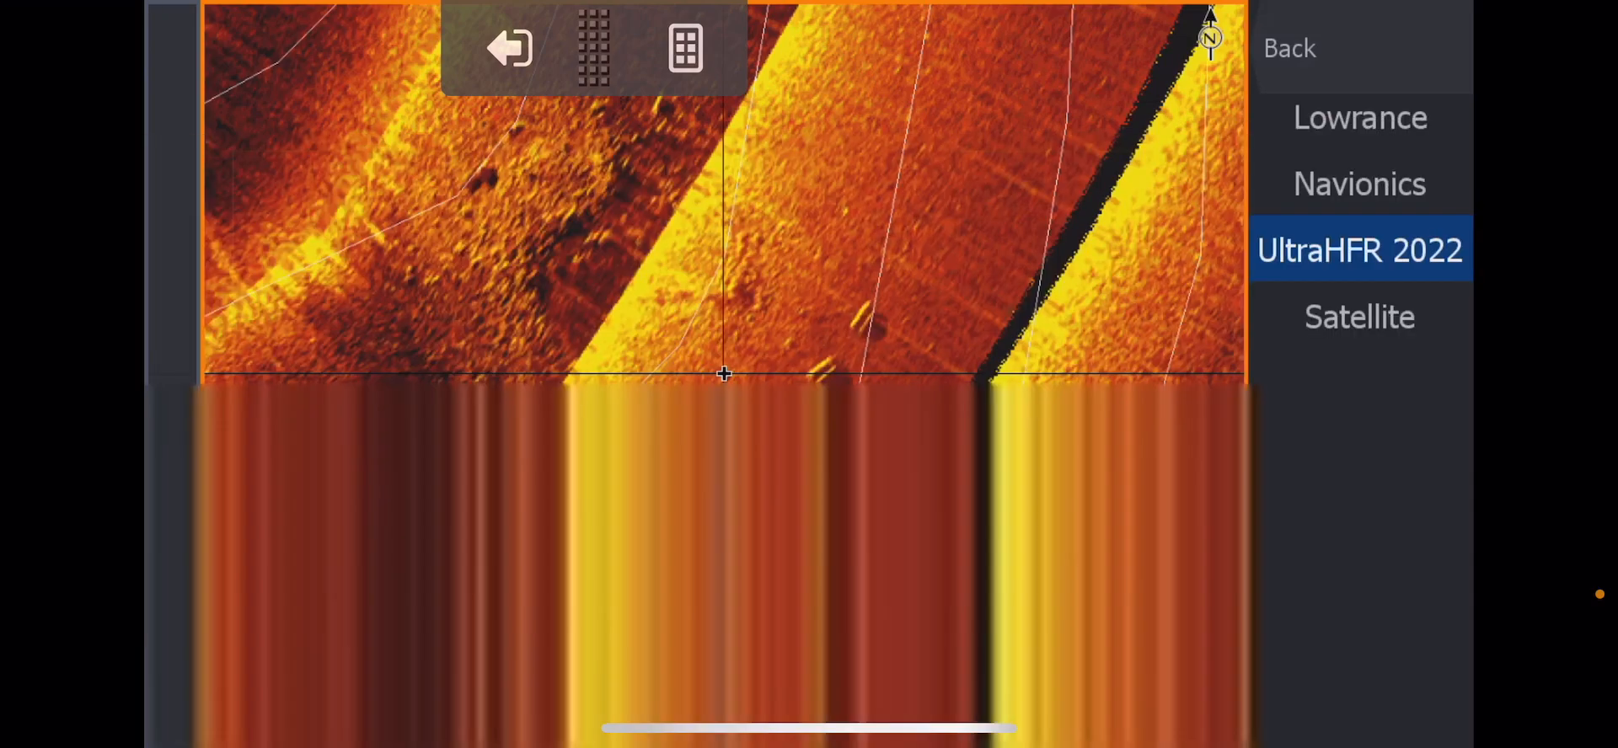
Switch from Satellite to the standard Lowrance chart with purple contours and blue water.
left_click(1359, 316)
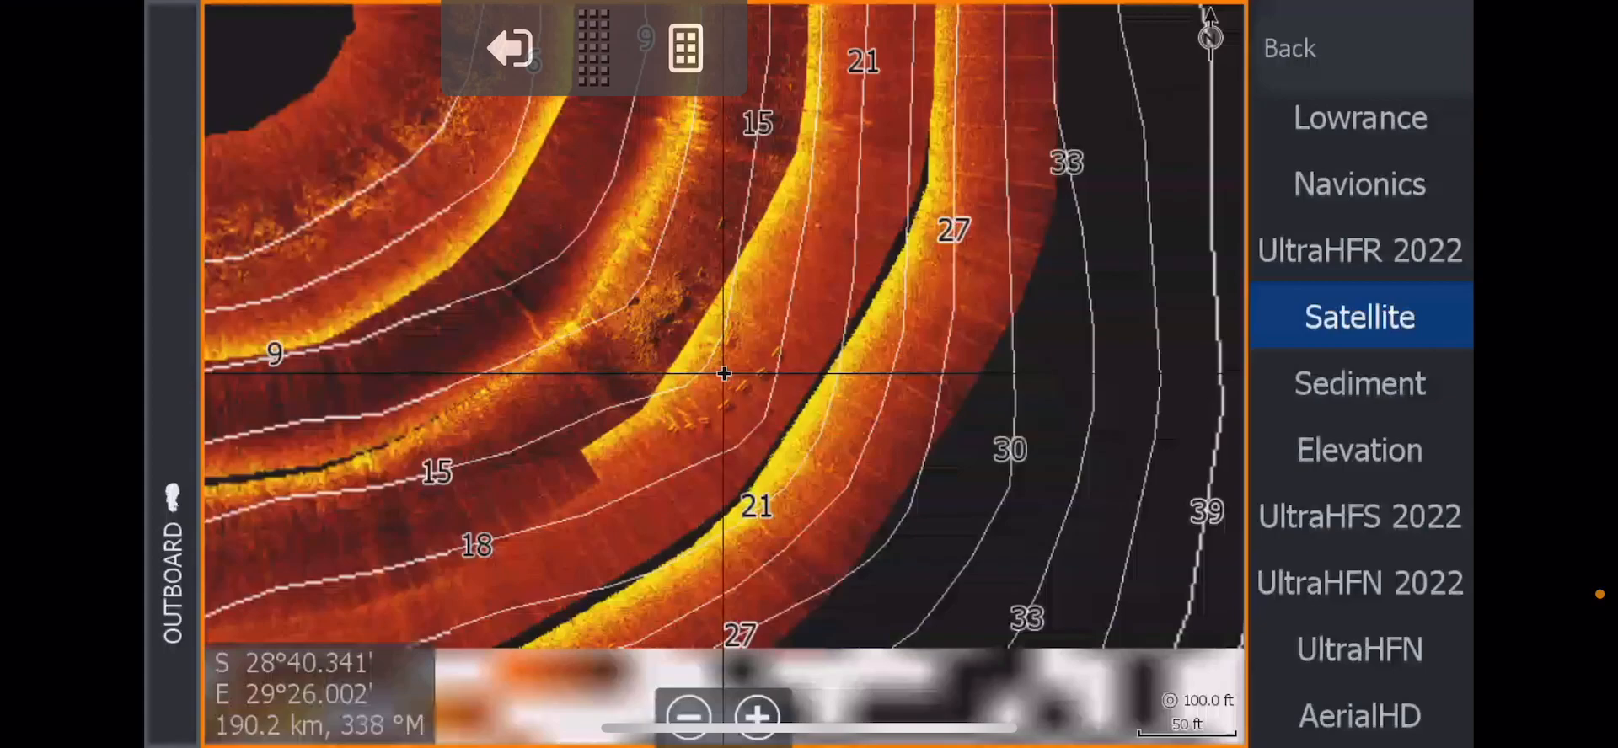
left_click(1359, 315)
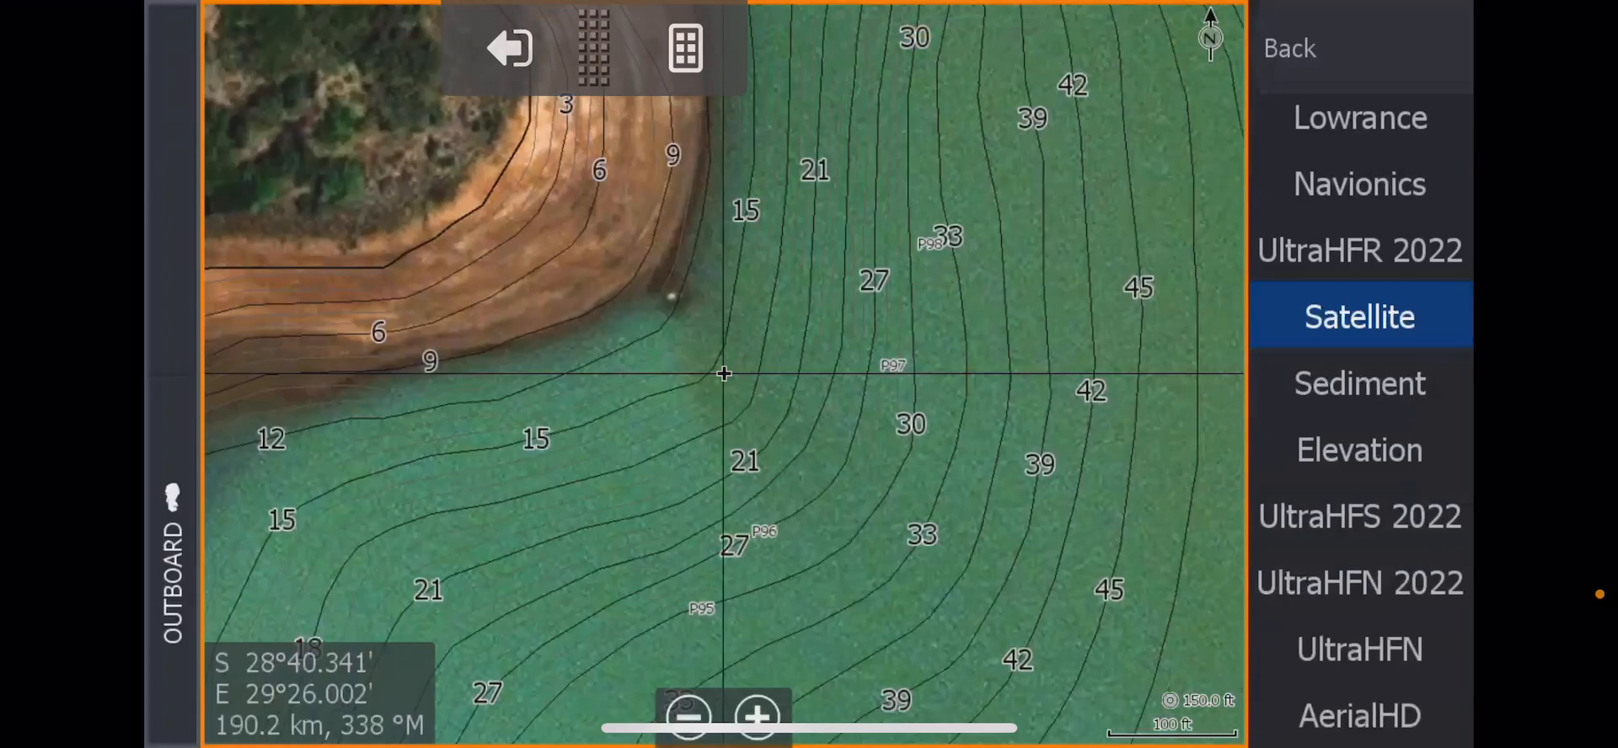
left_click(1359, 128)
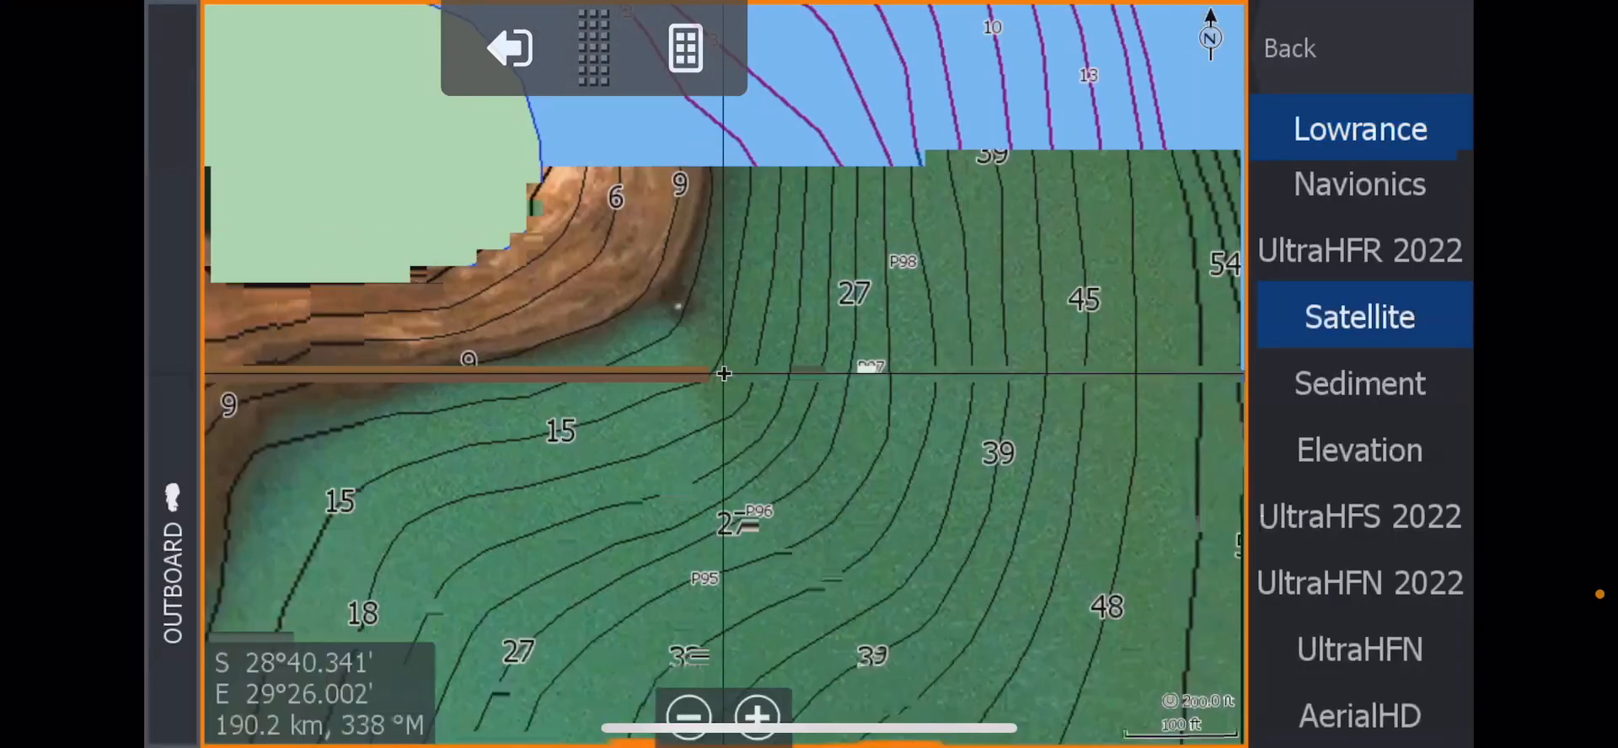
left_click(1359, 128)
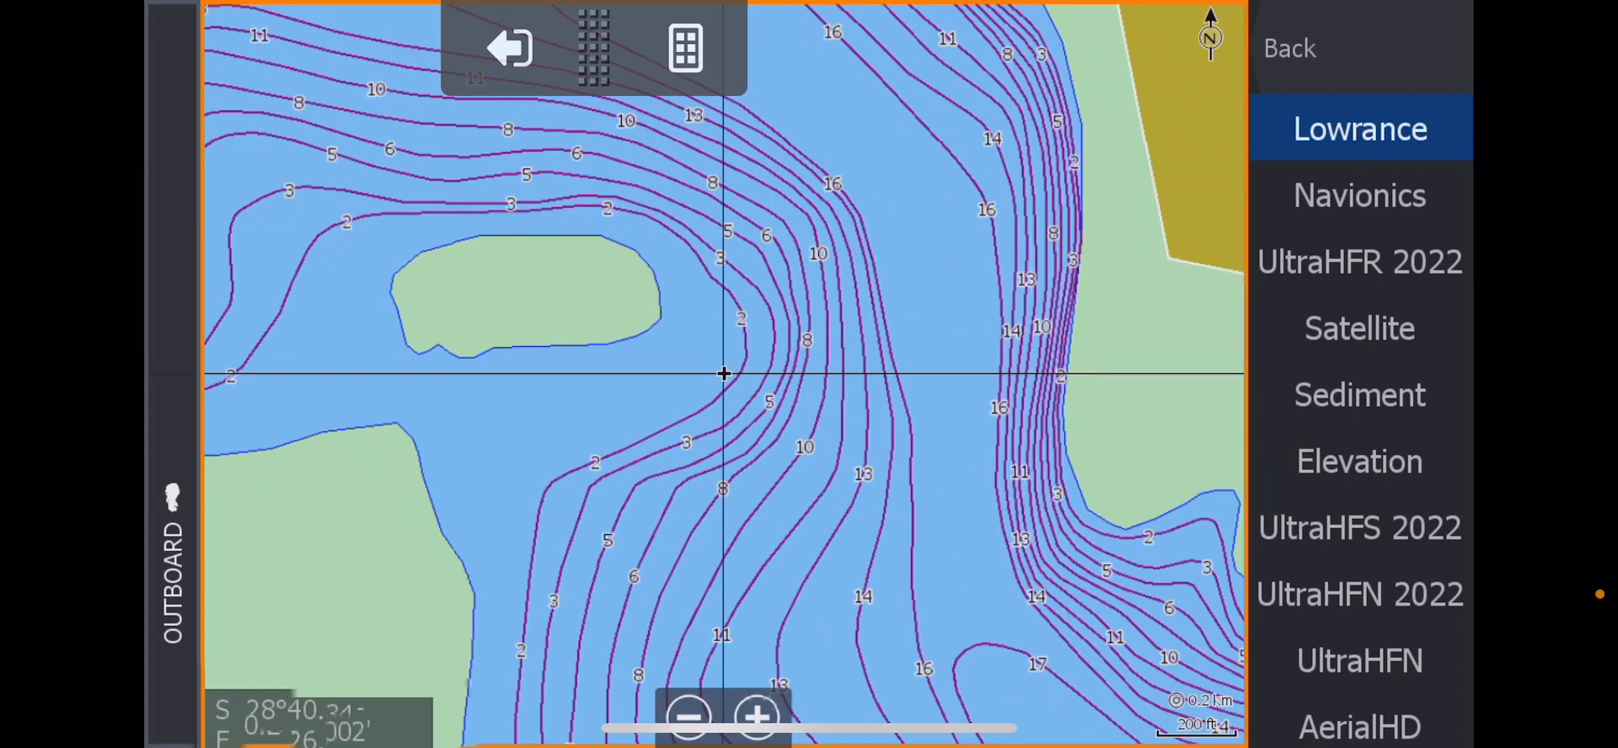
View the old Sediment chart, then return to Satellite imagery around Warren Island.
left_click(1359, 129)
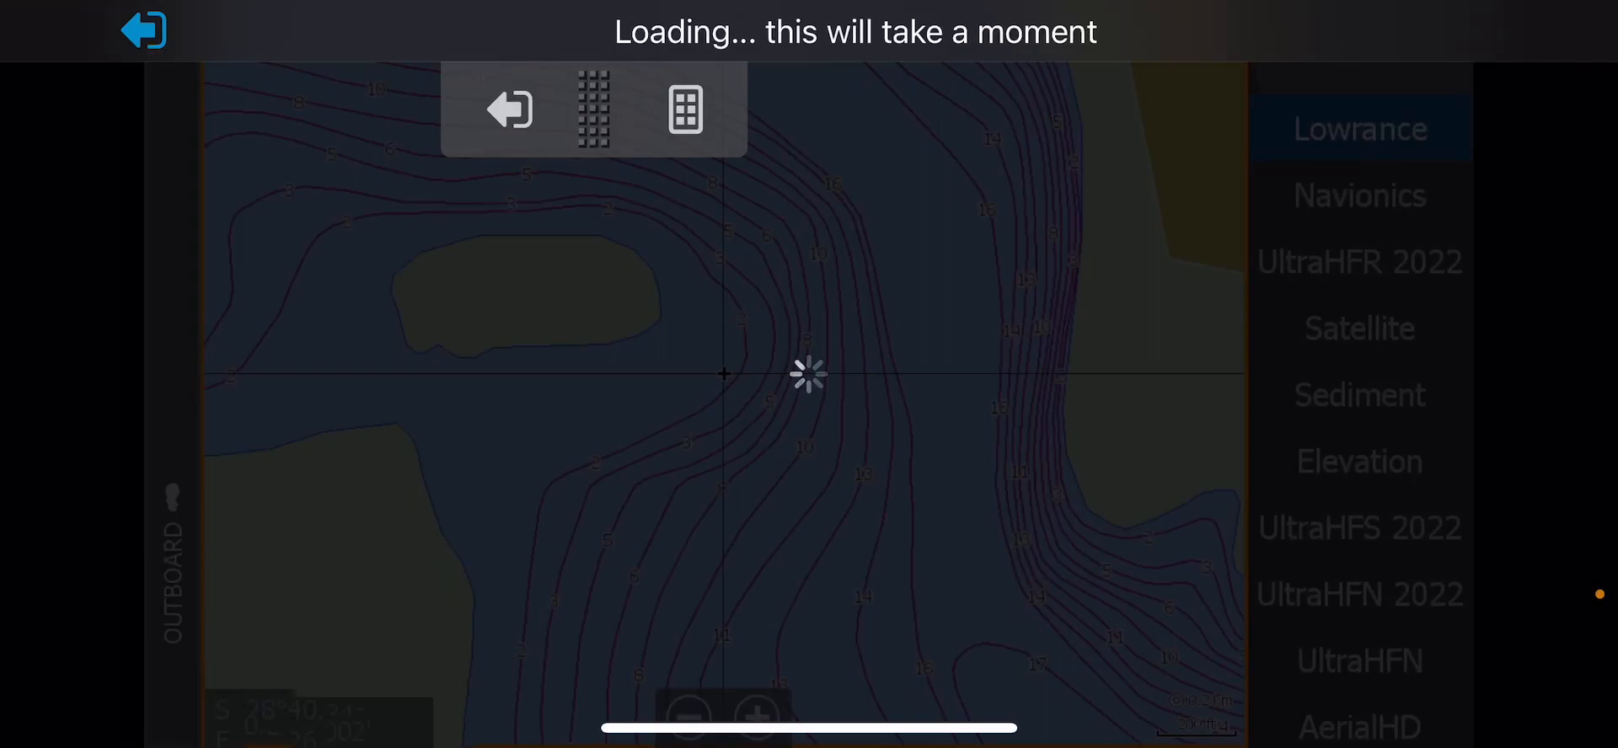
left_click(1359, 395)
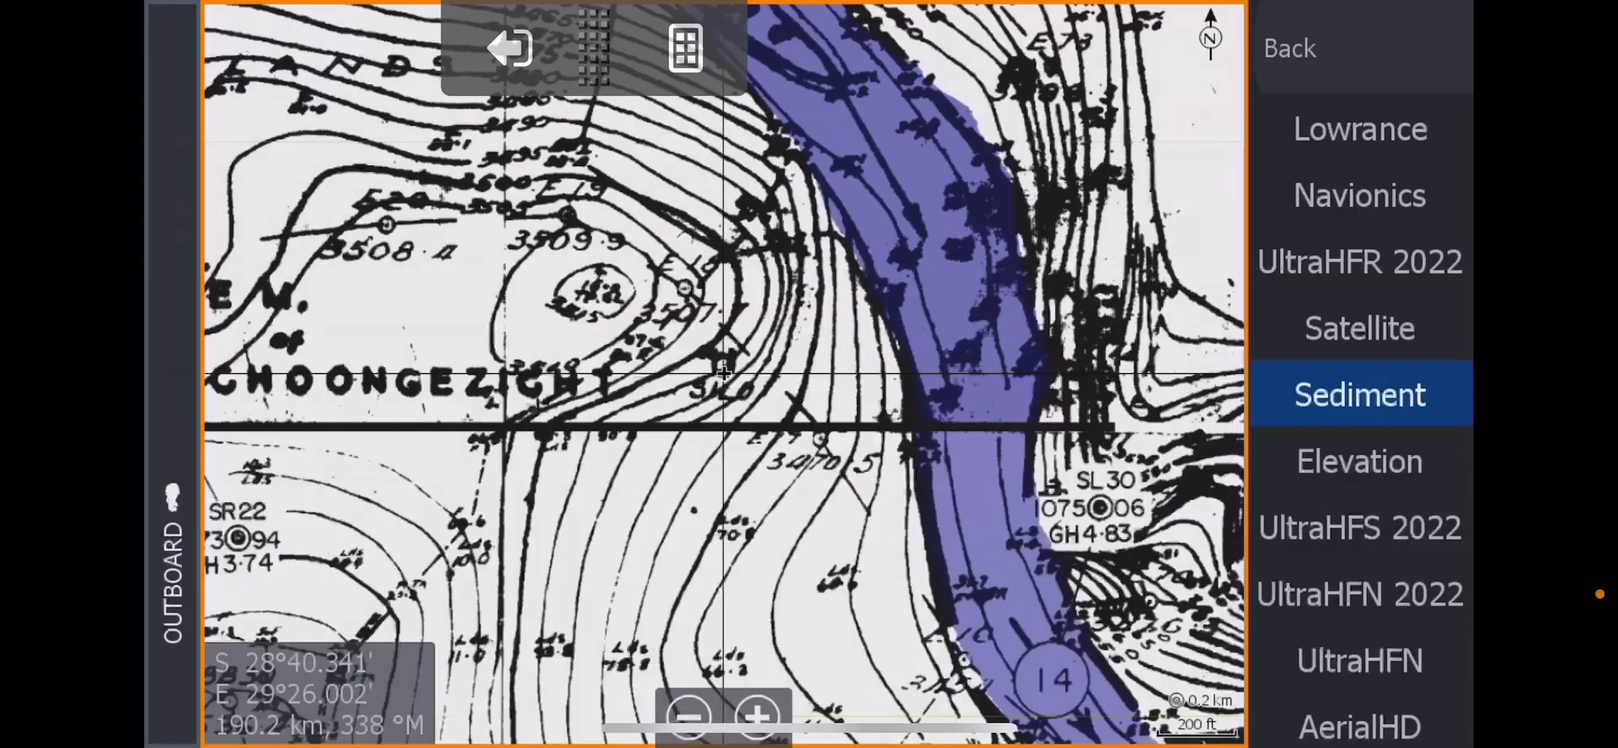
left_click(1359, 329)
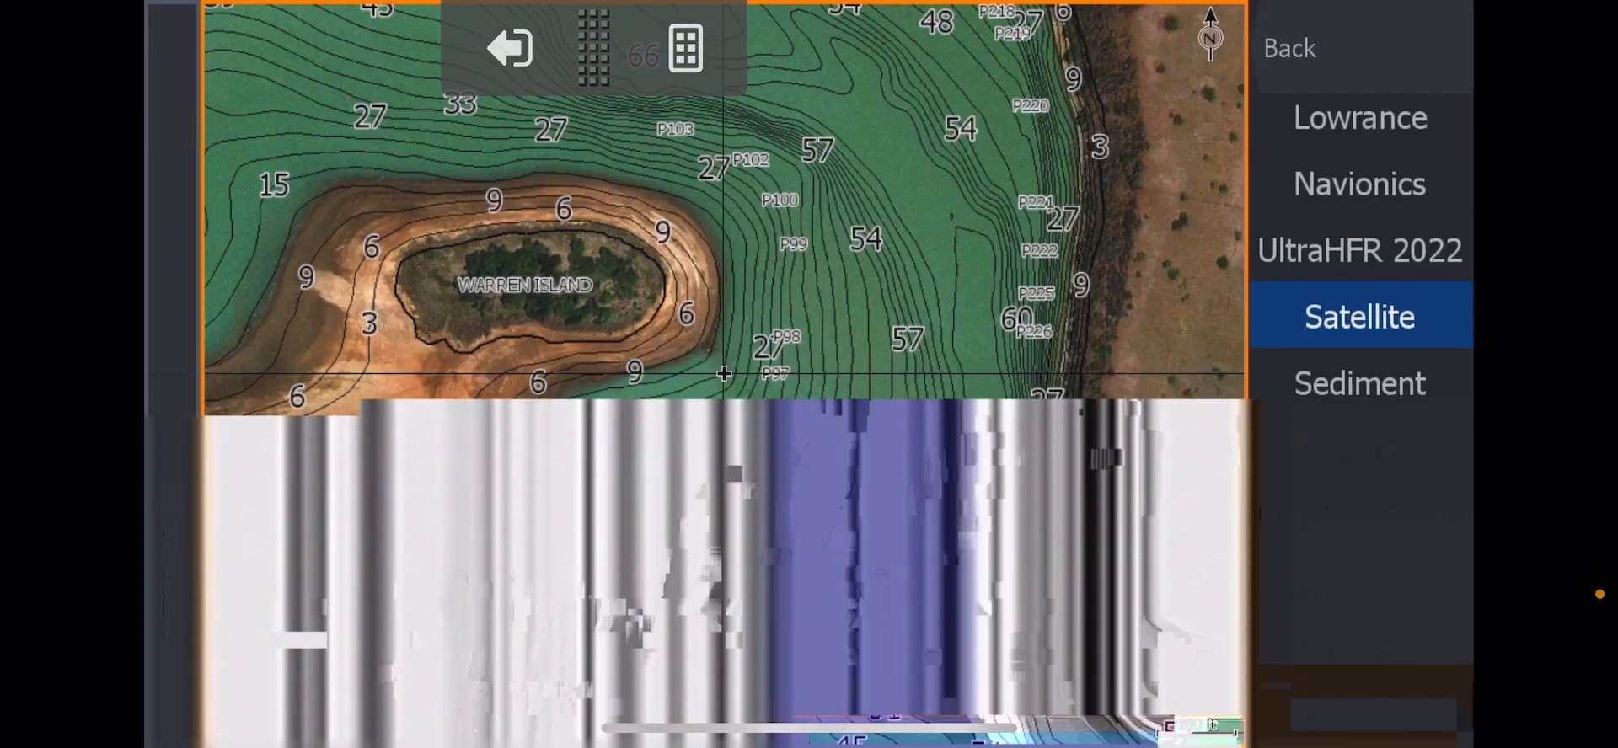